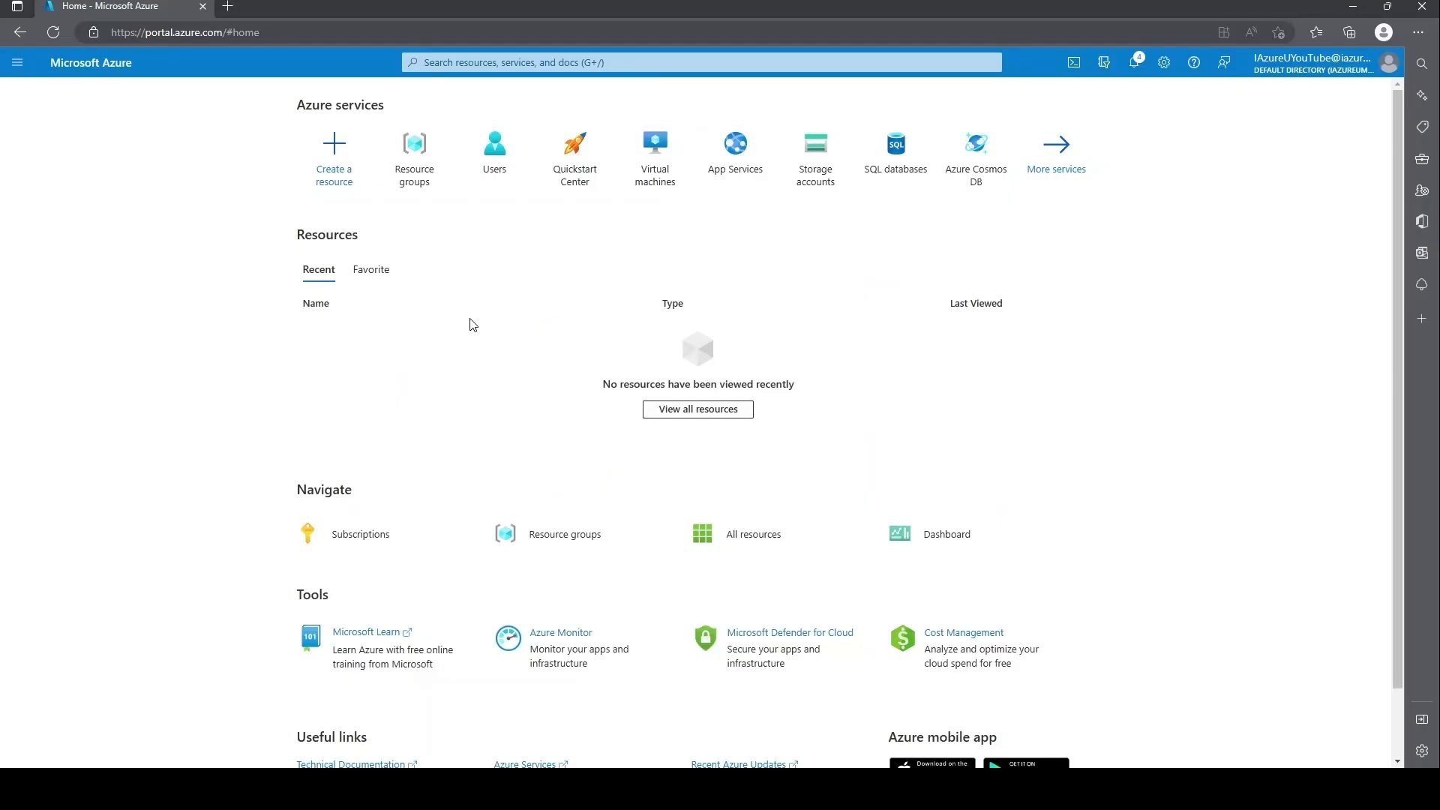
mouse_move(345, 215)
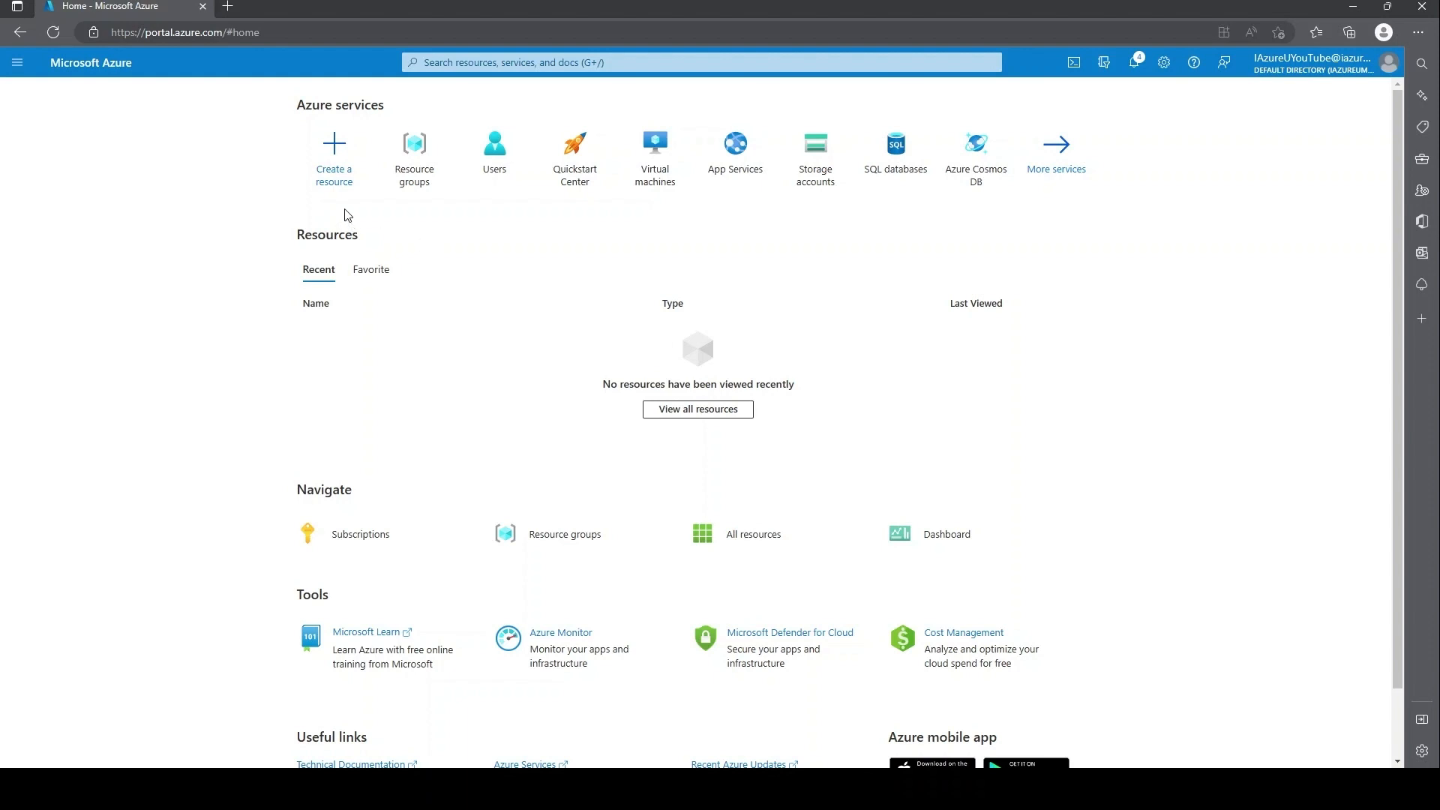
Step: Start creating a new resource from the Azure home page
left_click(333, 156)
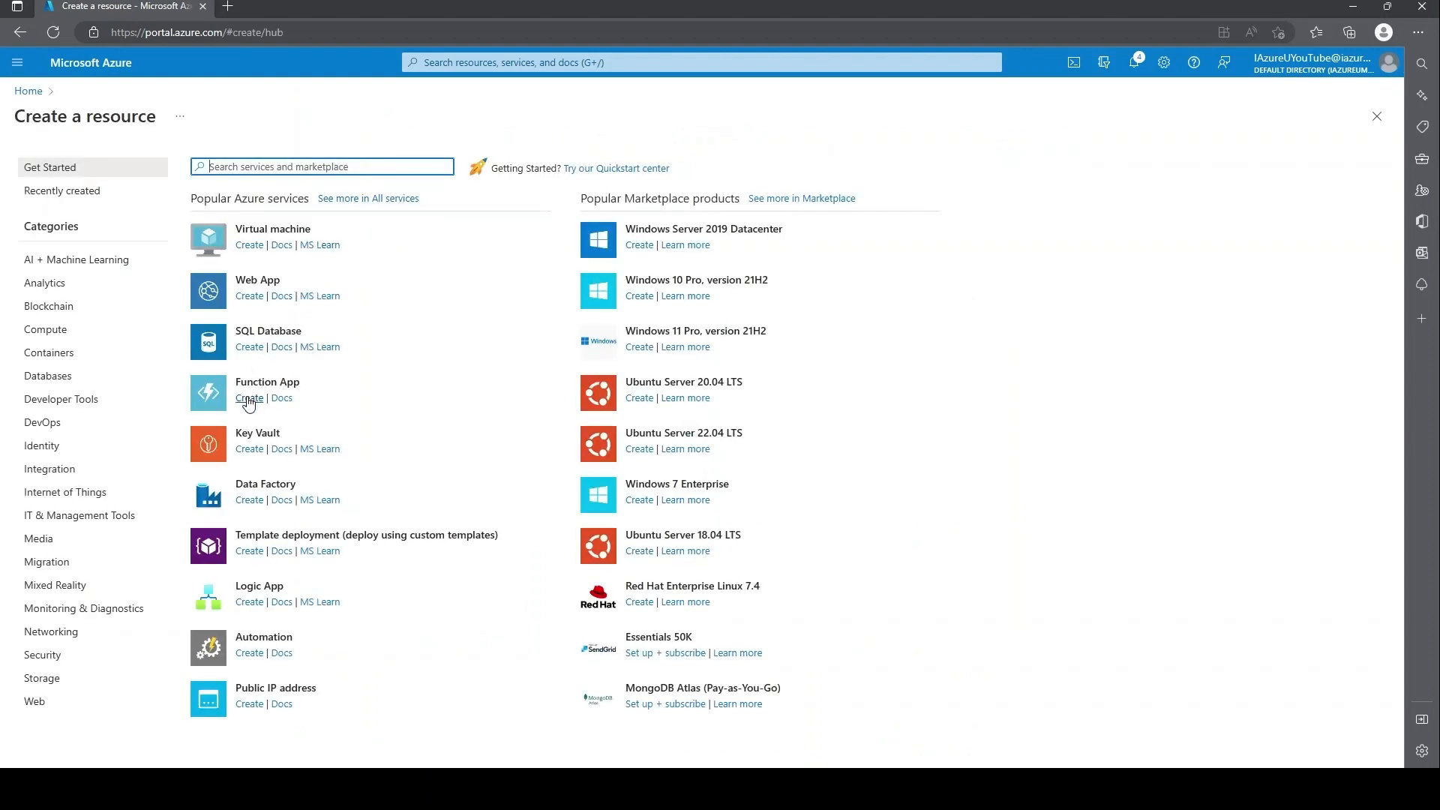
Step: Create a Function App named VinnyYouTubeDemo in the Functions resource group with the .NET runtime stack
left_click(247, 396)
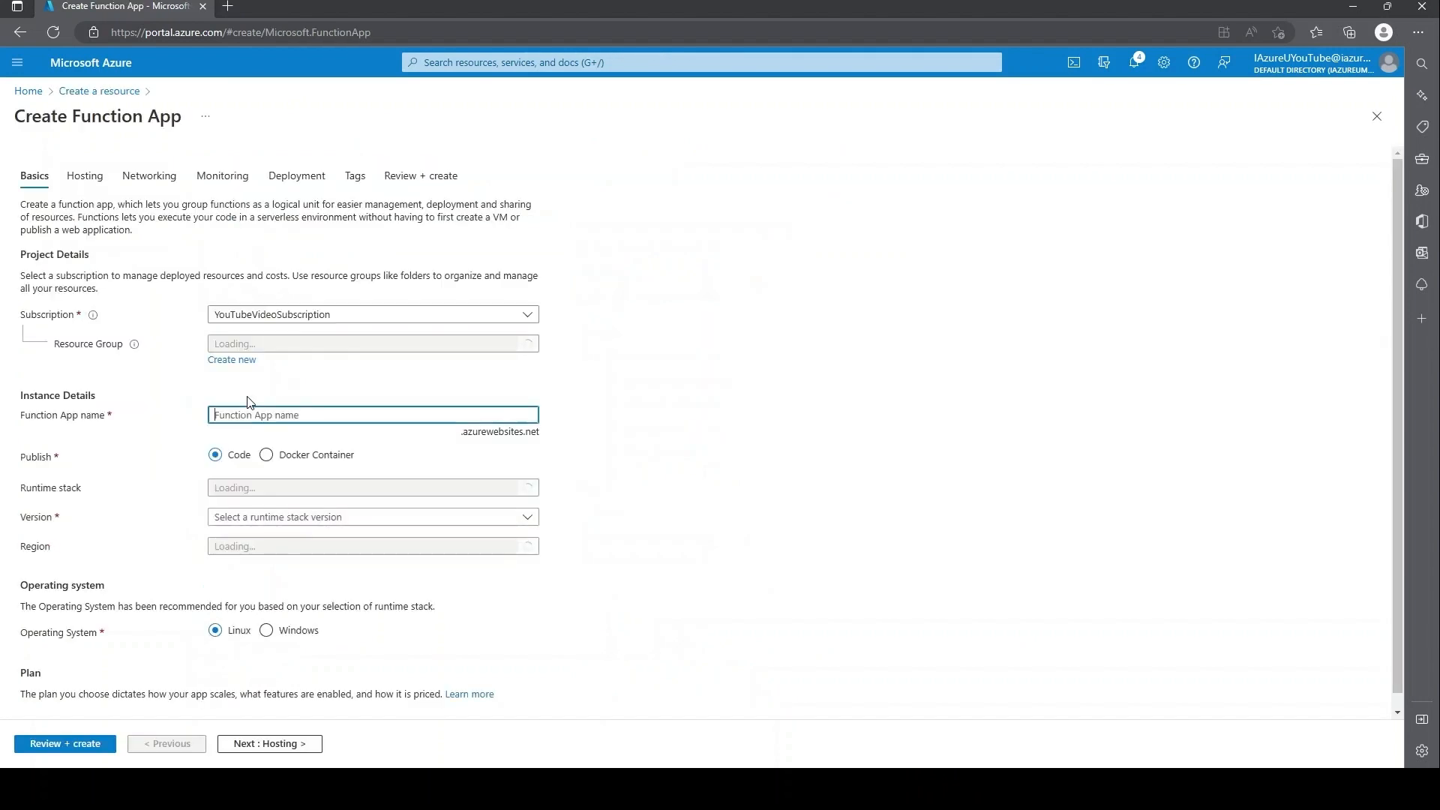
left_click(372, 343)
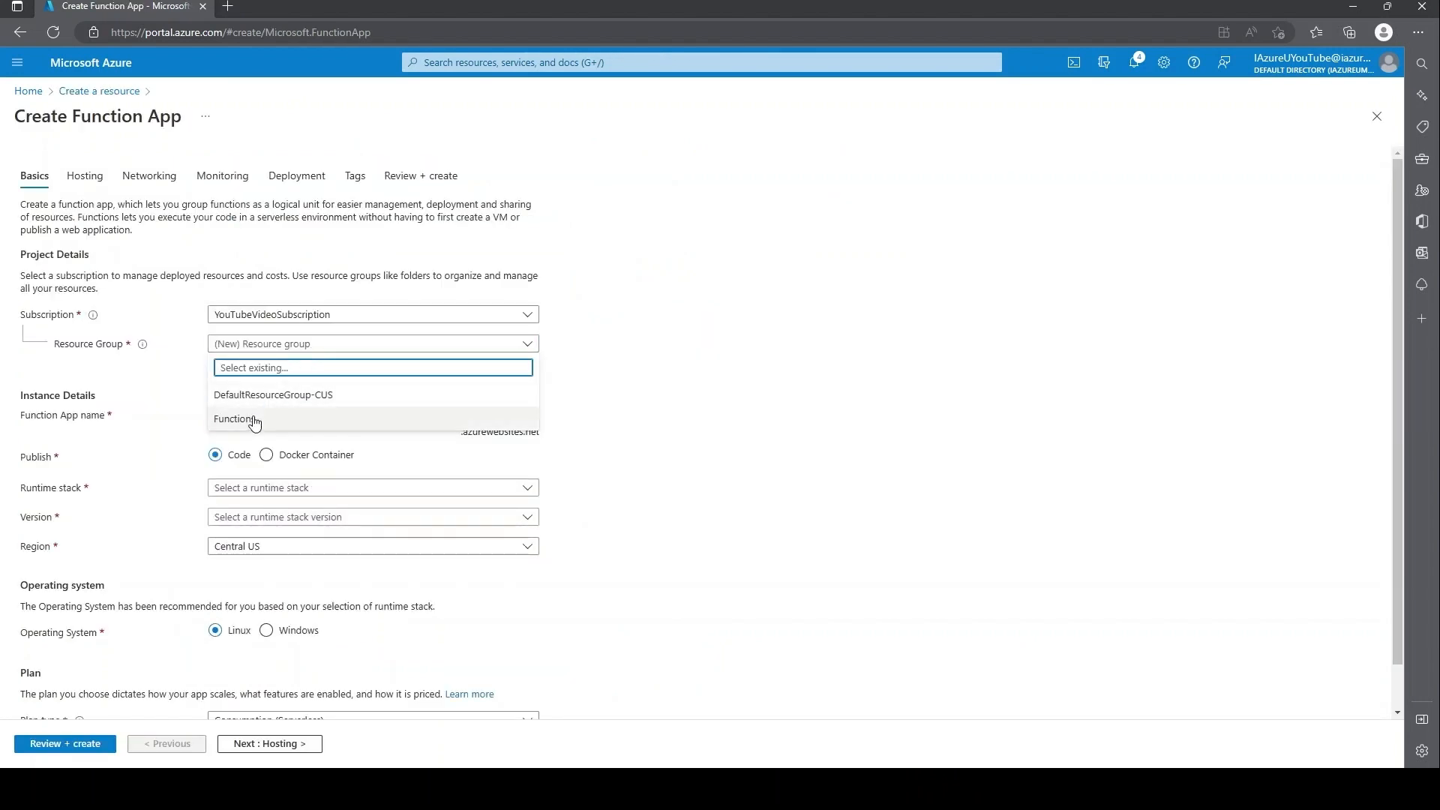
left_click(237, 420)
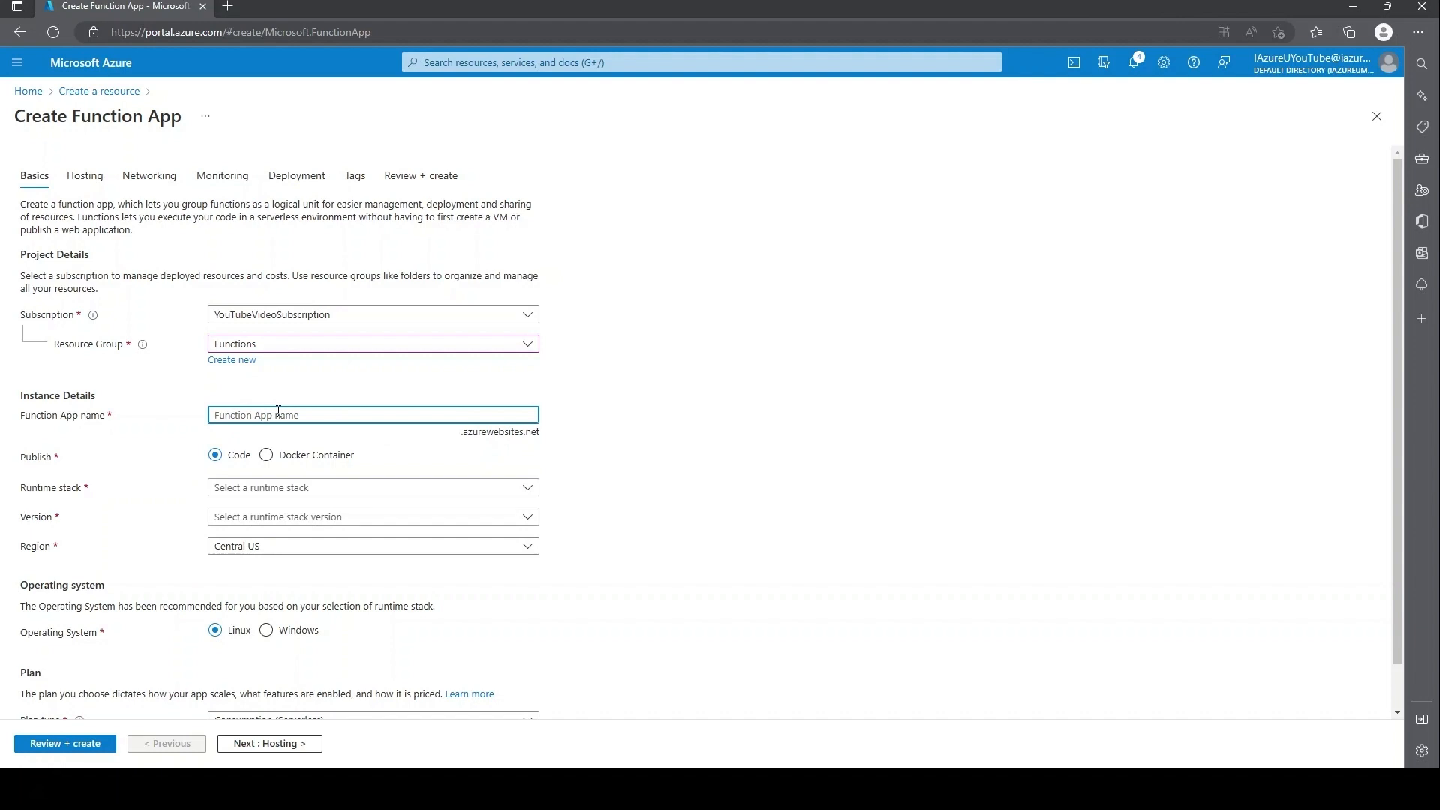
type("Vinny")
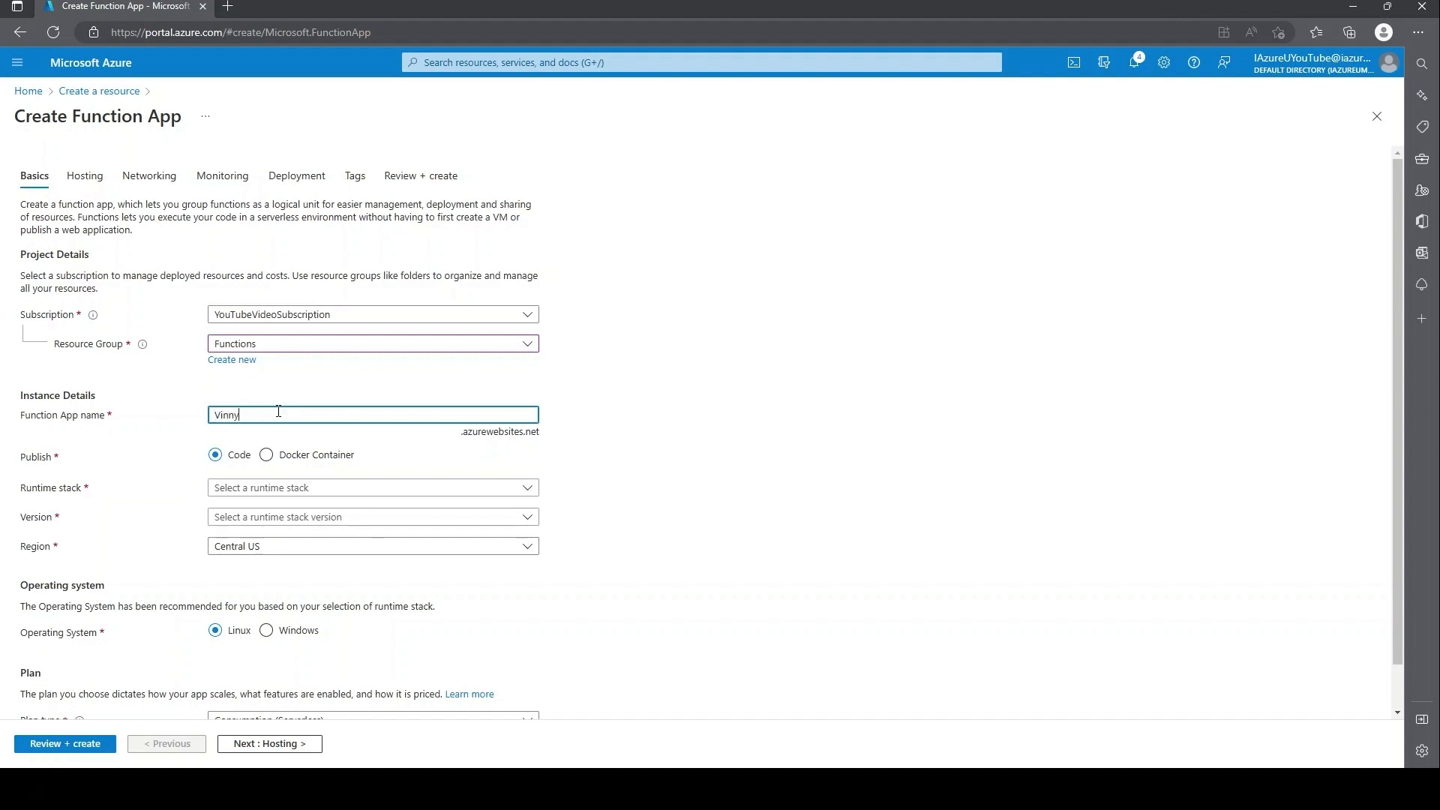
type("YouTubeDemo")
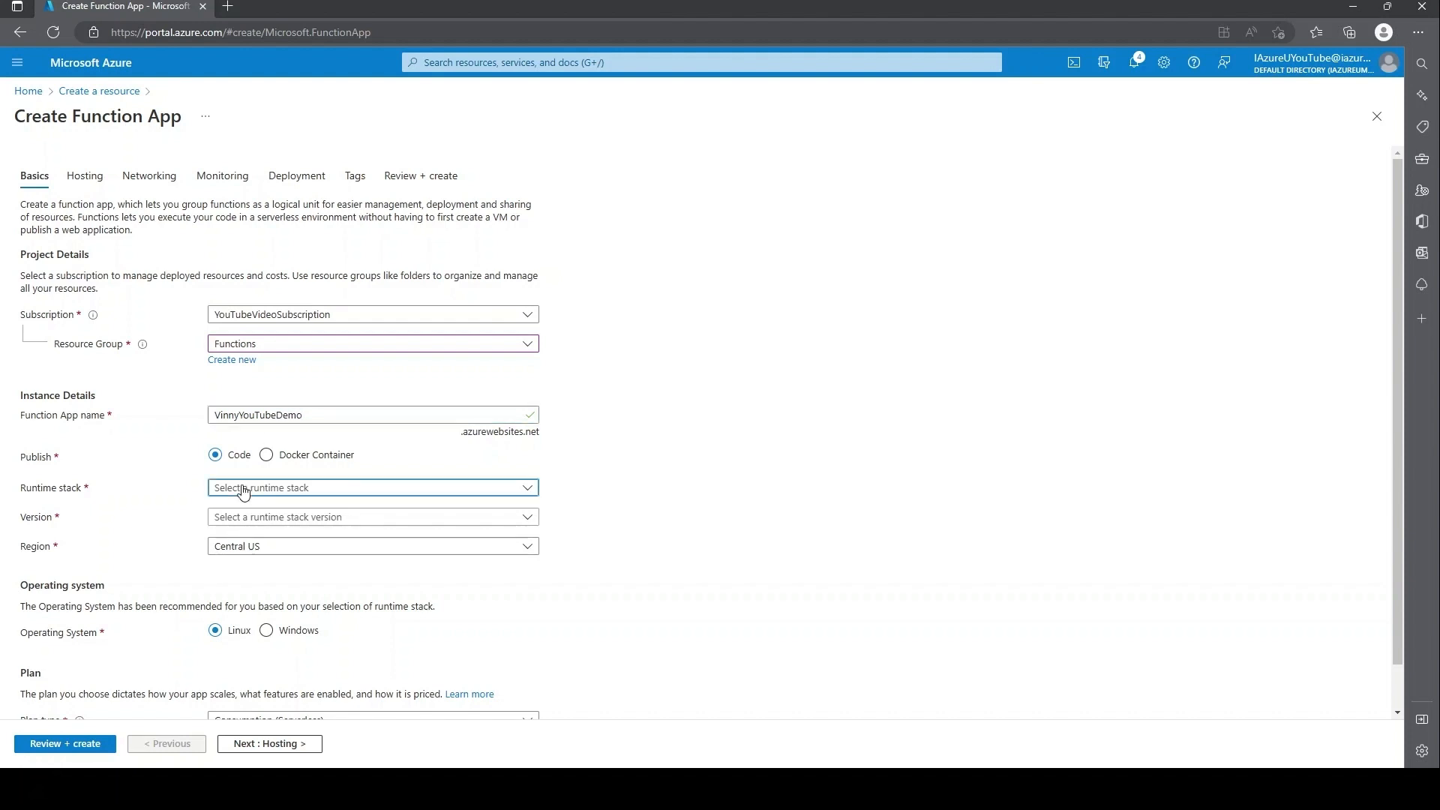
left_click(372, 487)
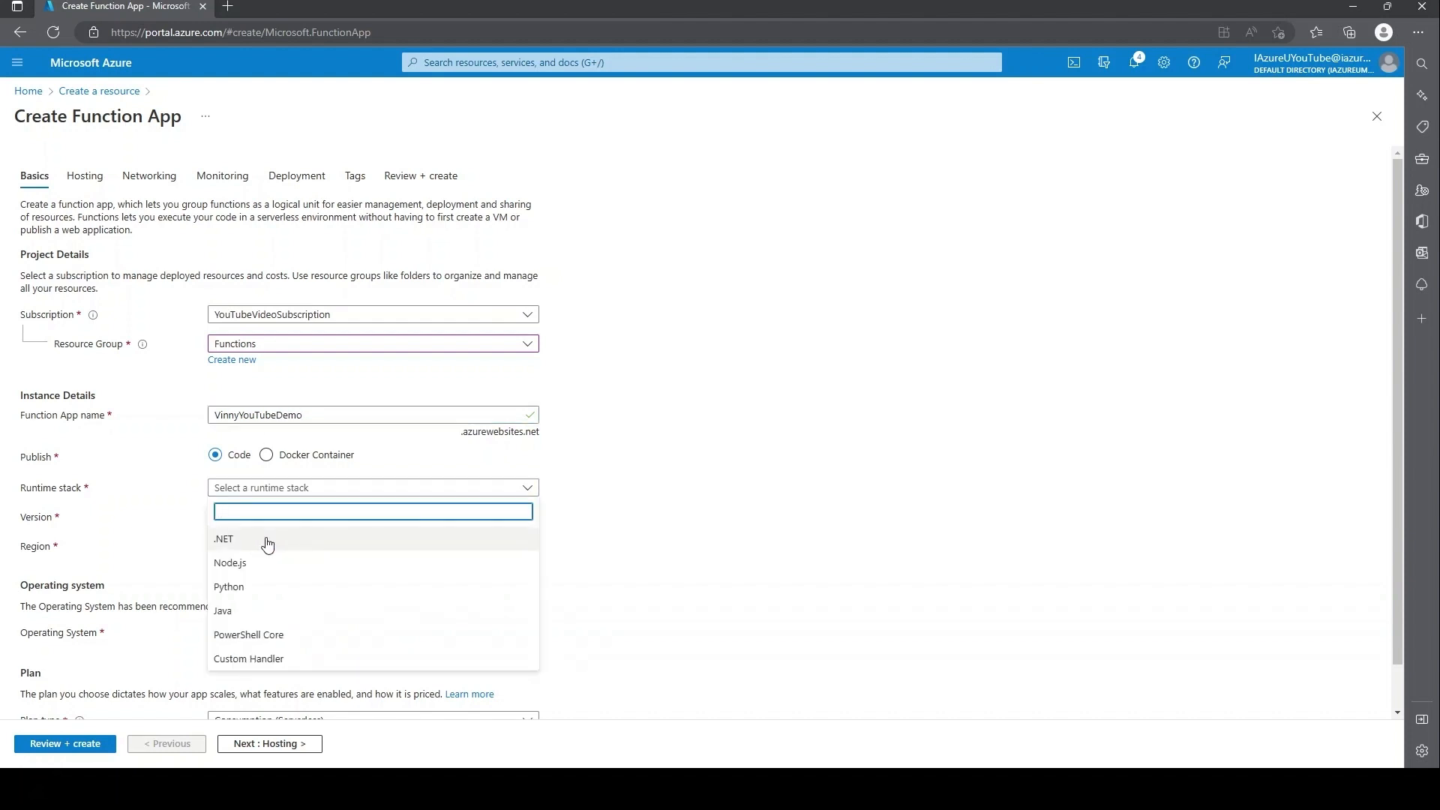
left_click(222, 538)
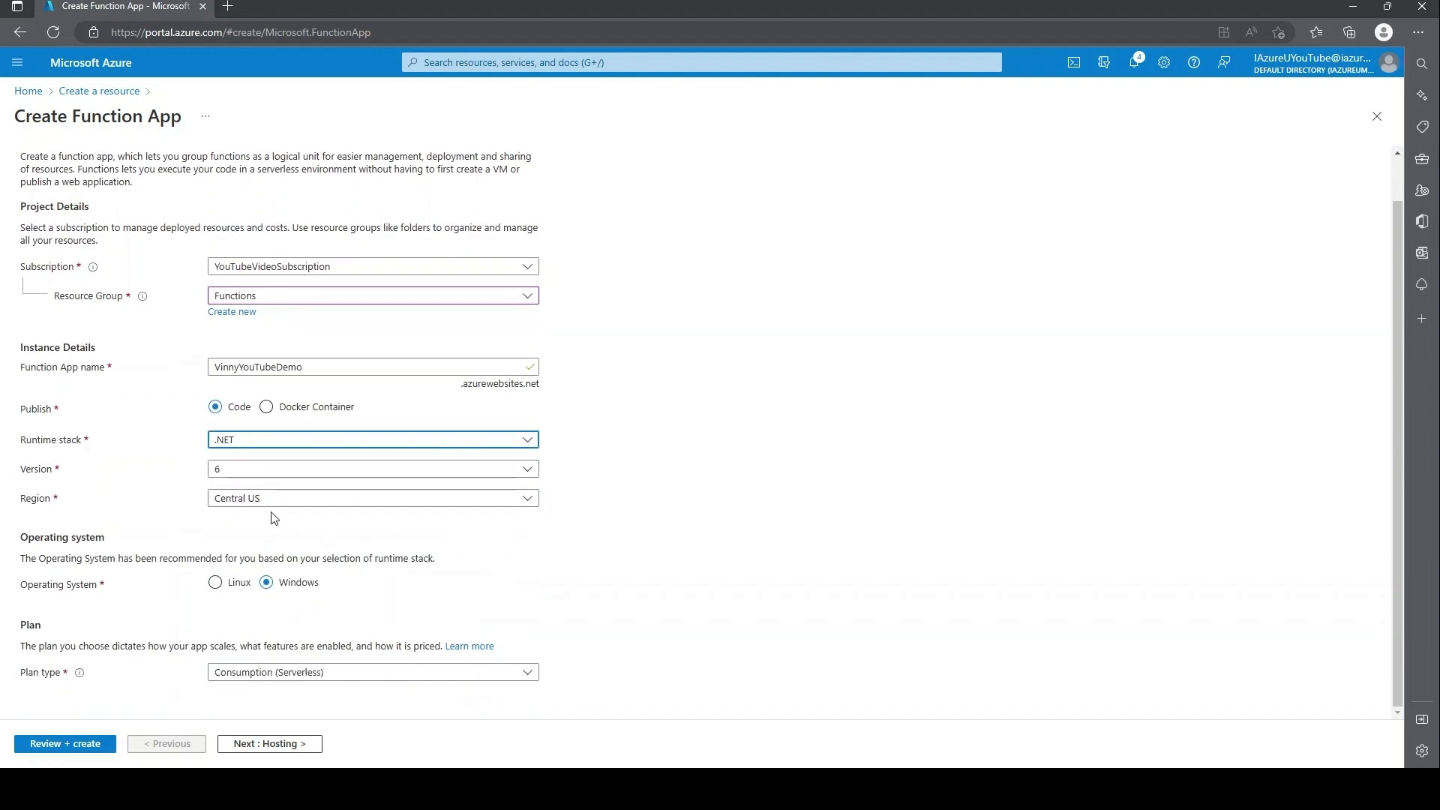
mouse_move(411, 518)
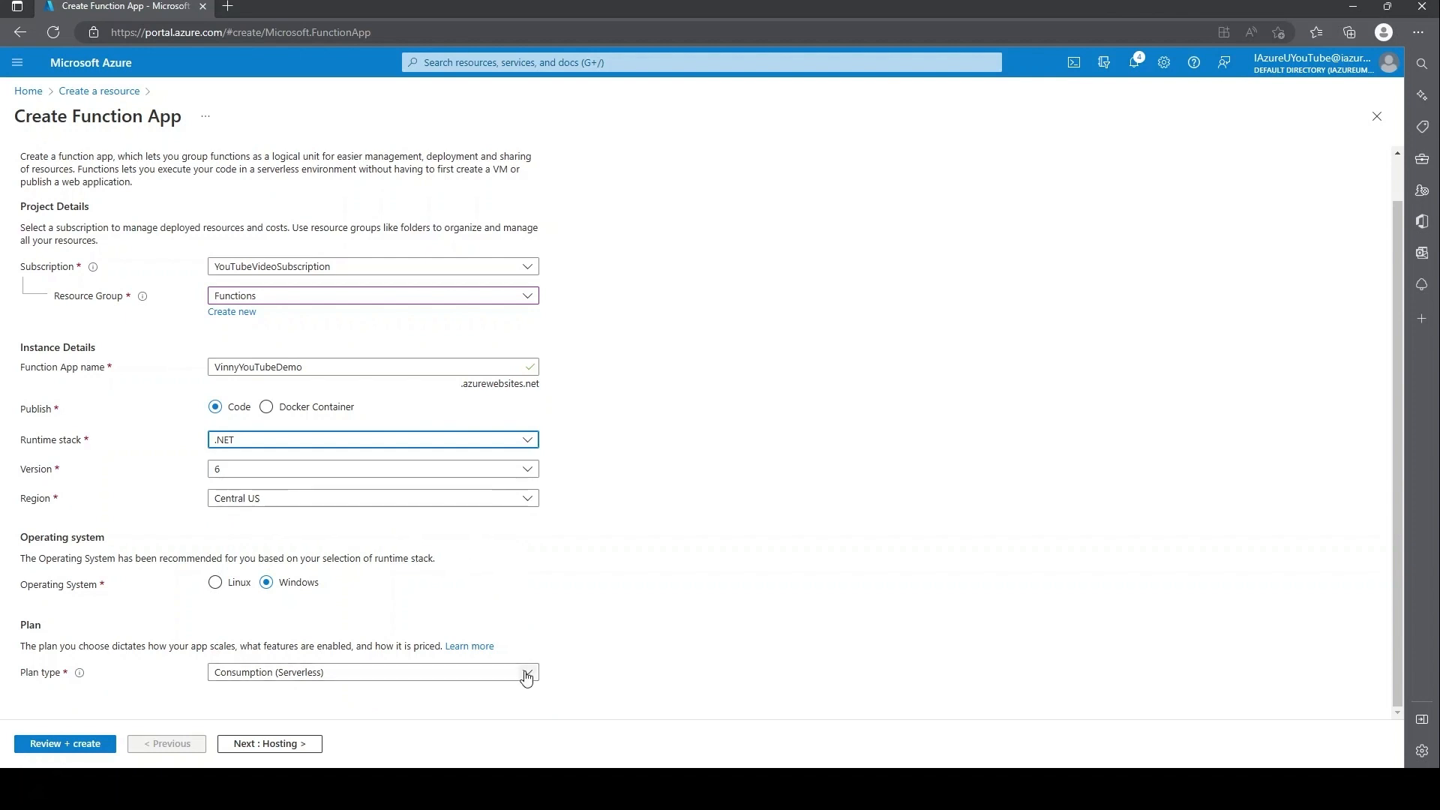
Step: Choose the Functions Premium plan type with a new Windows plan named VinnyEP and continue to Hosting
left_click(526, 672)
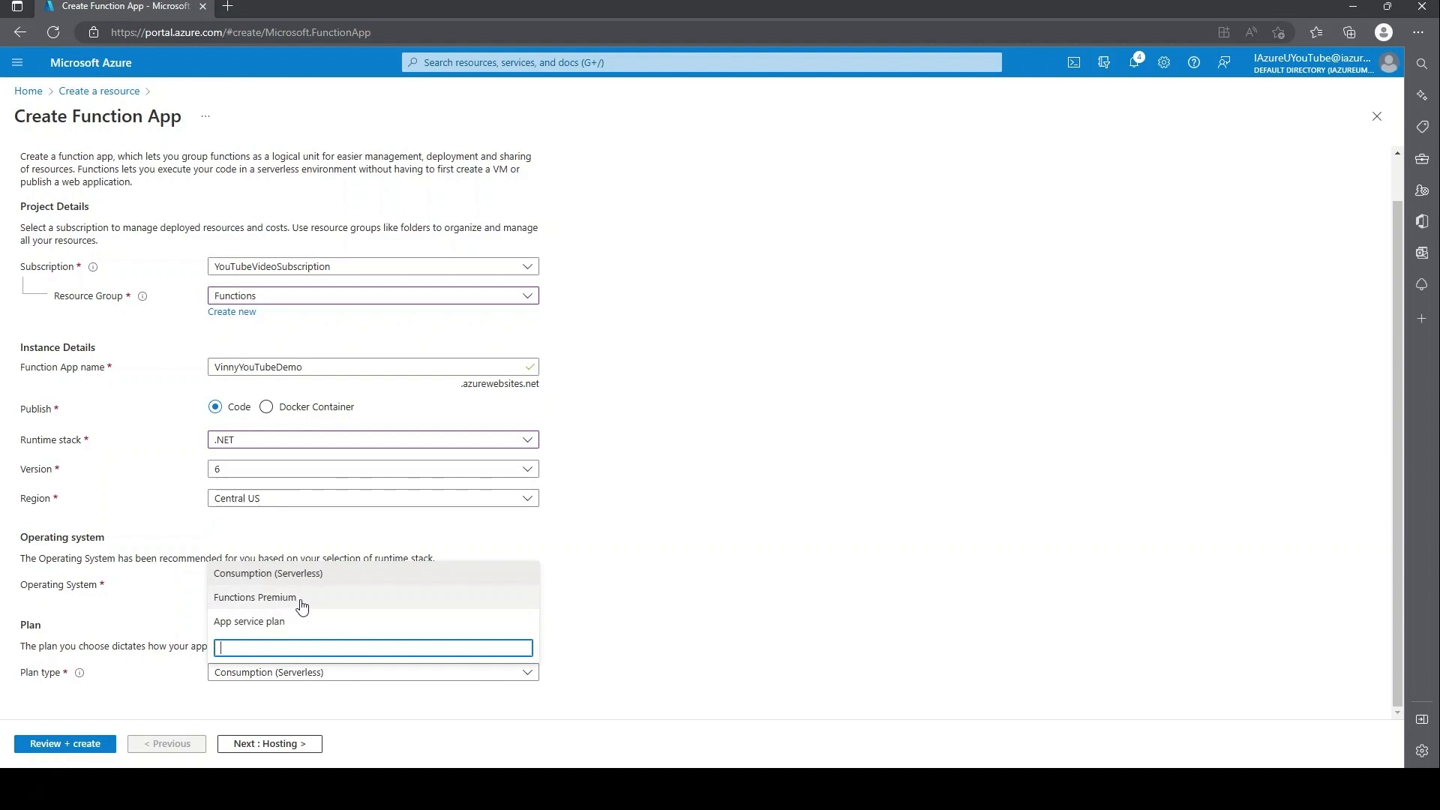
mouse_move(233, 627)
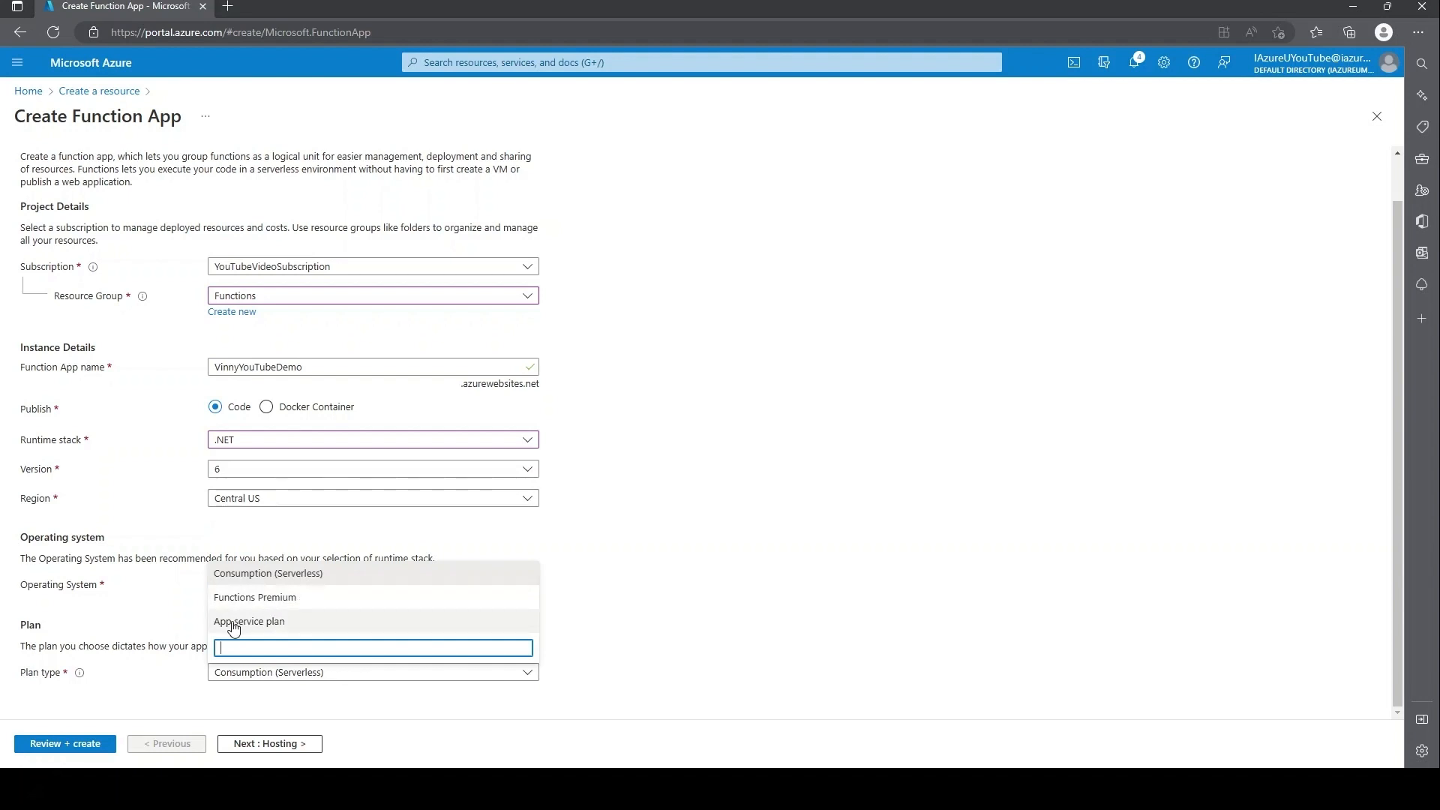
mouse_move(298, 612)
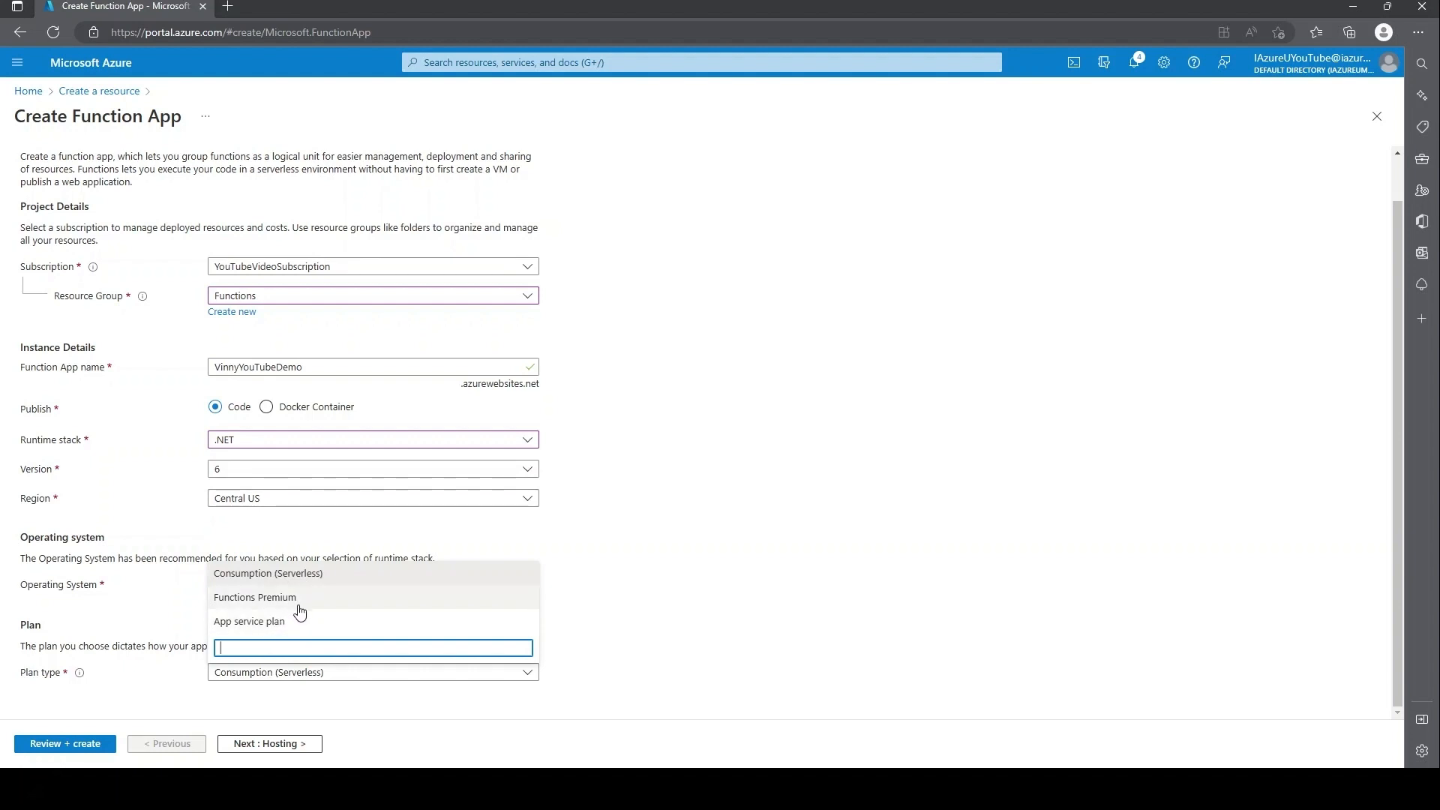
mouse_move(311, 602)
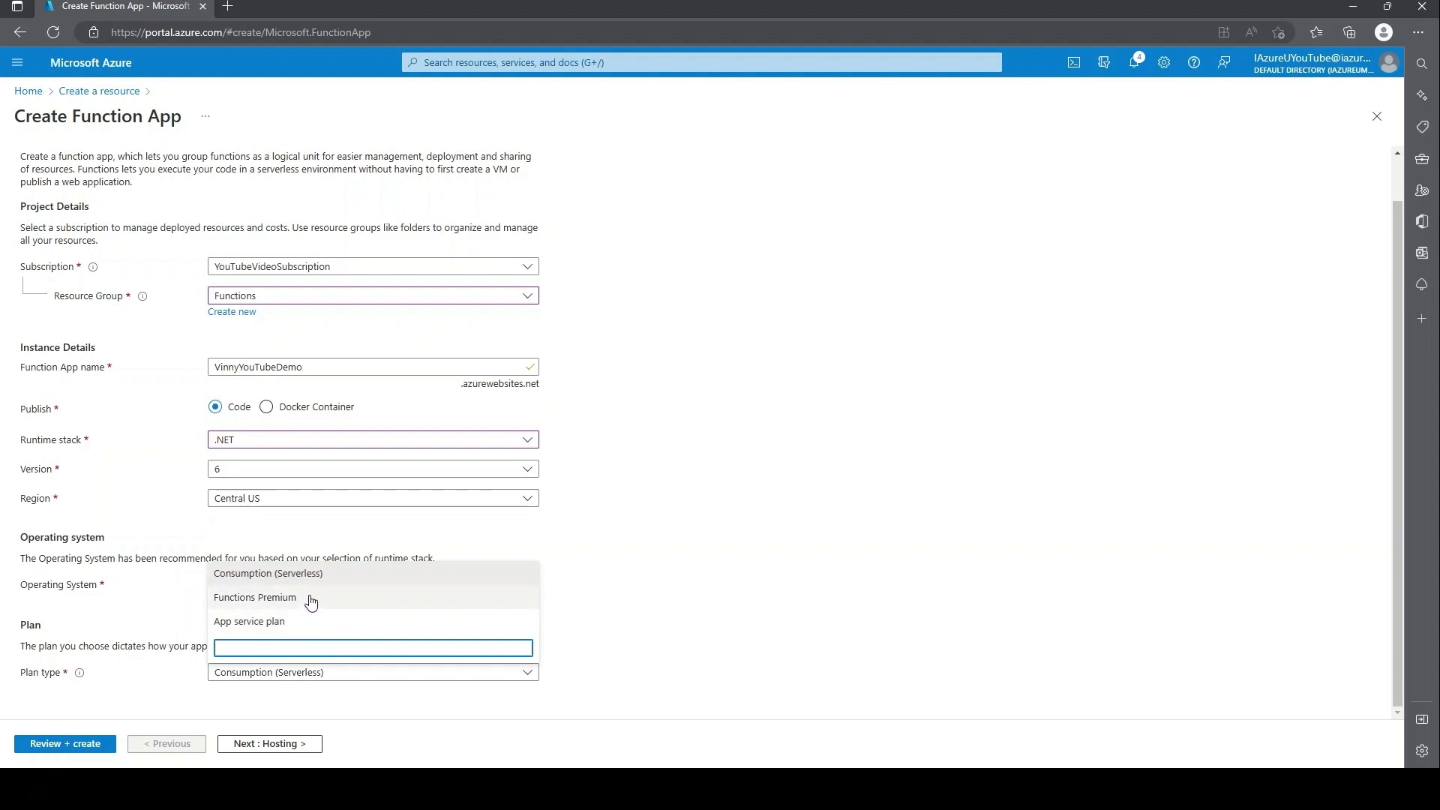
mouse_move(329, 588)
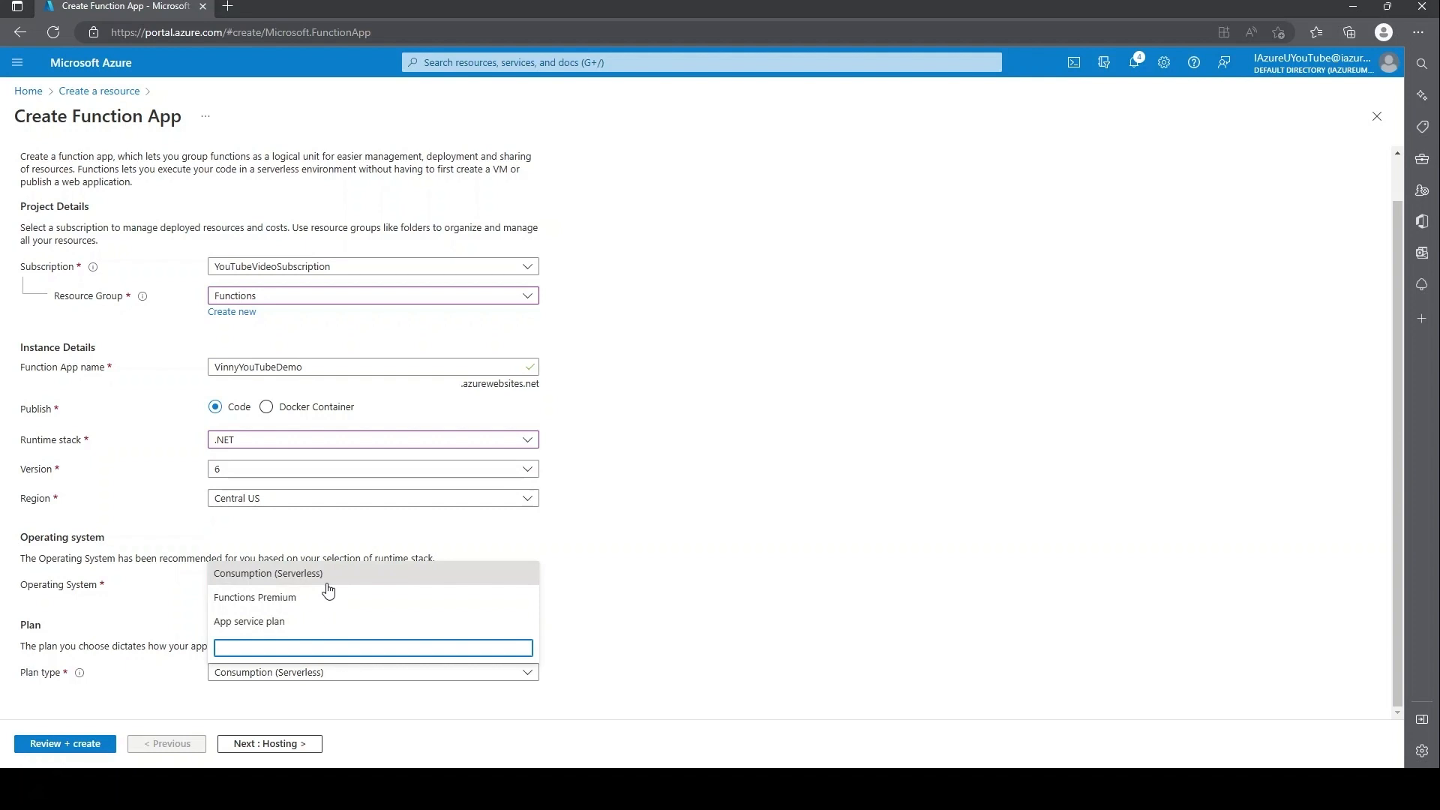
mouse_move(273, 606)
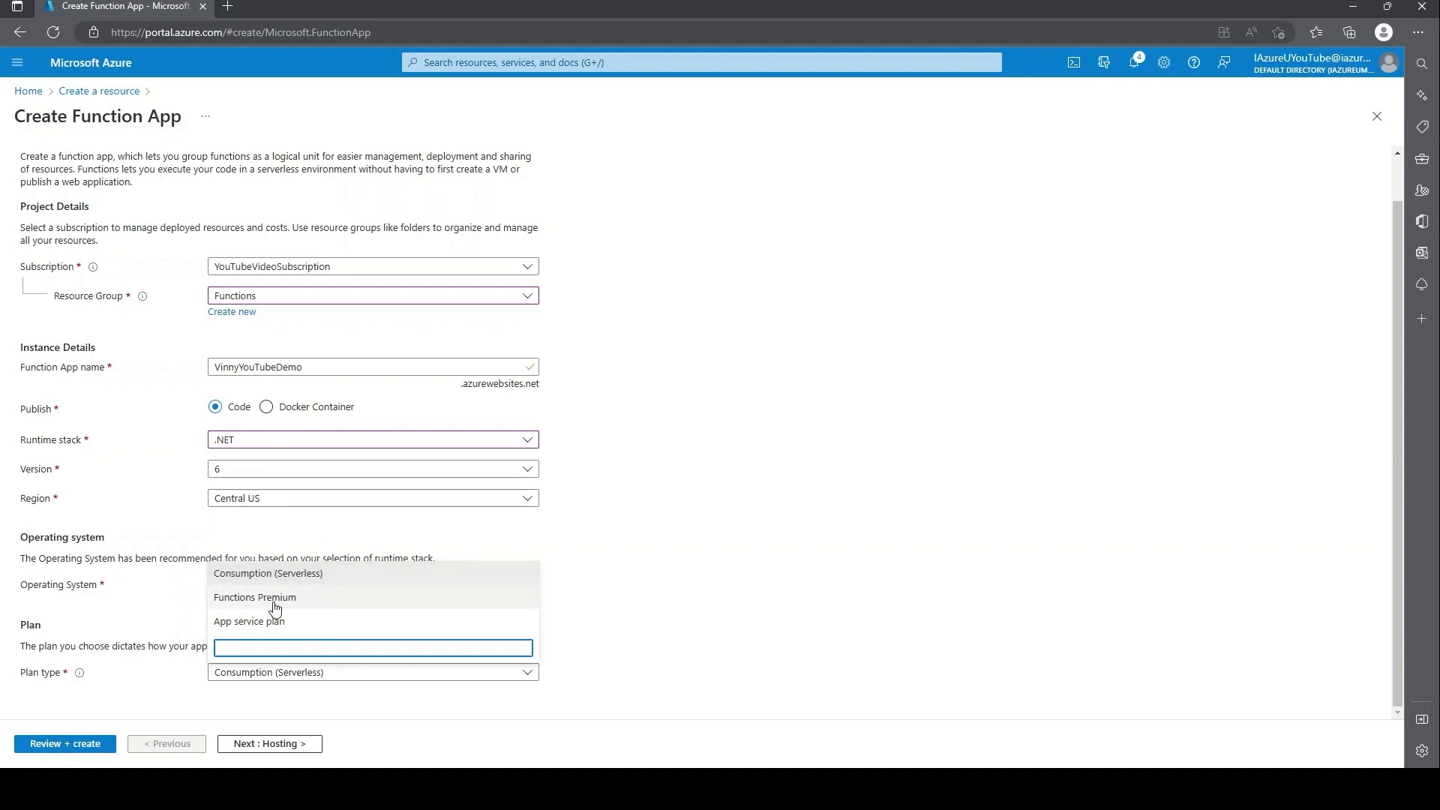
mouse_move(335, 605)
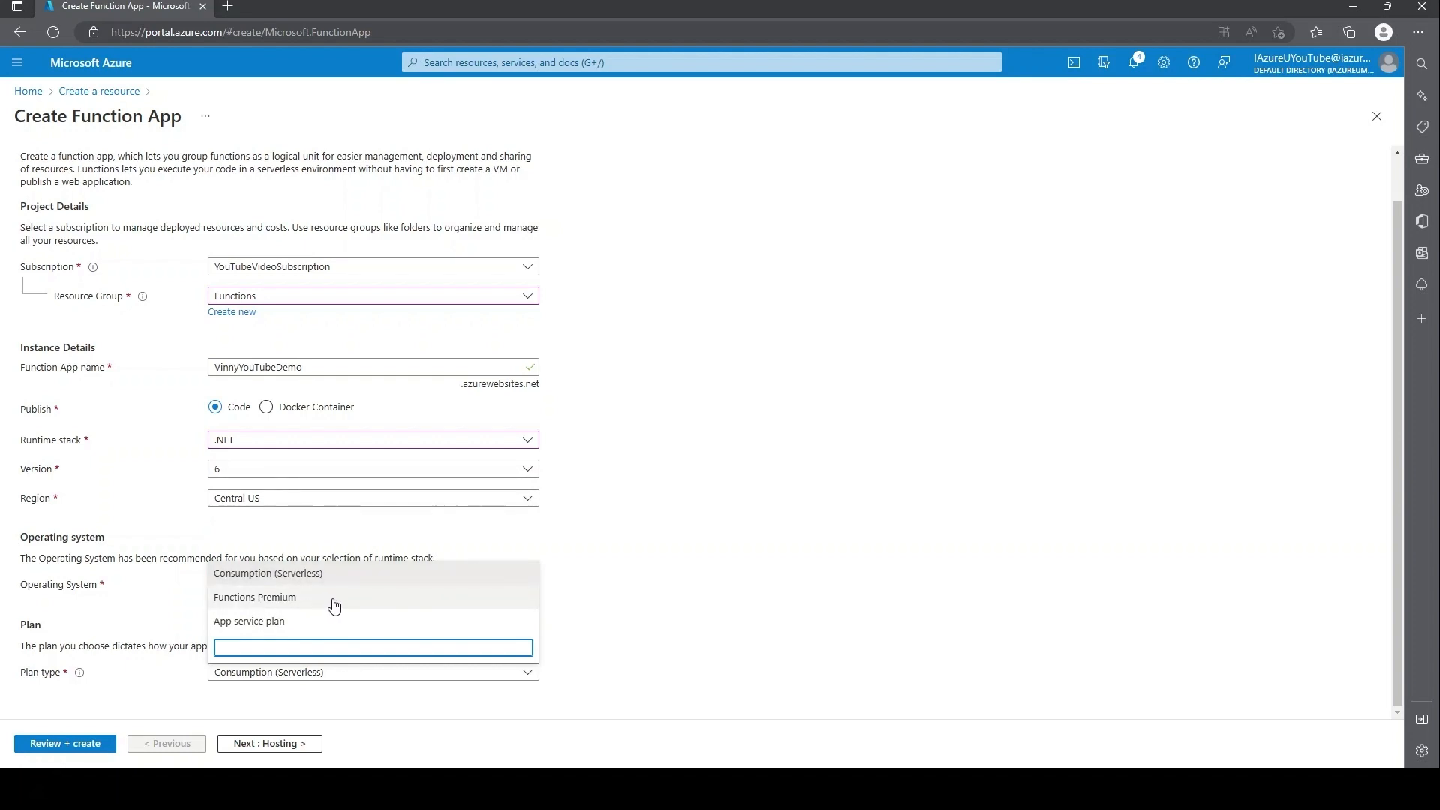
left_click(255, 597)
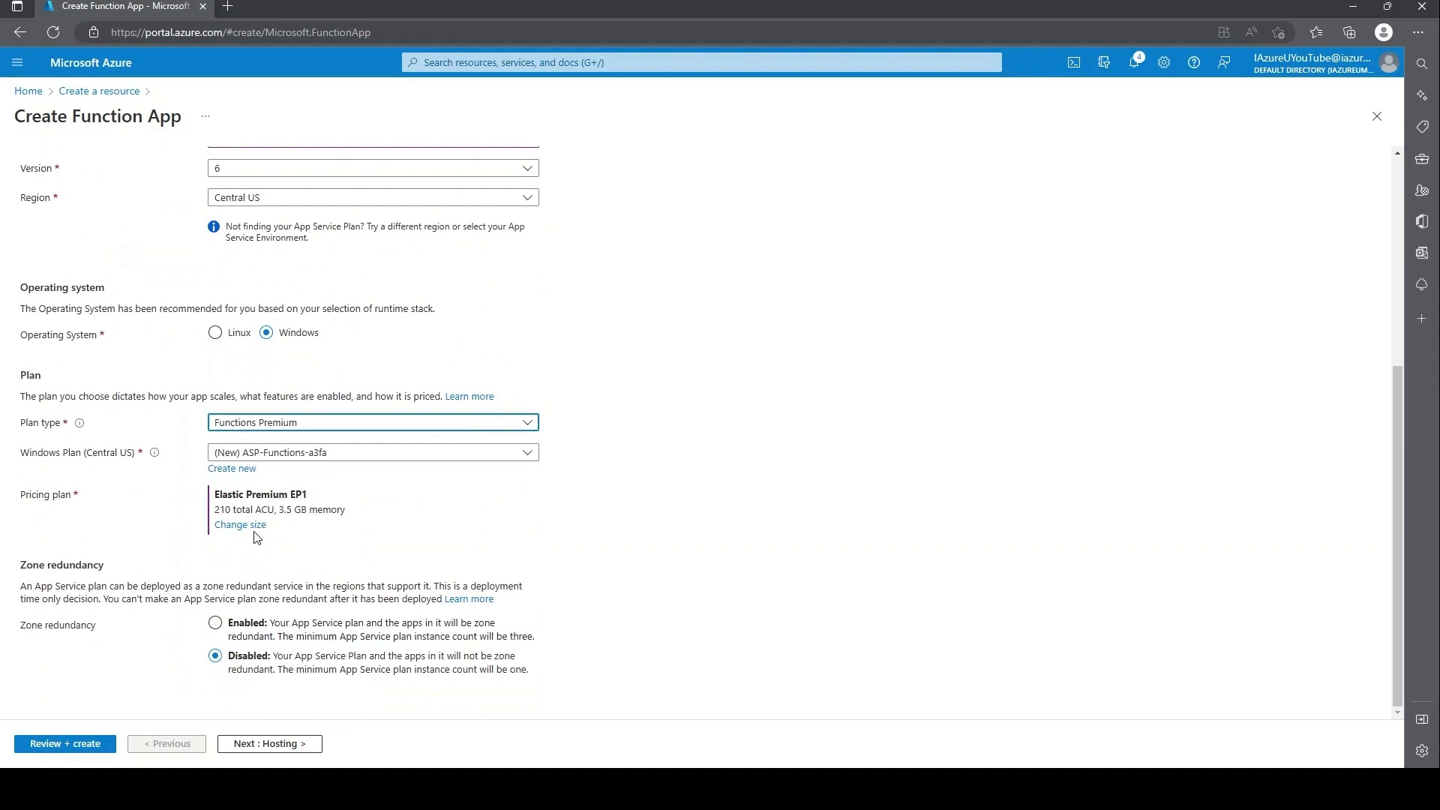
left_click(231, 468)
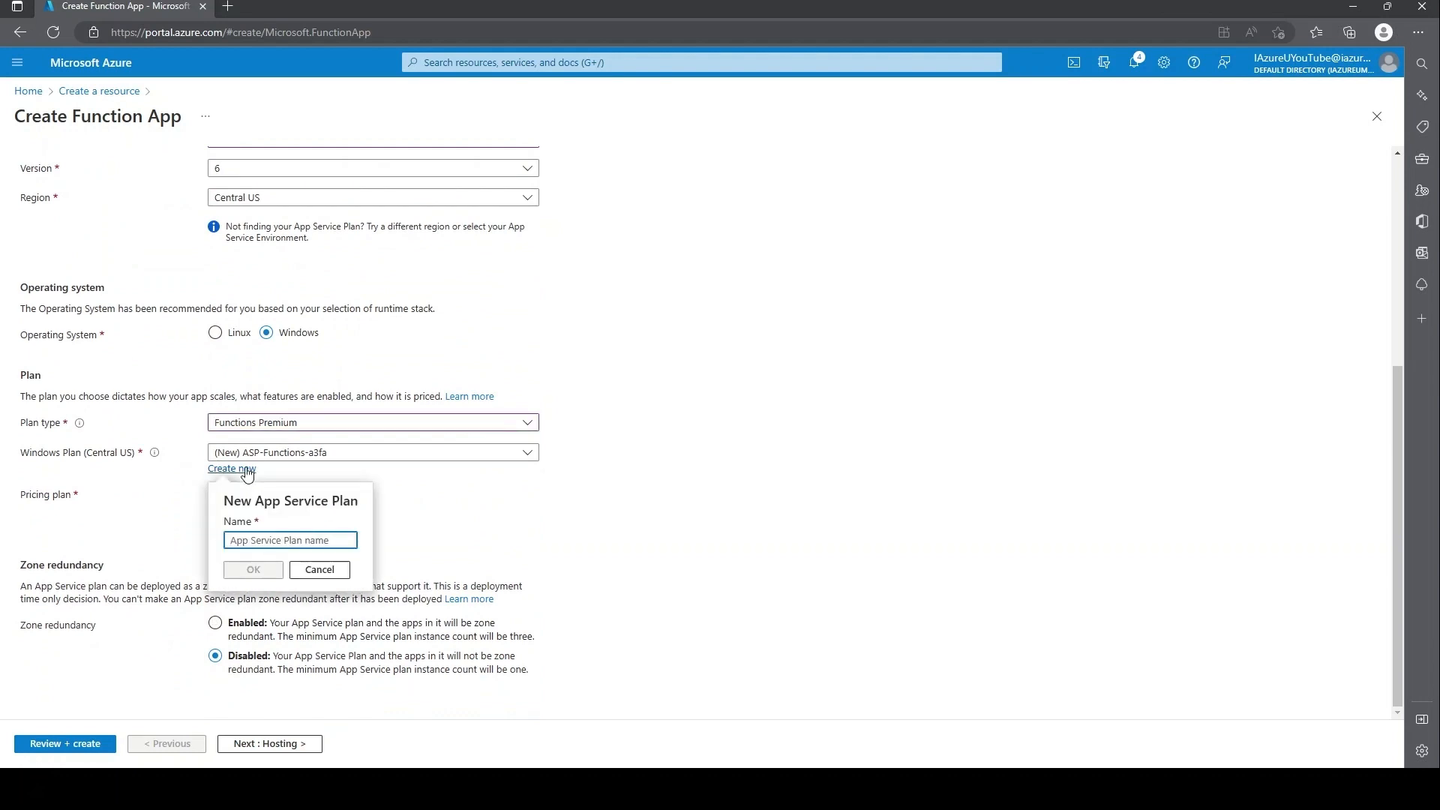
type("VinnyEP")
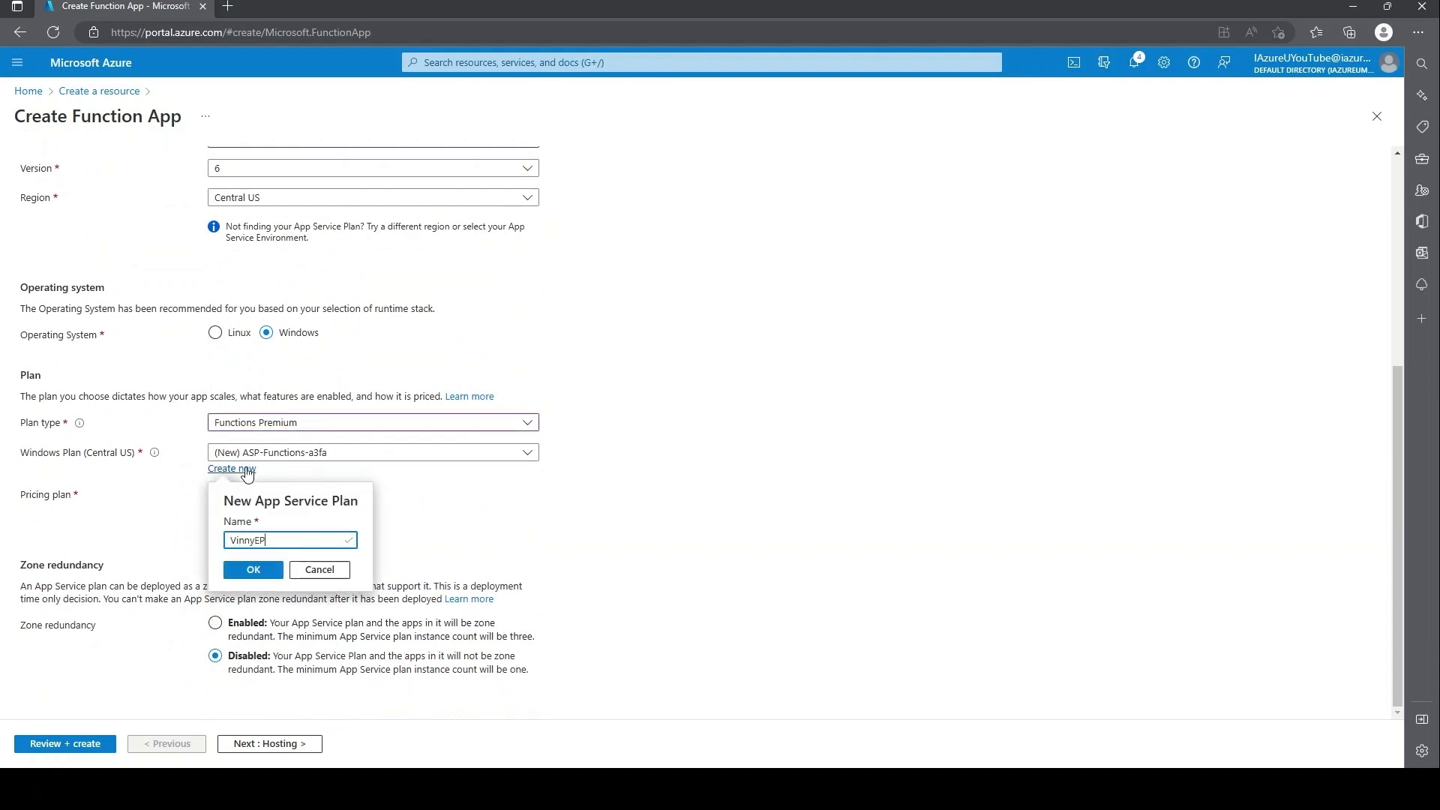
left_click(252, 570)
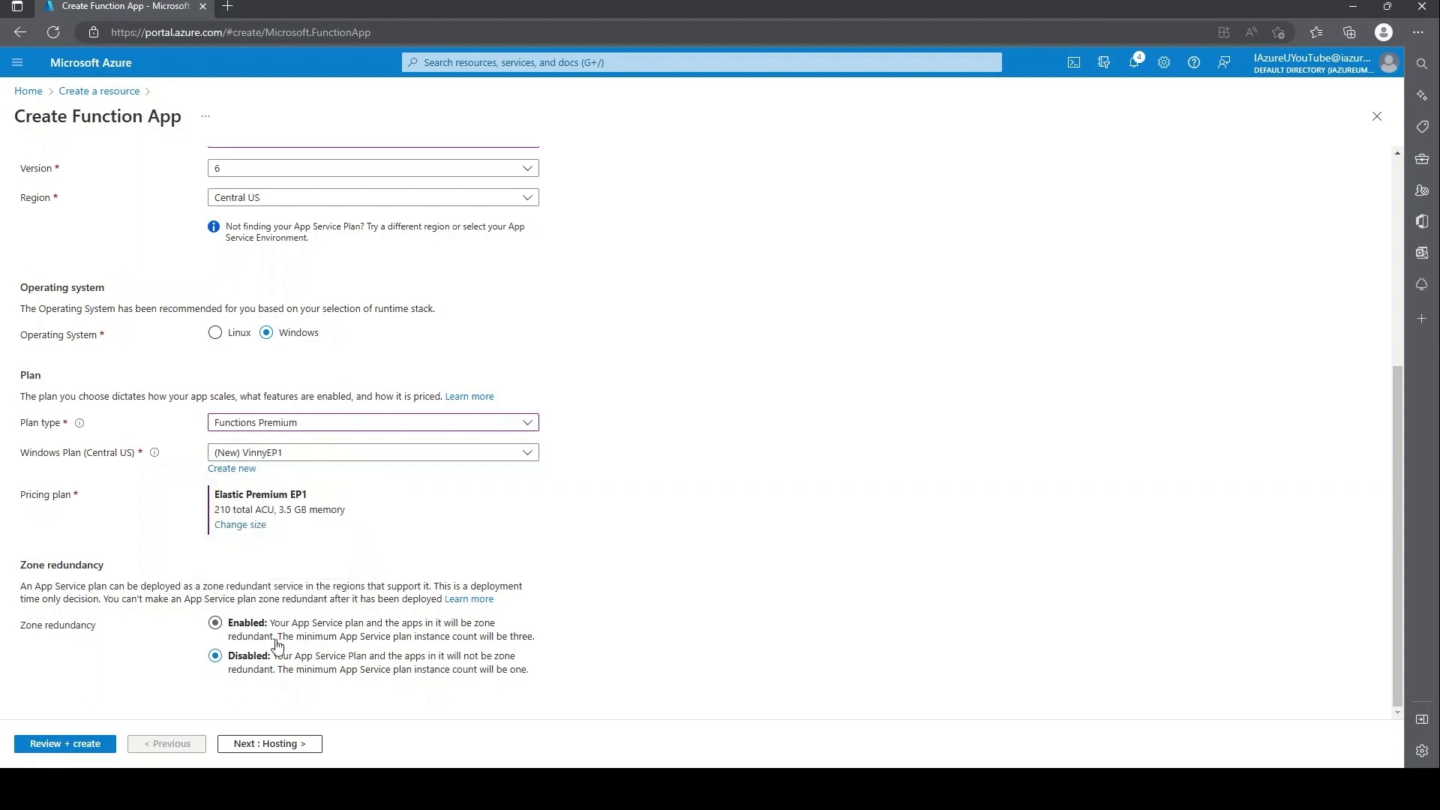
left_click(268, 744)
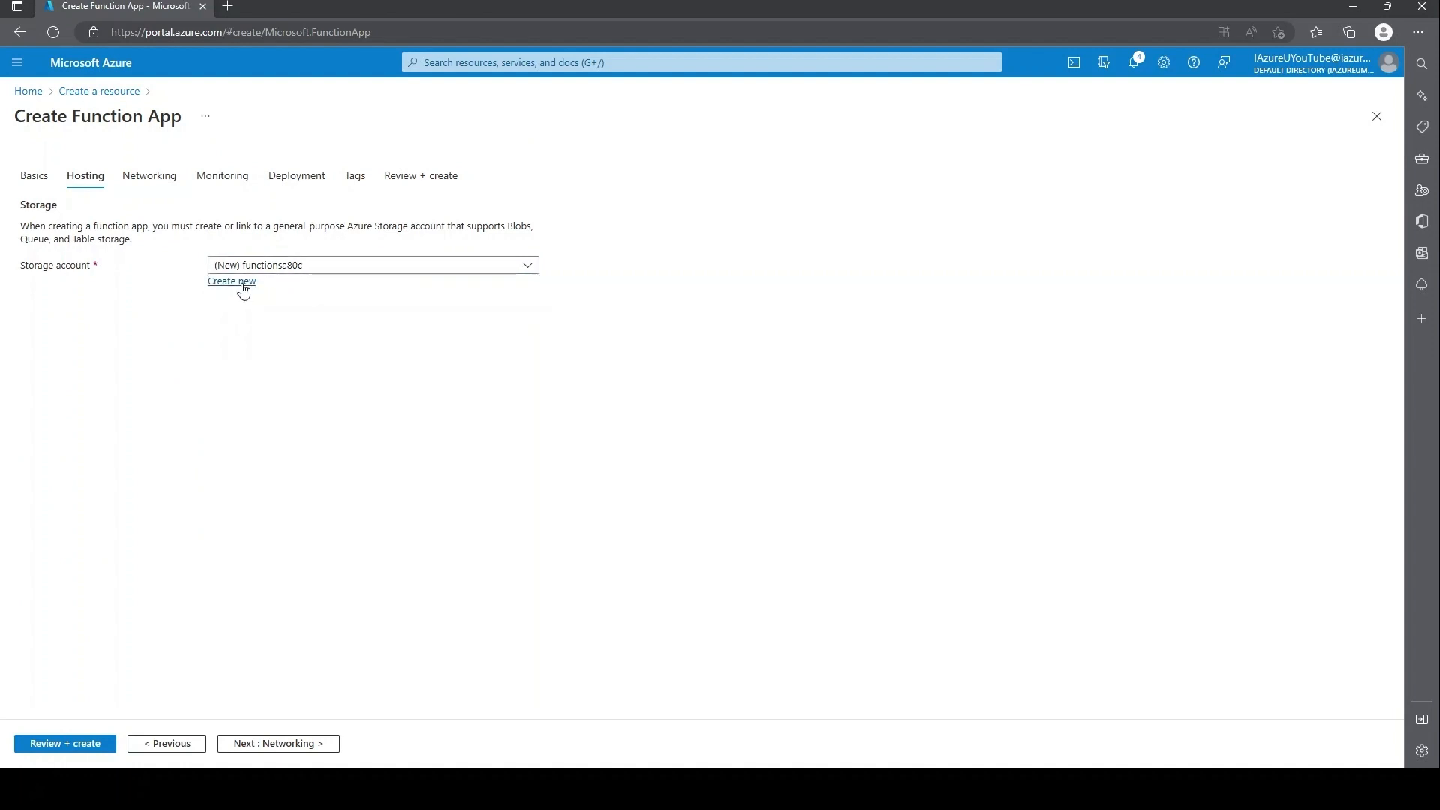
Step: Create a new storage account named vinnyyoutubedemo for the function app
left_click(231, 280)
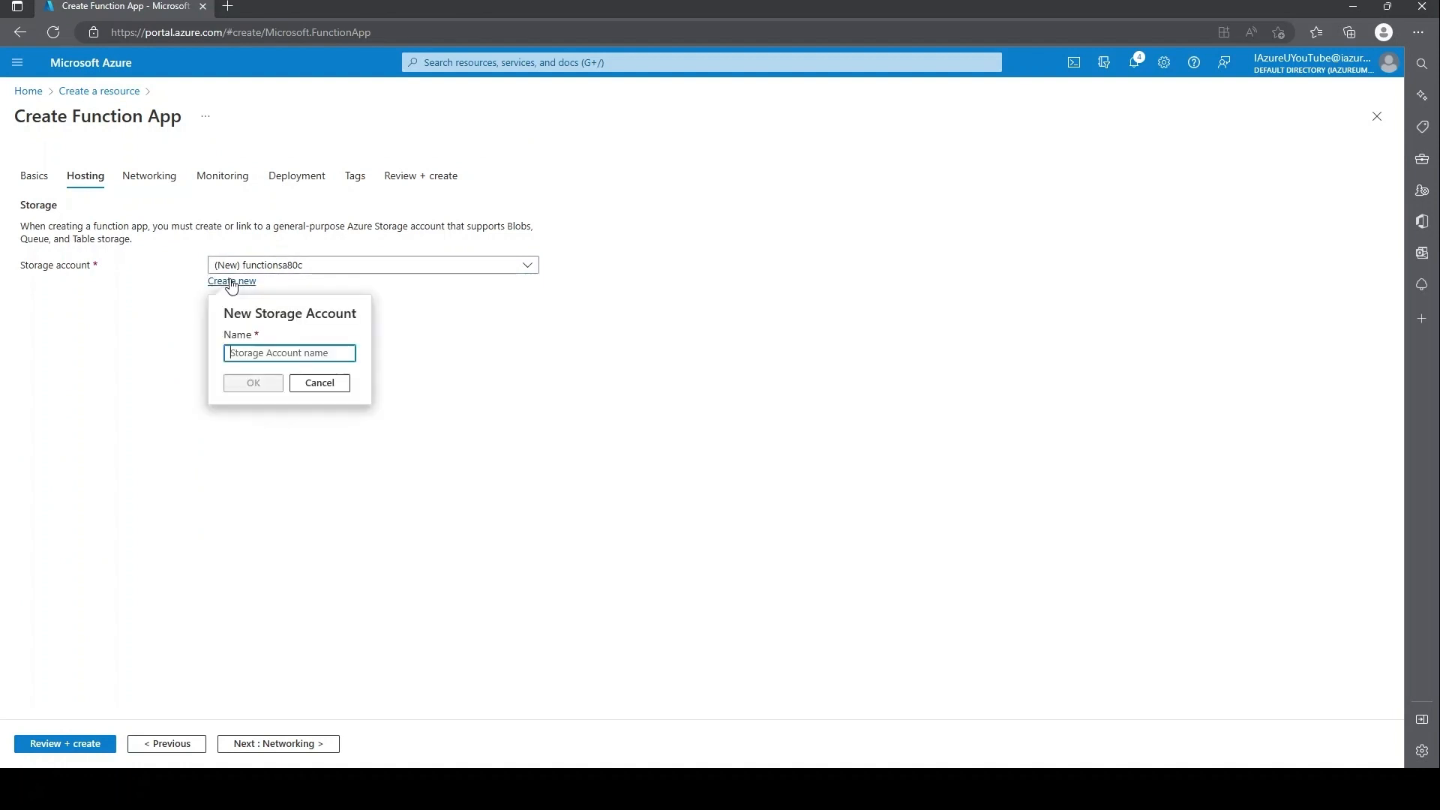
type("vinnyyoutu")
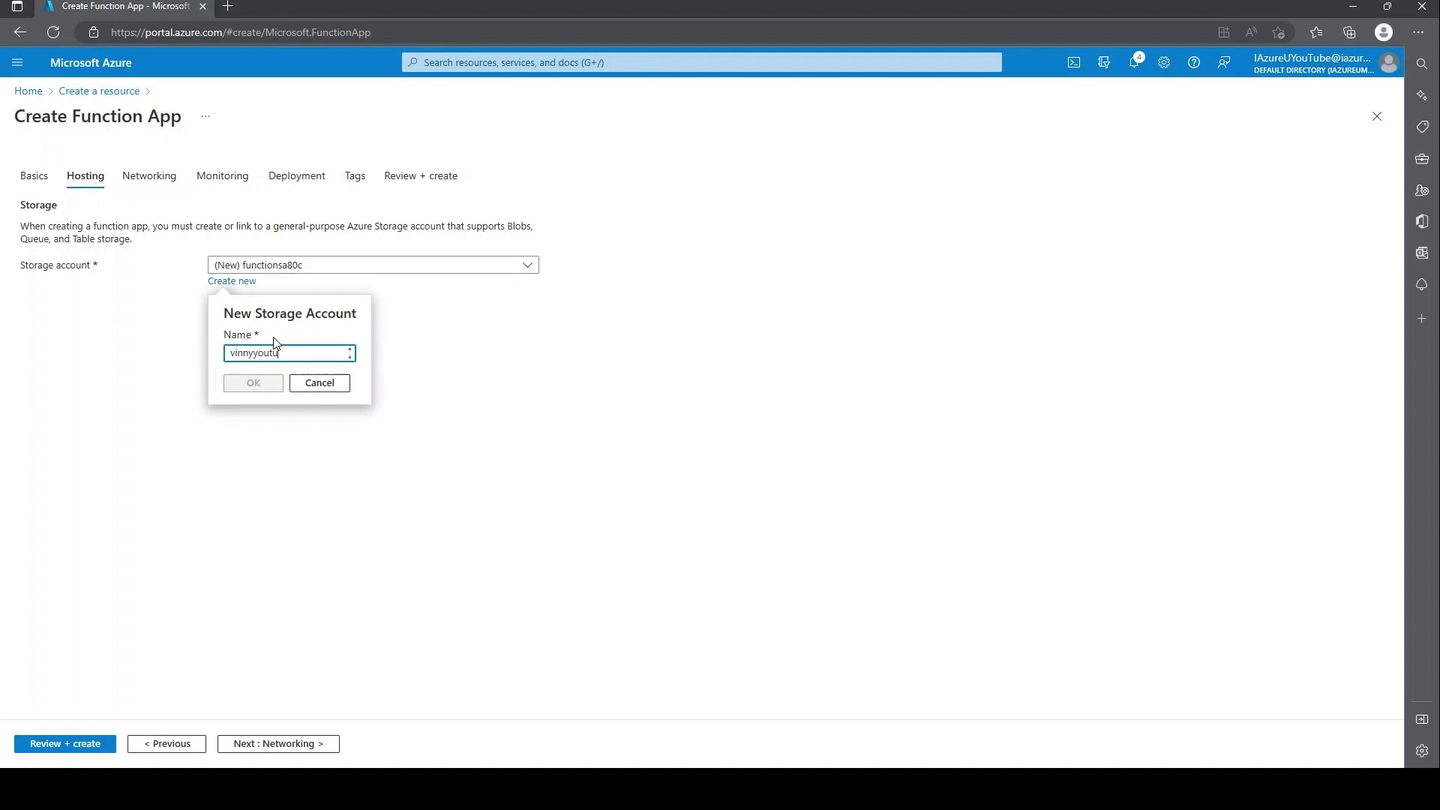
type("bedemo")
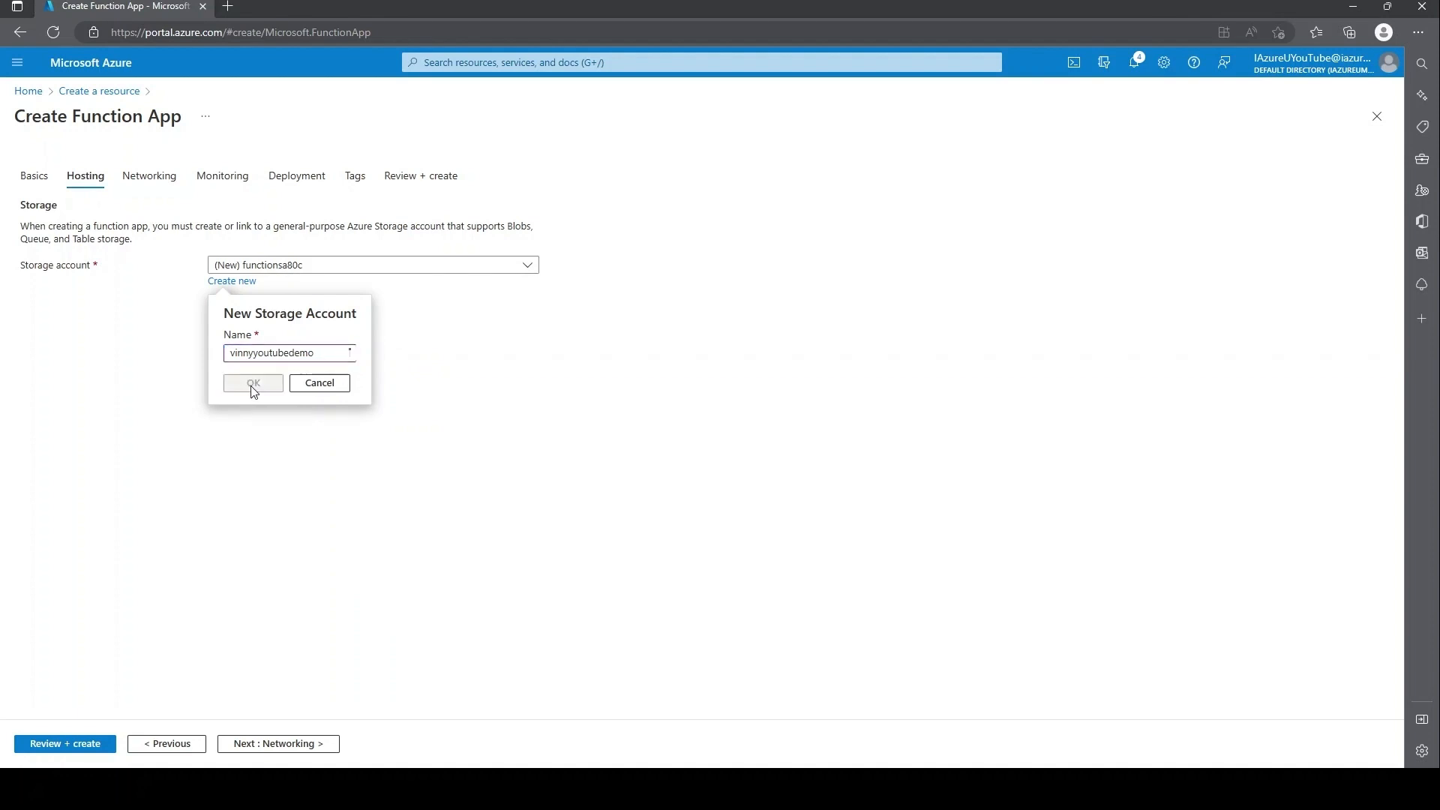
left_click(252, 383)
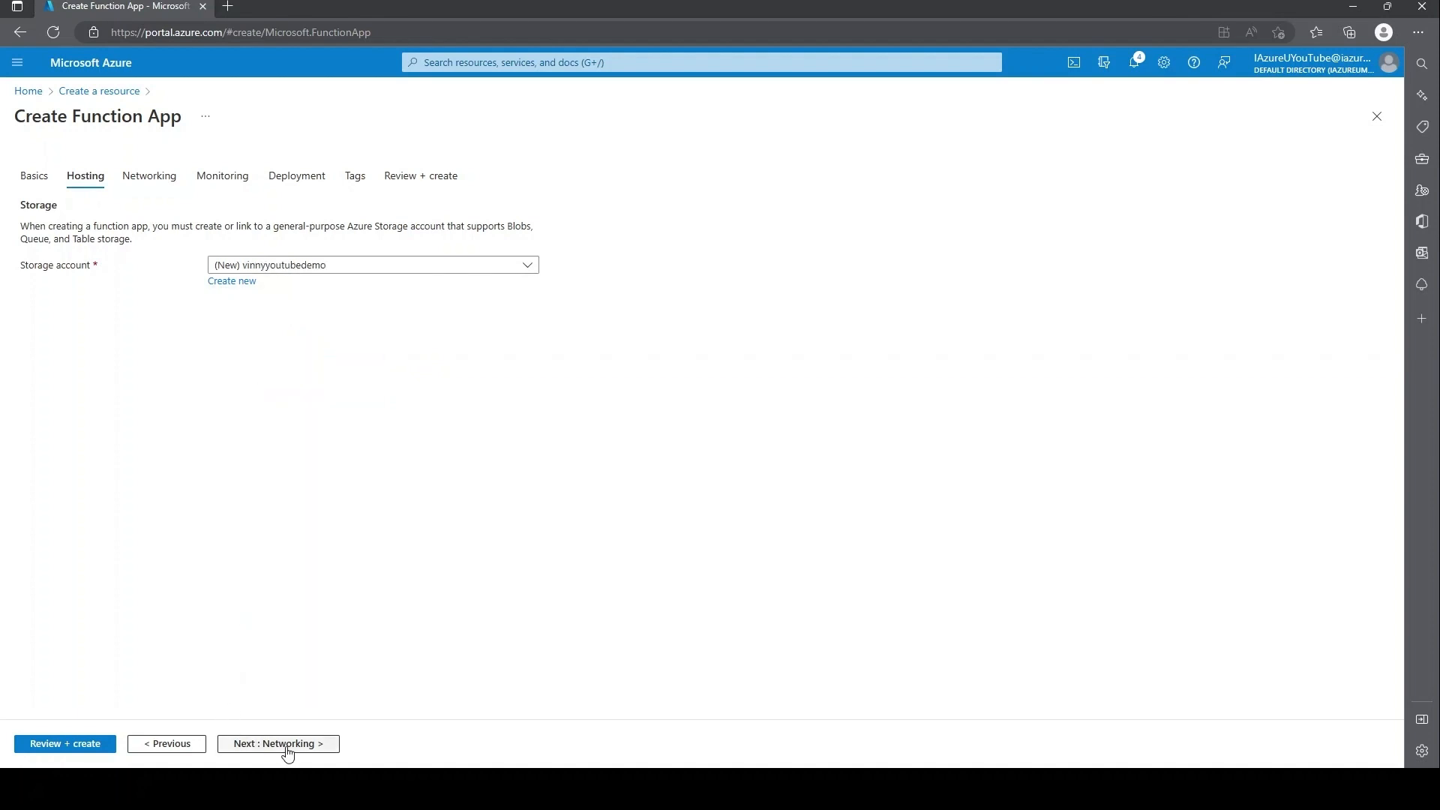
Step: Leave network injection off and set Enable Application Insights to No on the Monitoring tab
left_click(278, 744)
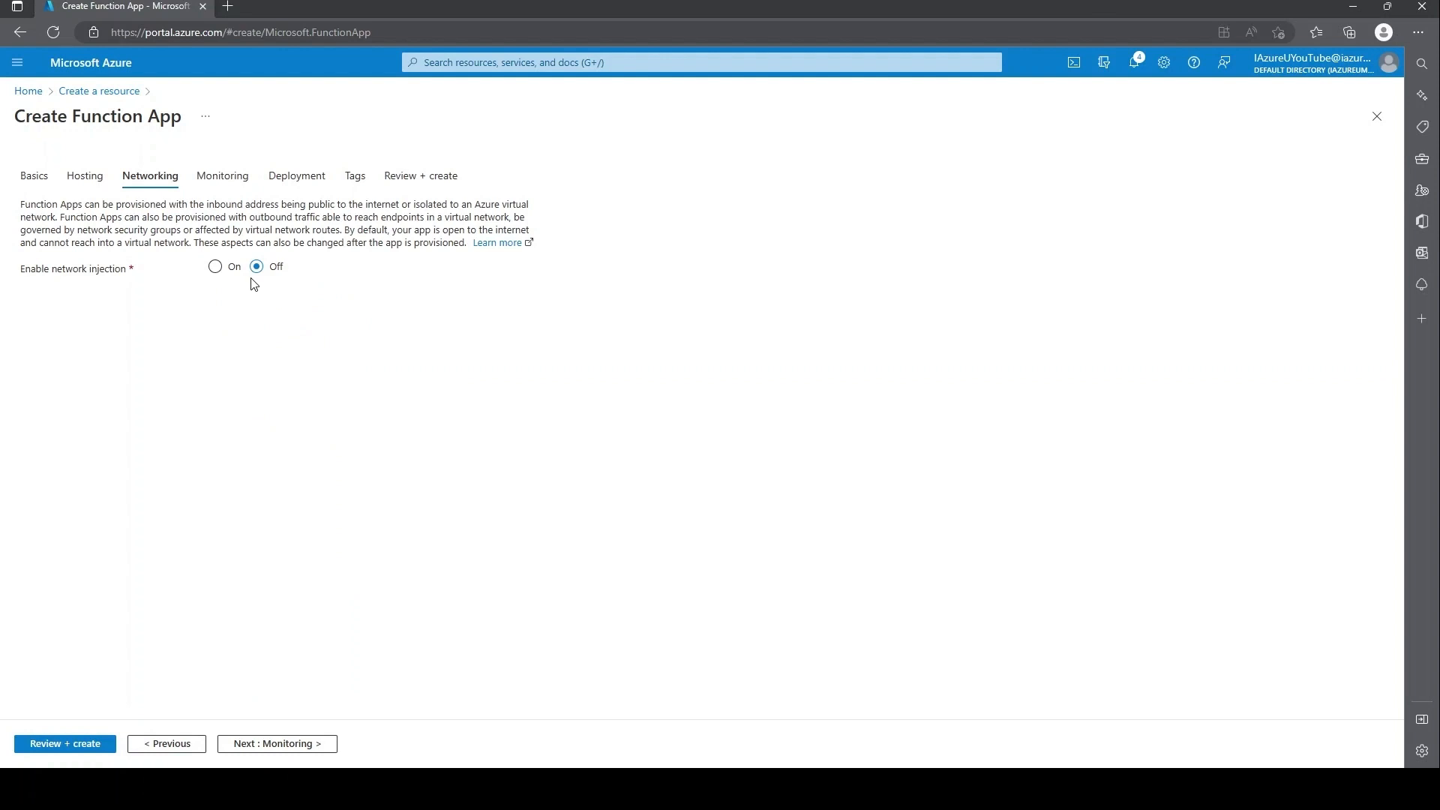
mouse_move(272, 290)
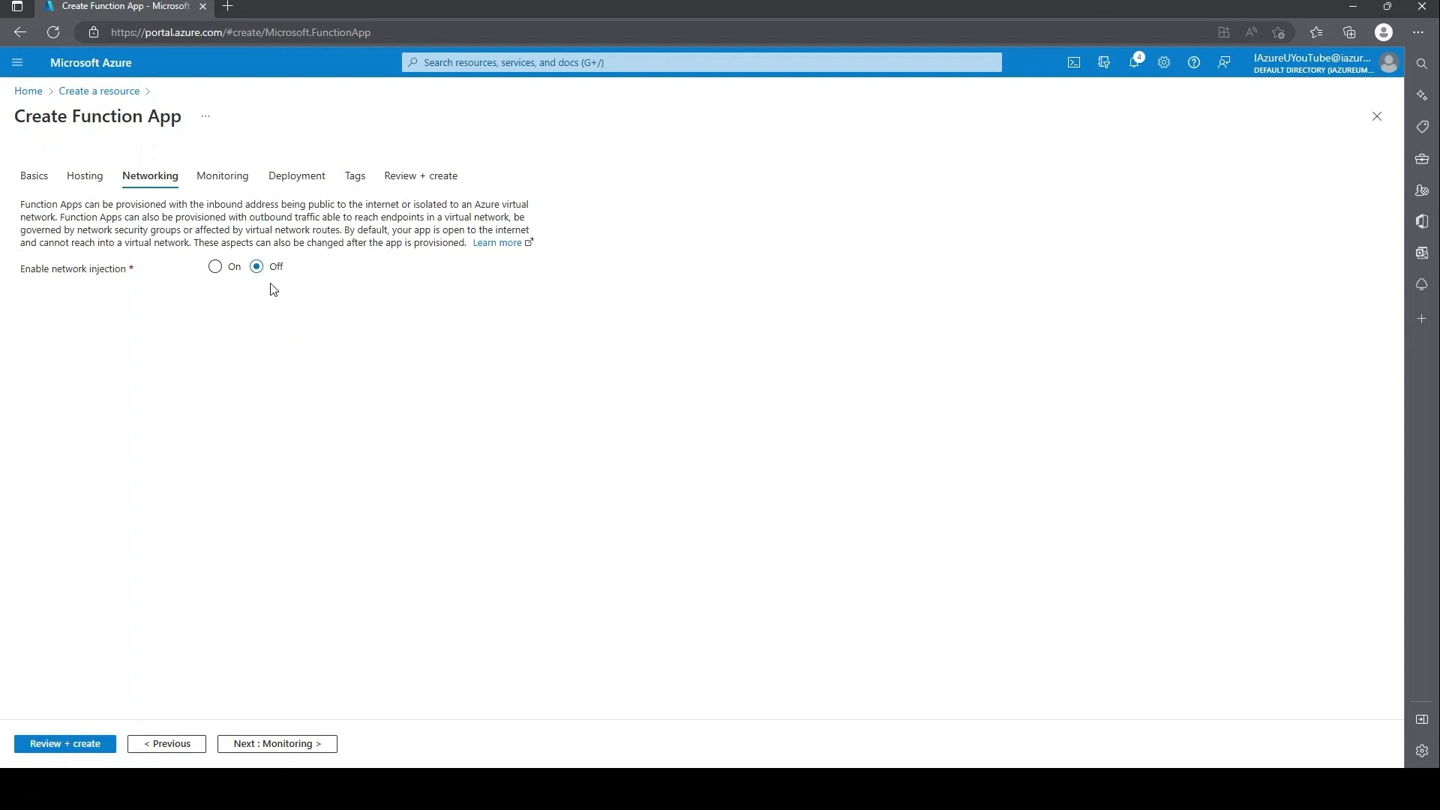
mouse_move(270, 743)
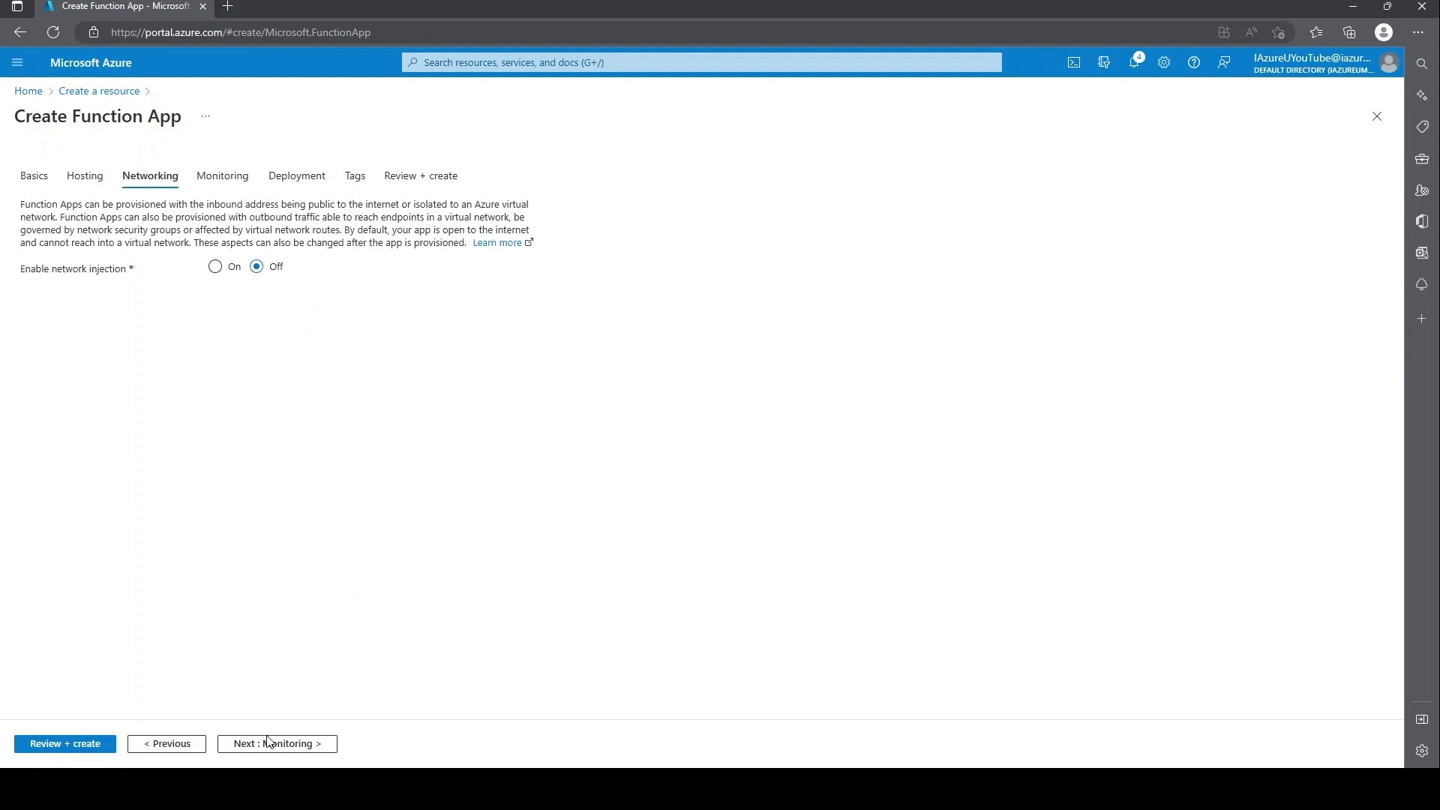
left_click(276, 742)
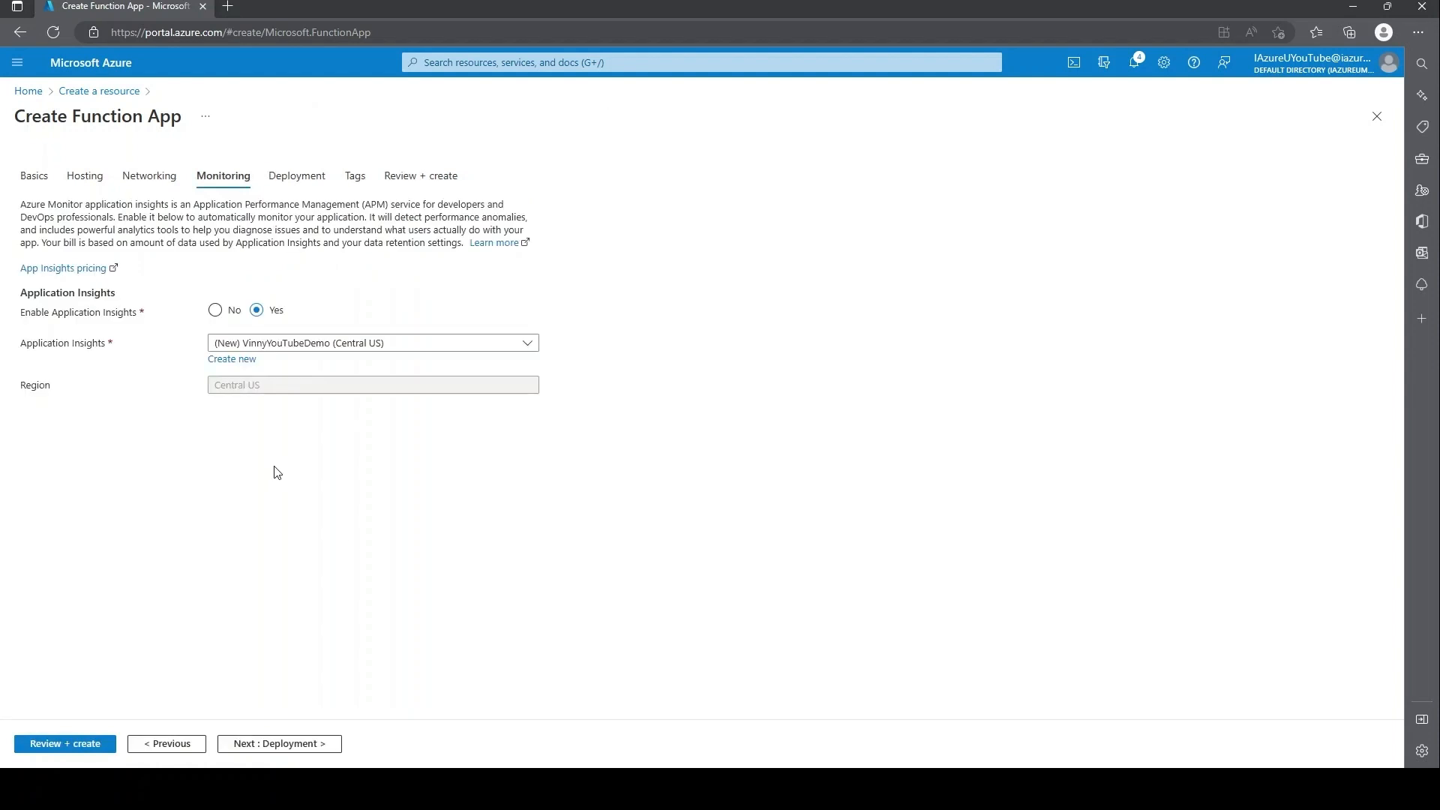
mouse_move(224, 279)
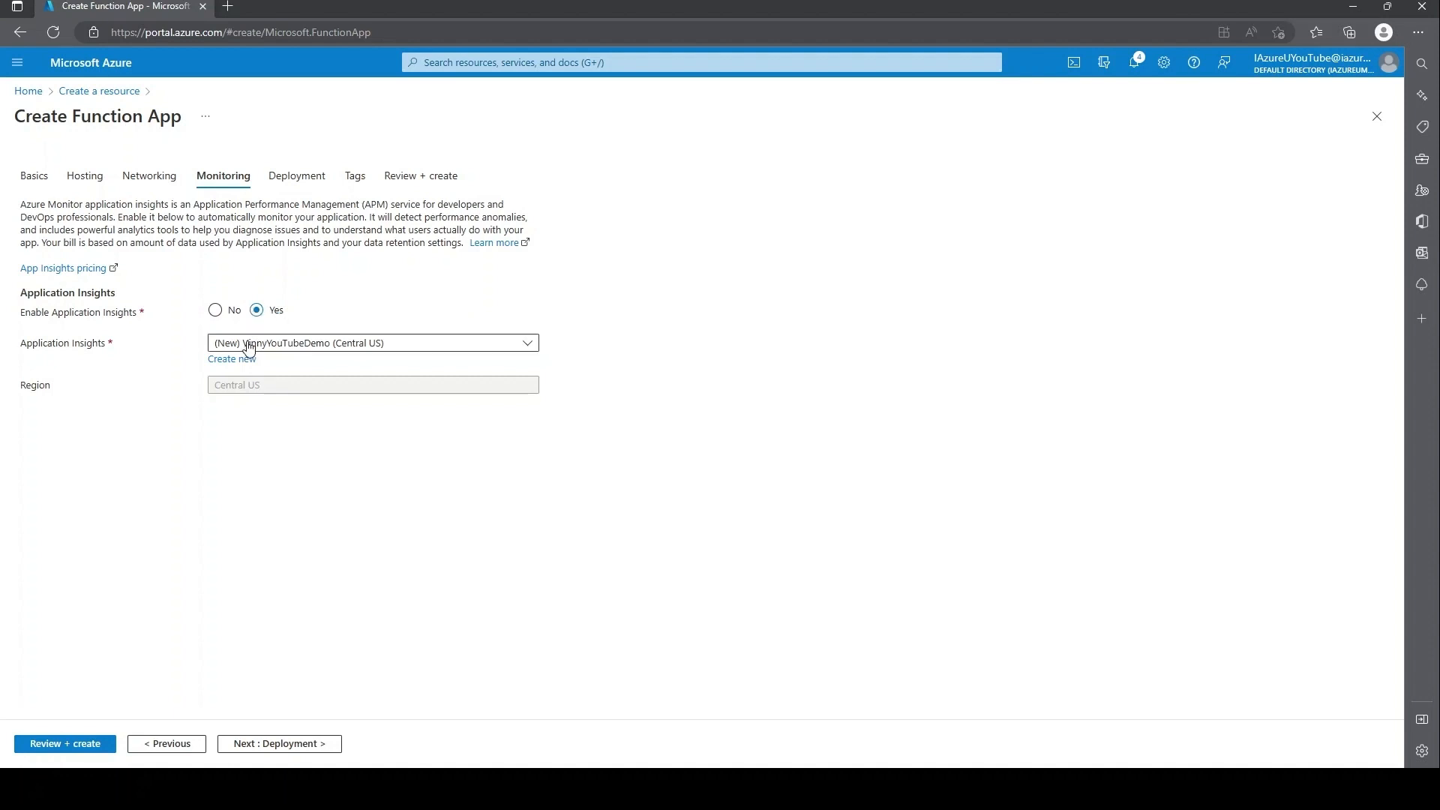
left_click(214, 309)
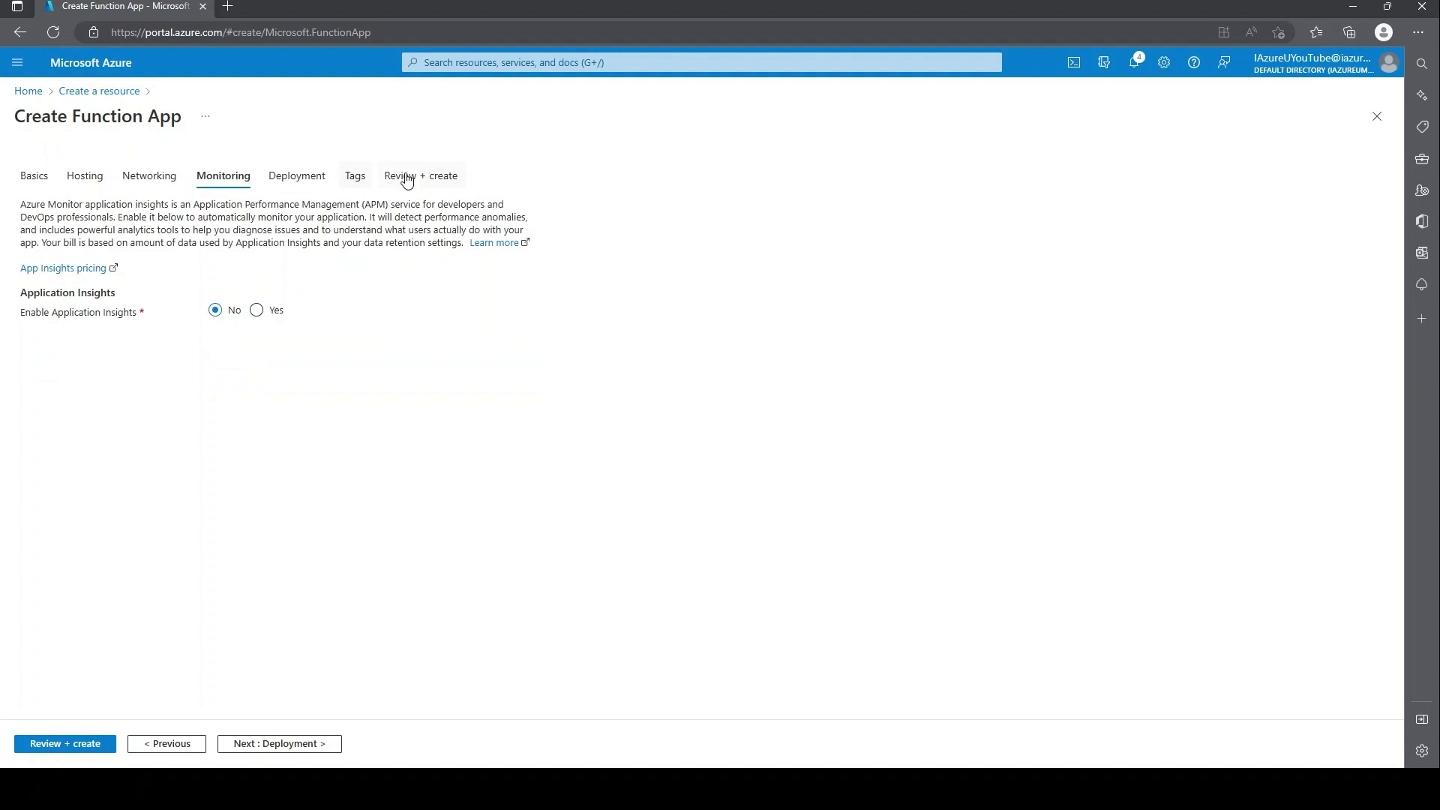
mouse_move(439, 181)
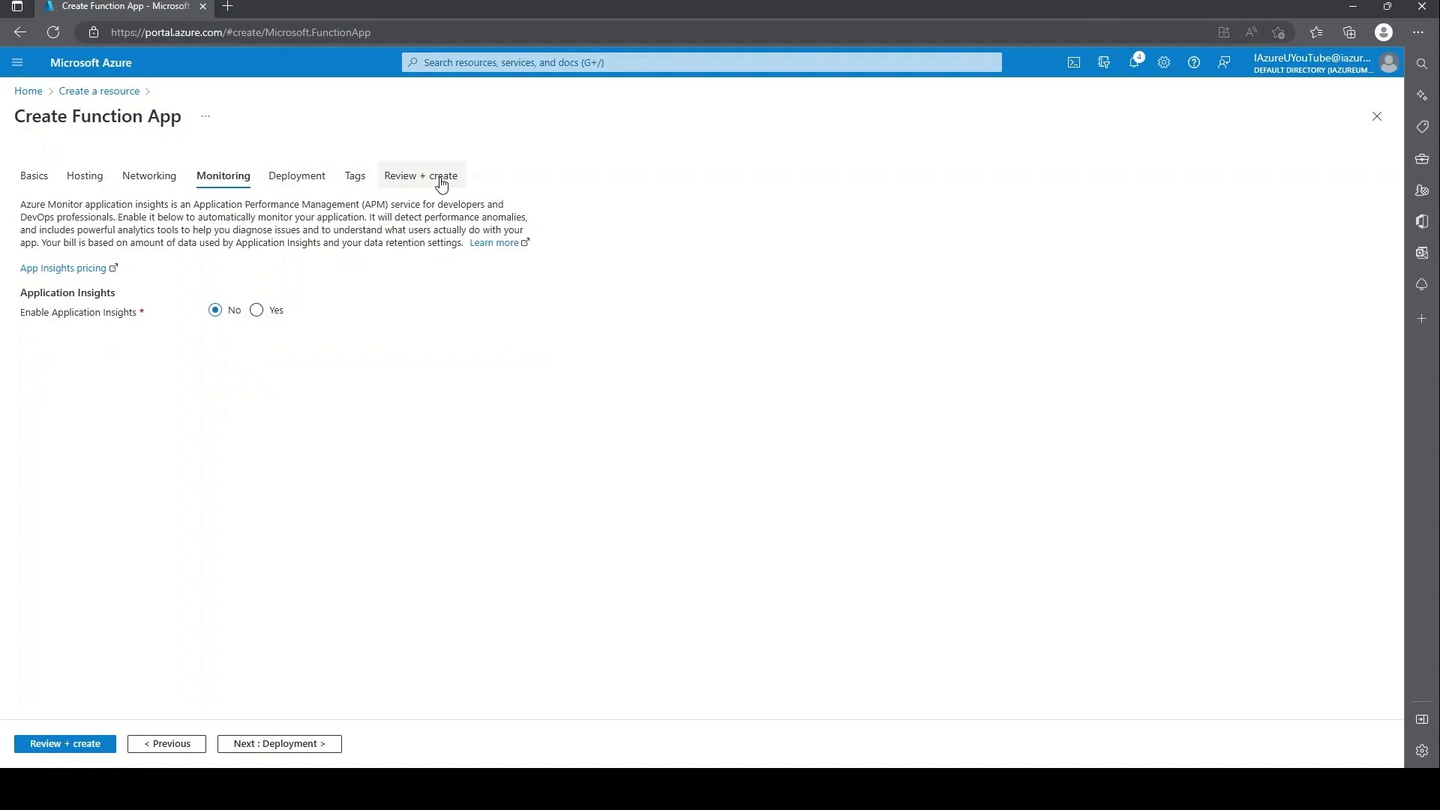
Step: Review the settings and create the VinnyYouTubeDemo function app, waiting for deployment to complete
left_click(420, 175)
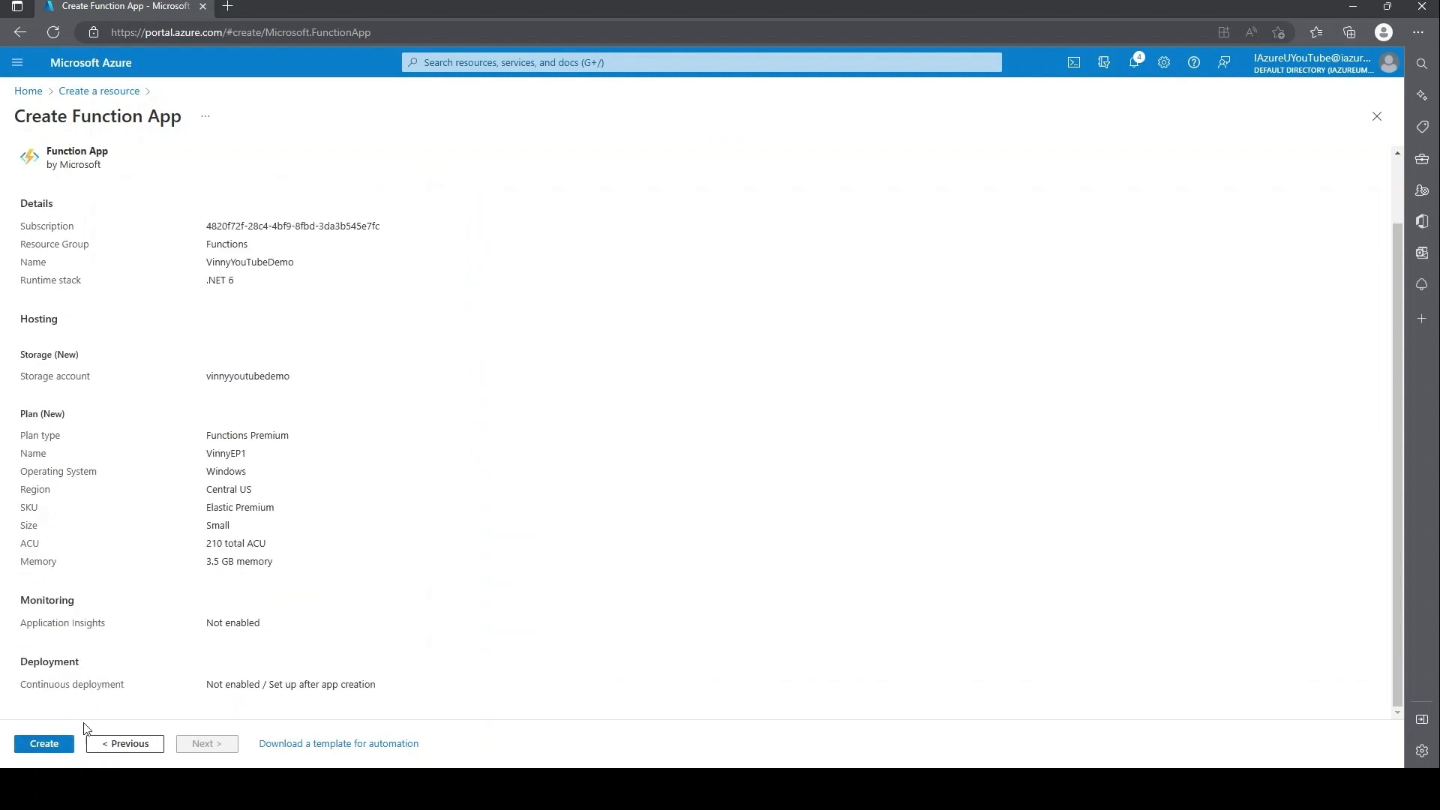
mouse_move(43, 744)
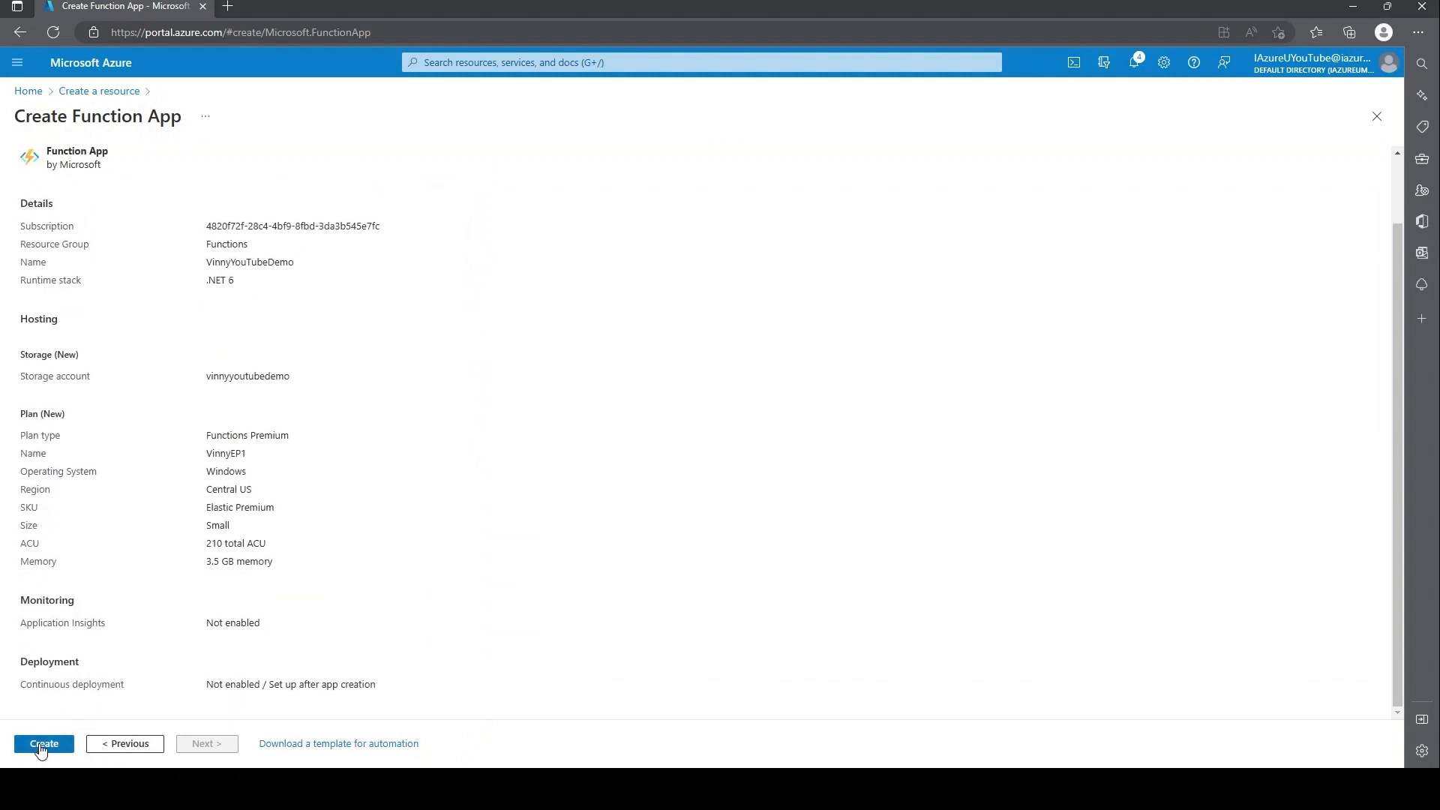
left_click(44, 744)
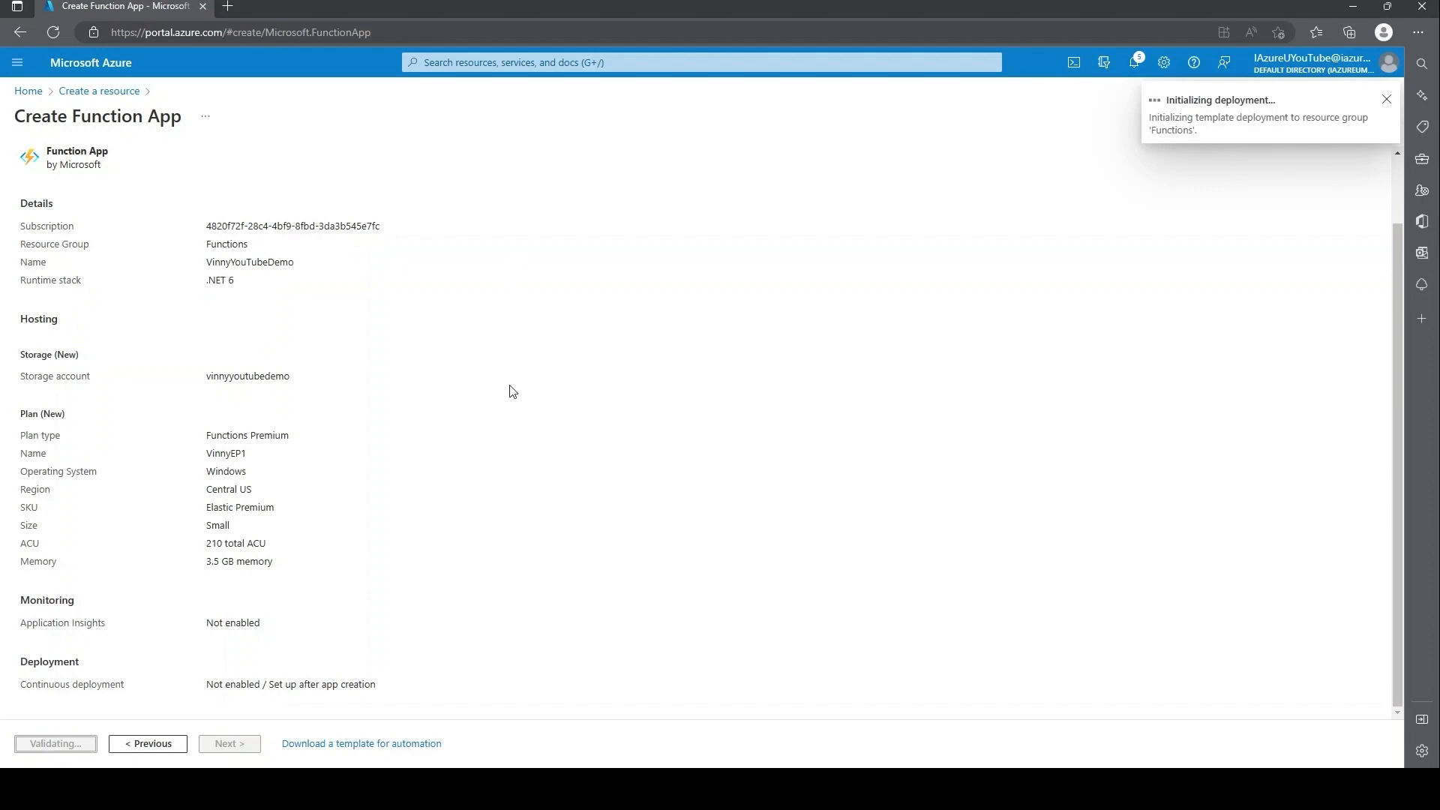
scroll("up", 3)
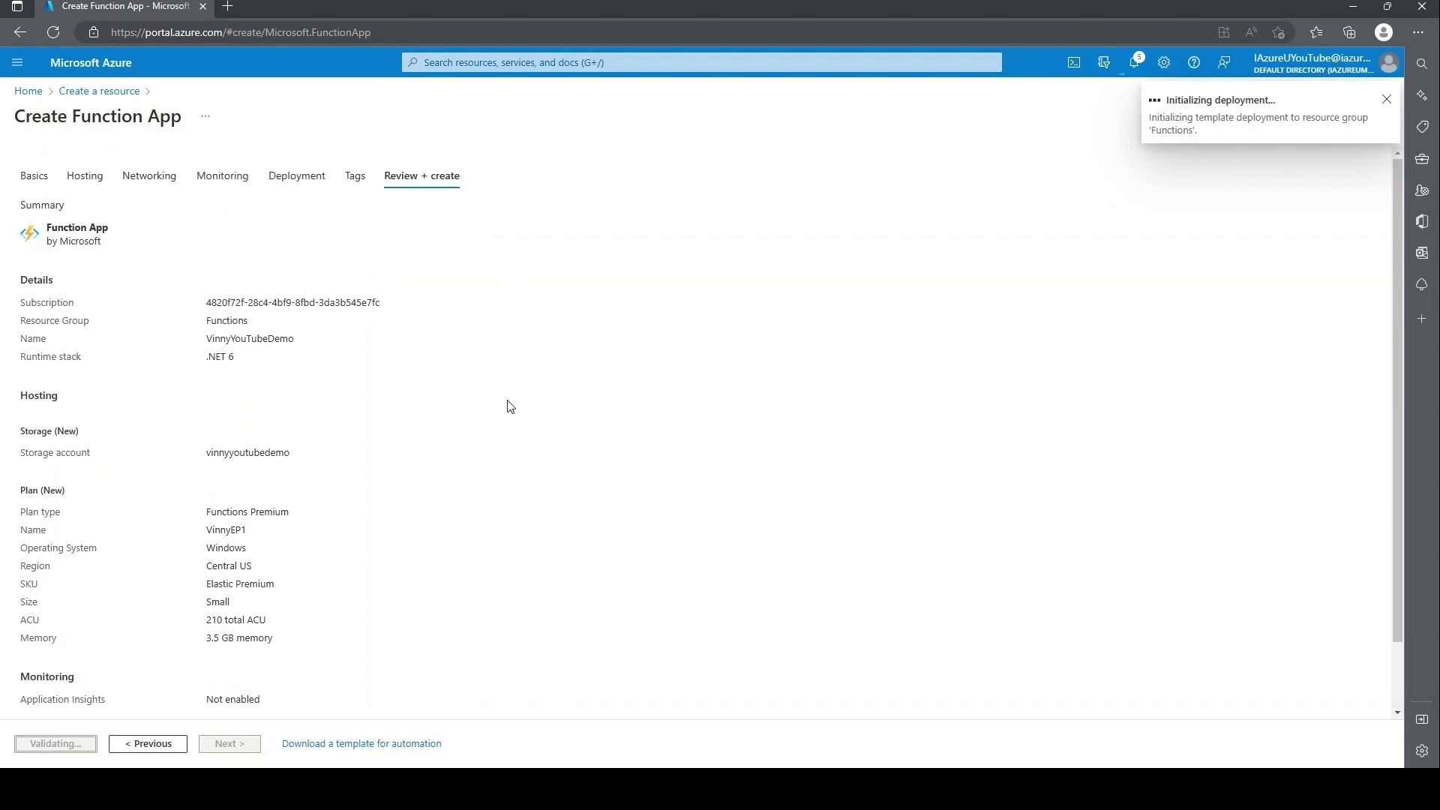
left_click(1386, 99)
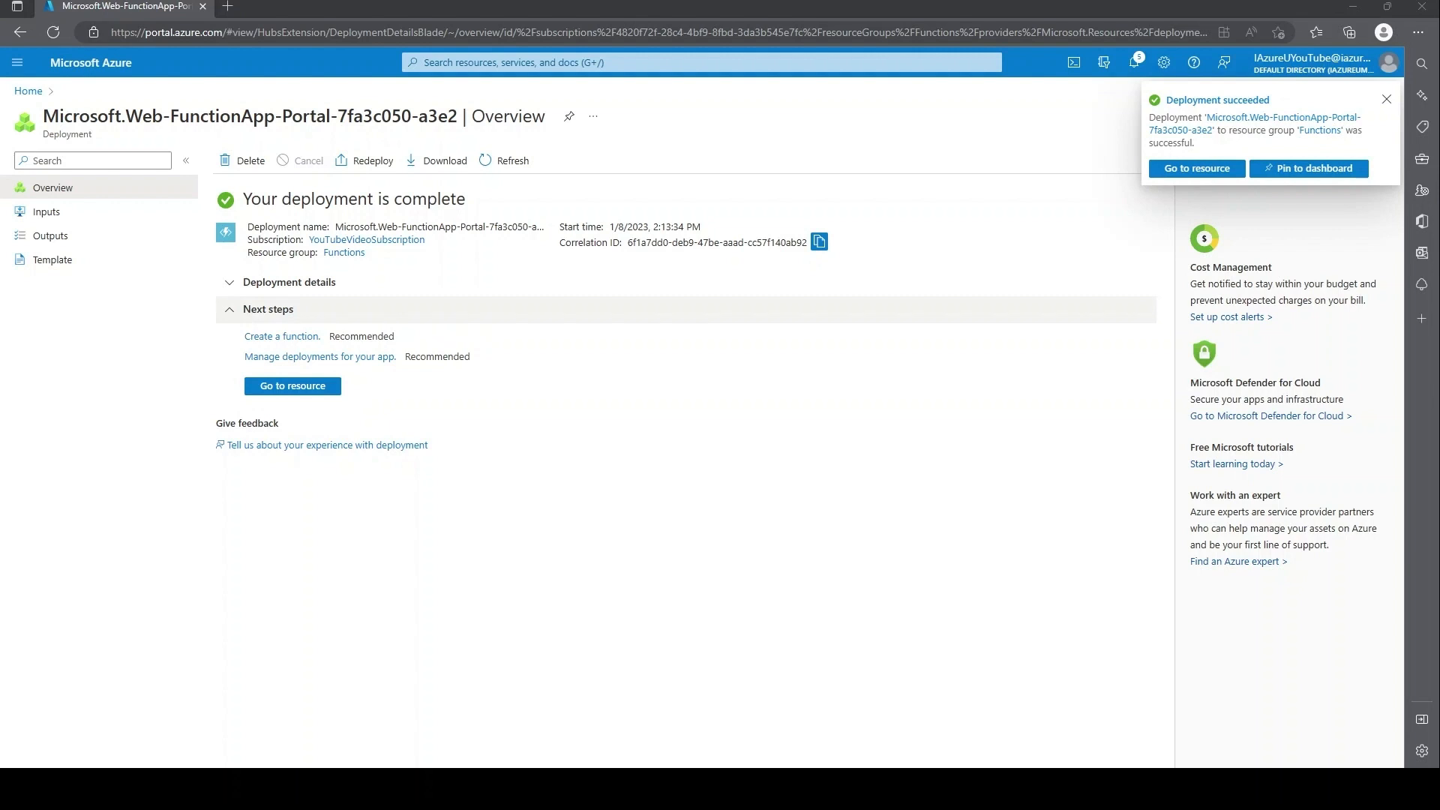
Step: Dismiss the deployment notification, go to the new function app resource, then return to Create a resource
left_click(1387, 99)
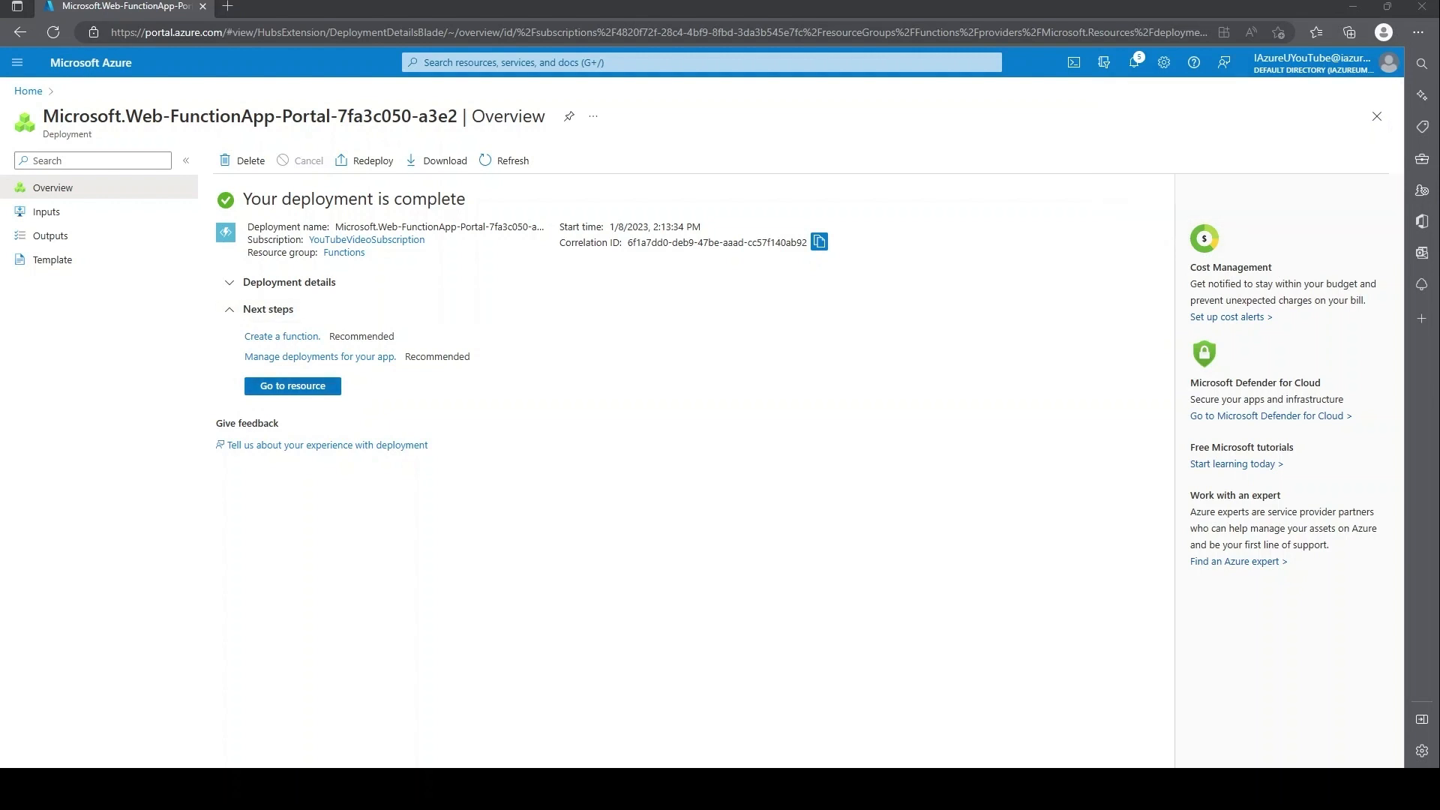
left_click(293, 386)
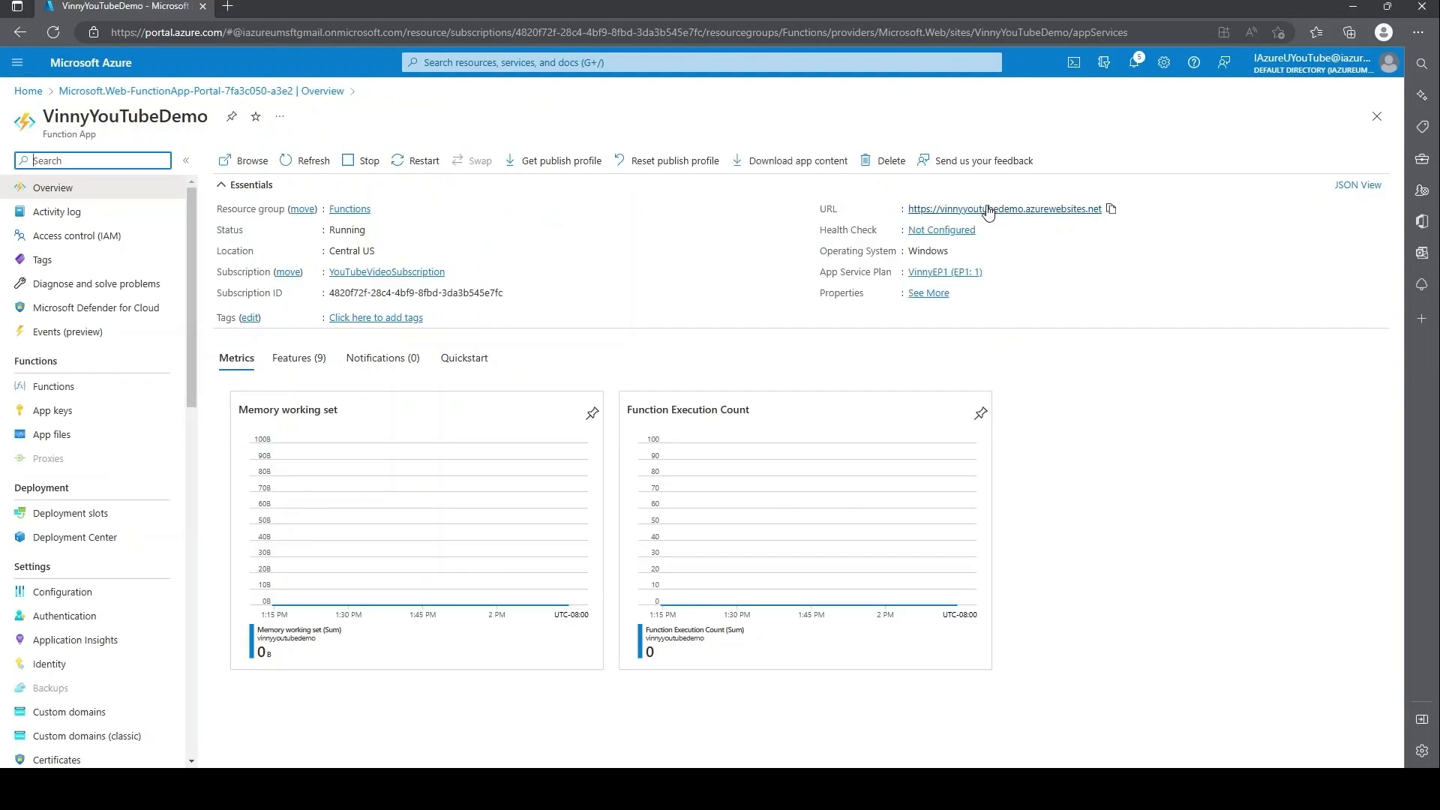
mouse_move(1031, 215)
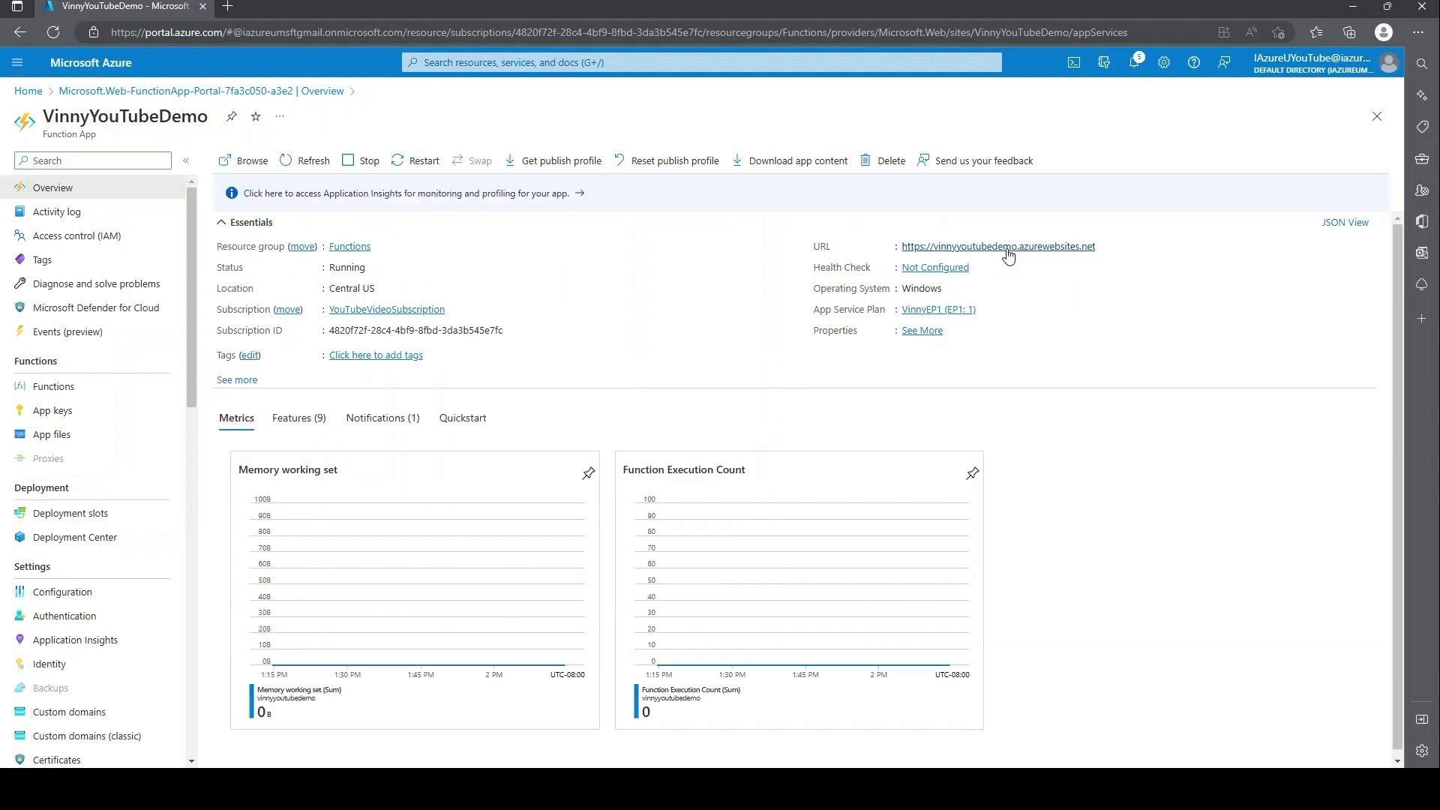
left_click(998, 246)
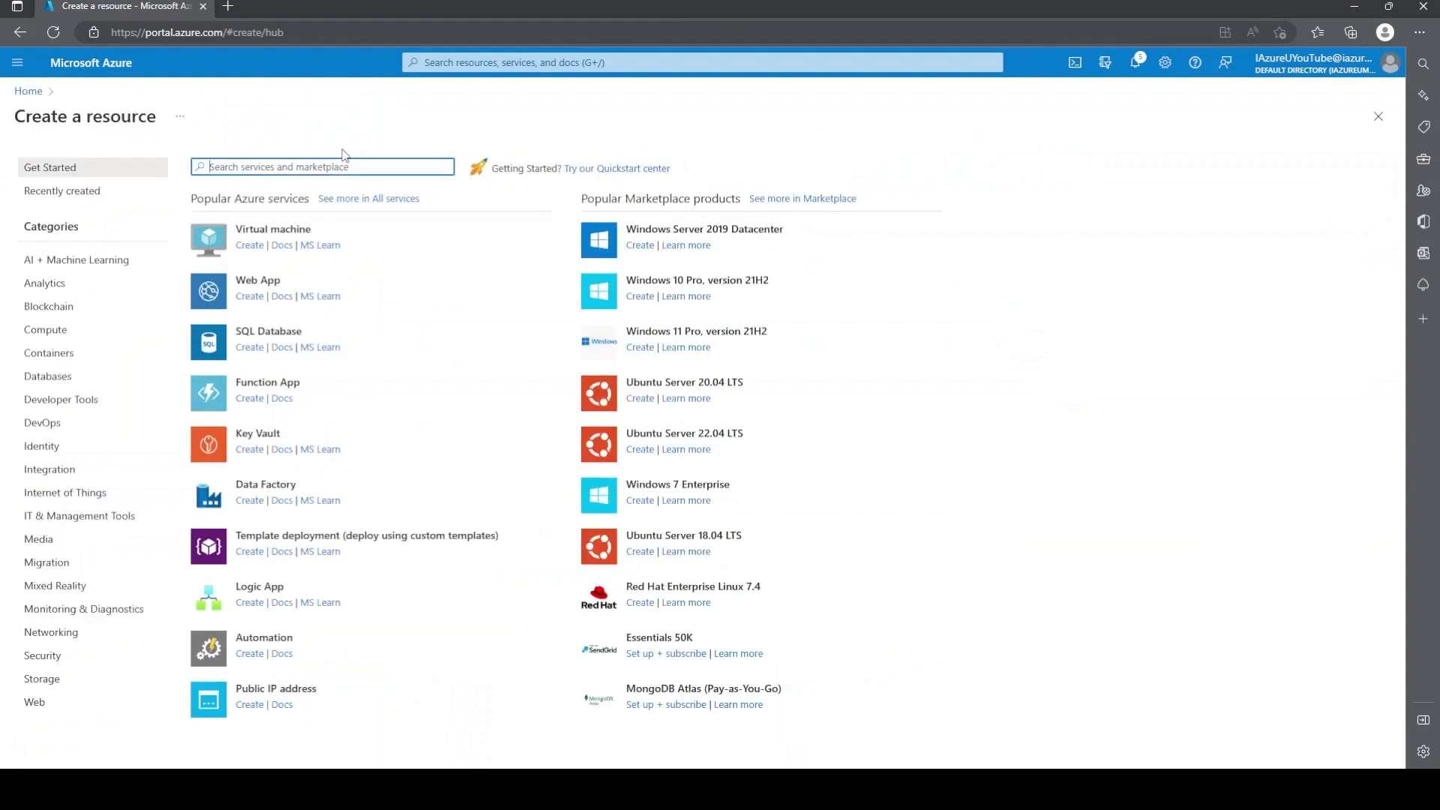
Step: Search the marketplace for Virtual network and select its suggestion
type("Virtual Network")
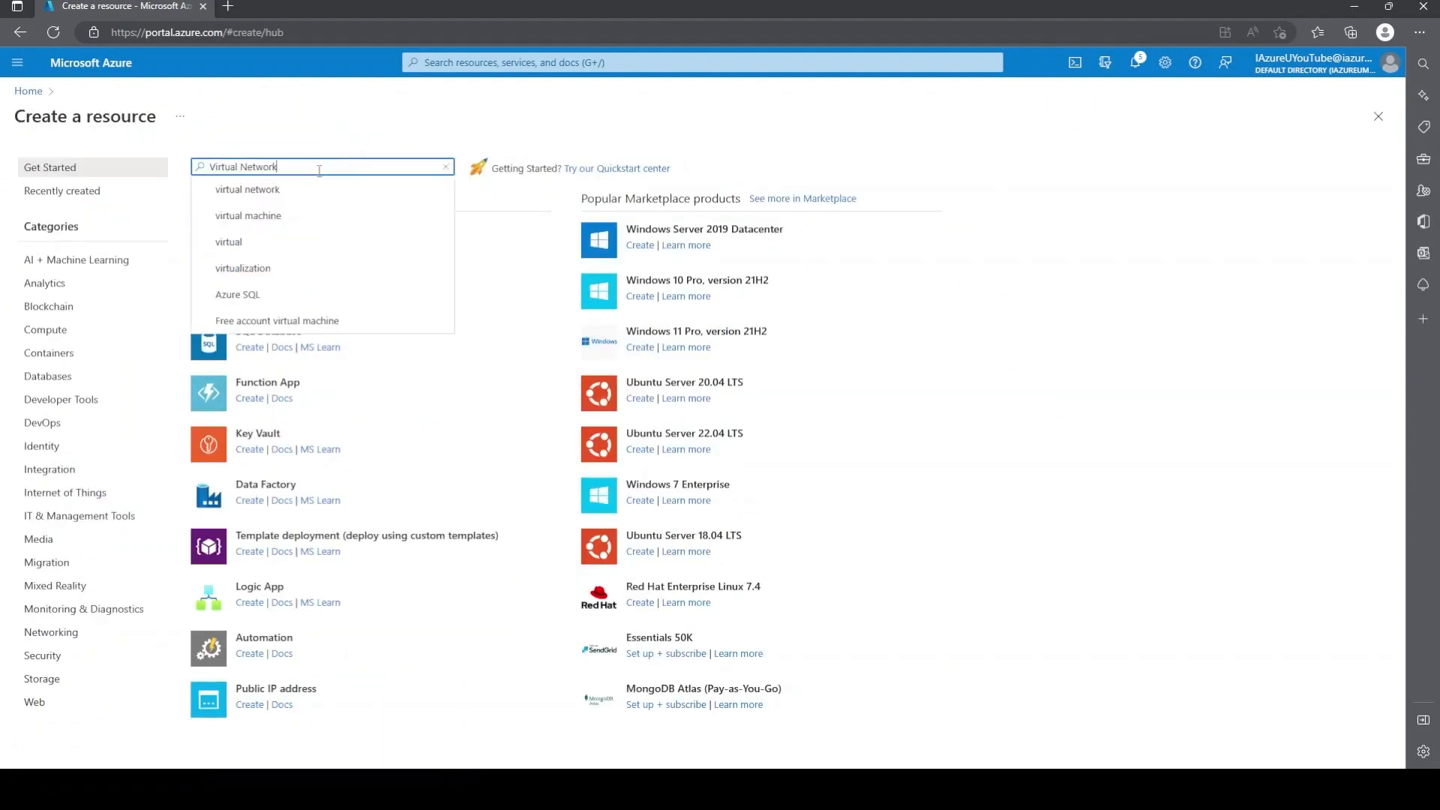
left_click(248, 189)
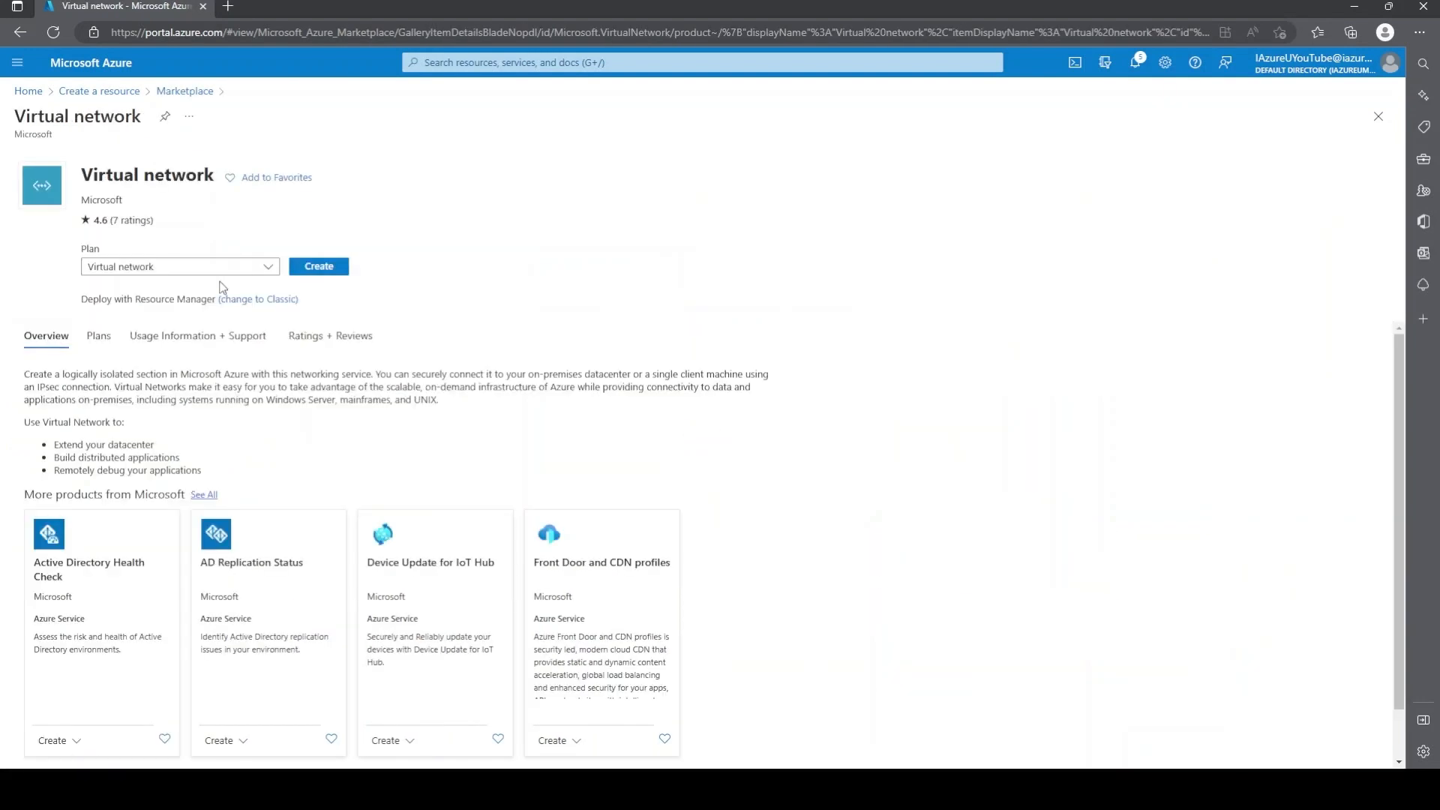
Step: Create virtual network VinnyYouTubeDemoVnet in the Functions resource group with the default 10.0.0.0/16 address space
left_click(318, 267)
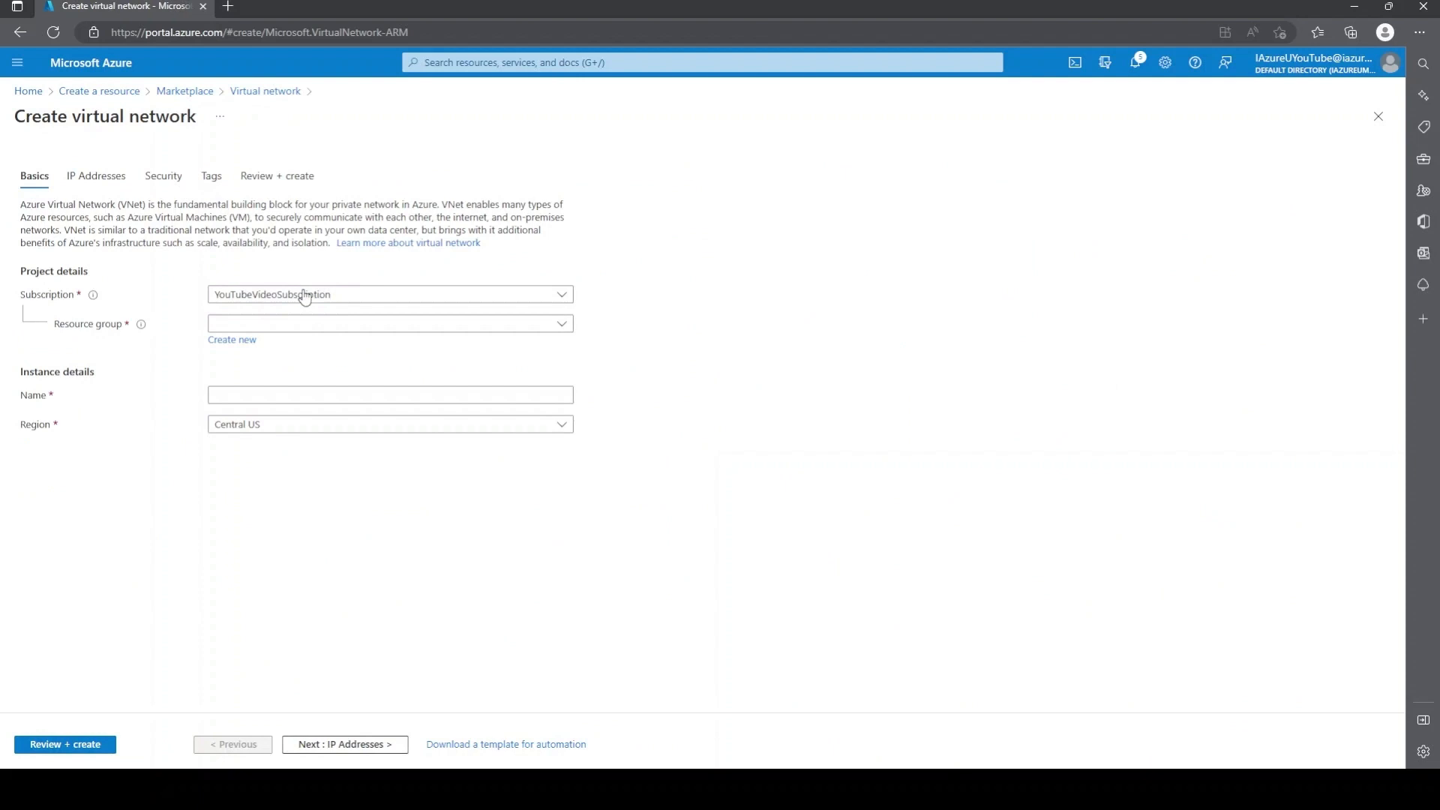
left_click(390, 324)
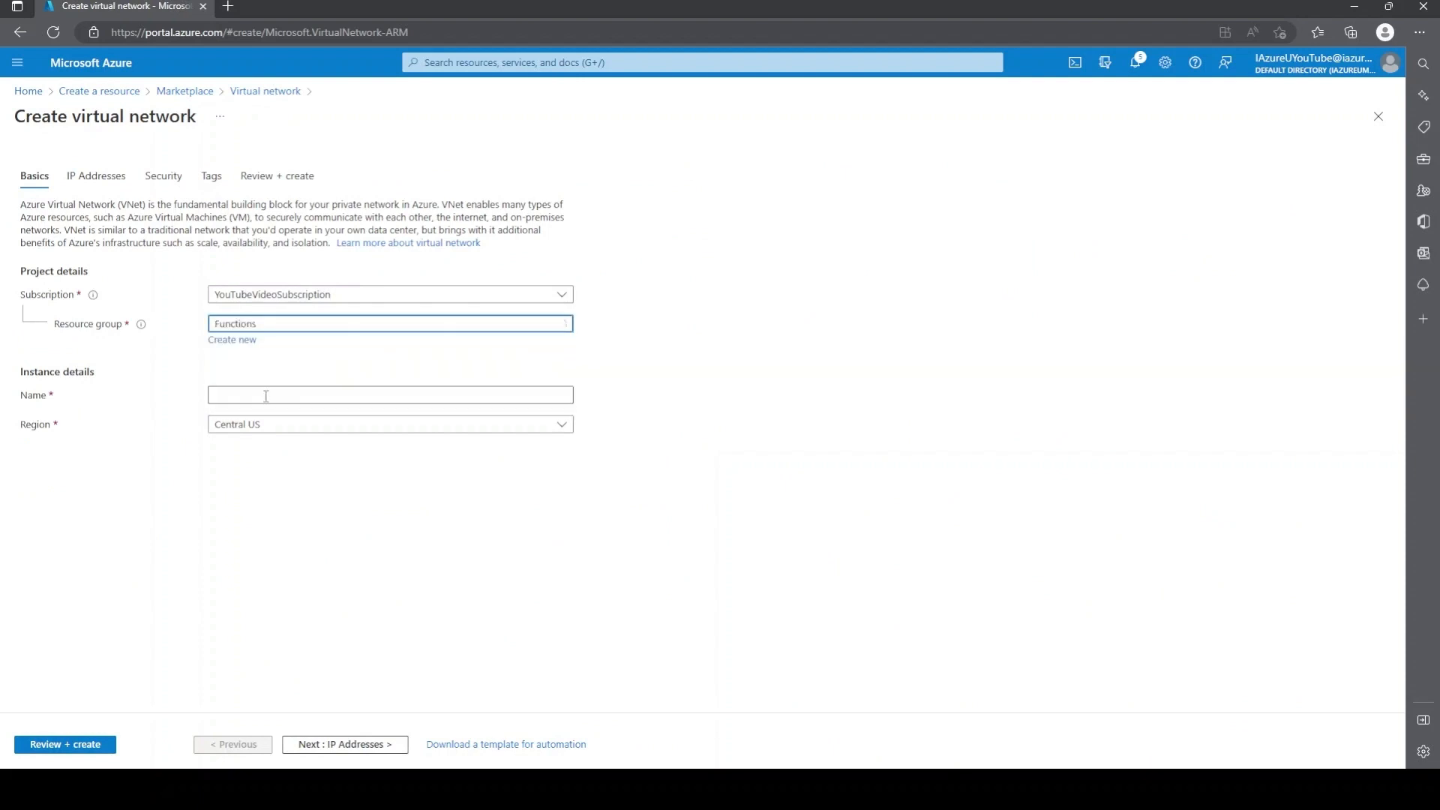
left_click(390, 394)
type("VinnyYouTubeDemoVnet")
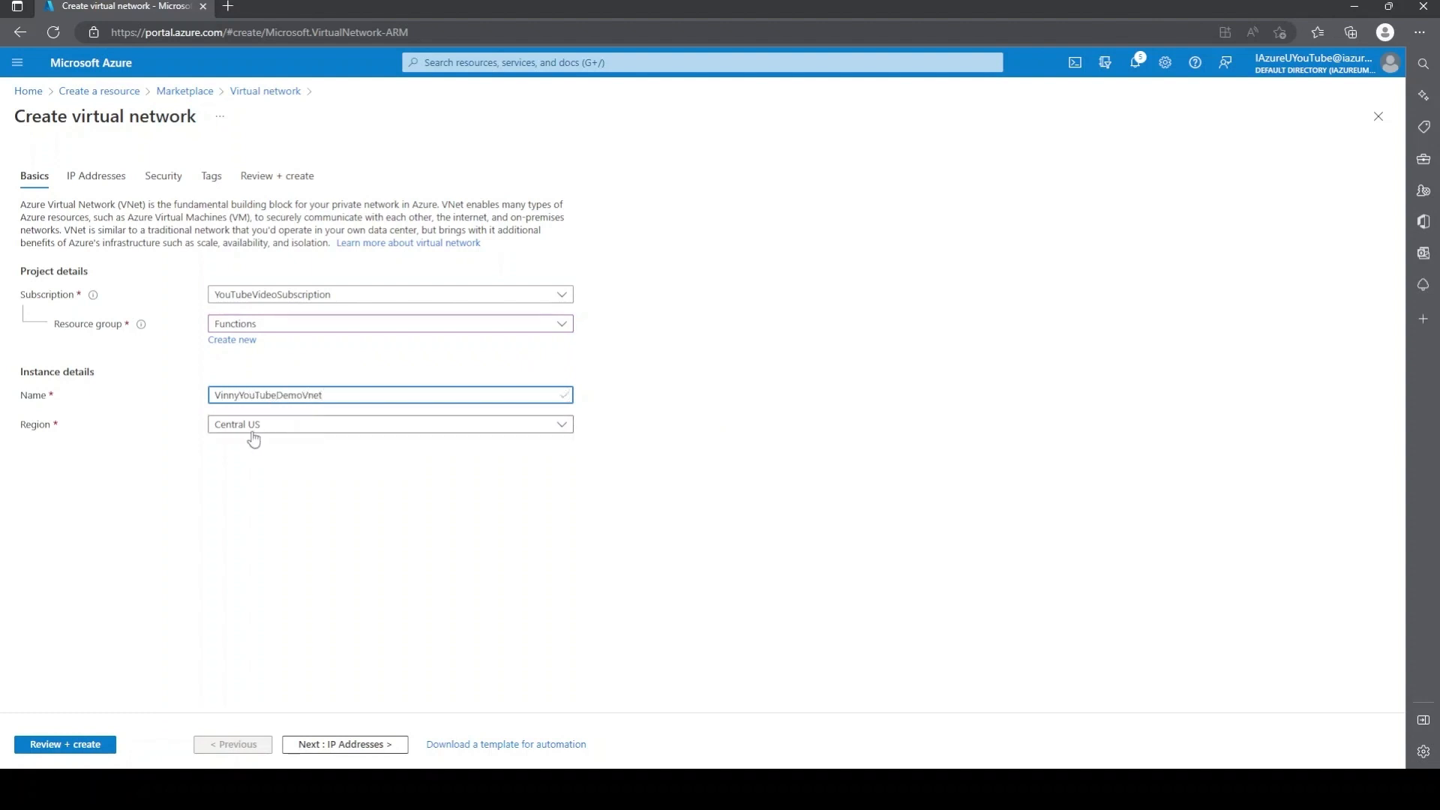
mouse_move(161, 437)
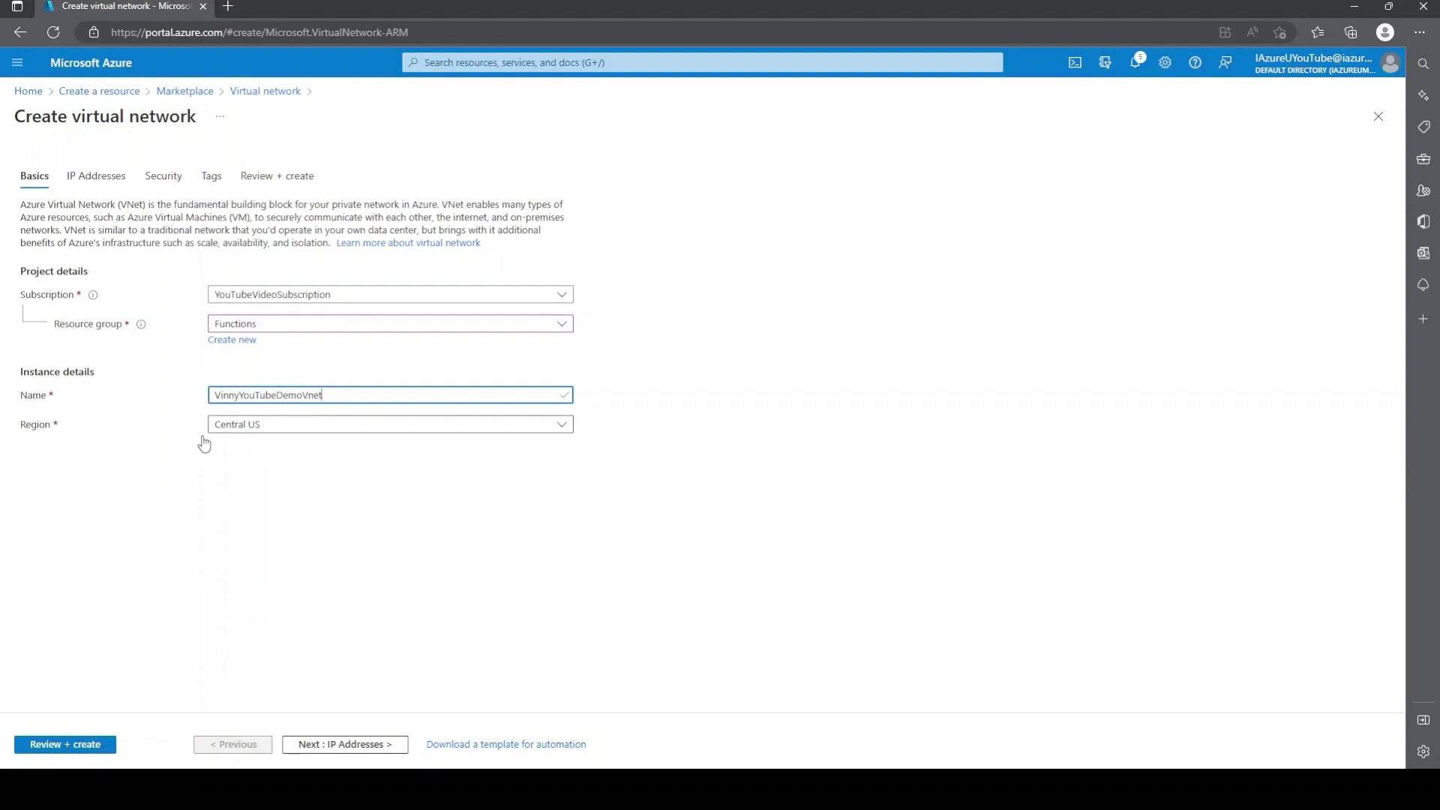
left_click(345, 744)
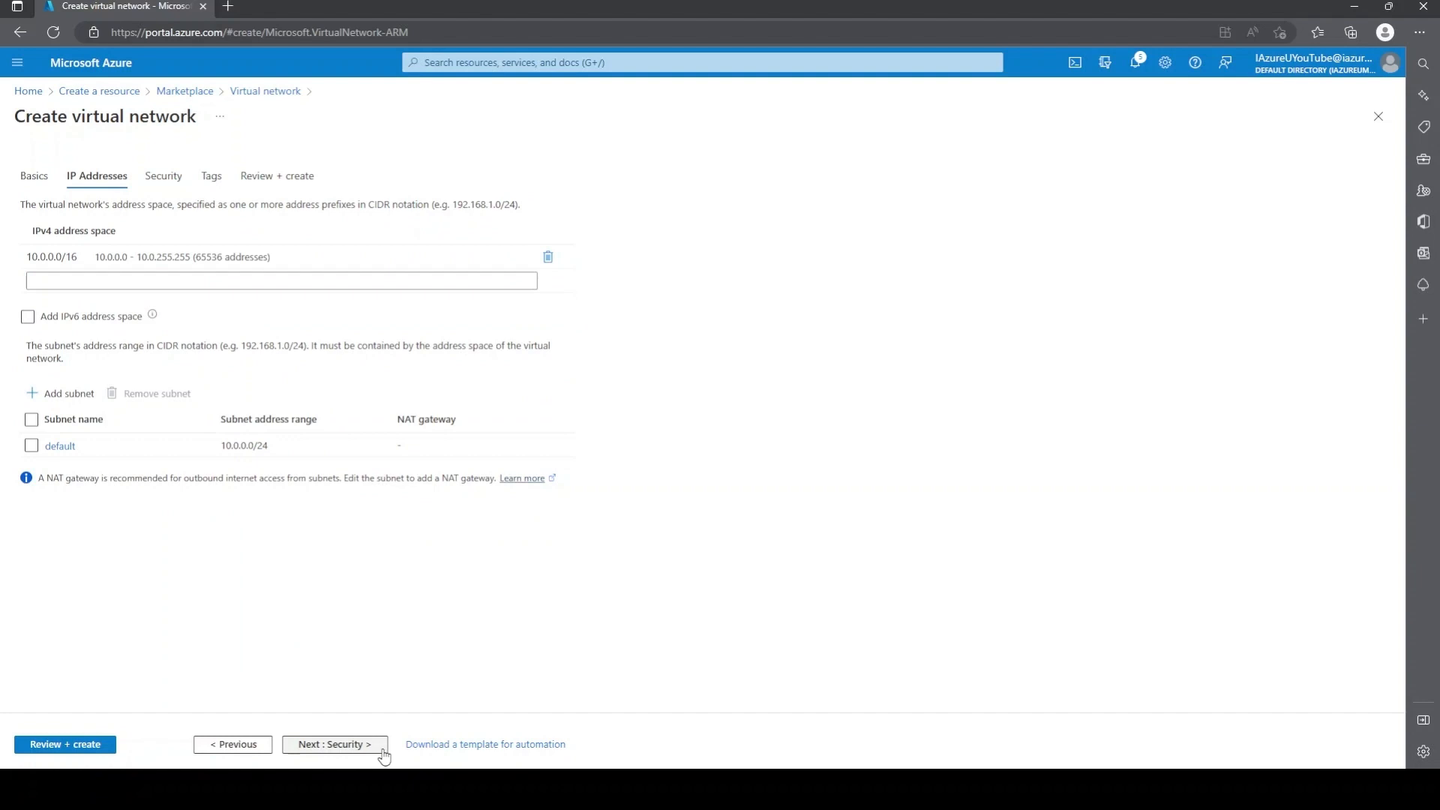
mouse_move(380, 732)
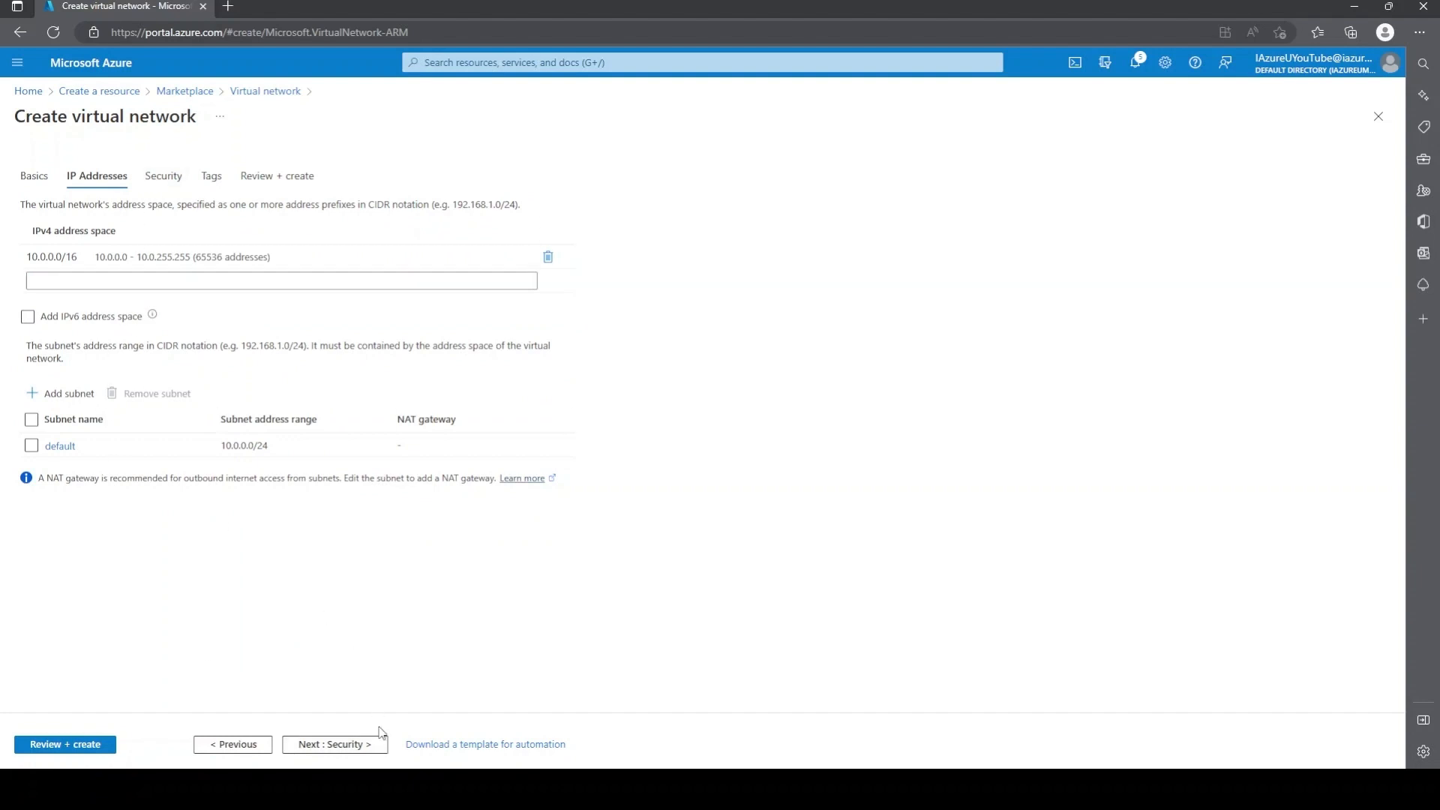
mouse_move(334, 744)
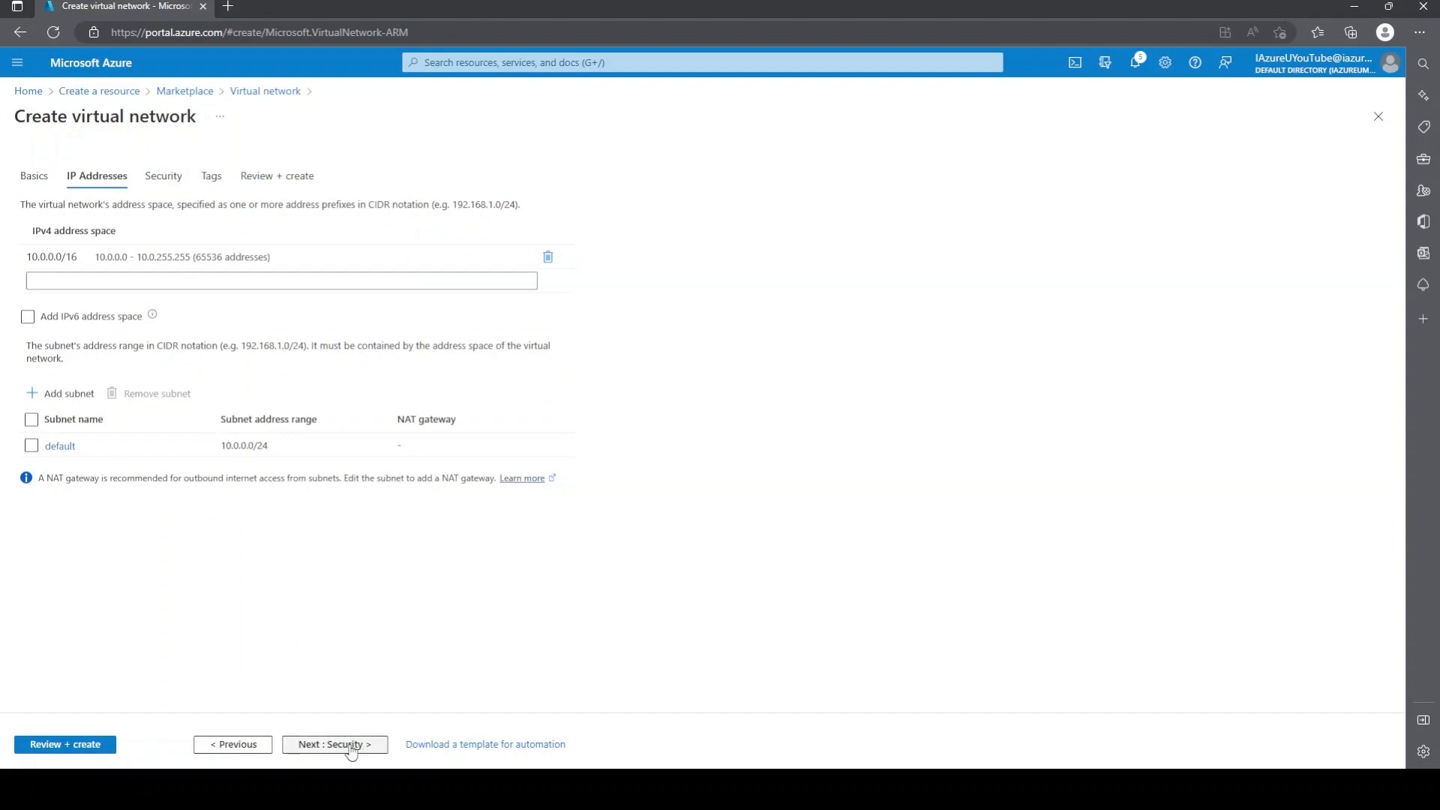
left_click(334, 744)
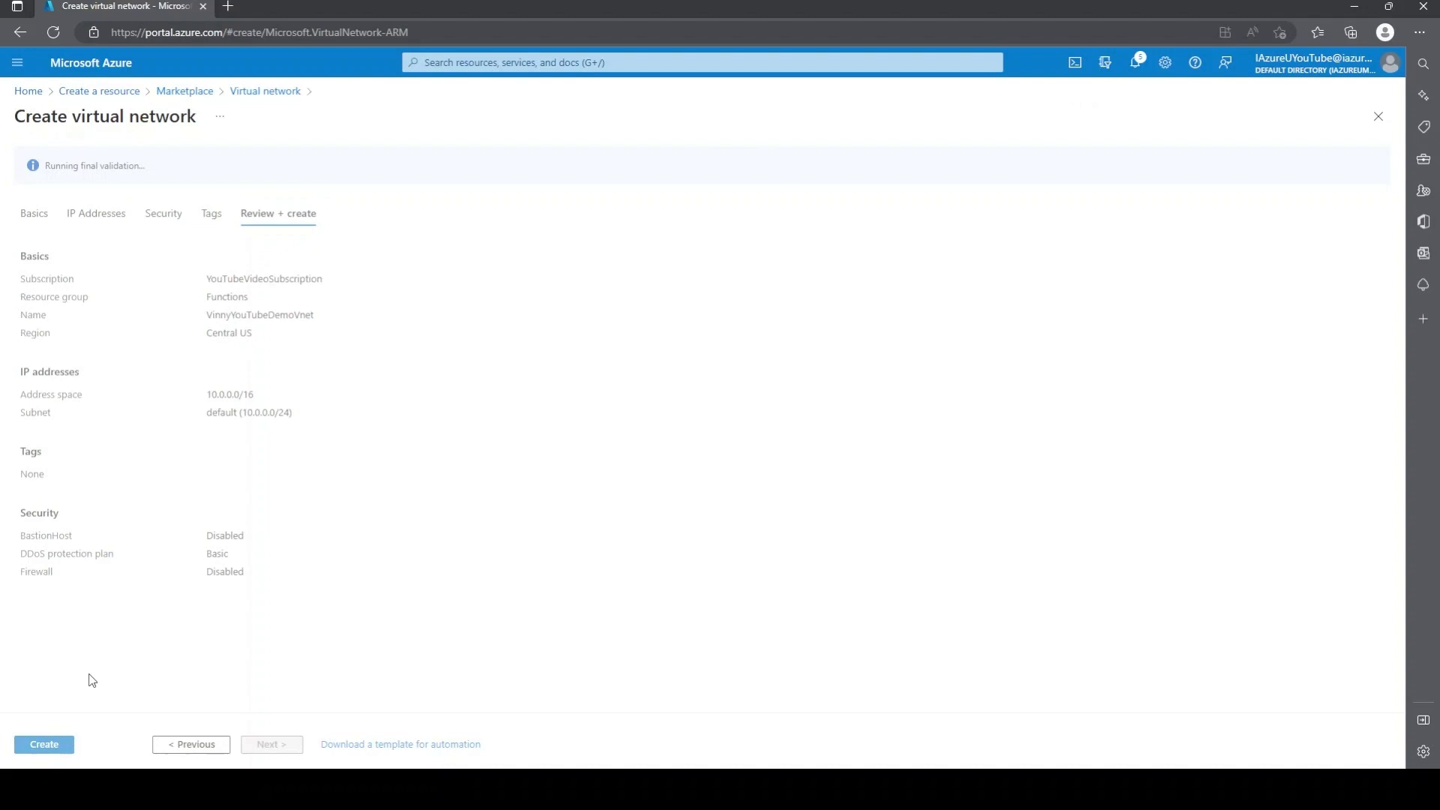
left_click(43, 745)
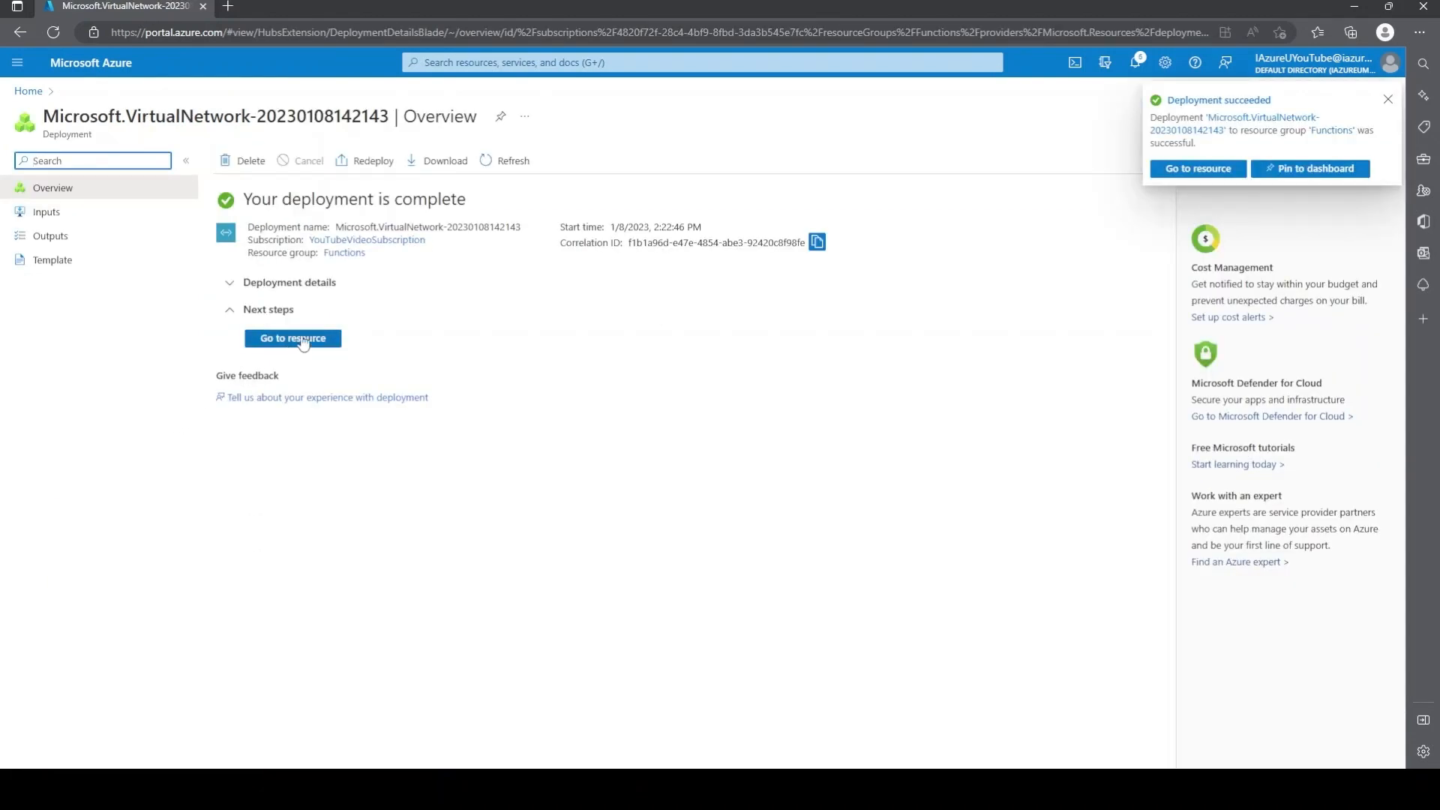
Step: Go to the new VinnyYouTubeDemoVnet resource and view its Subnets list showing the default subnet
left_click(1389, 99)
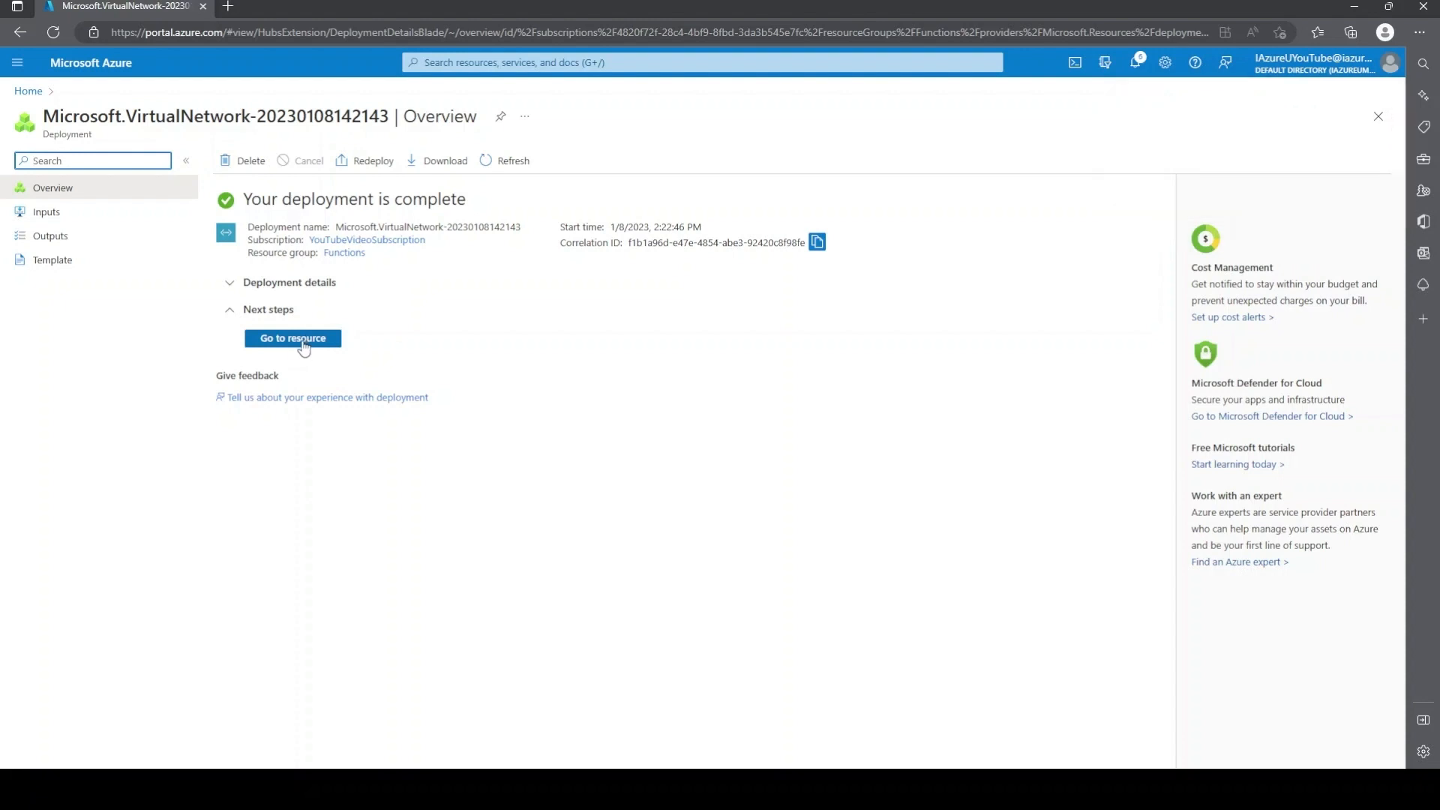
left_click(292, 338)
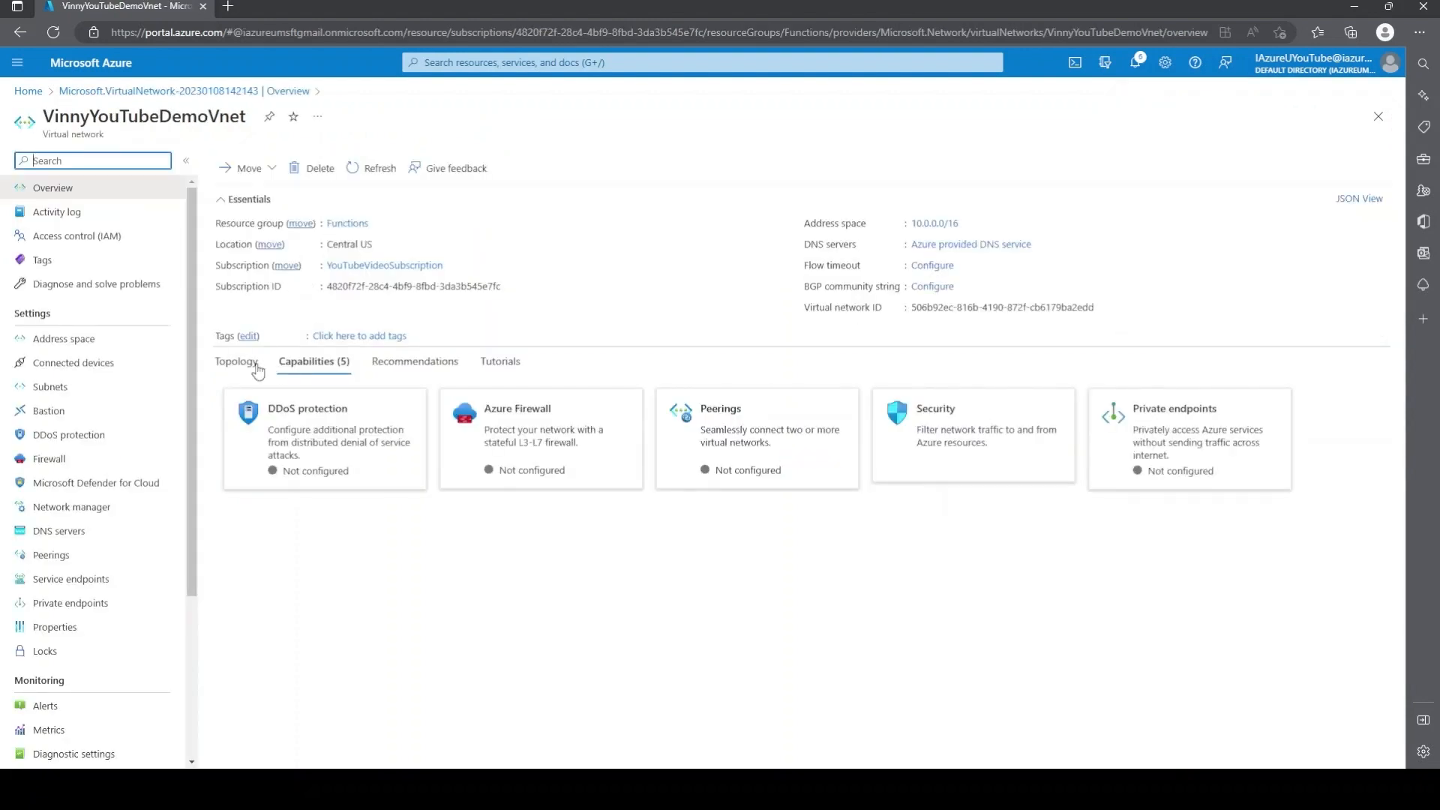
mouse_move(89, 399)
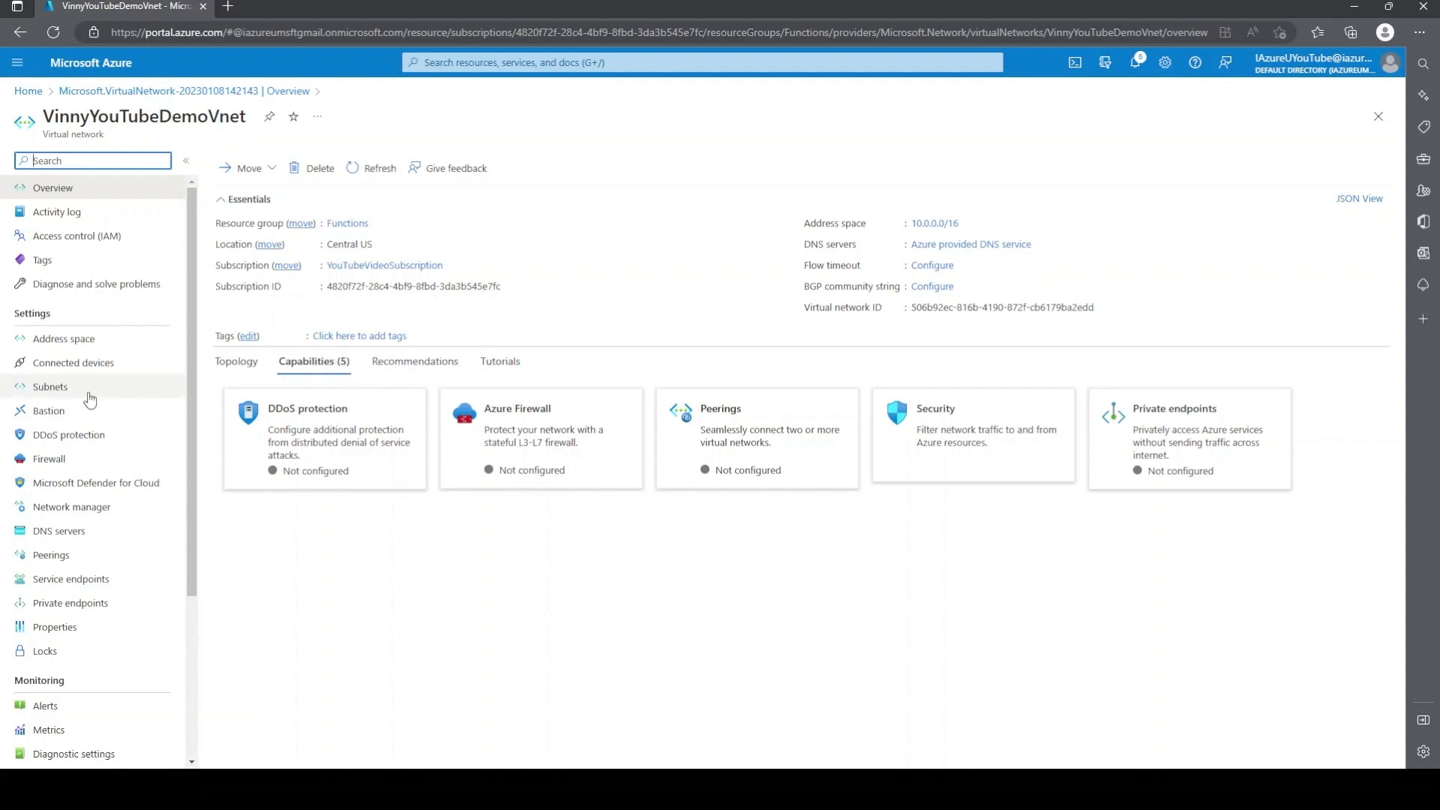
mouse_move(111, 392)
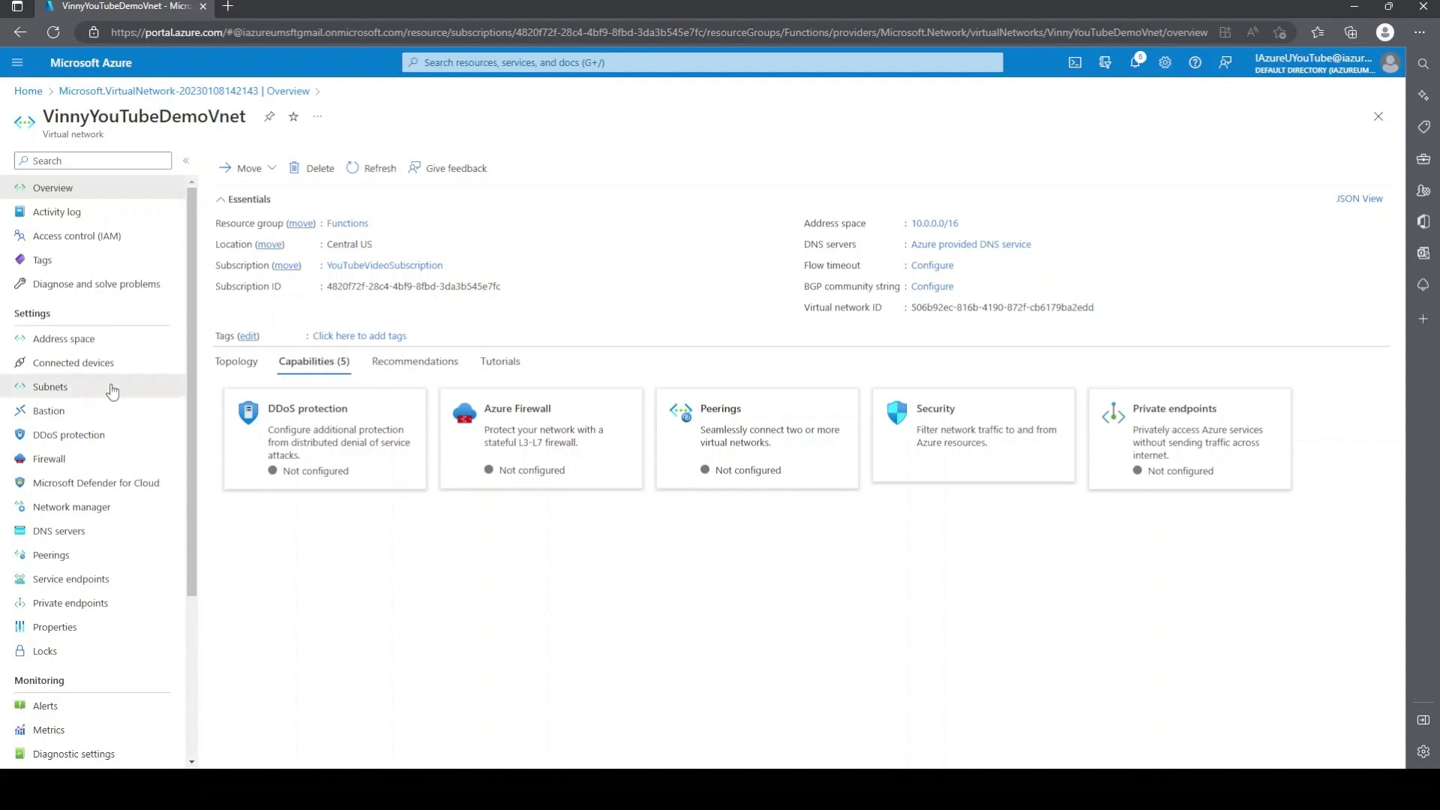
left_click(50, 386)
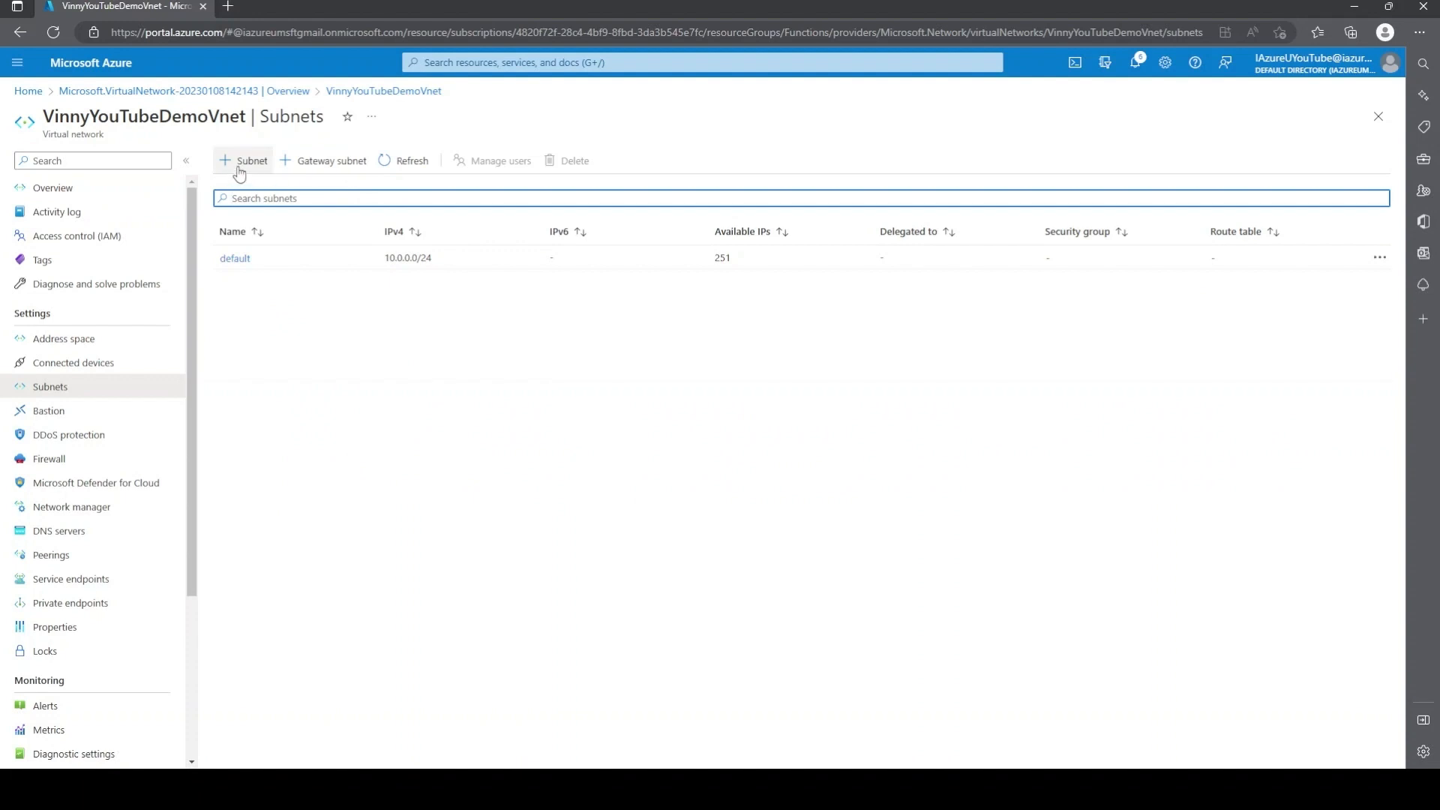
Step: Start a new subnet named FunctionAppVnetSubnet, keeping the 10.0.1.0/24 range
left_click(246, 161)
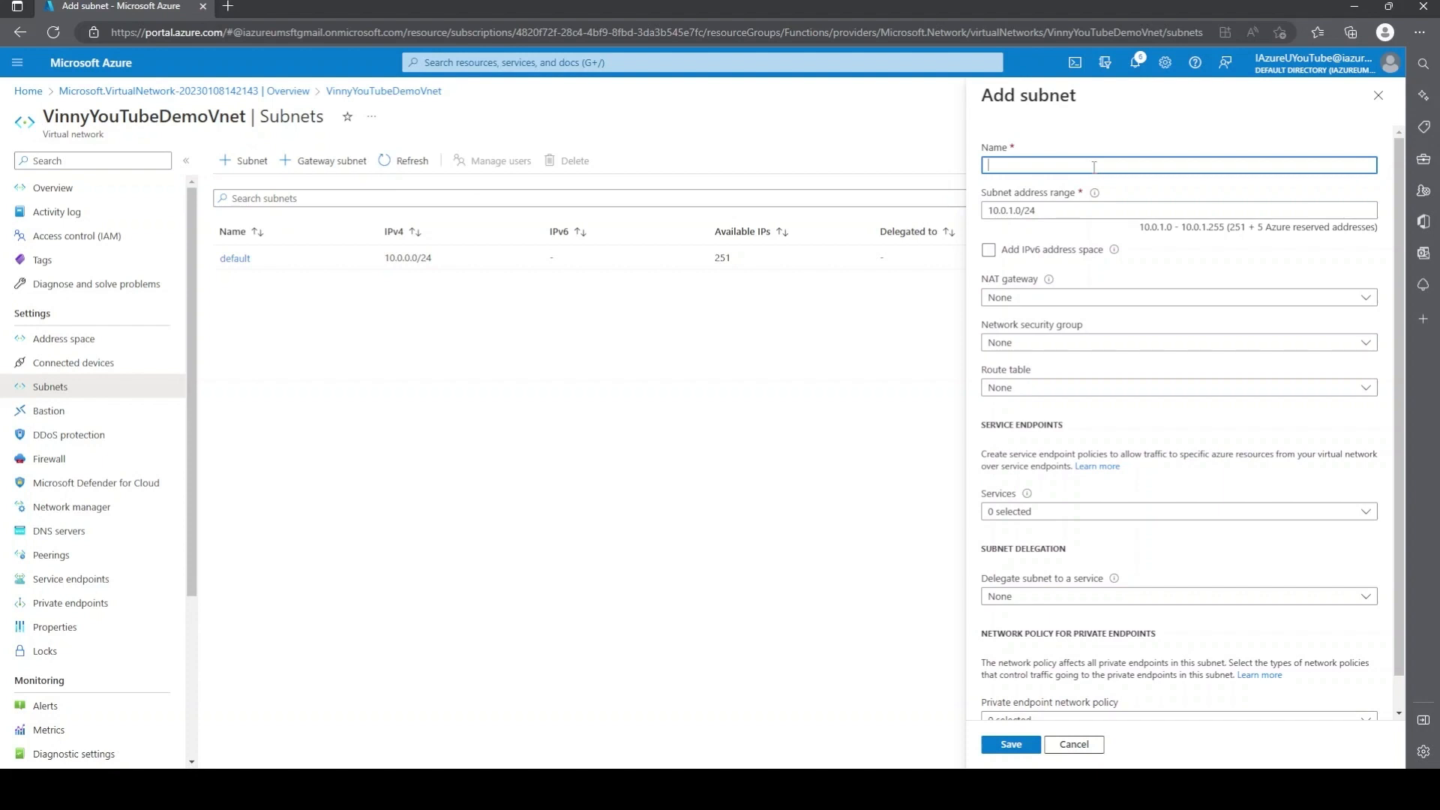
type("F")
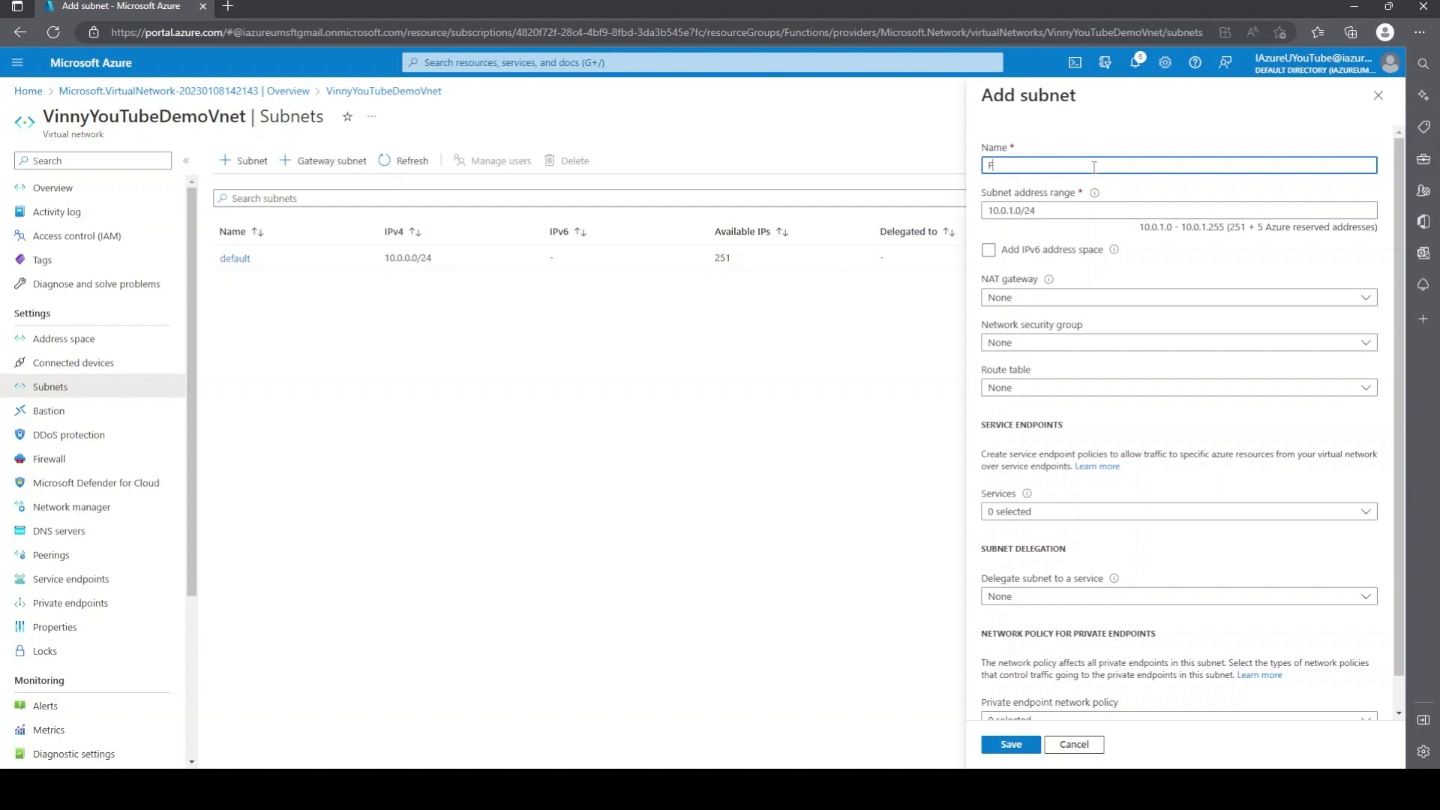
type("FunctionApp")
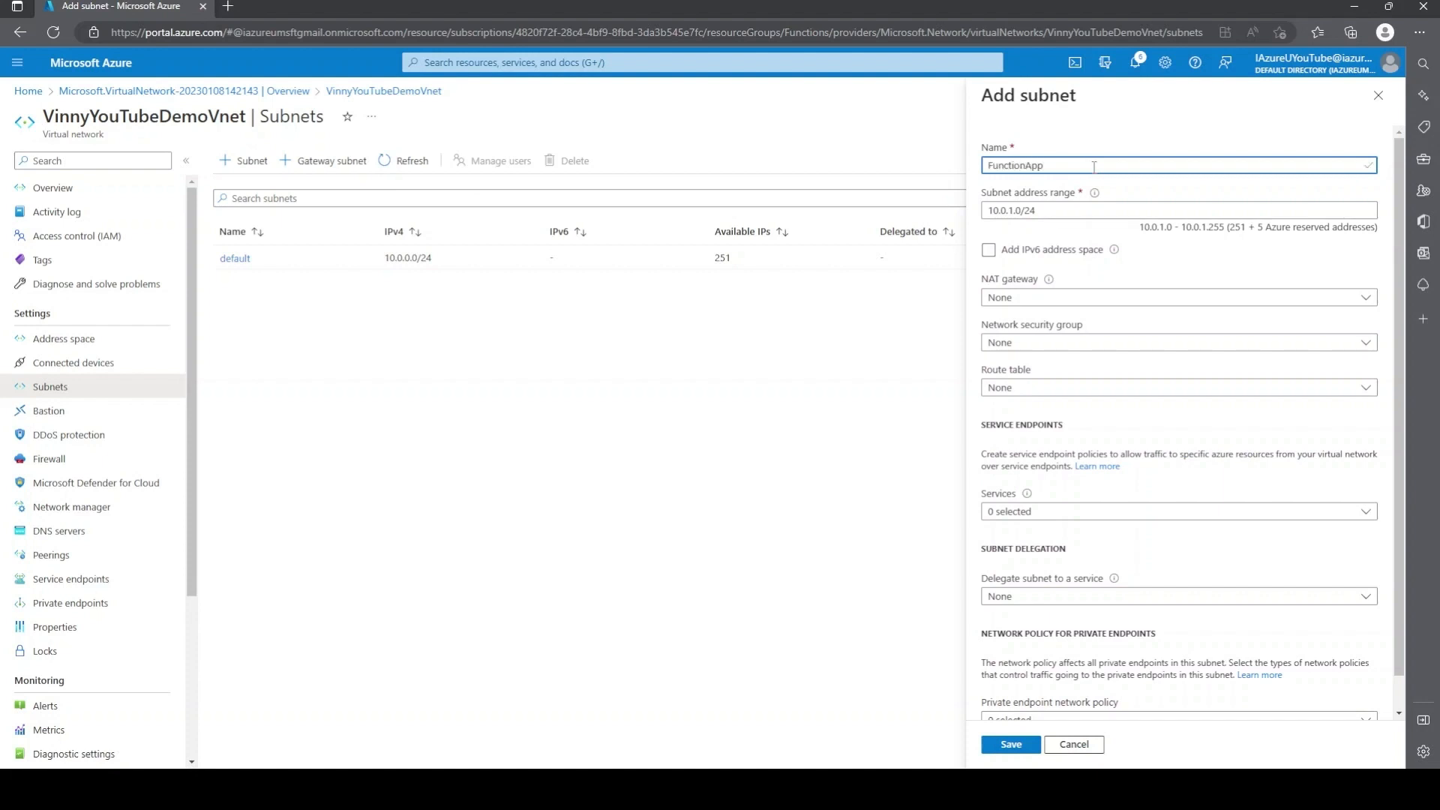
type("Vnet")
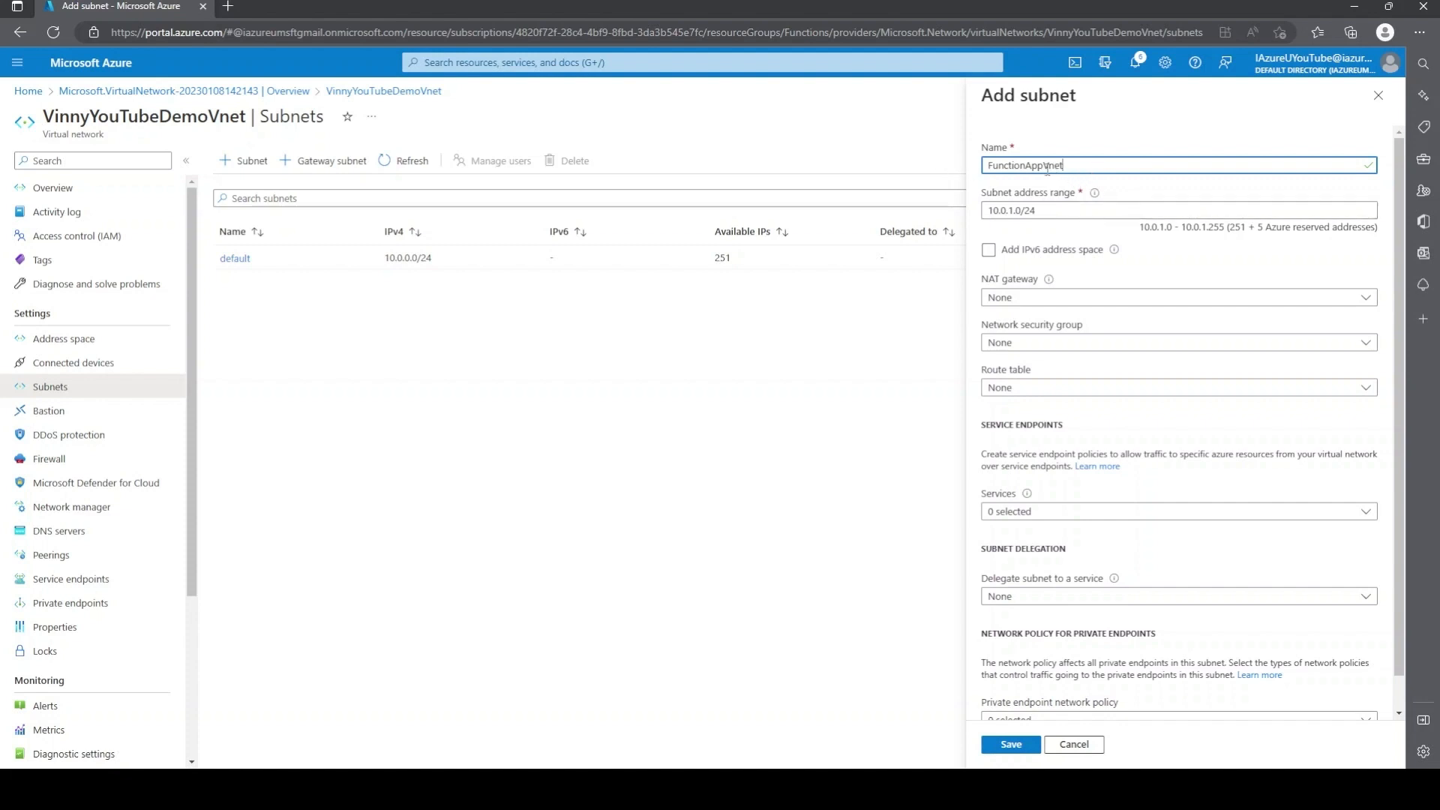
type("Sub")
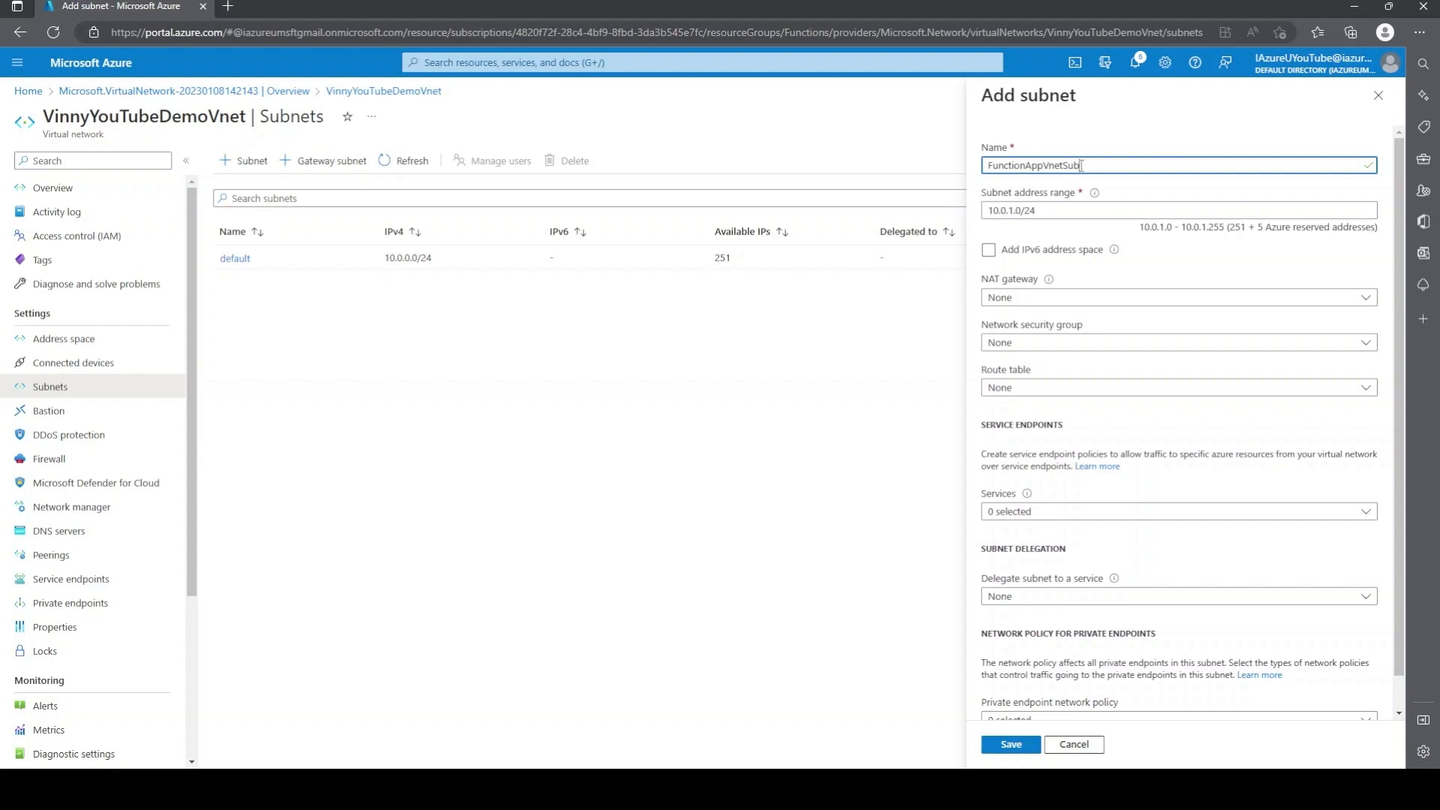
type("net")
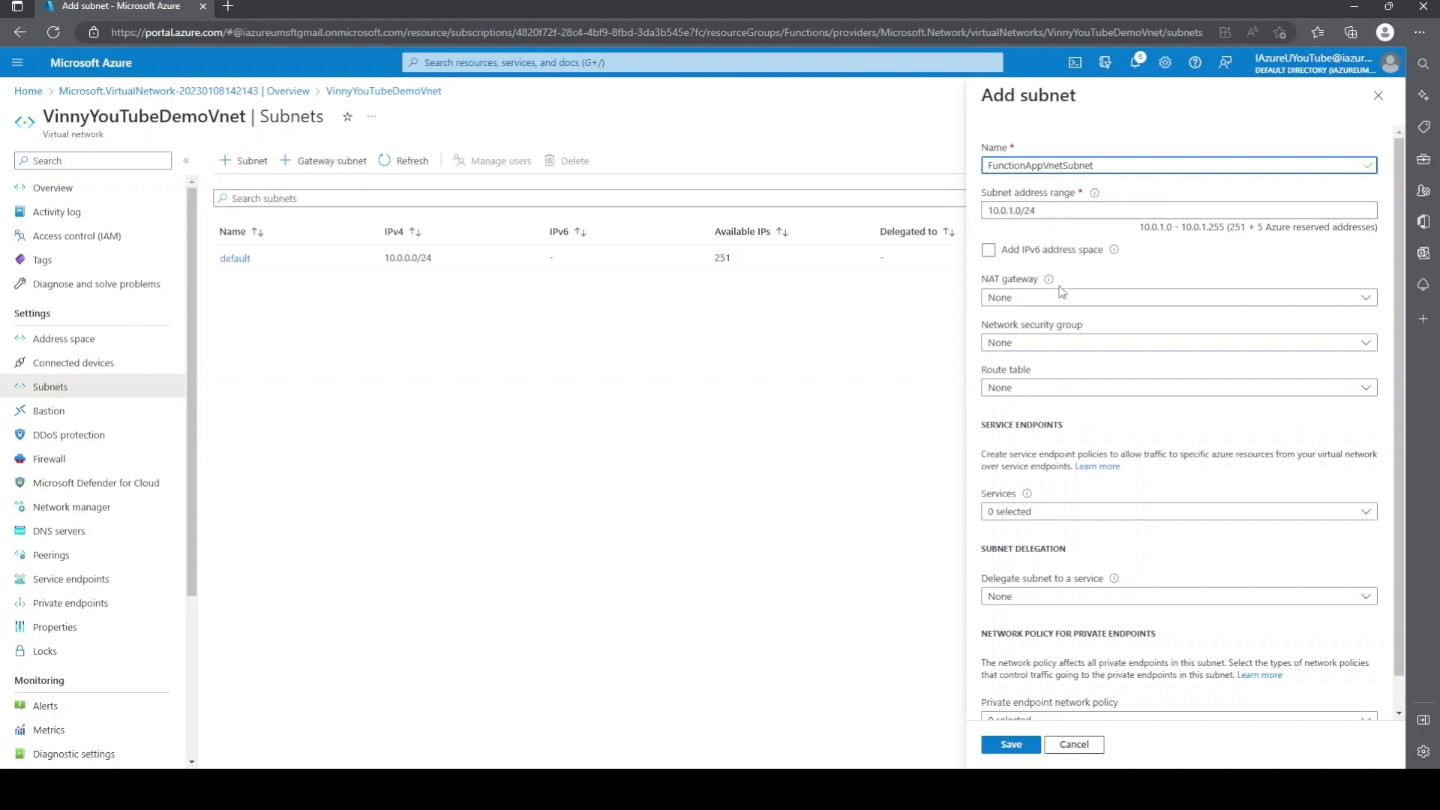
mouse_move(1062, 316)
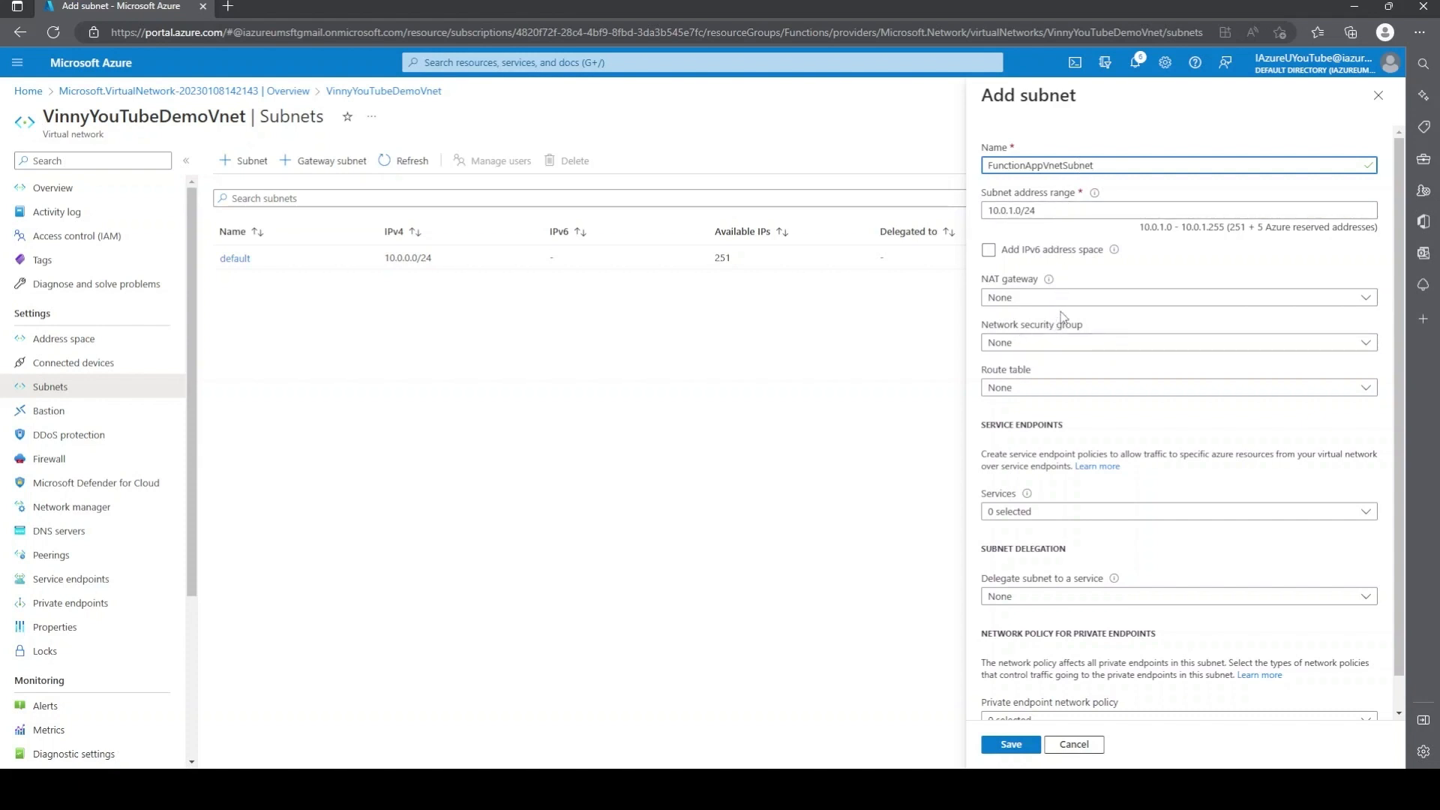
mouse_move(1017, 342)
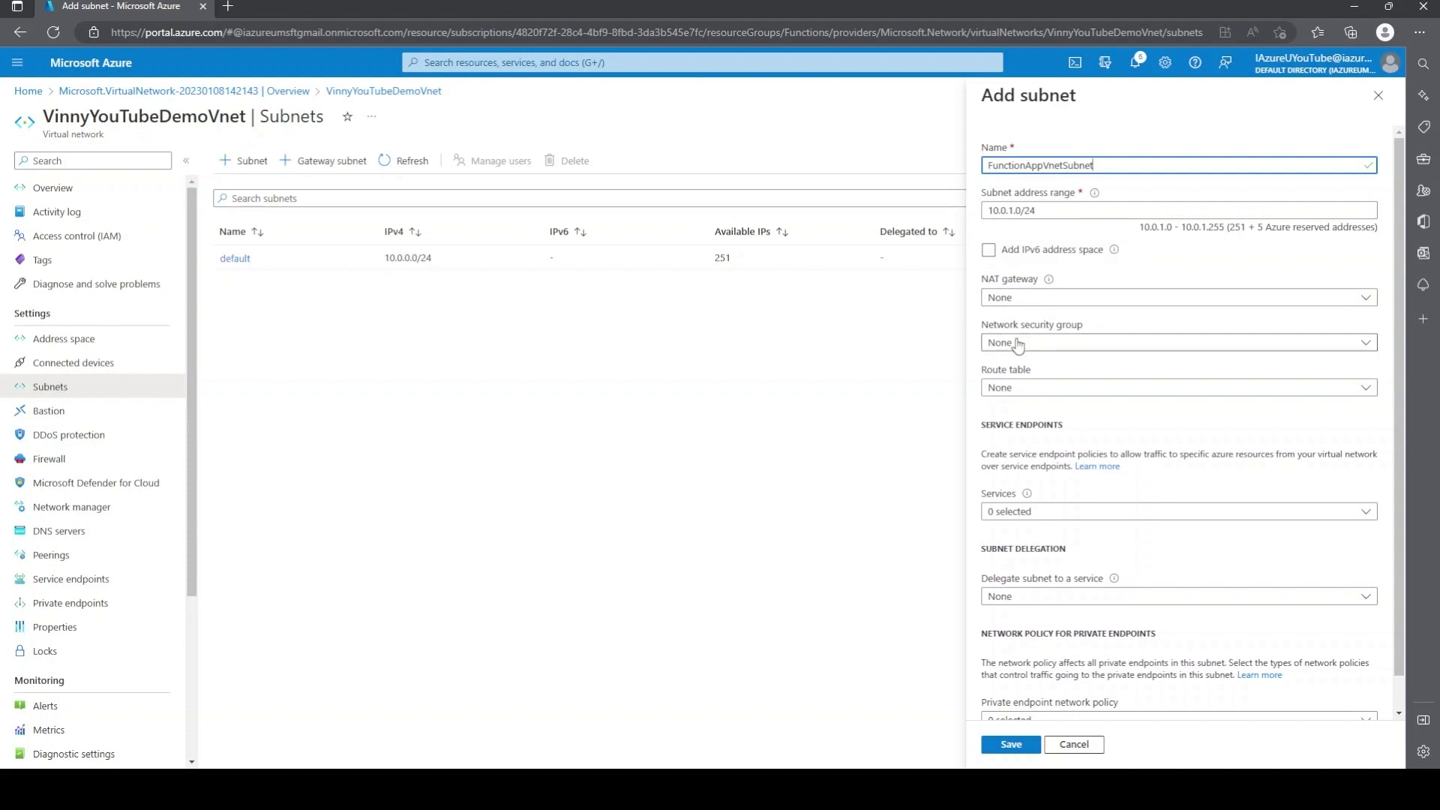
mouse_move(1023, 395)
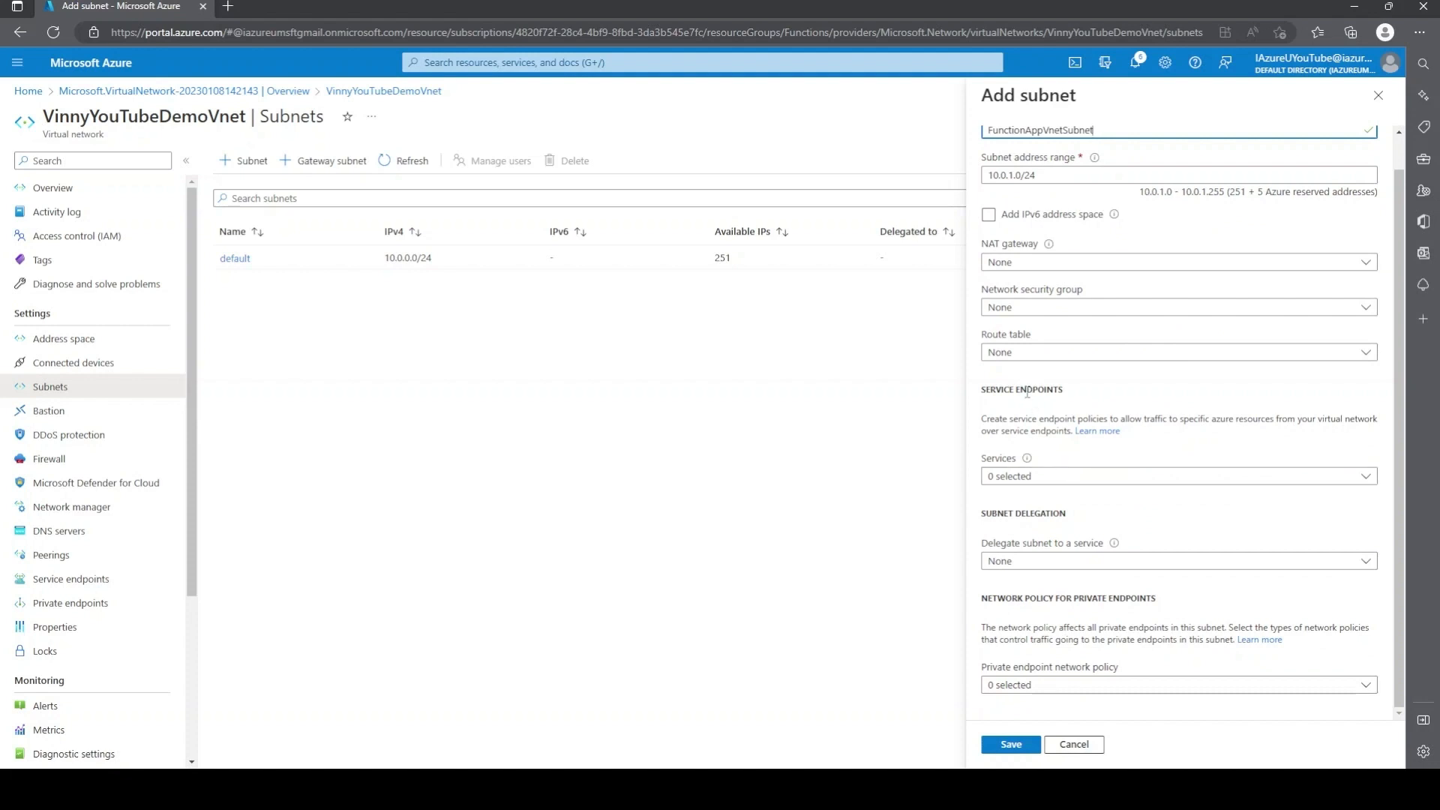
mouse_move(1157, 476)
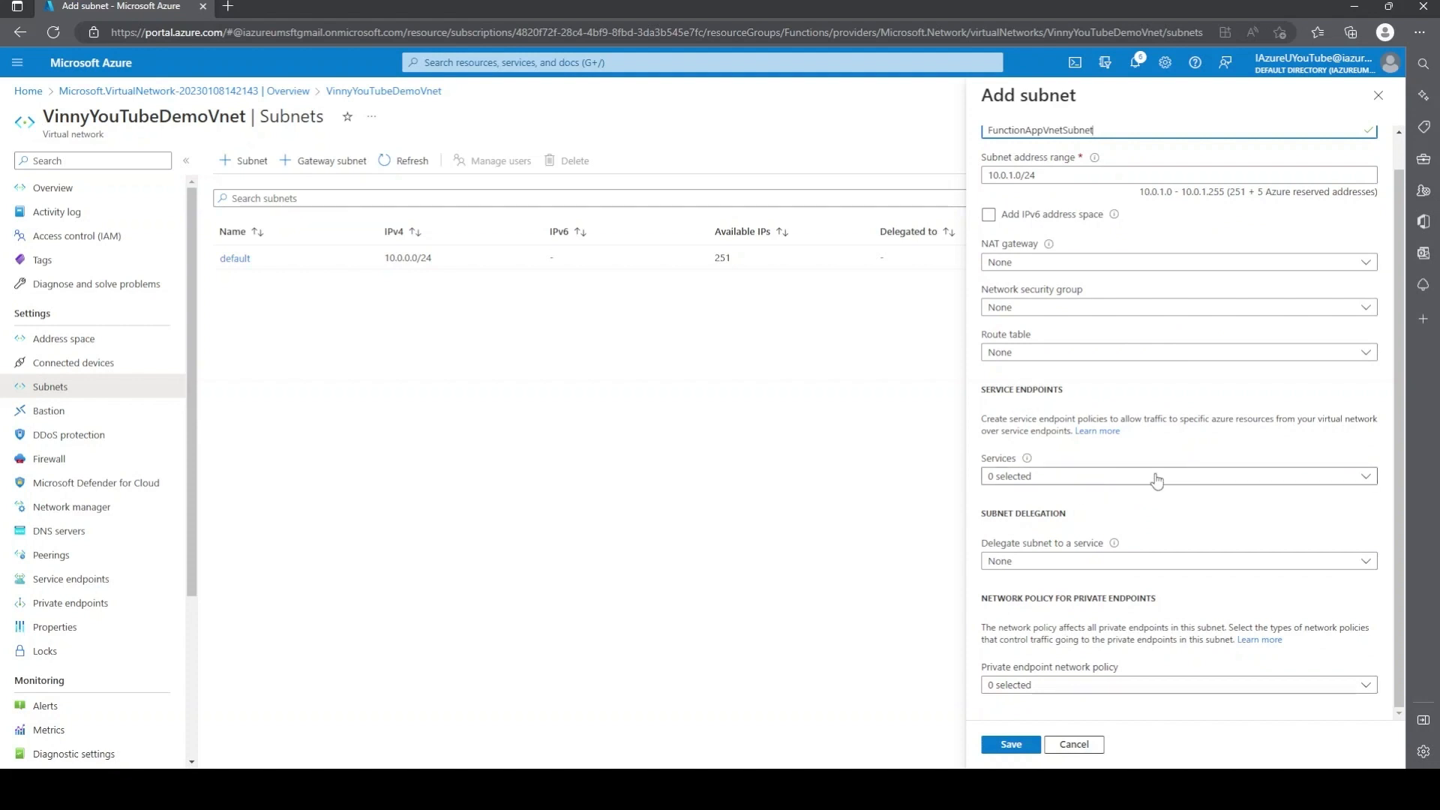
Step: Enable the Microsoft.Storage service endpoint and save the subnet
left_click(1157, 476)
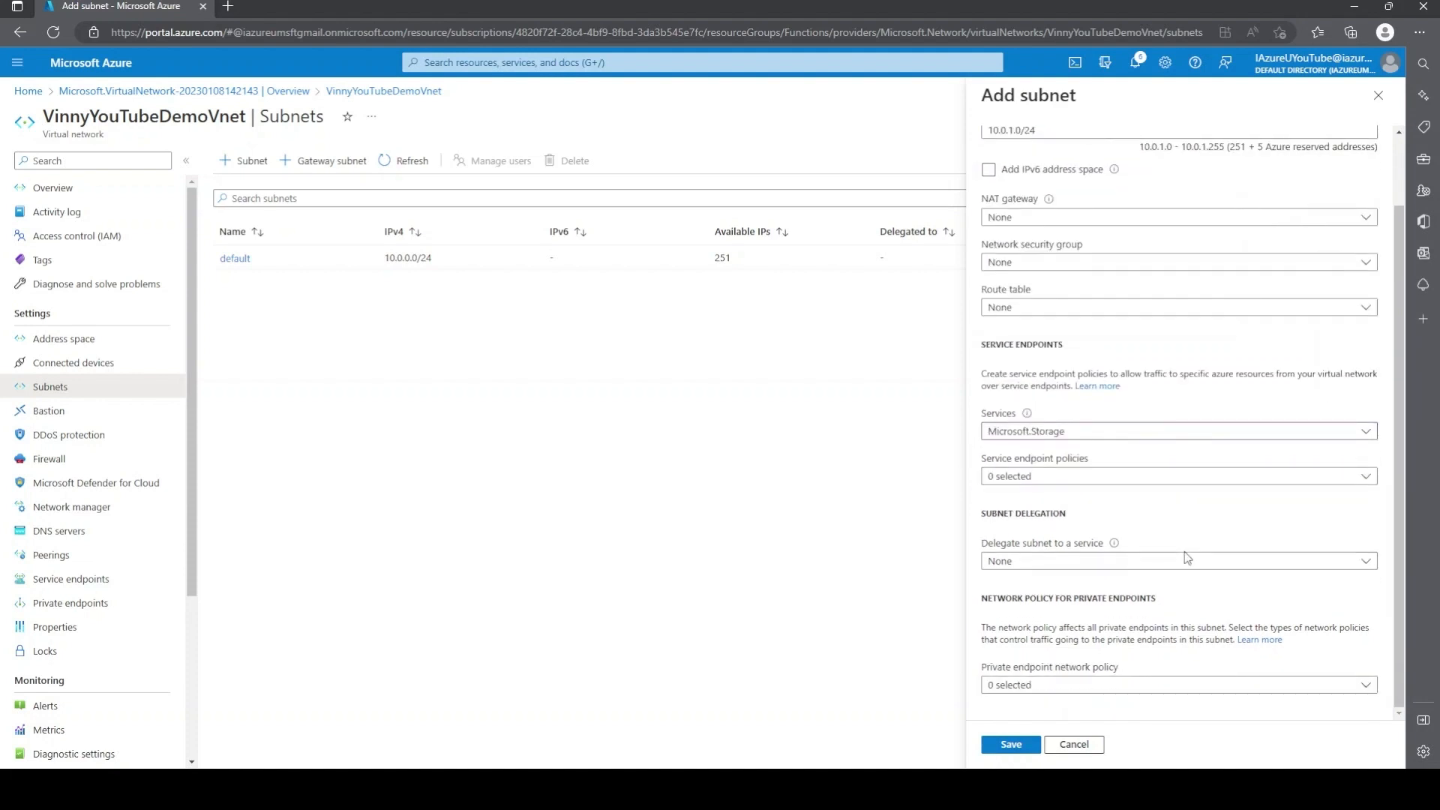
left_click(1177, 476)
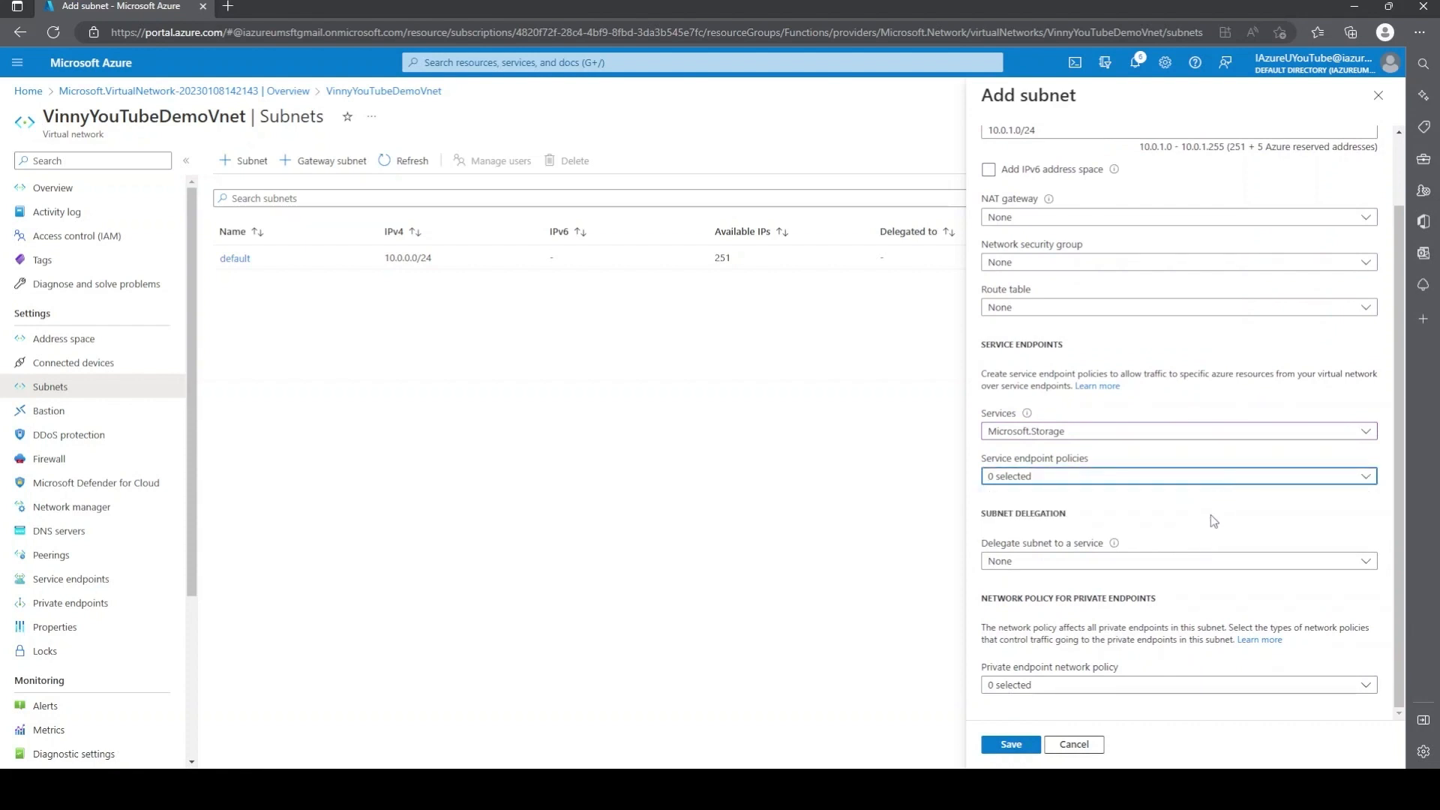
left_click(1009, 744)
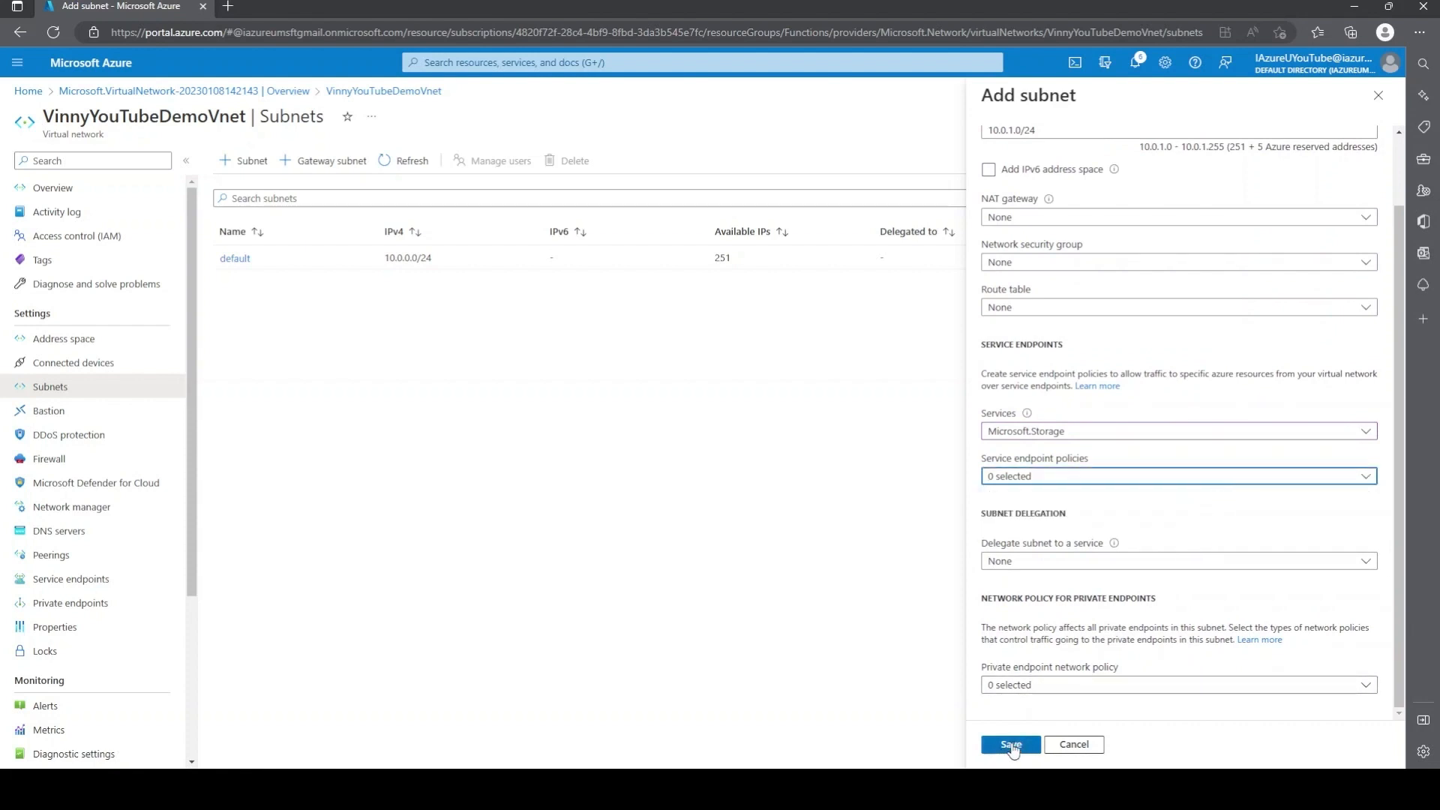
left_click(1009, 745)
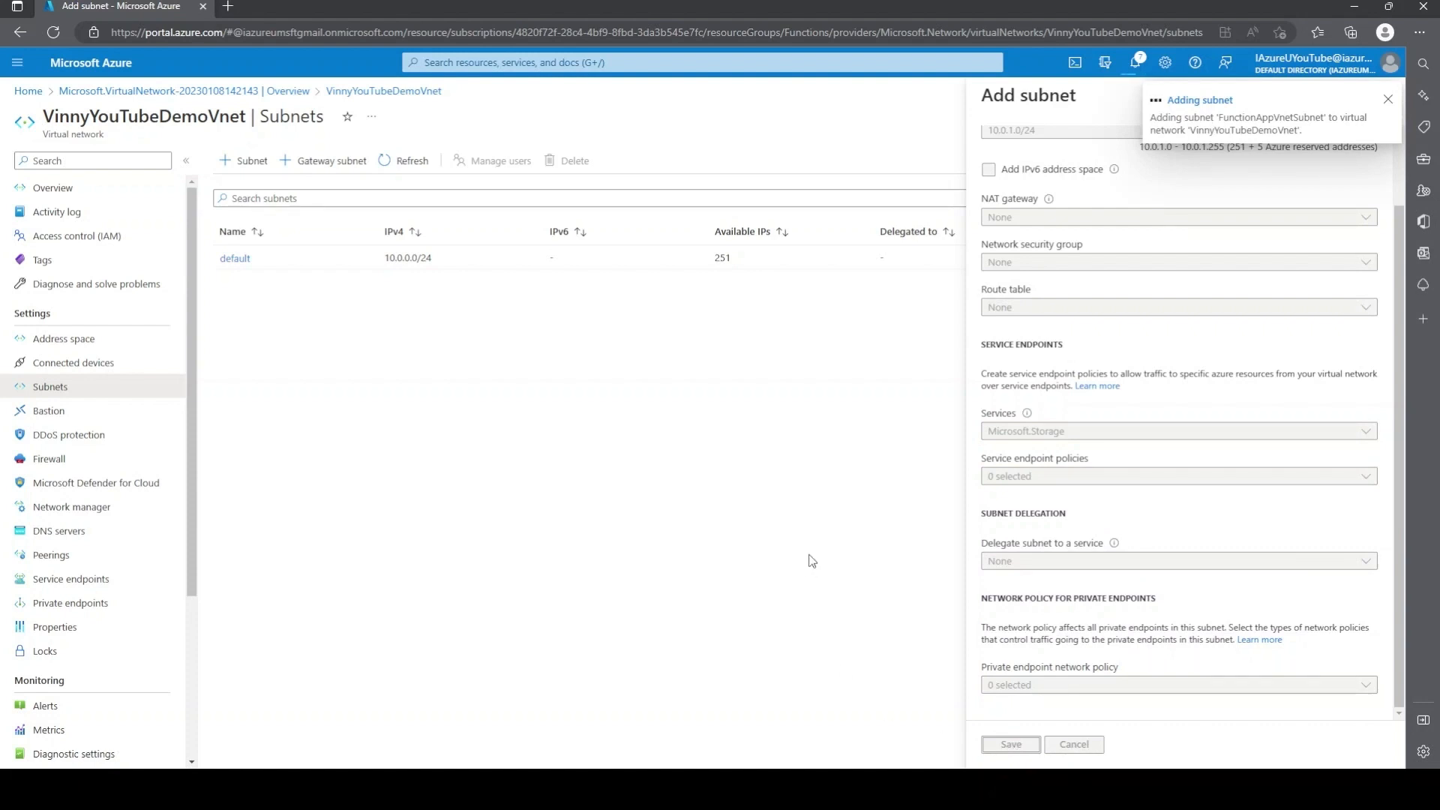
left_click(1010, 744)
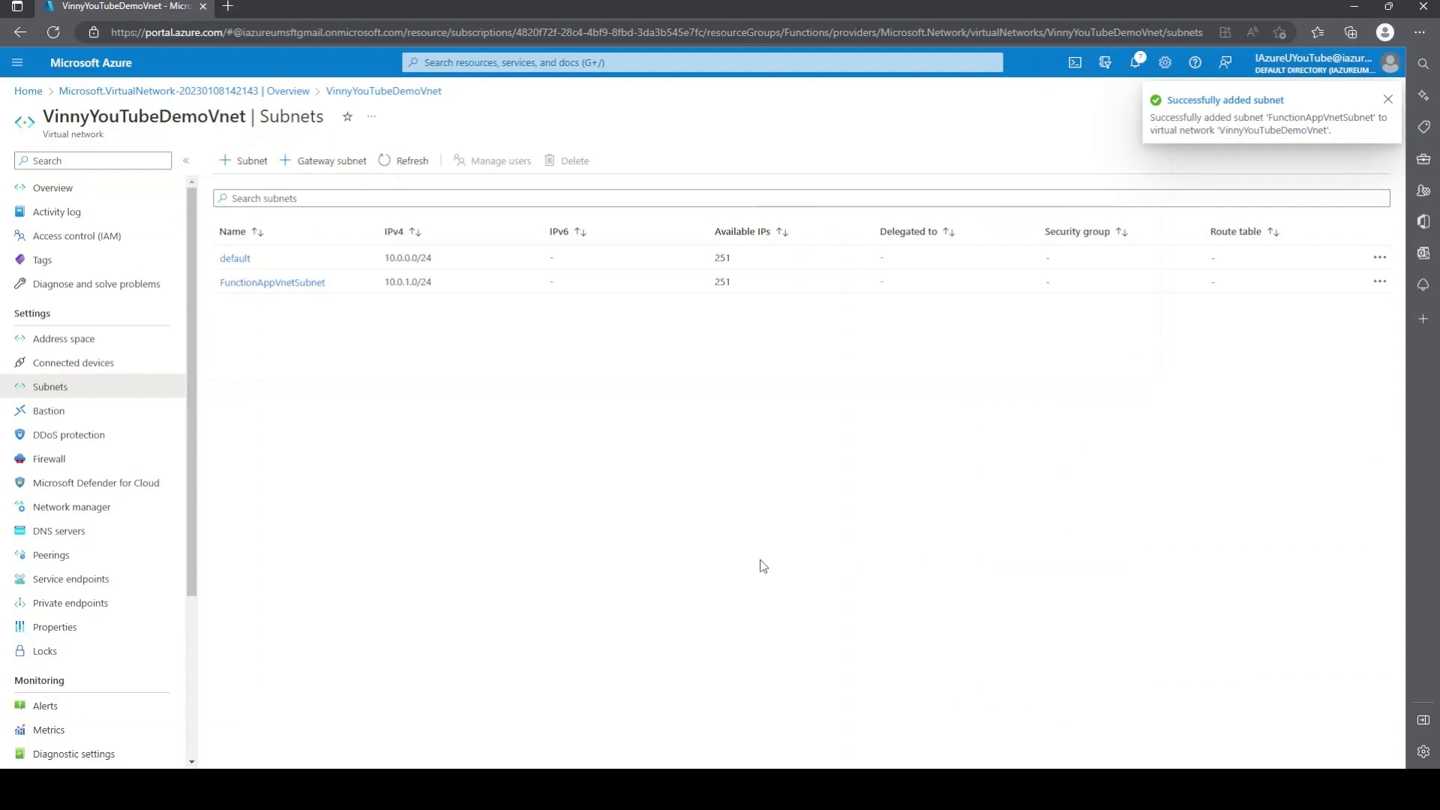
Step: From the portal home, open VinnyYouTubeDemo and its Networking page
left_click(1386, 100)
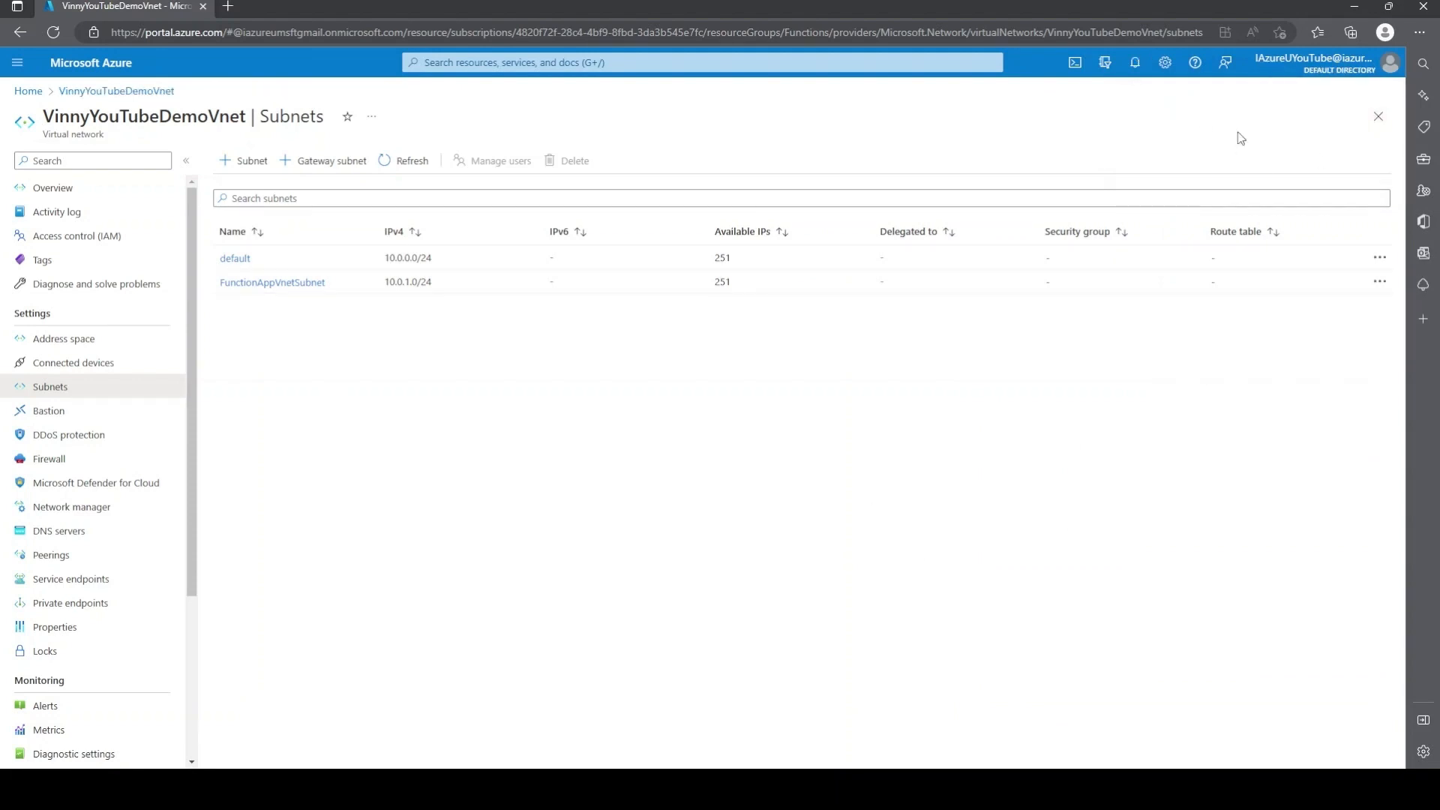
mouse_move(1225, 138)
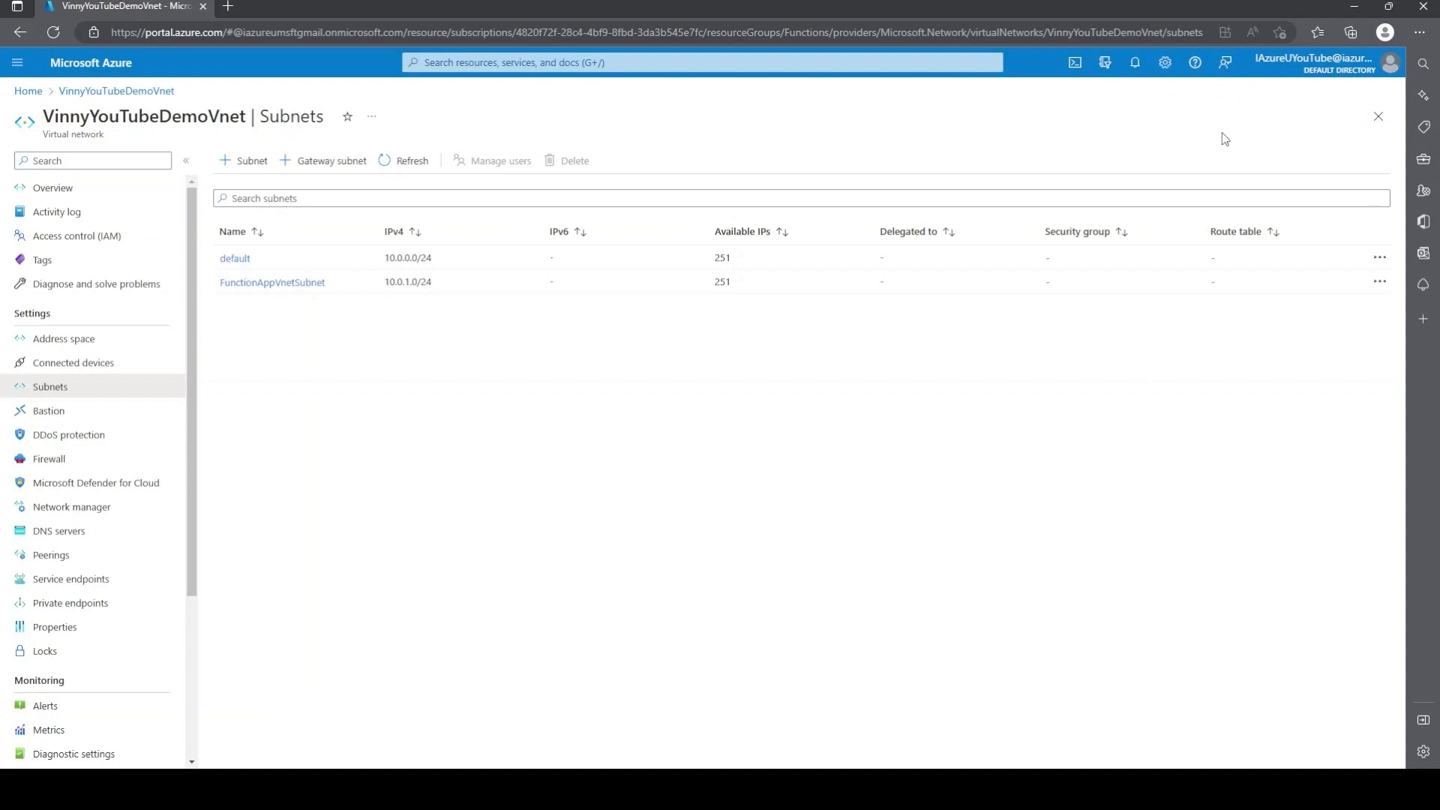
mouse_move(219, 309)
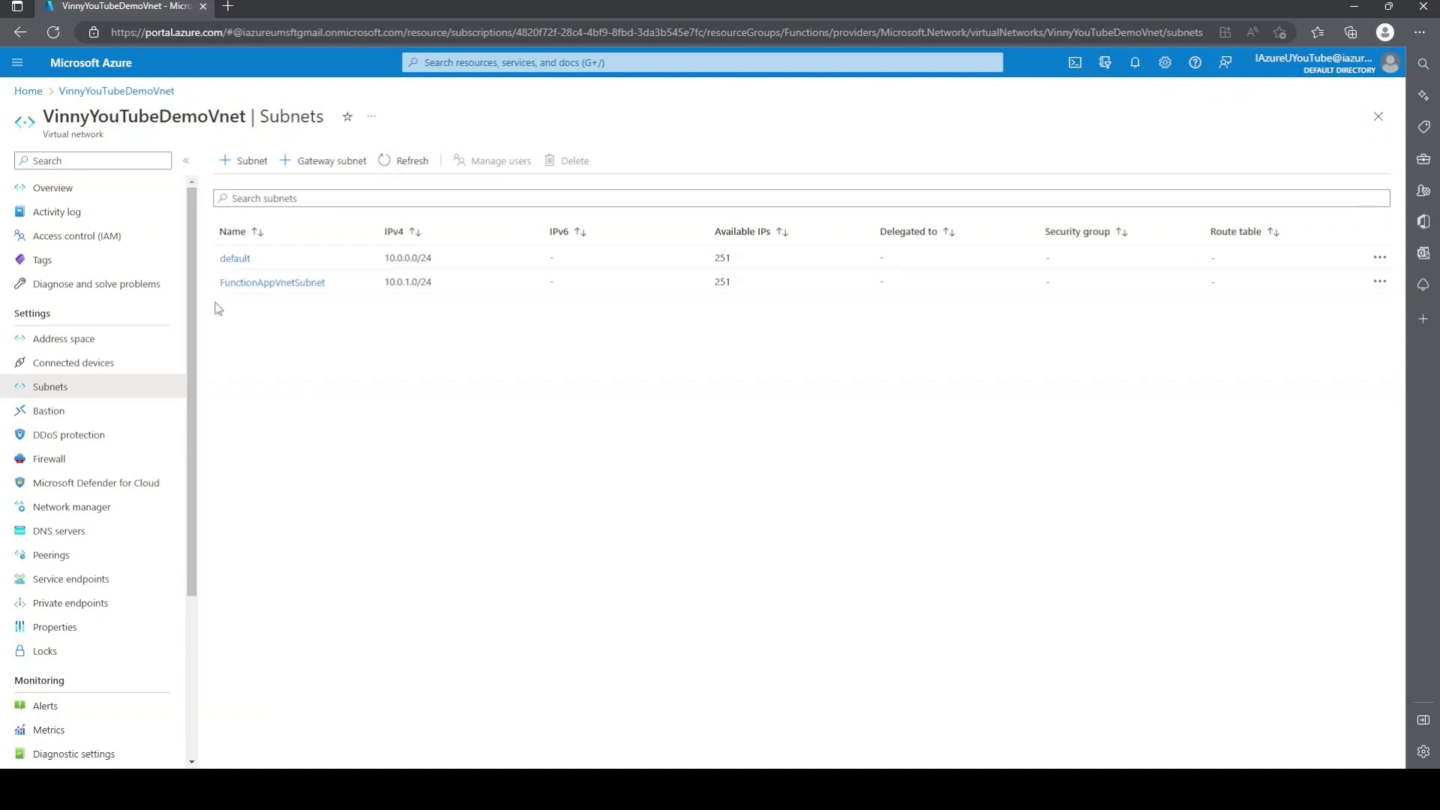
mouse_move(484, 284)
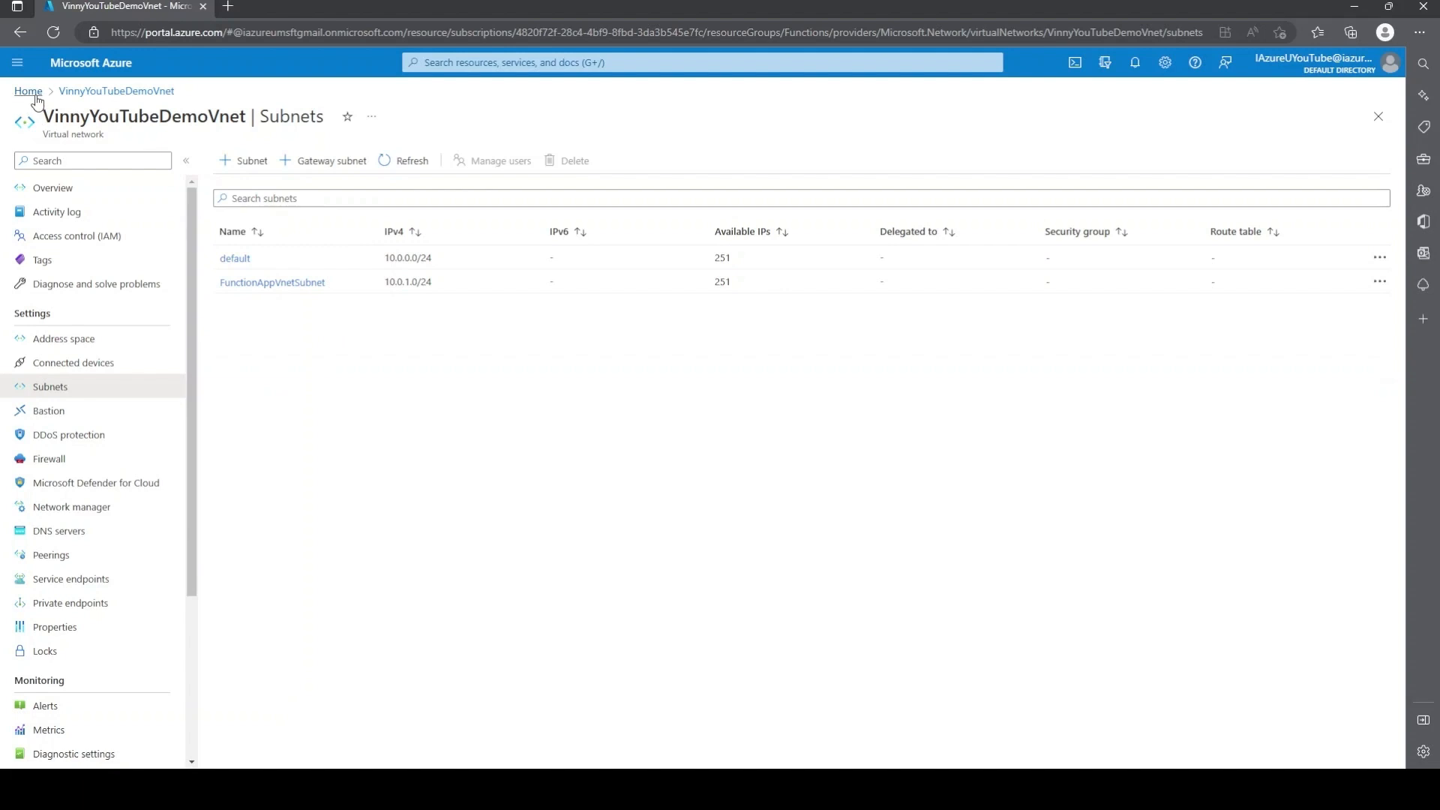
left_click(27, 90)
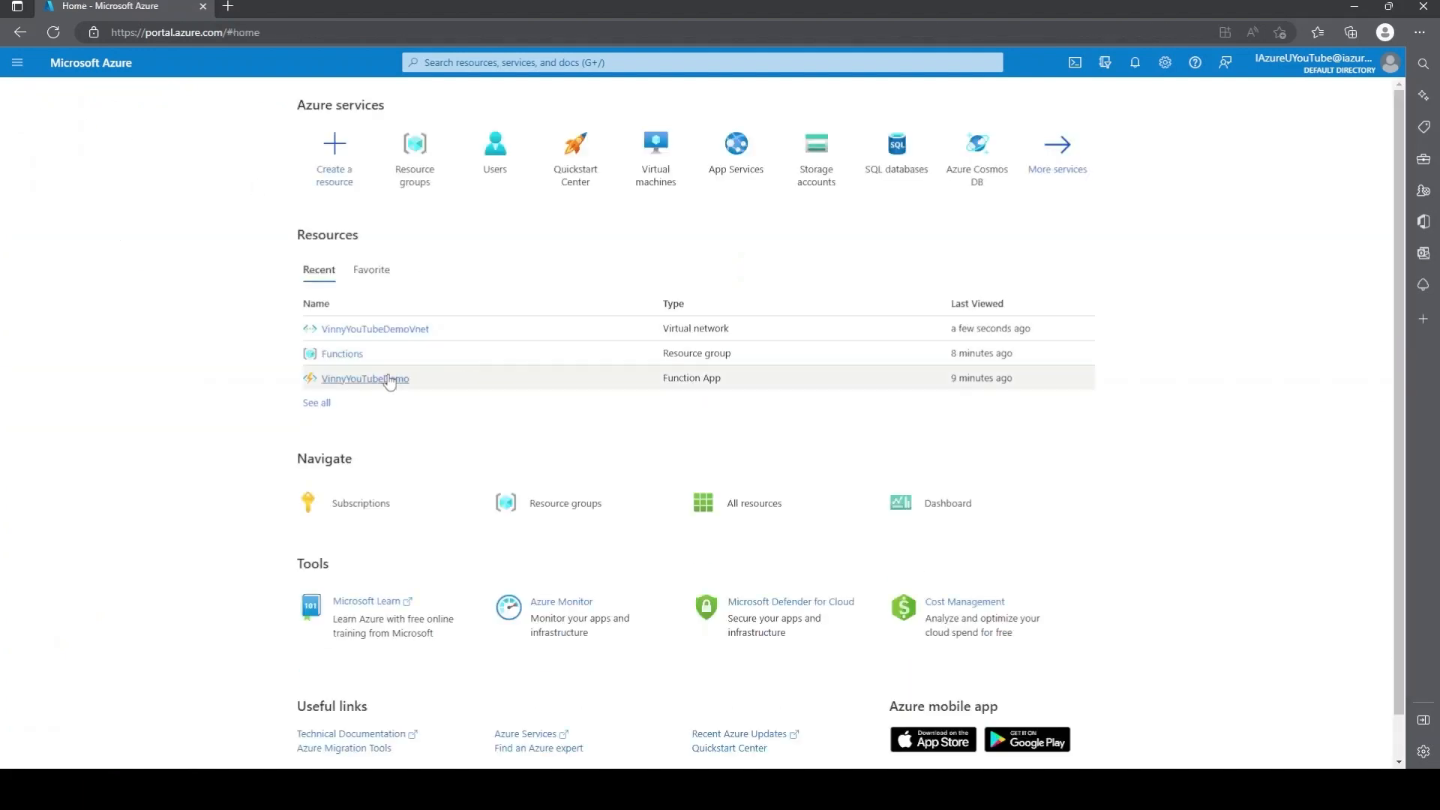
left_click(365, 378)
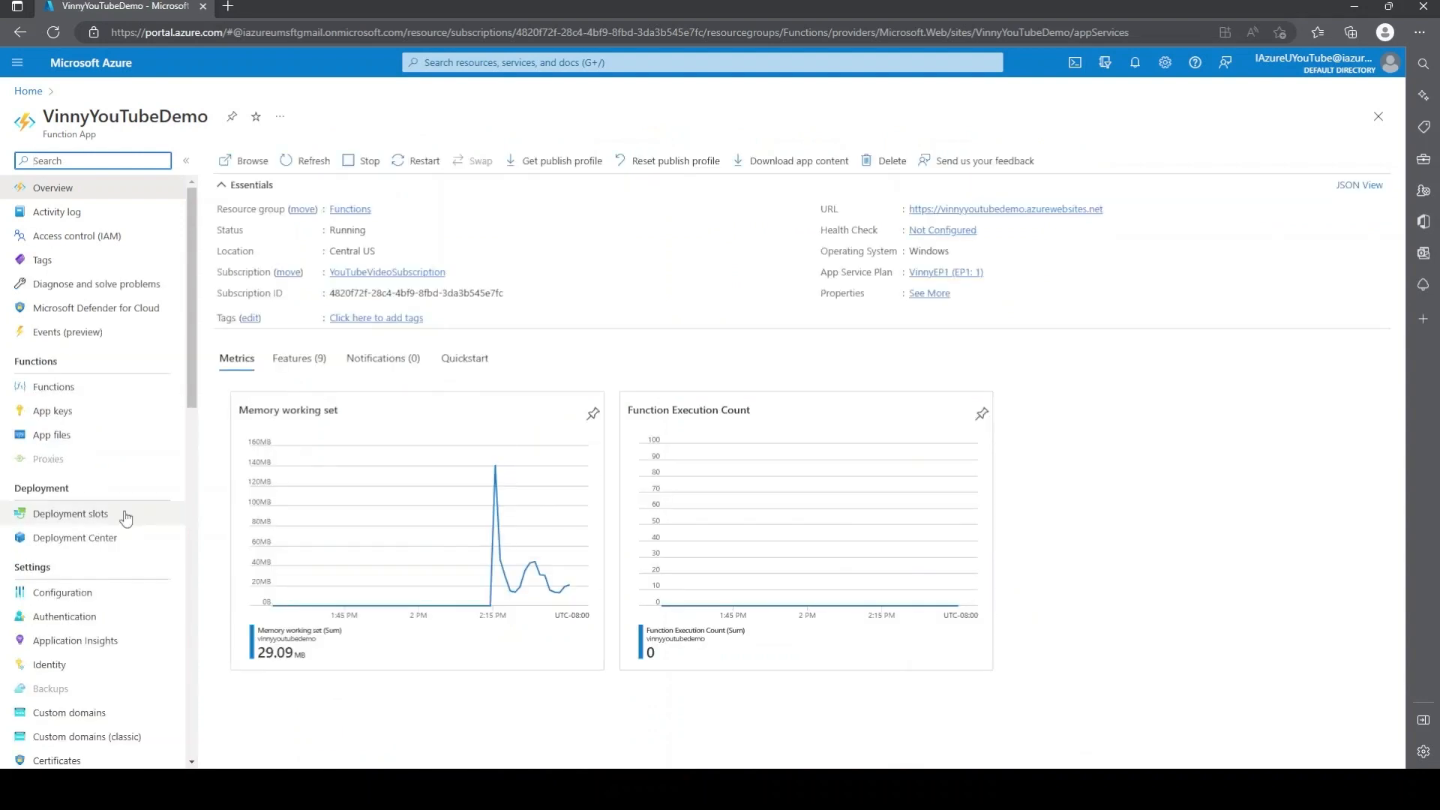
scroll("down", 3)
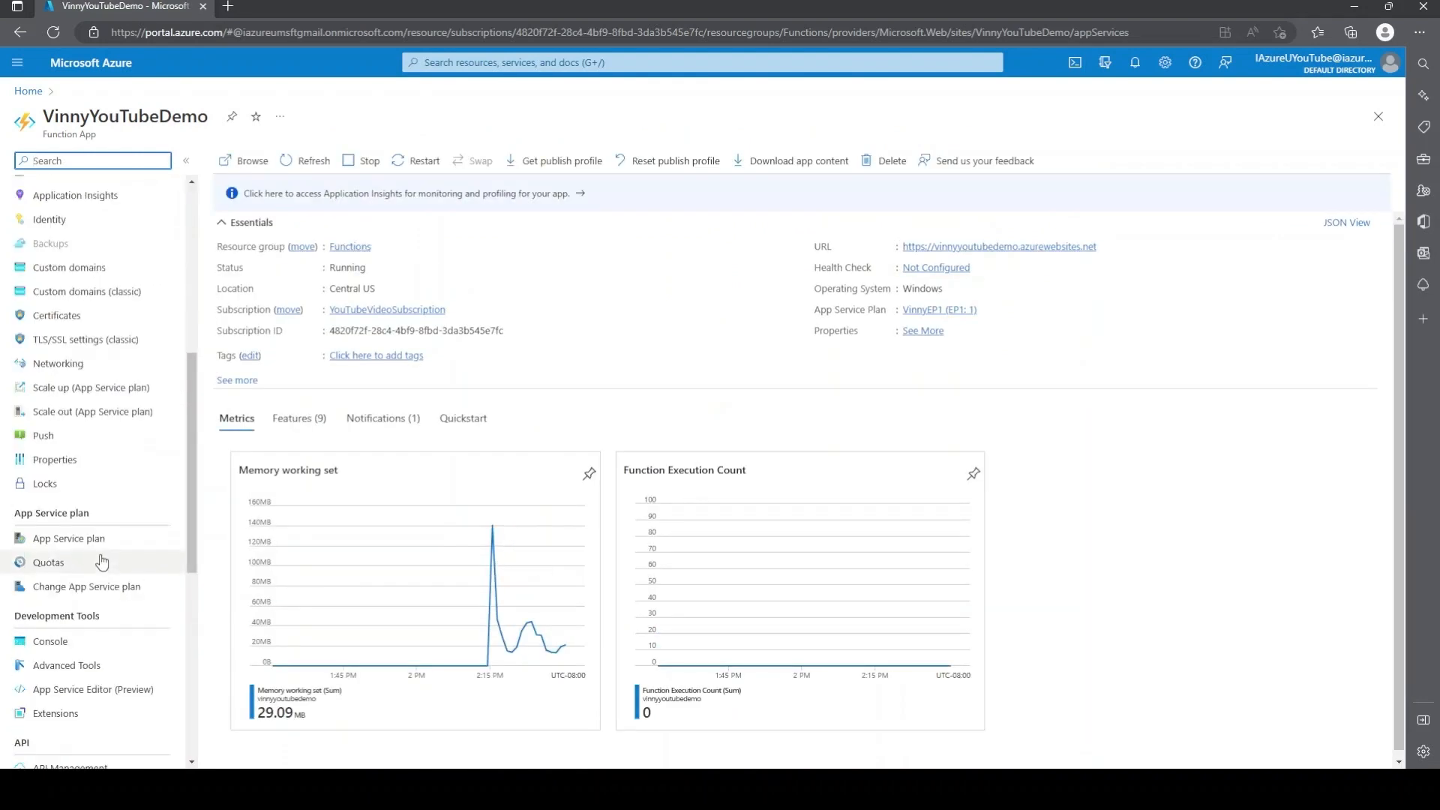
scroll("up", 3)
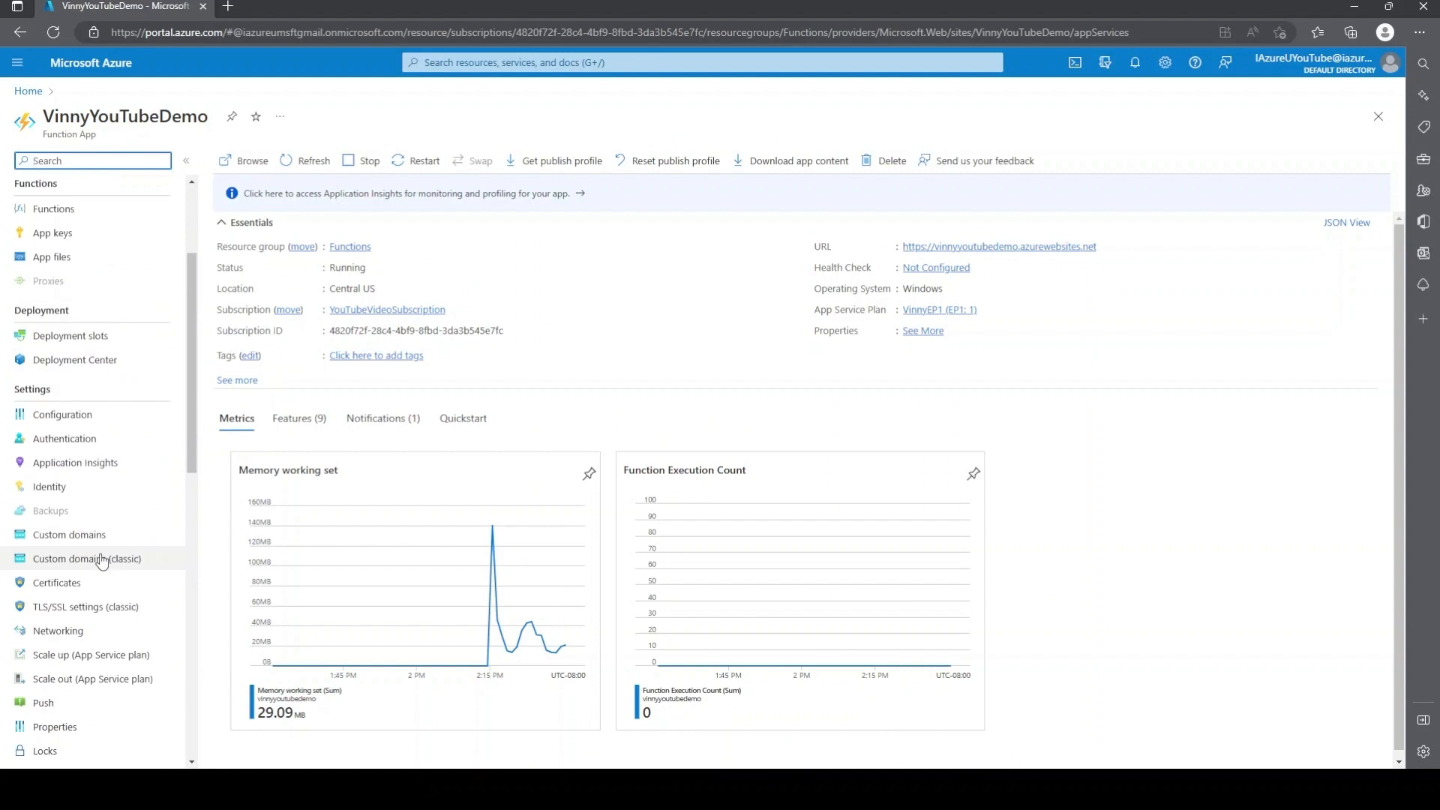
left_click(58, 630)
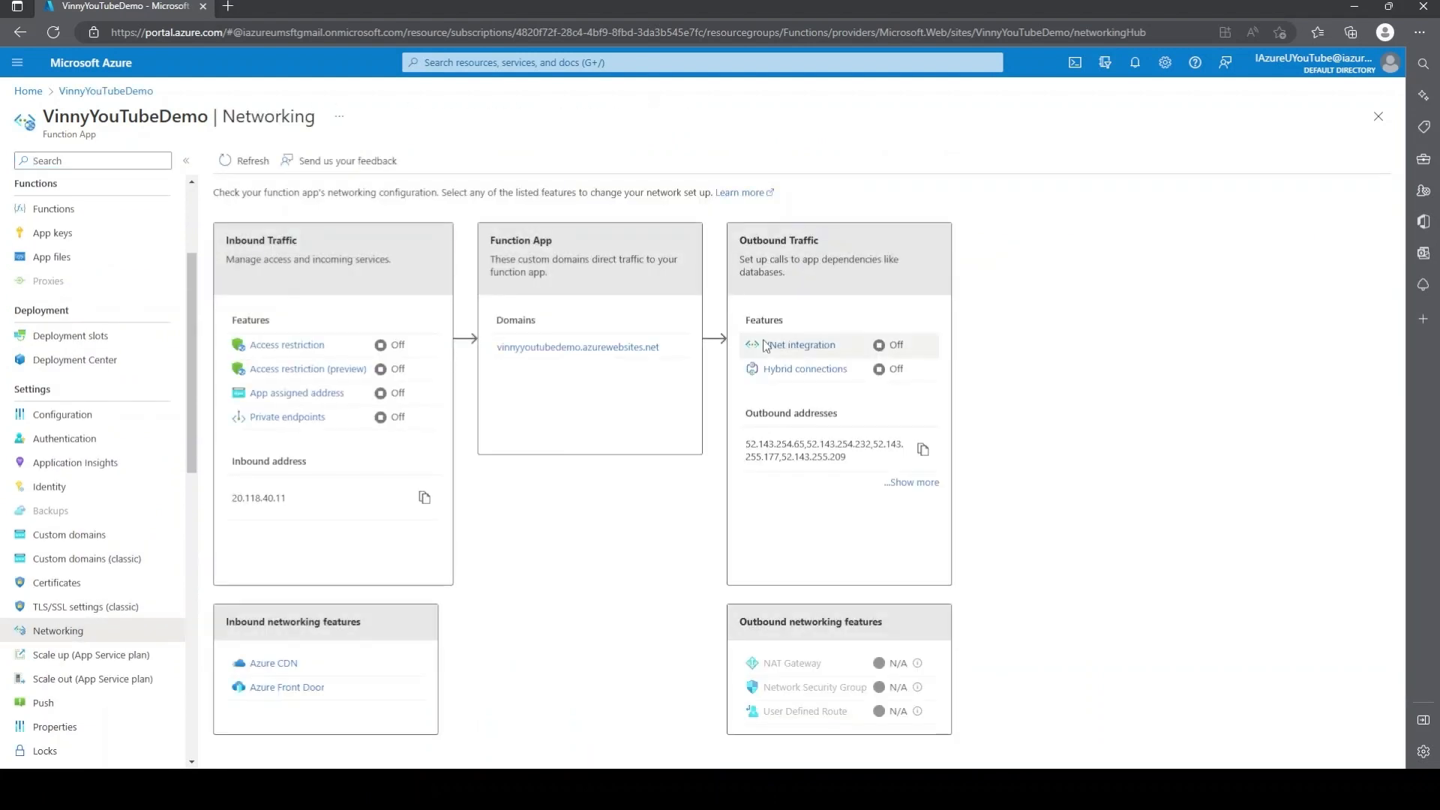
mouse_move(798, 345)
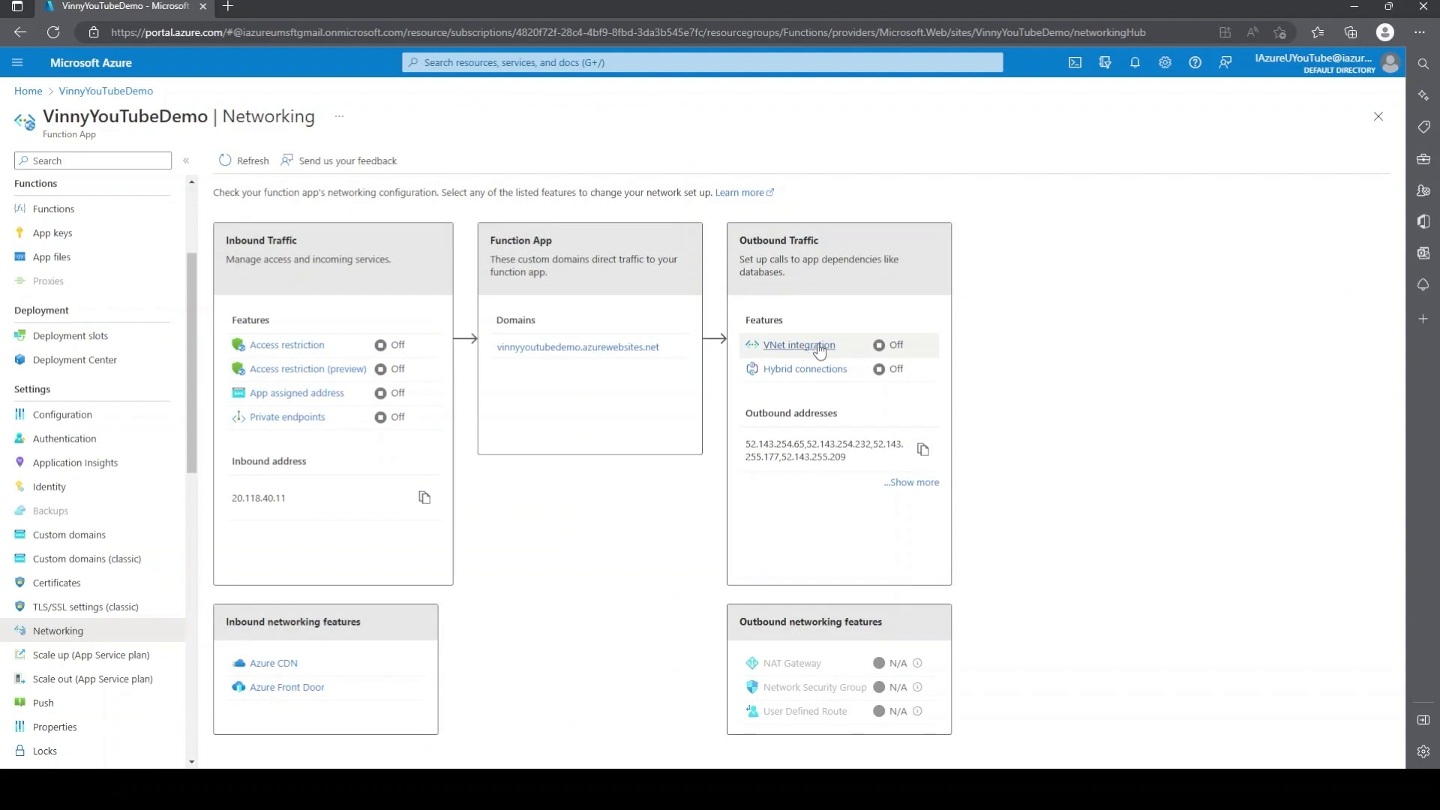
Step: Add VNet integration to VinnyYouTubeDemoVnet's FunctionAppVnetSubnet and dismiss the notification
left_click(798, 345)
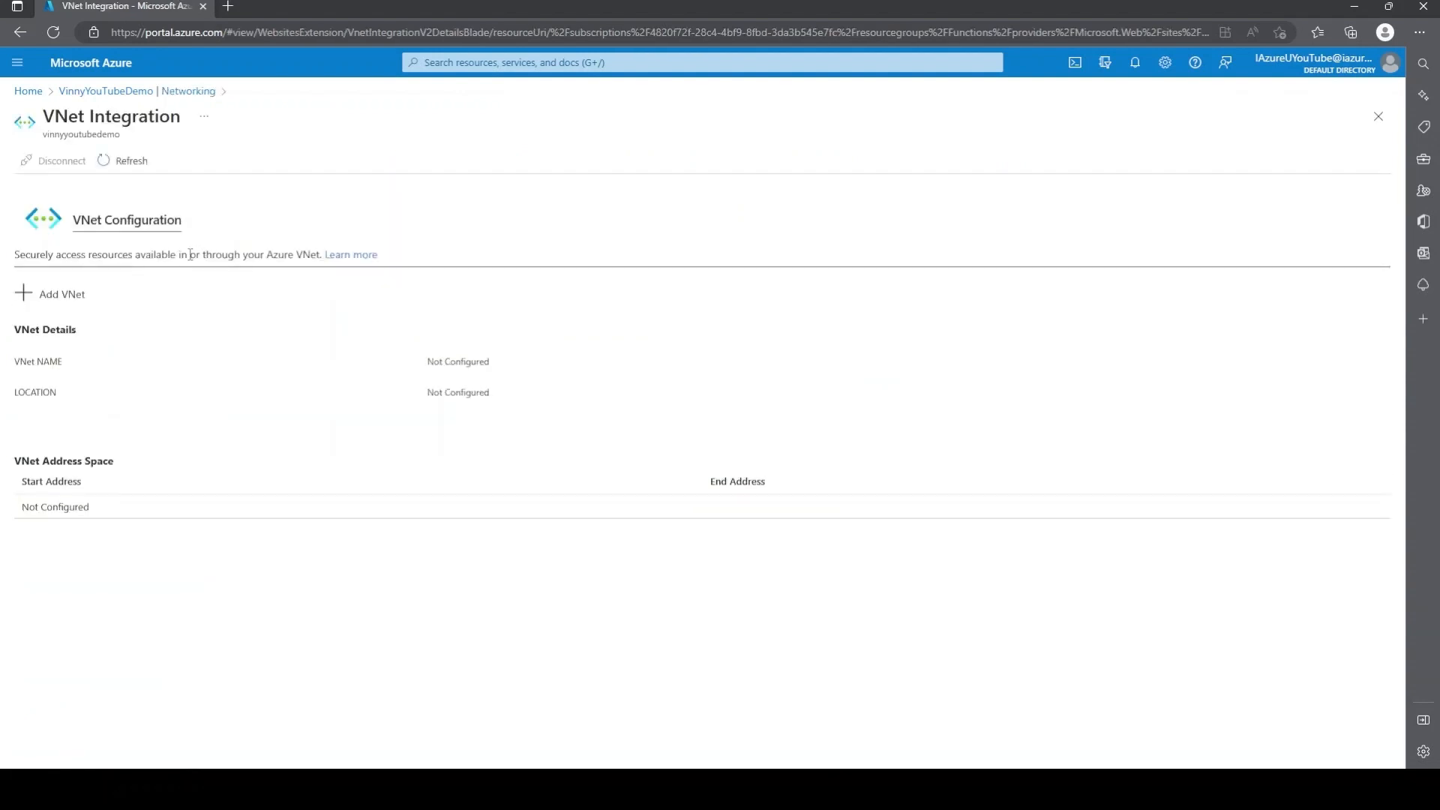
left_click(51, 294)
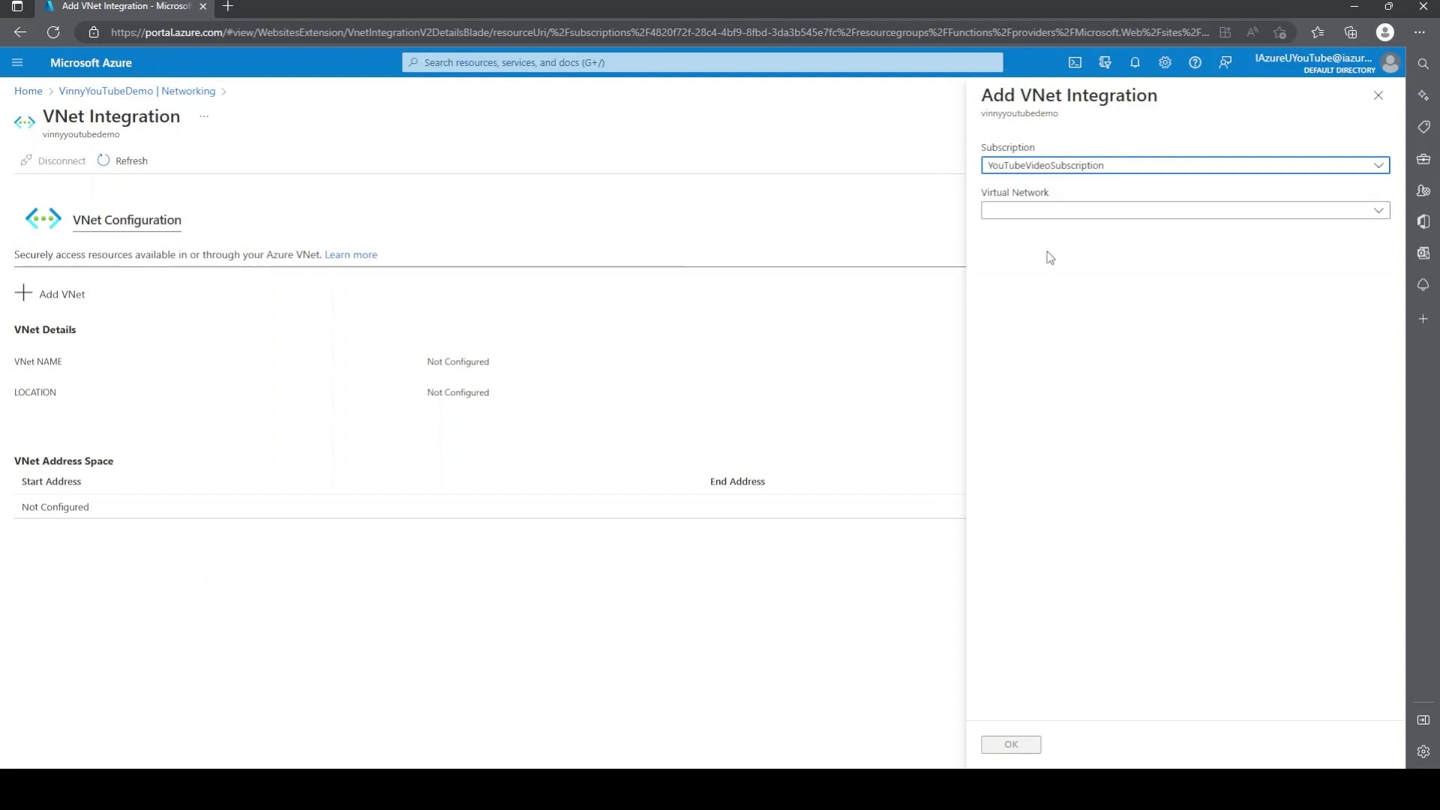
left_click(1184, 210)
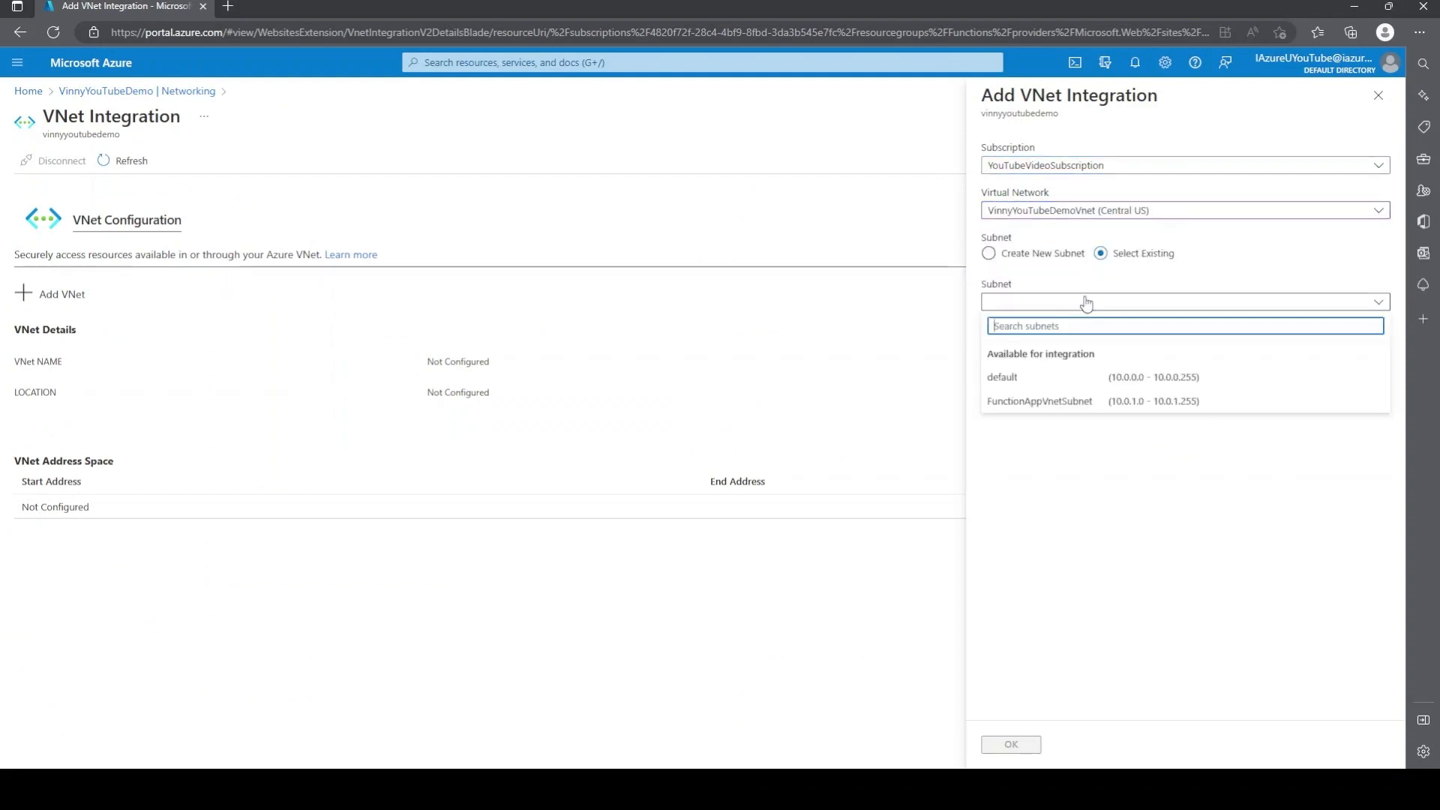
mouse_move(1089, 407)
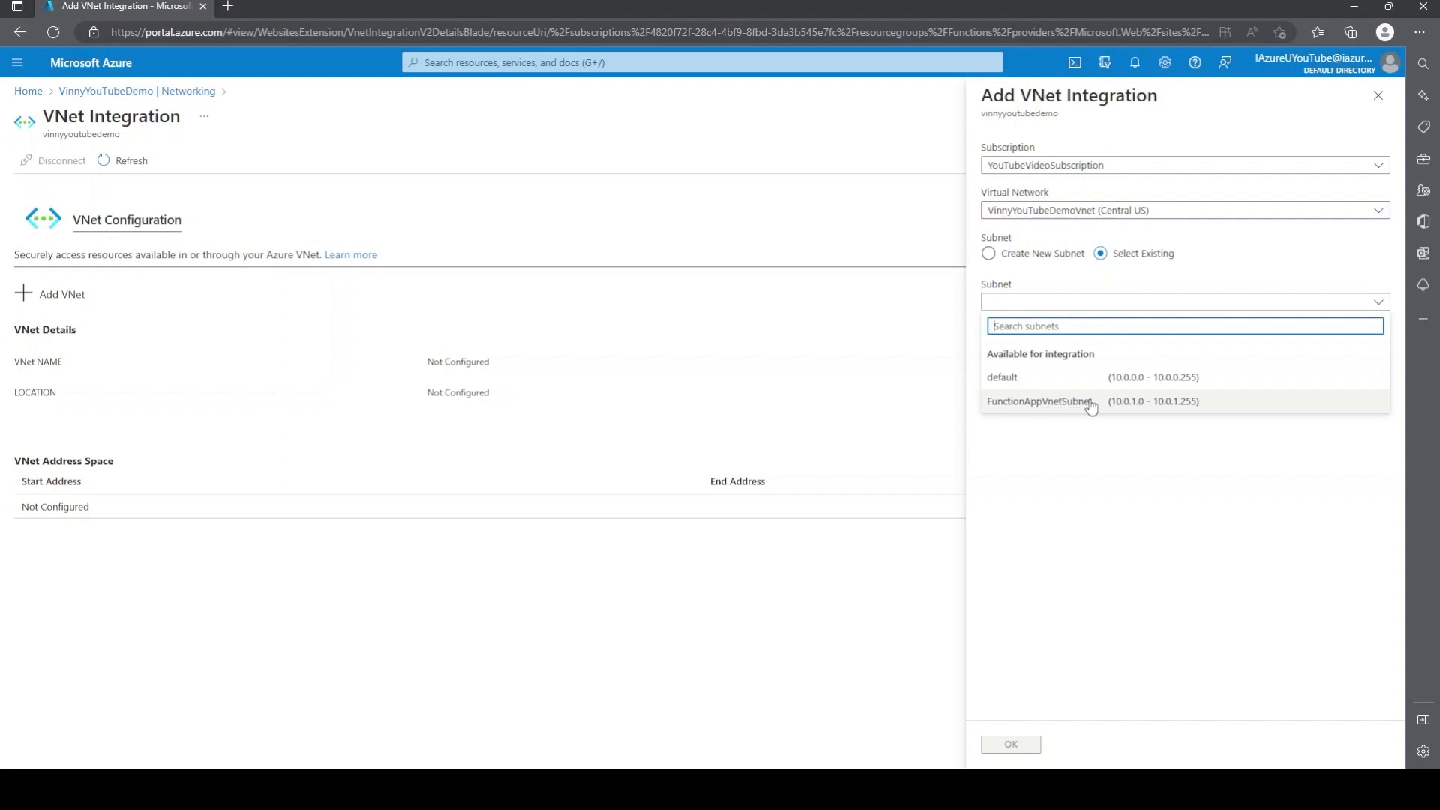
left_click(1009, 744)
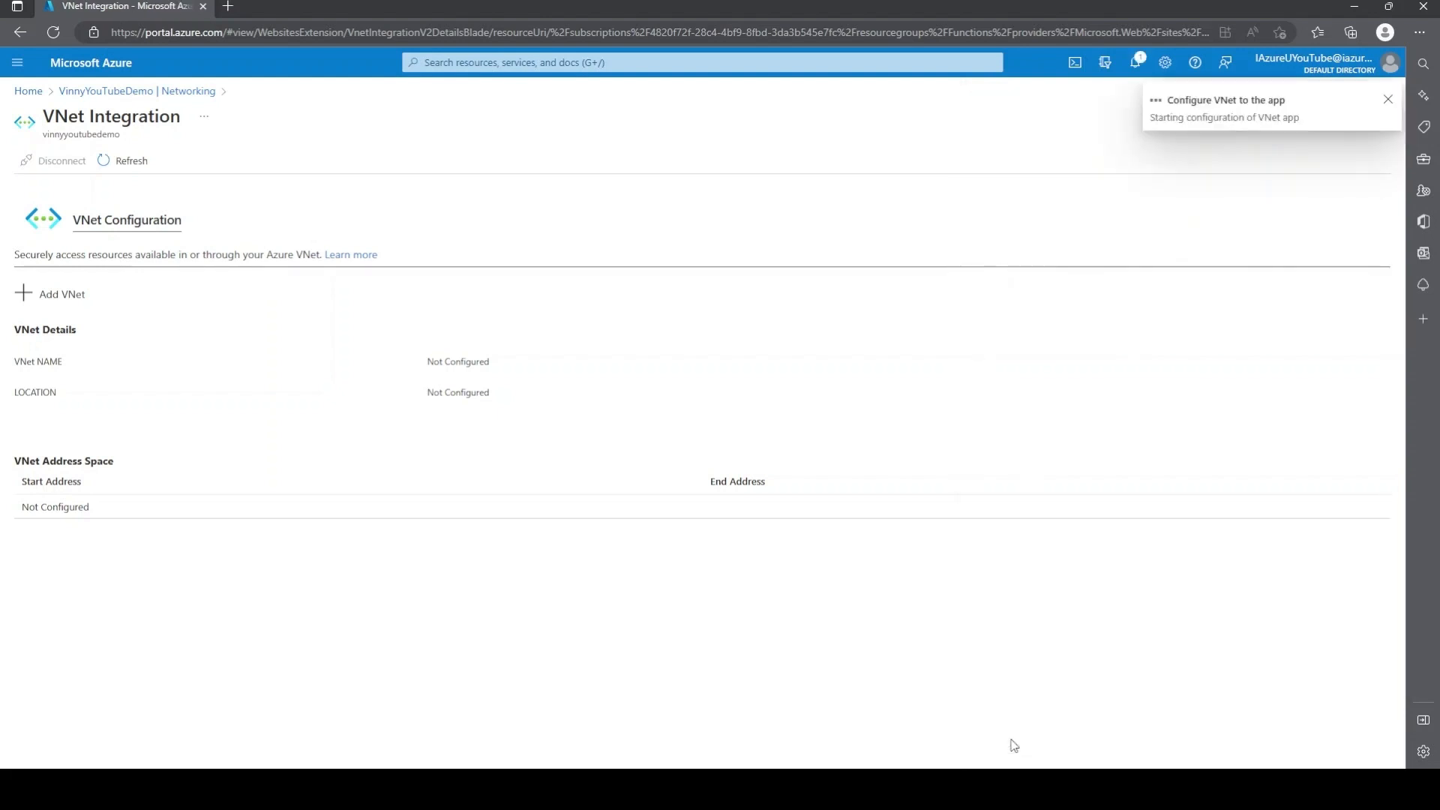
mouse_move(962, 154)
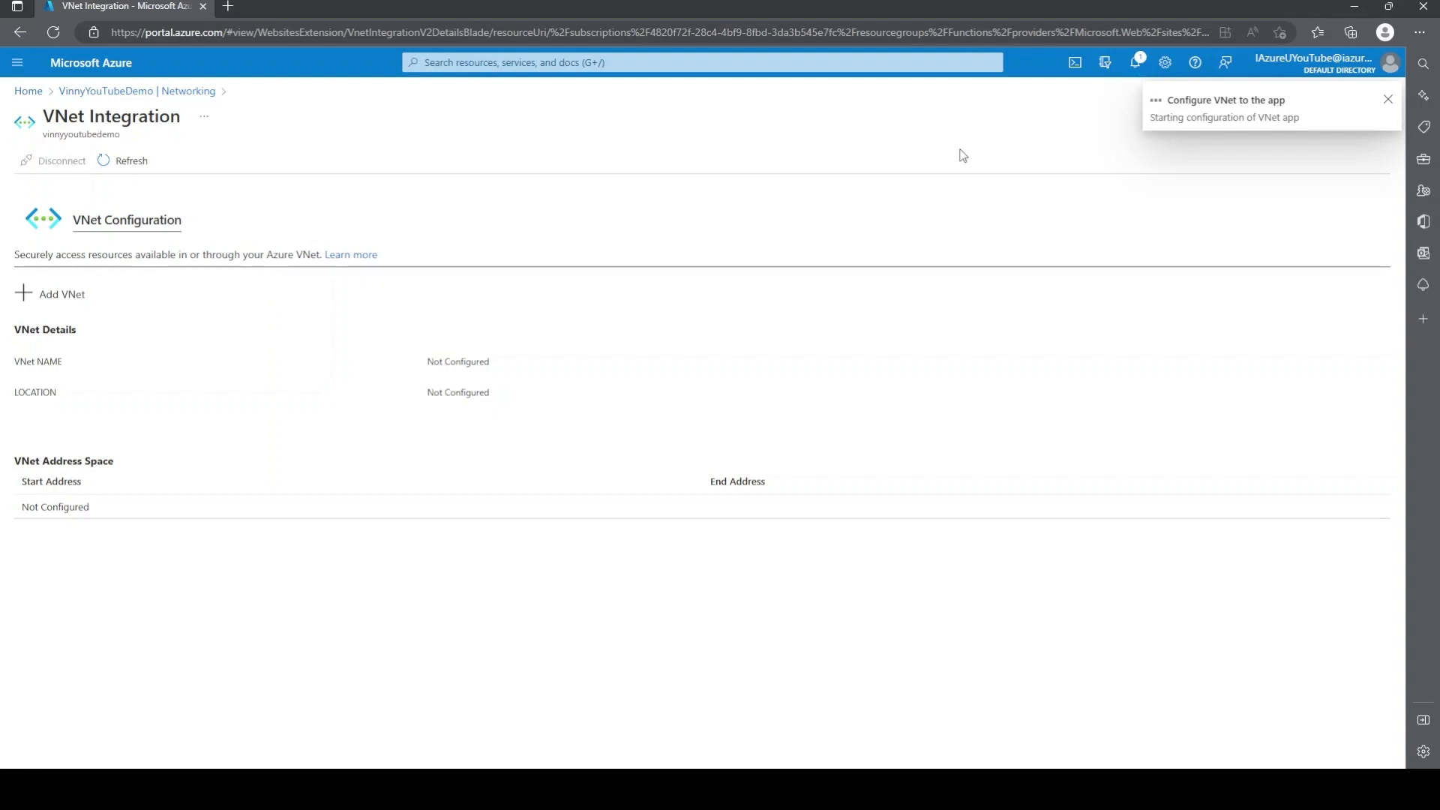
left_click(1386, 99)
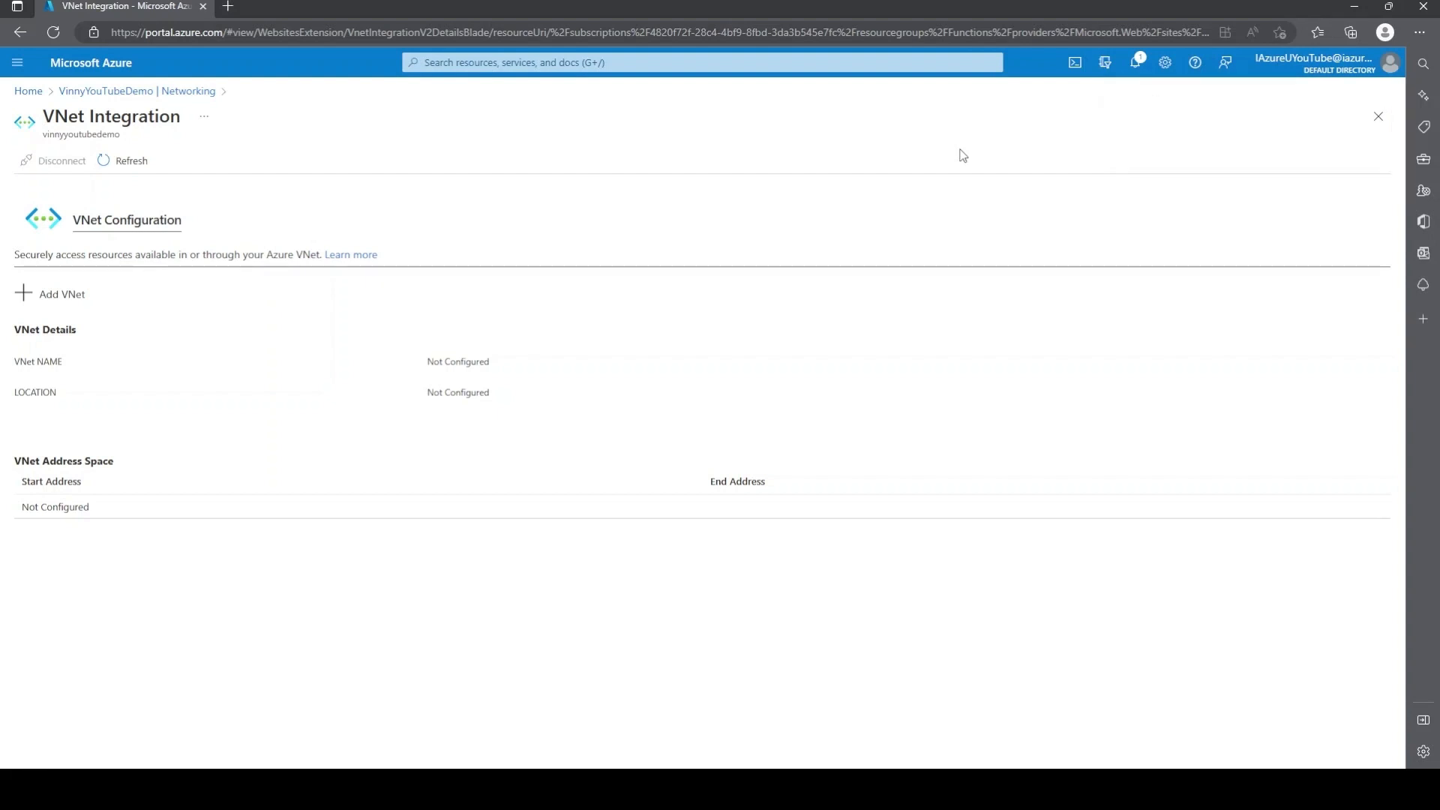
mouse_move(915, 162)
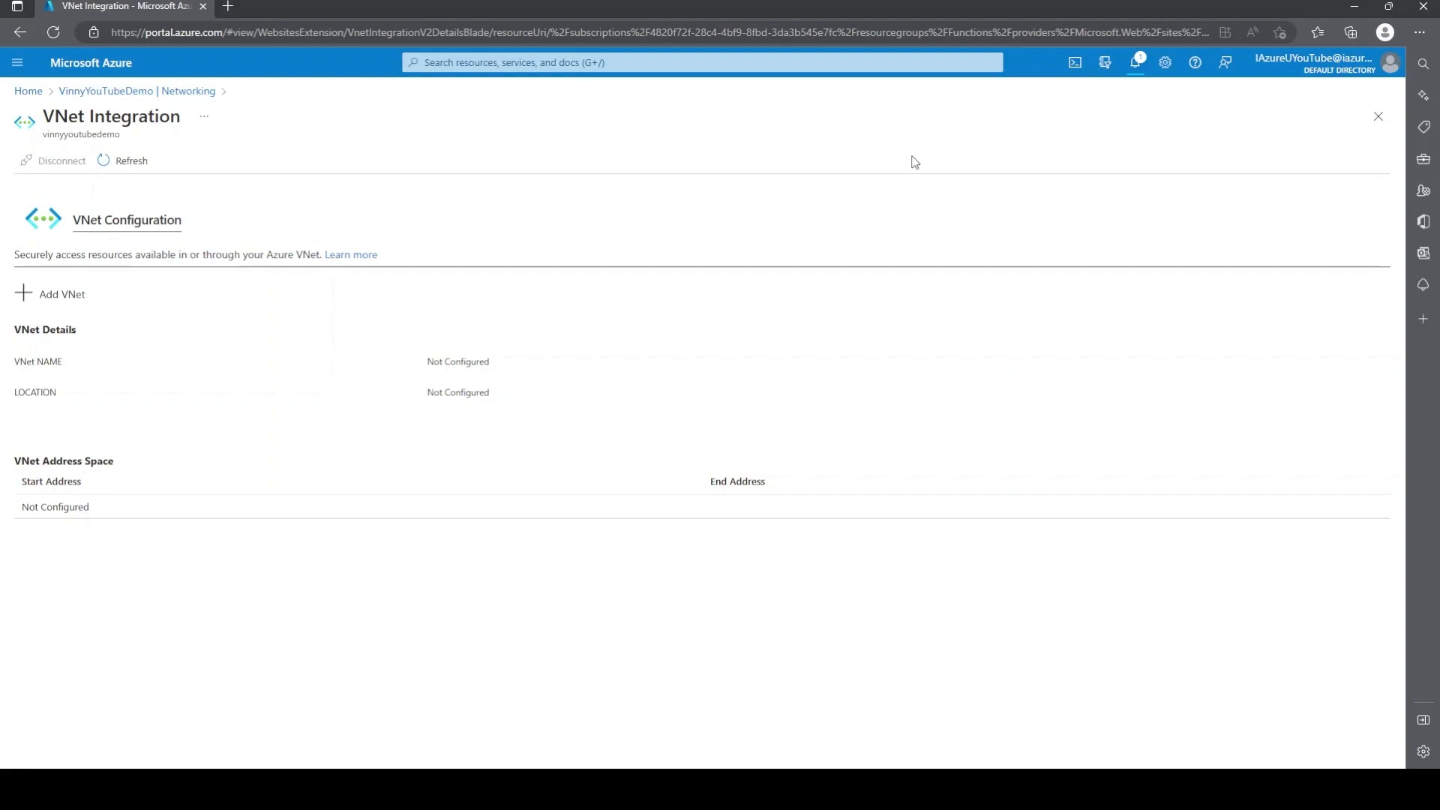
mouse_move(137, 91)
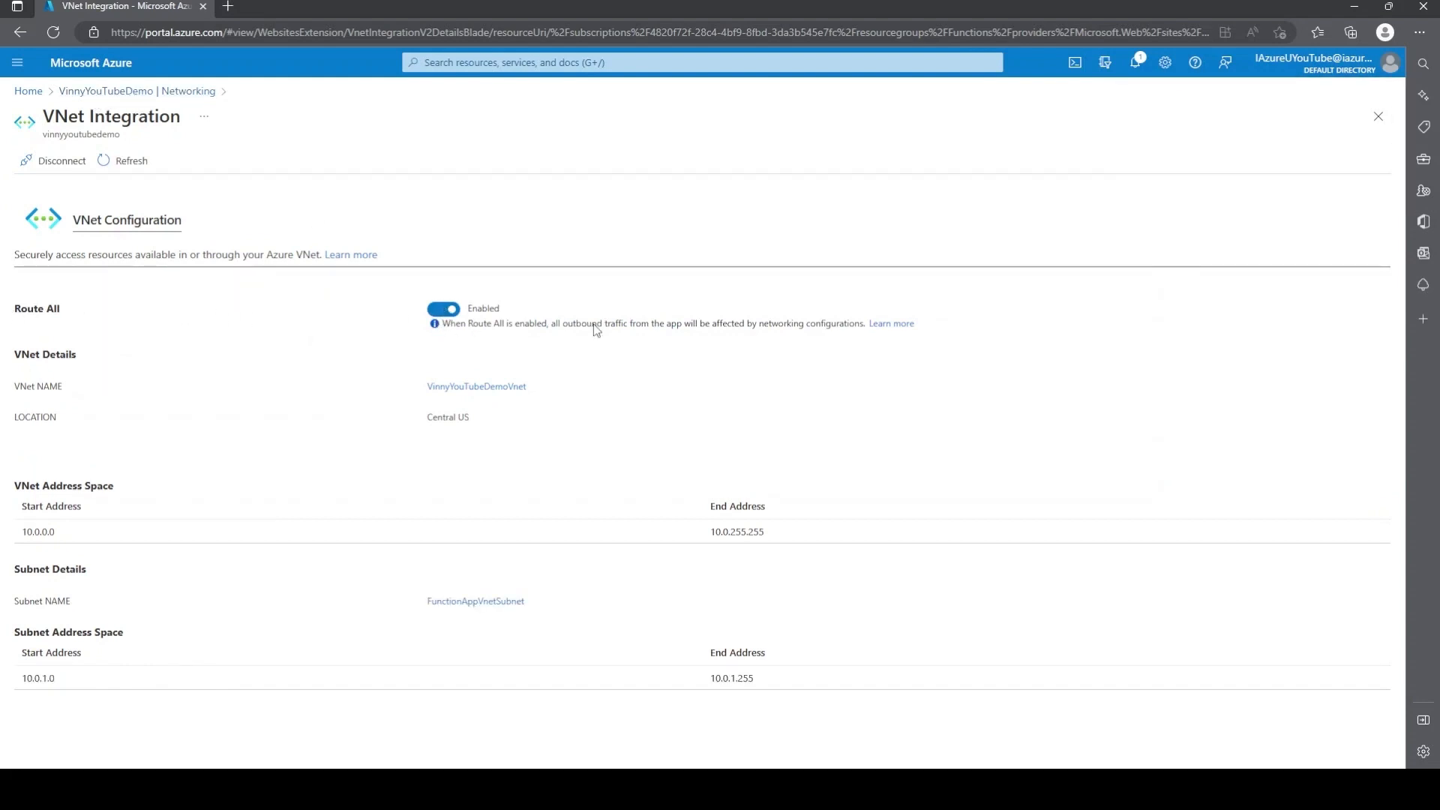
mouse_move(570, 333)
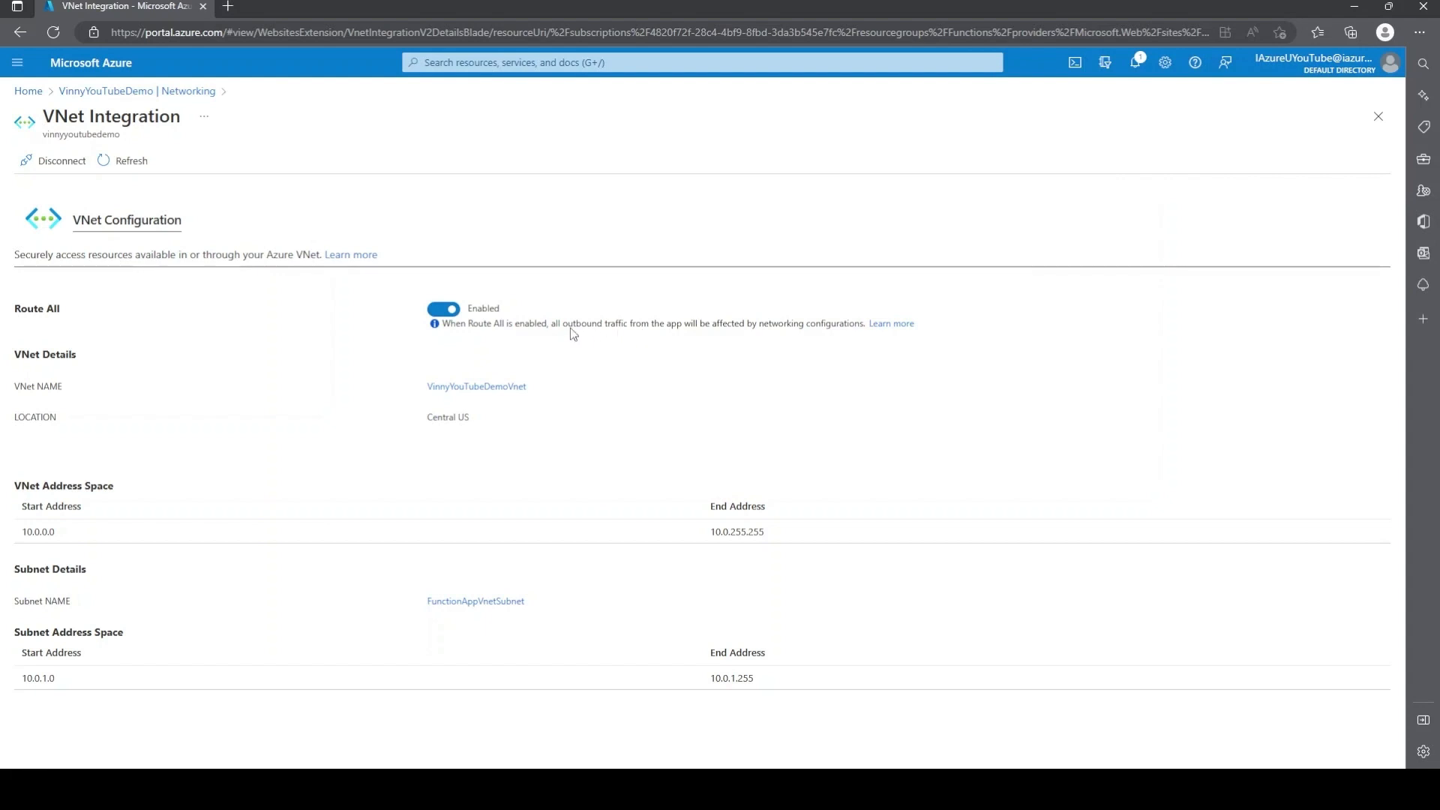
mouse_move(723, 330)
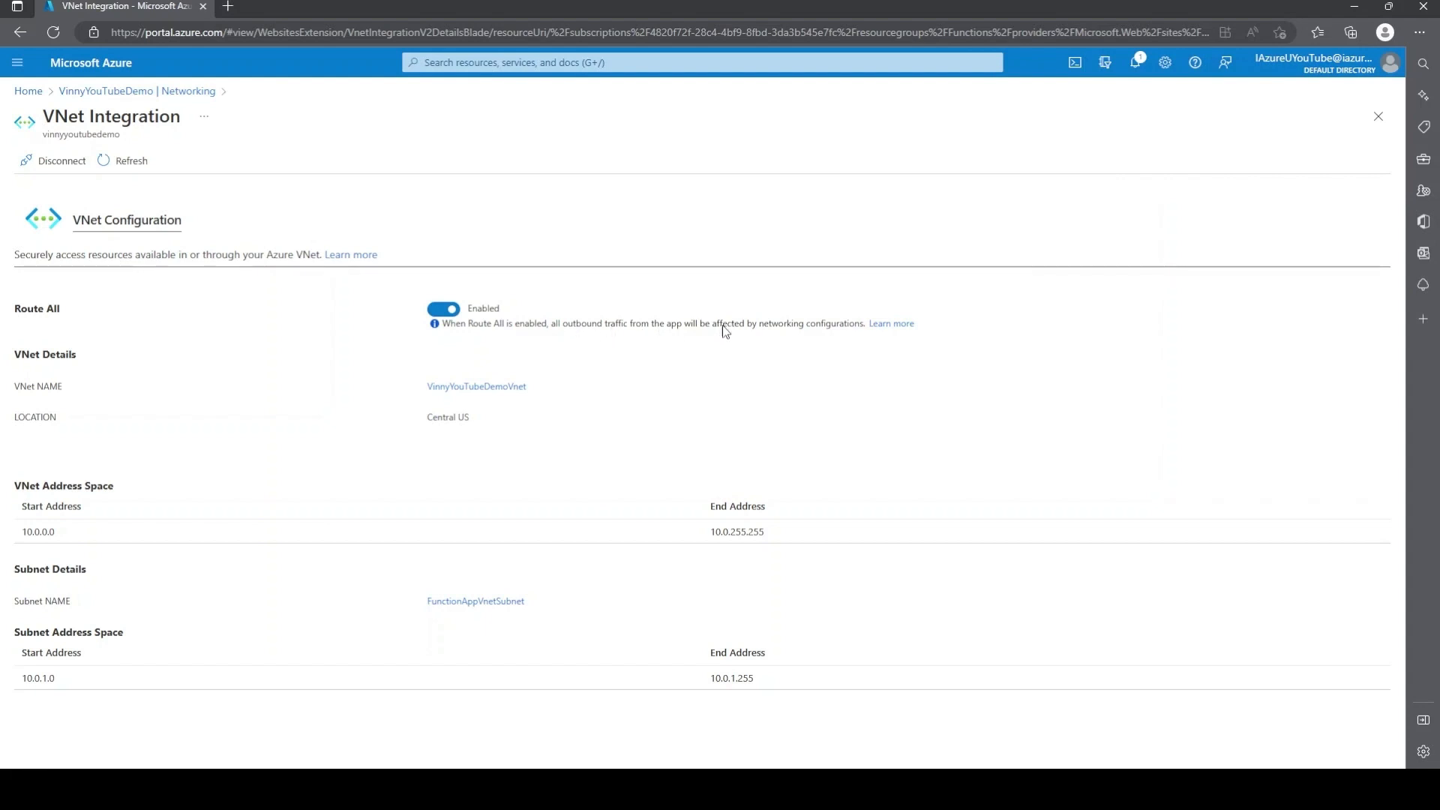
mouse_move(350, 228)
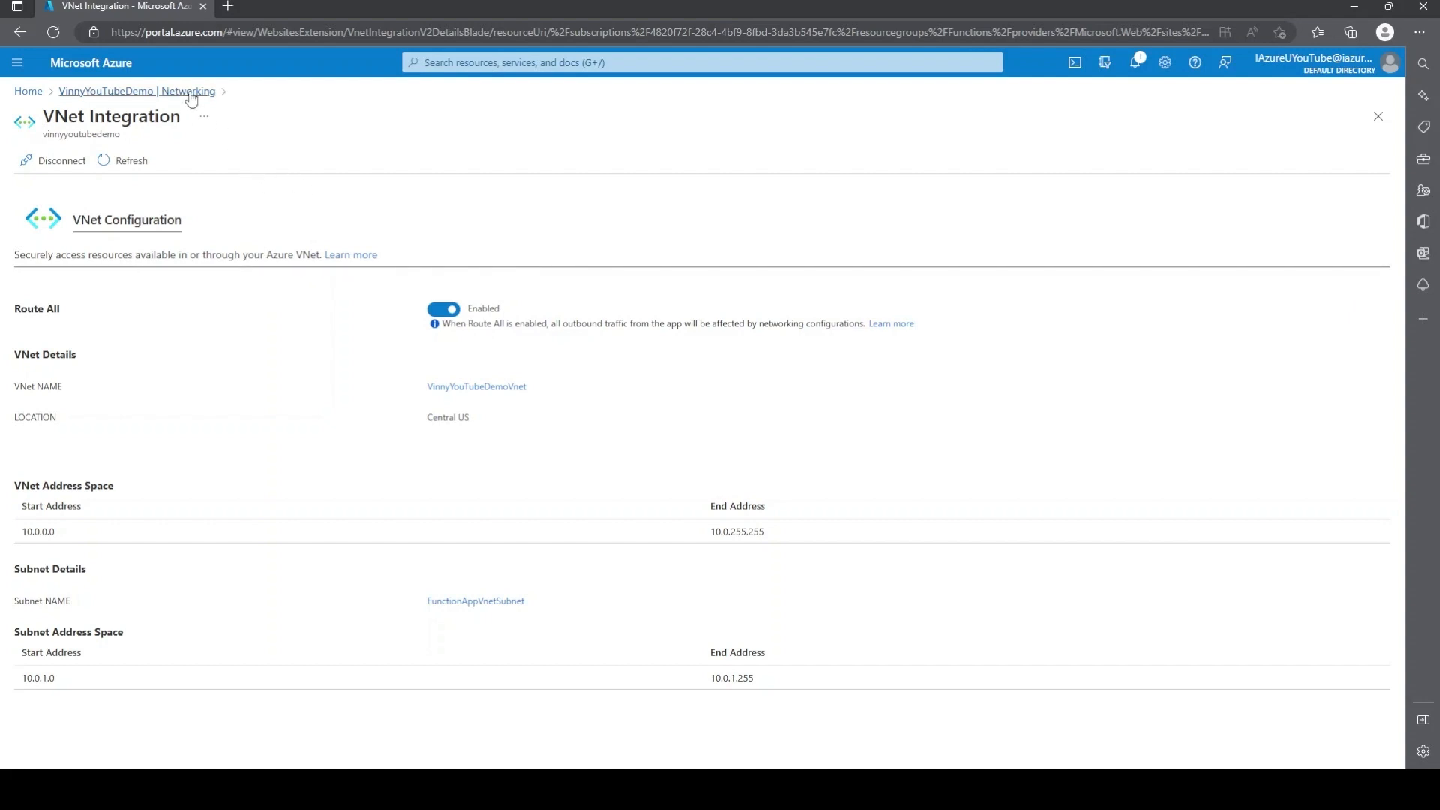
mouse_move(168, 96)
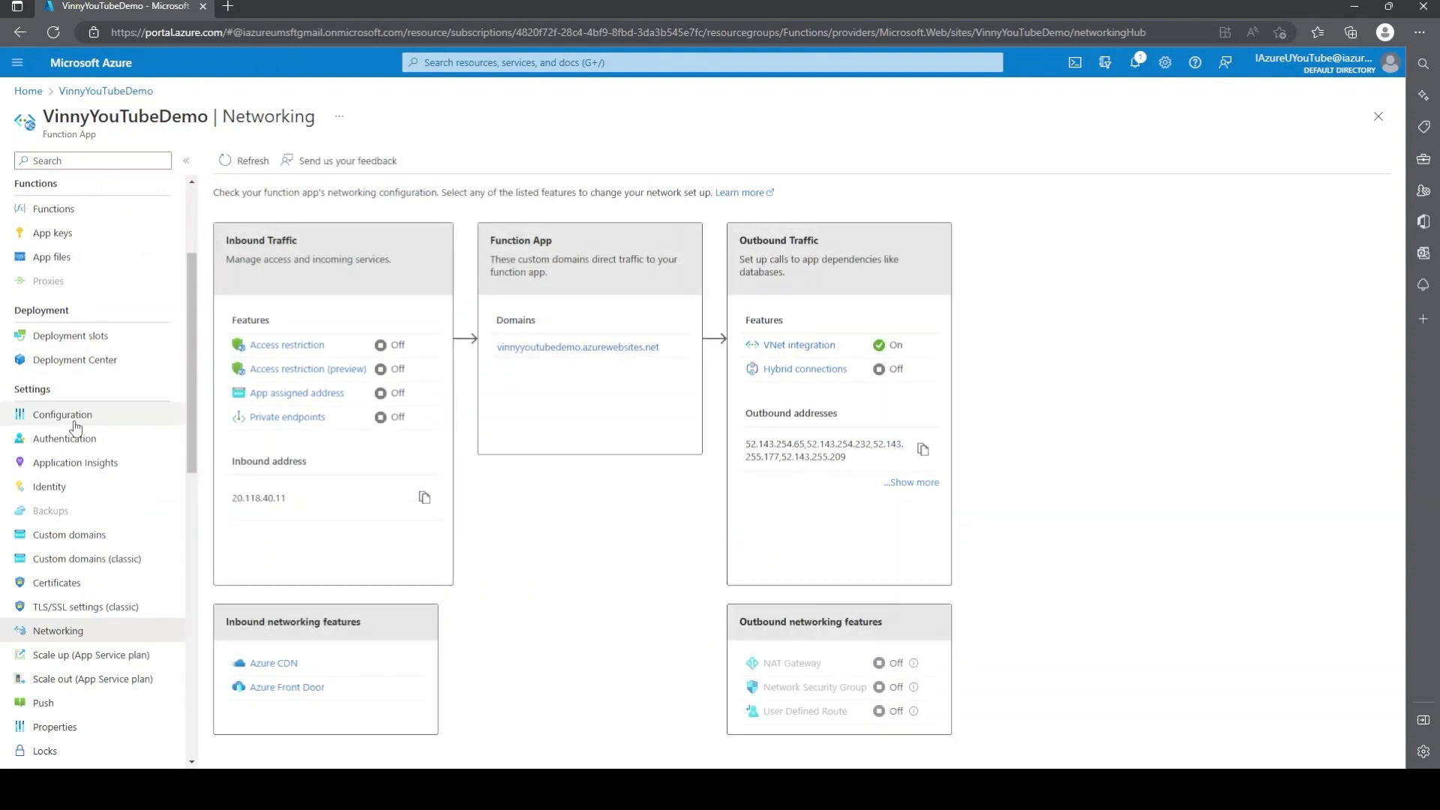
Step: In Configuration, add application setting WEBSITE_CONTENTOVERVNET with value 1
left_click(62, 414)
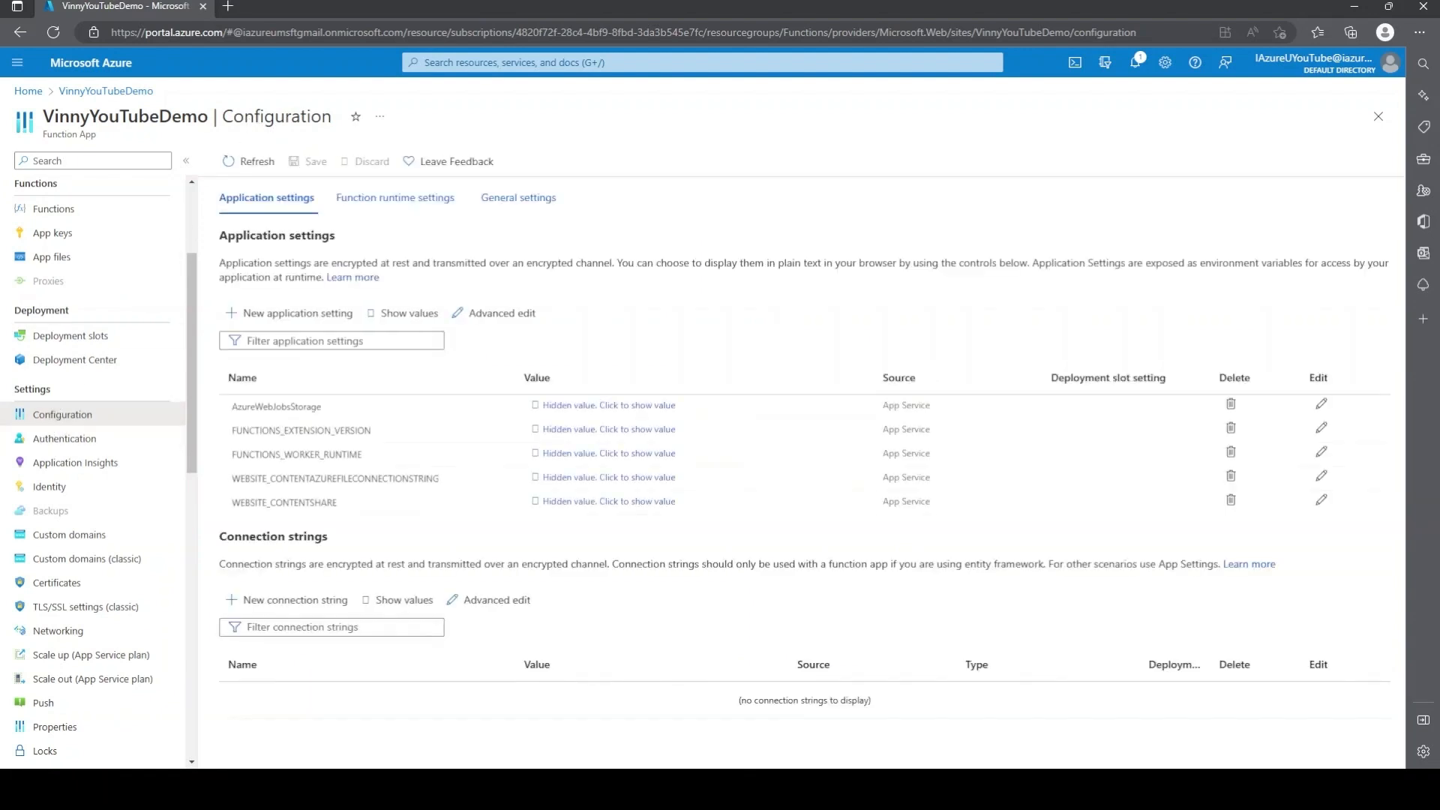
left_click(409, 312)
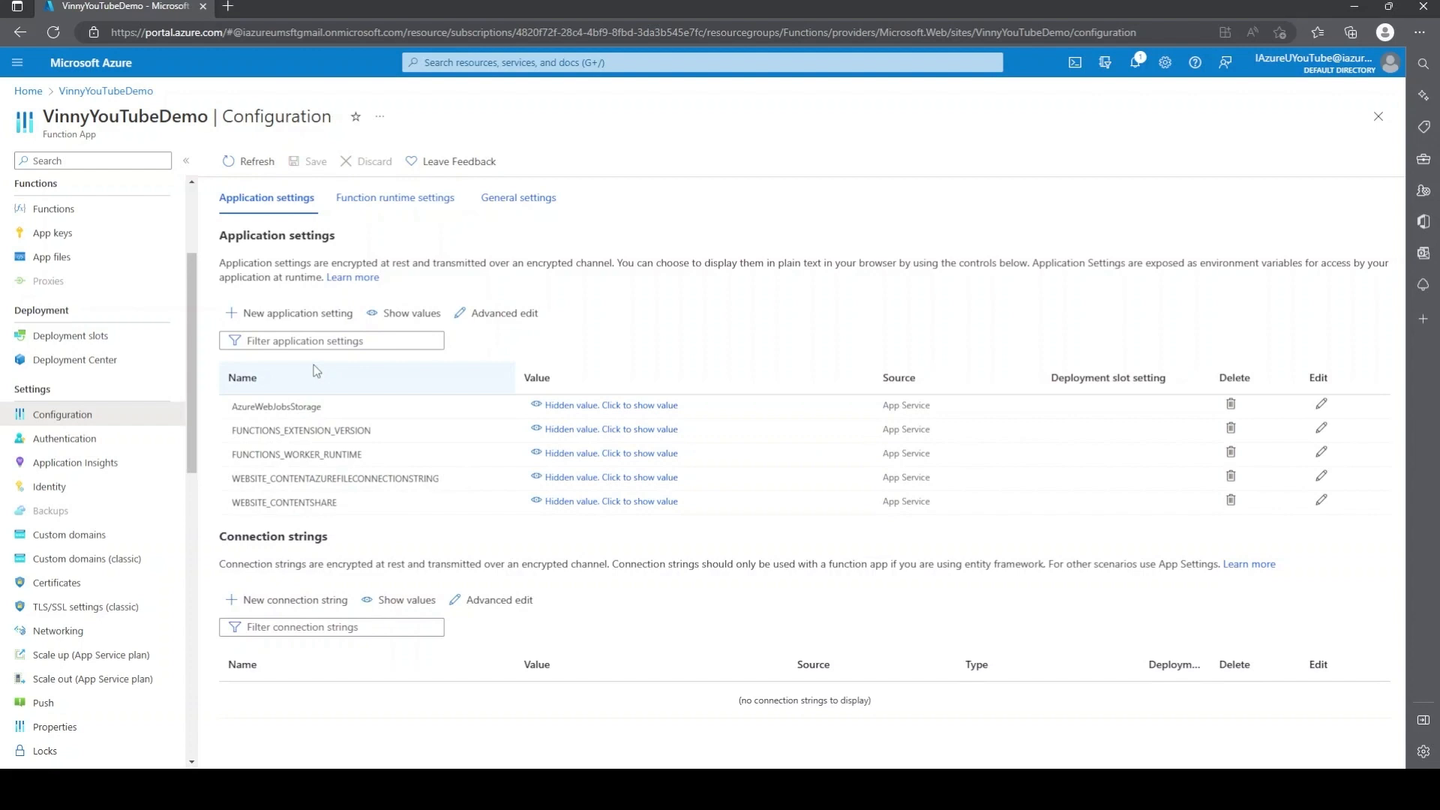
left_click(288, 312)
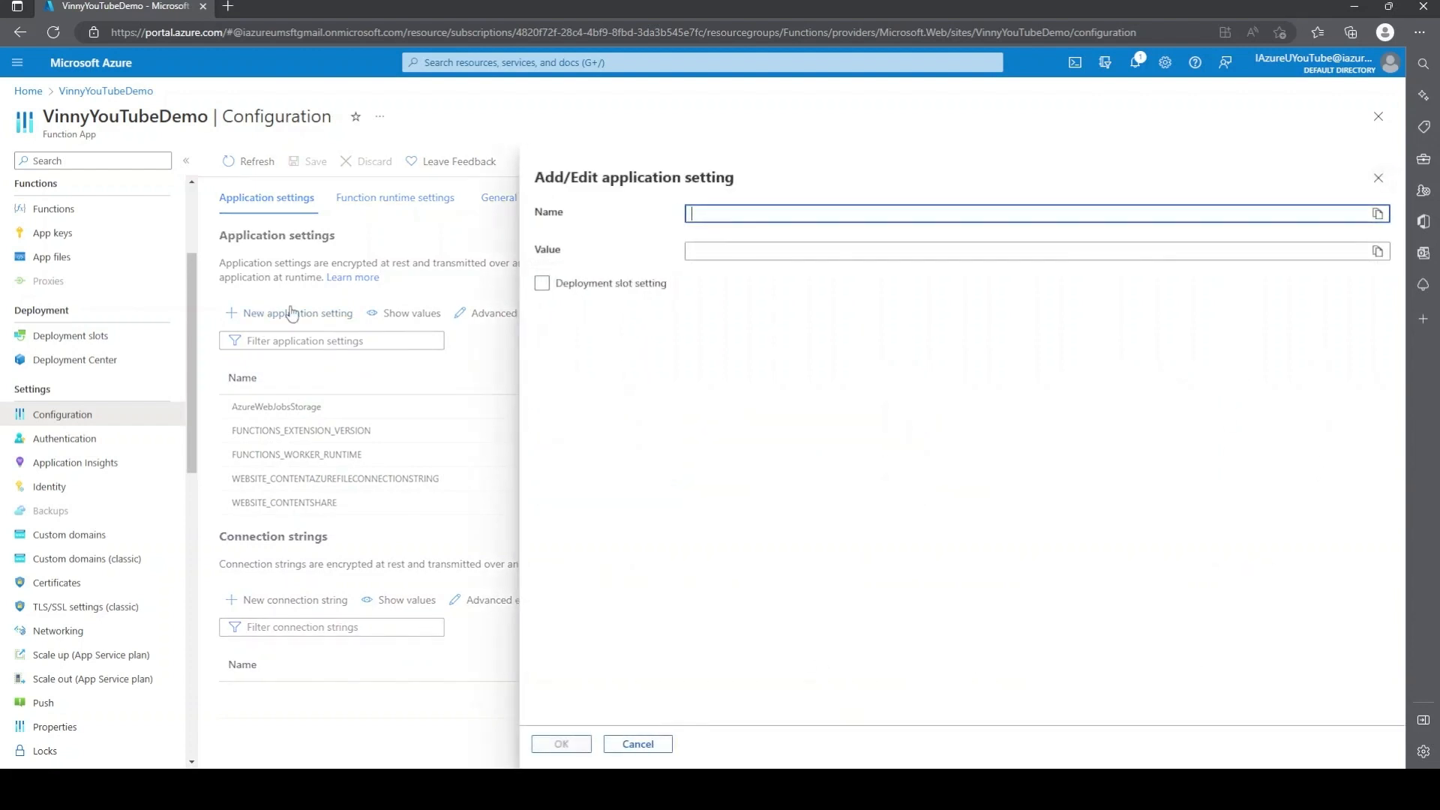
mouse_move(743, 215)
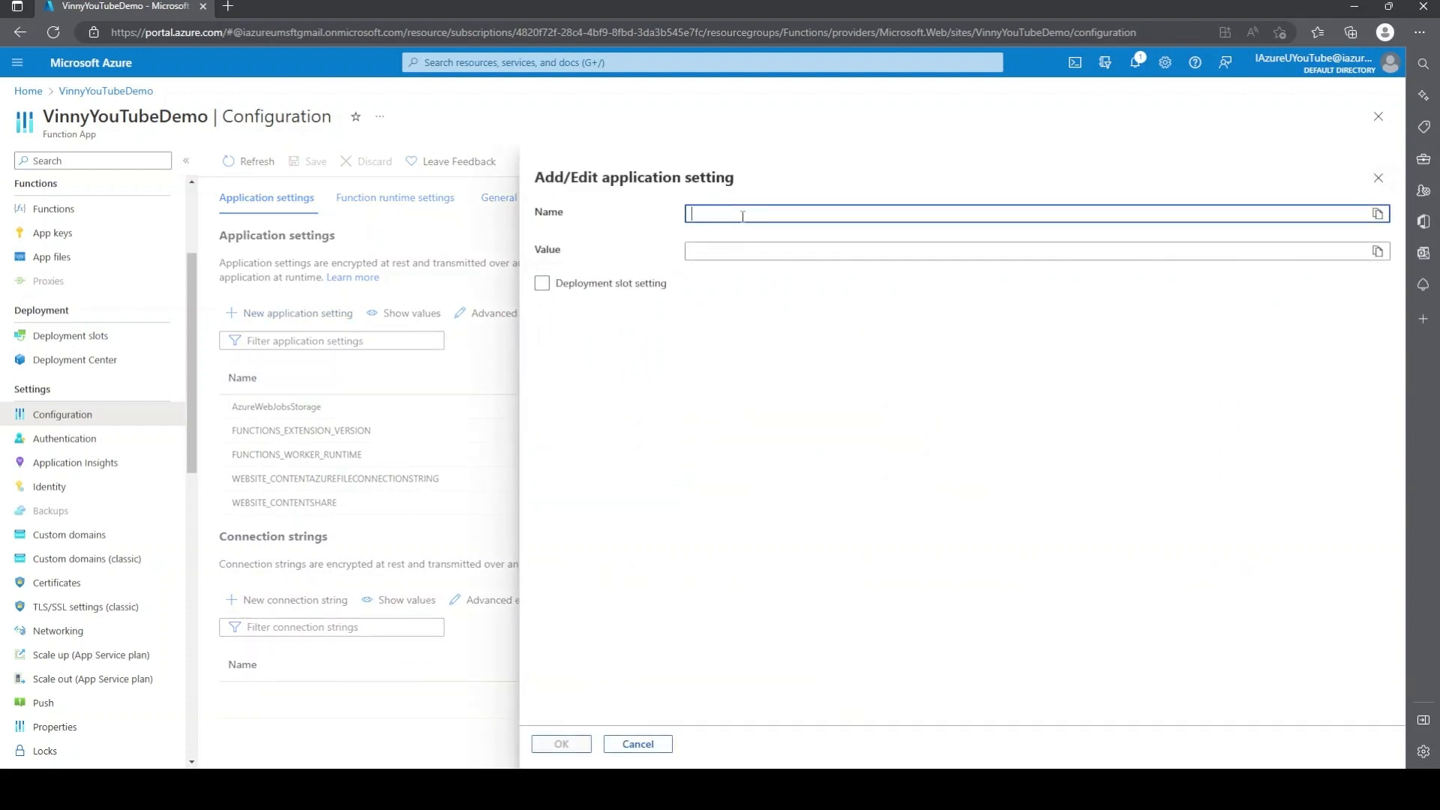
type("WEBSITE_CO")
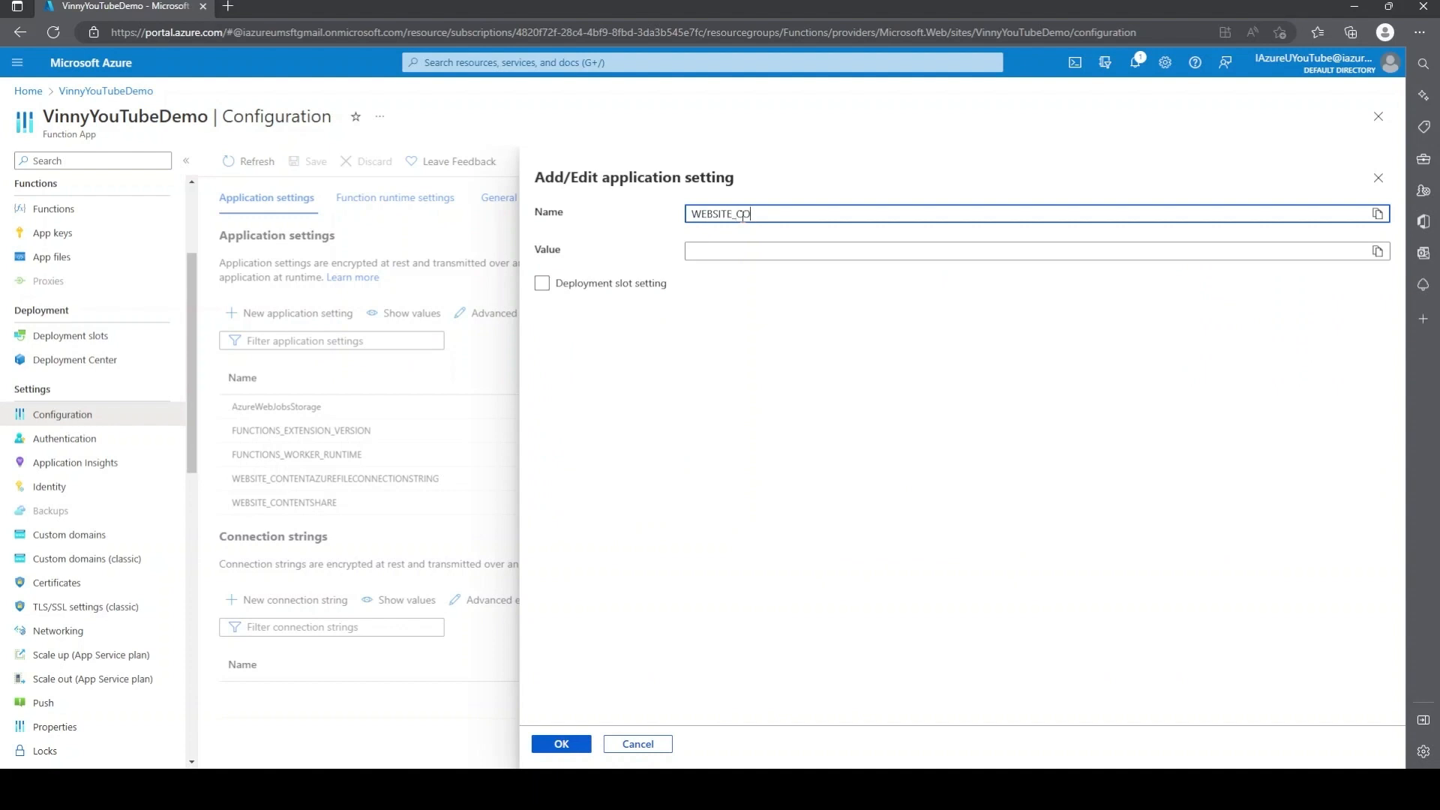
type("NTENTOVERVN")
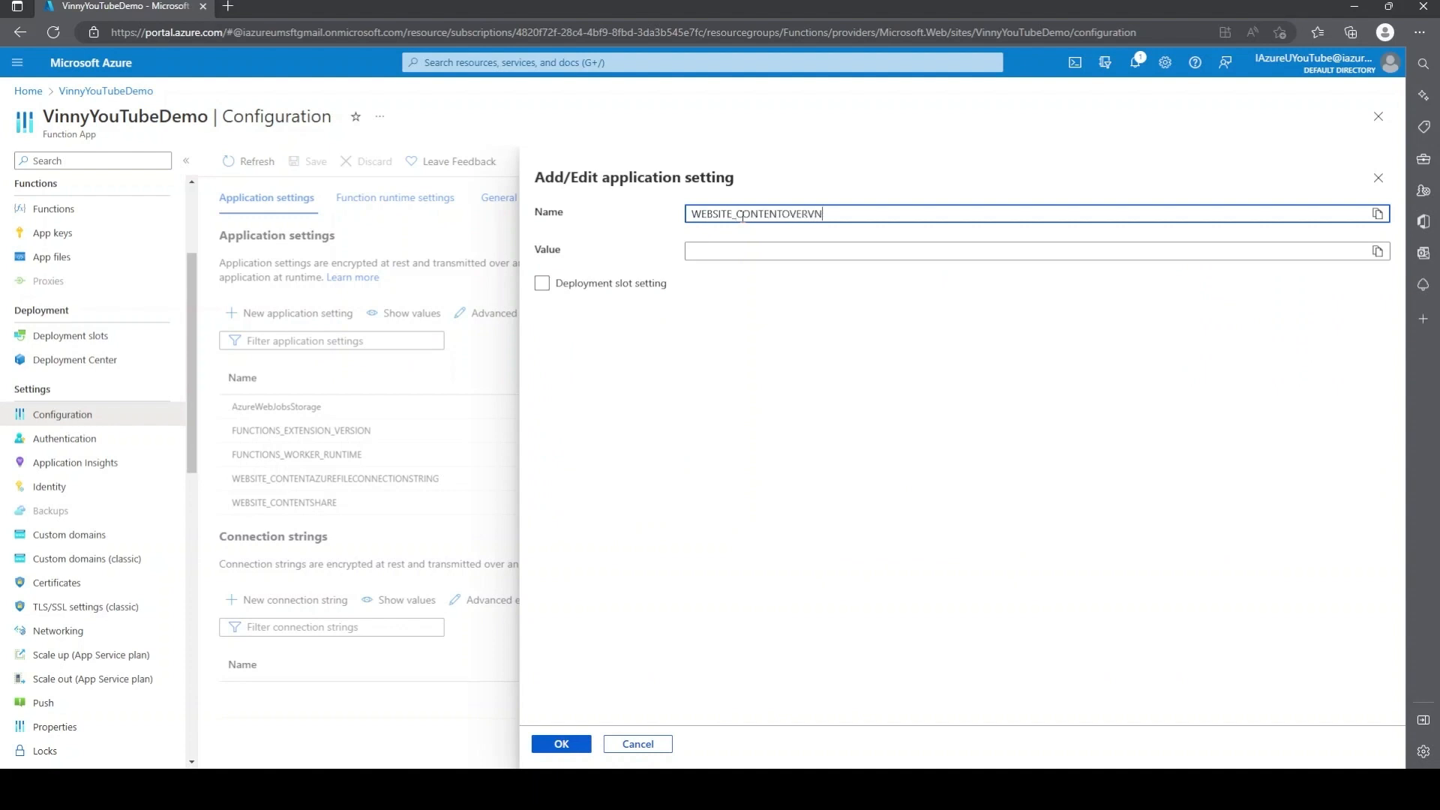
type("ET")
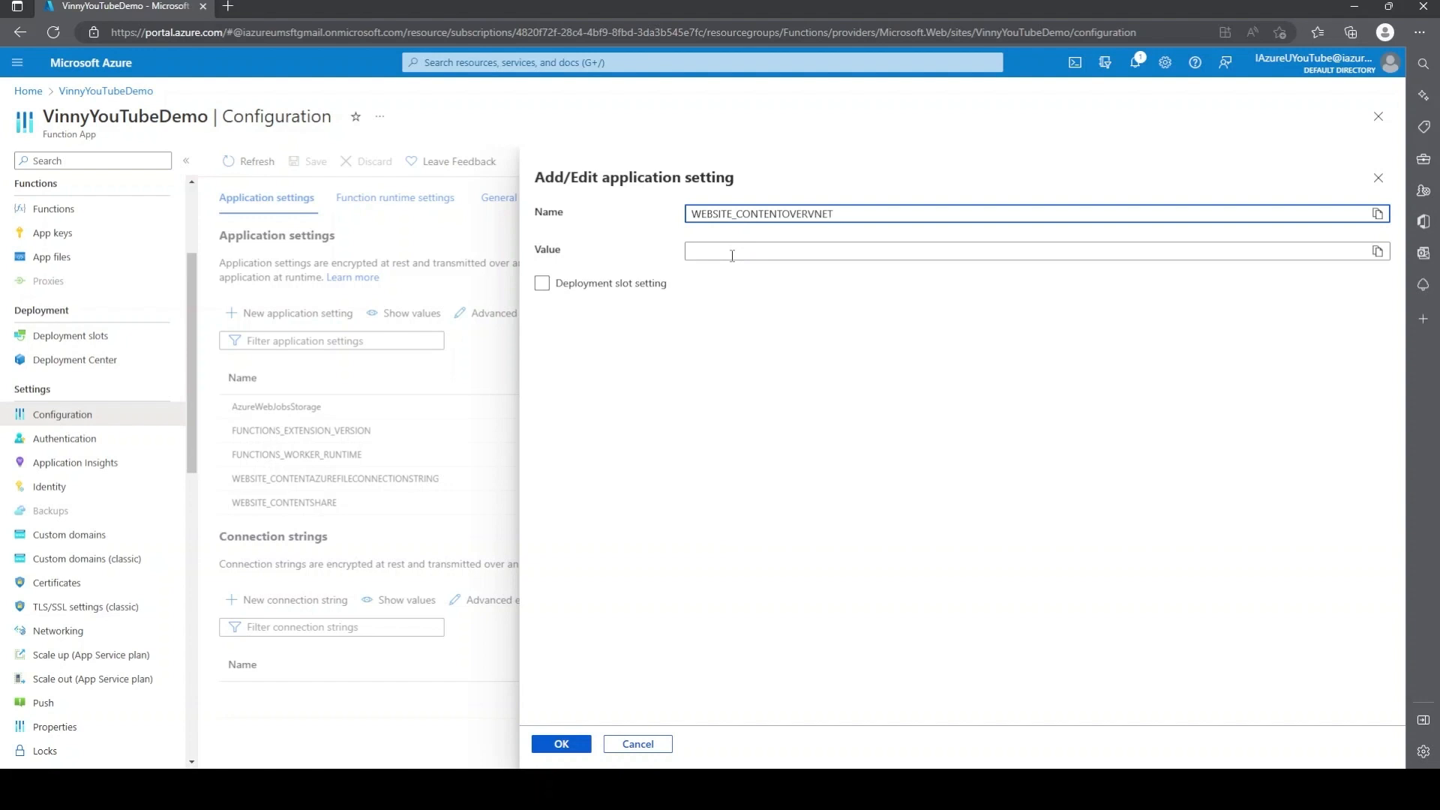
type("1")
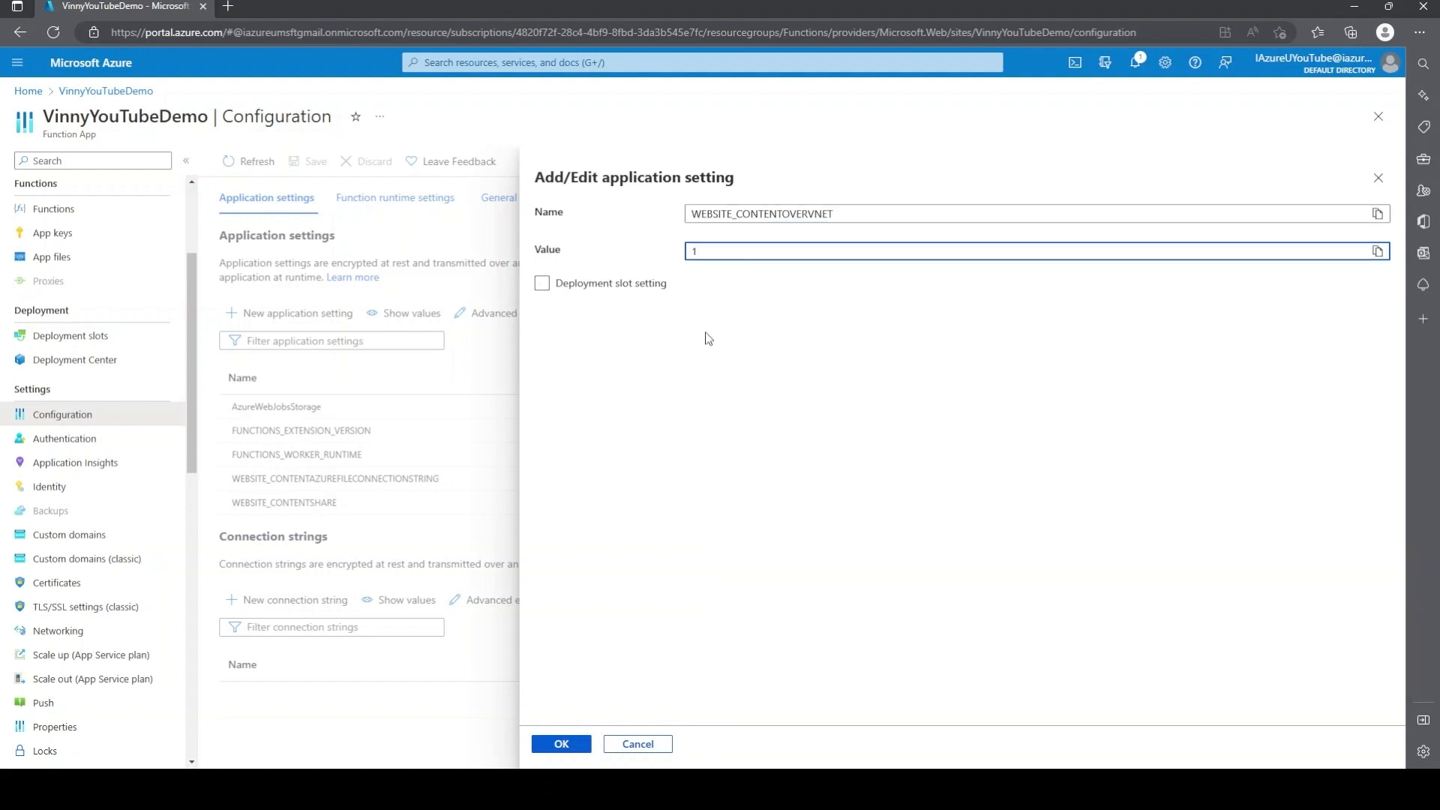
left_click(561, 744)
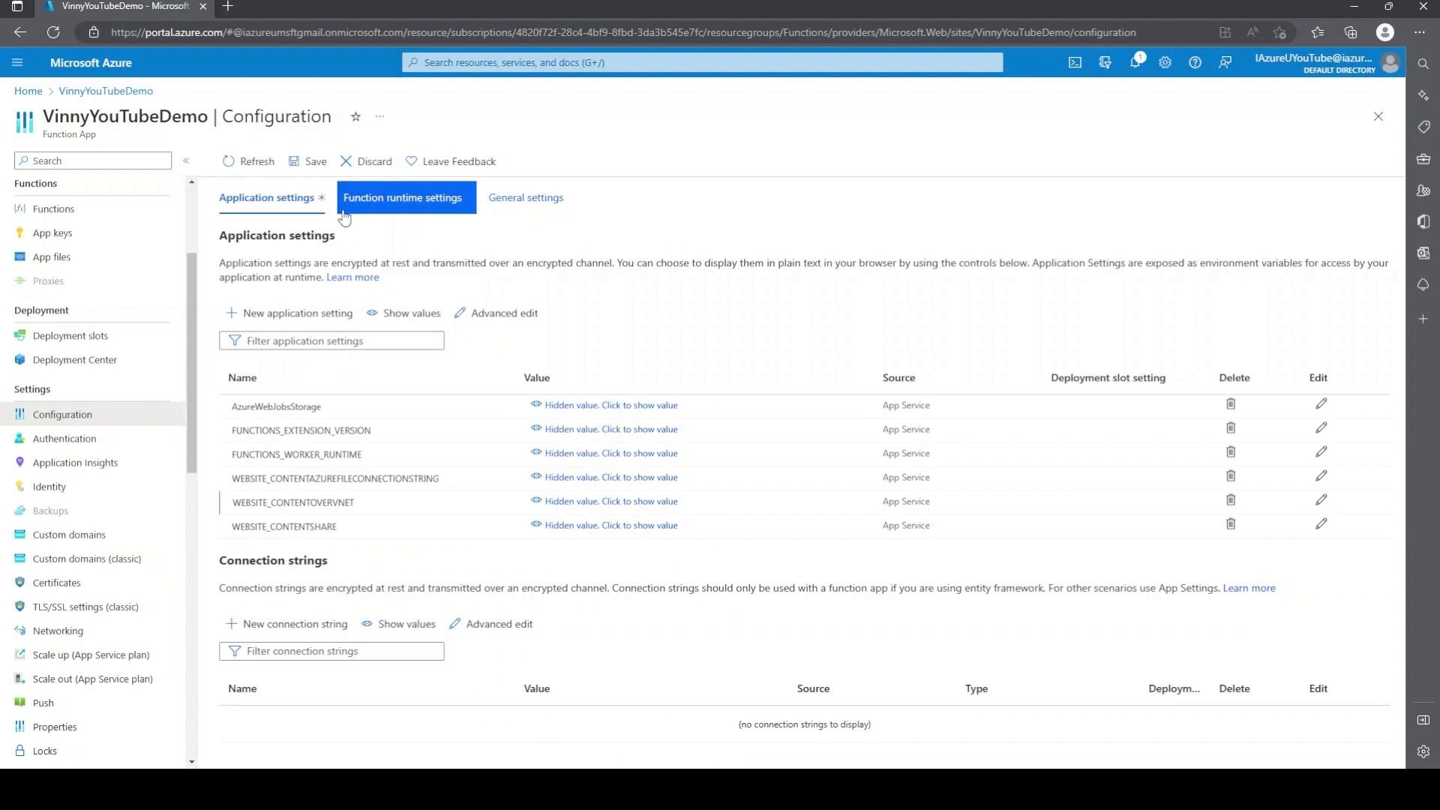
Step: Save the application settings and return to the function app overview
left_click(308, 161)
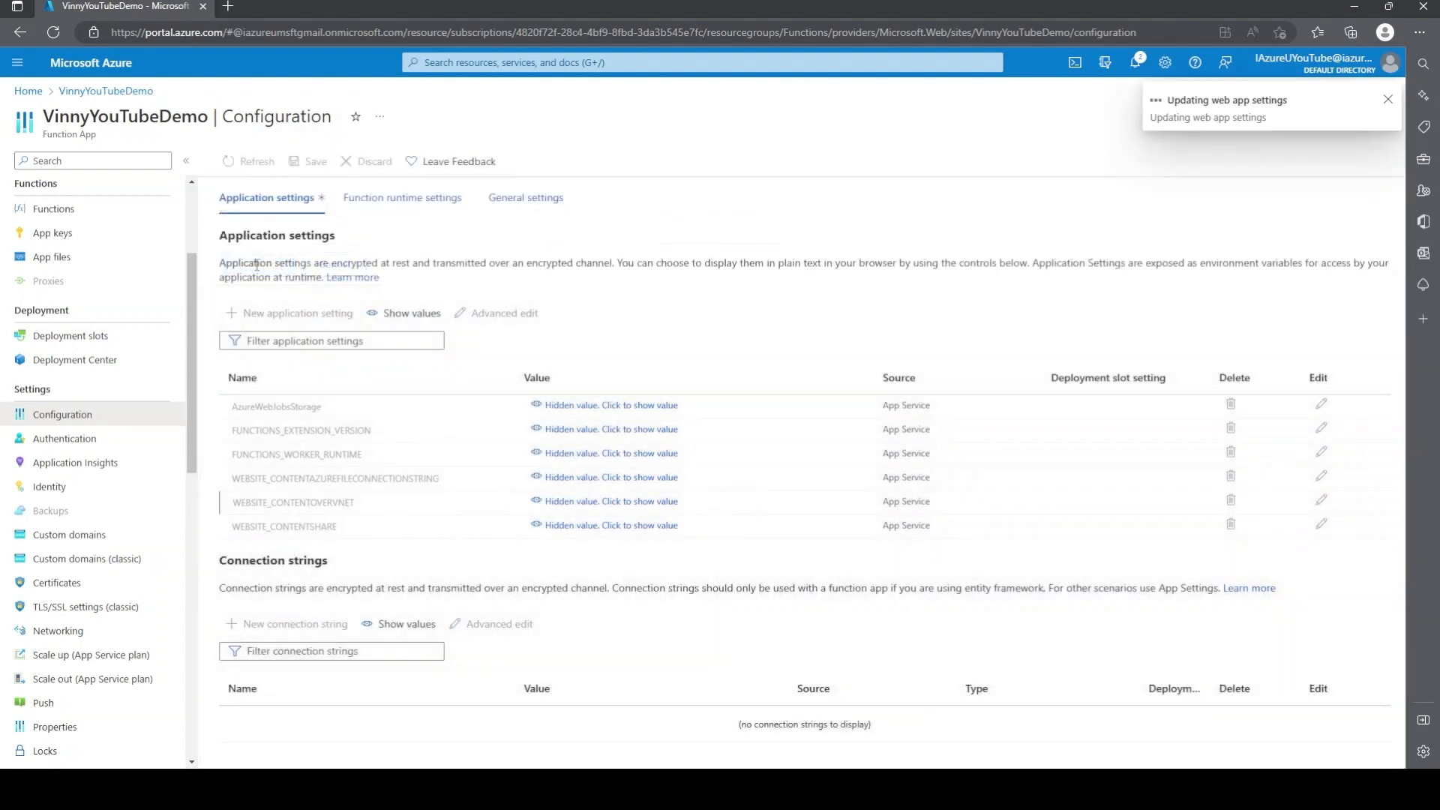
left_click(1386, 99)
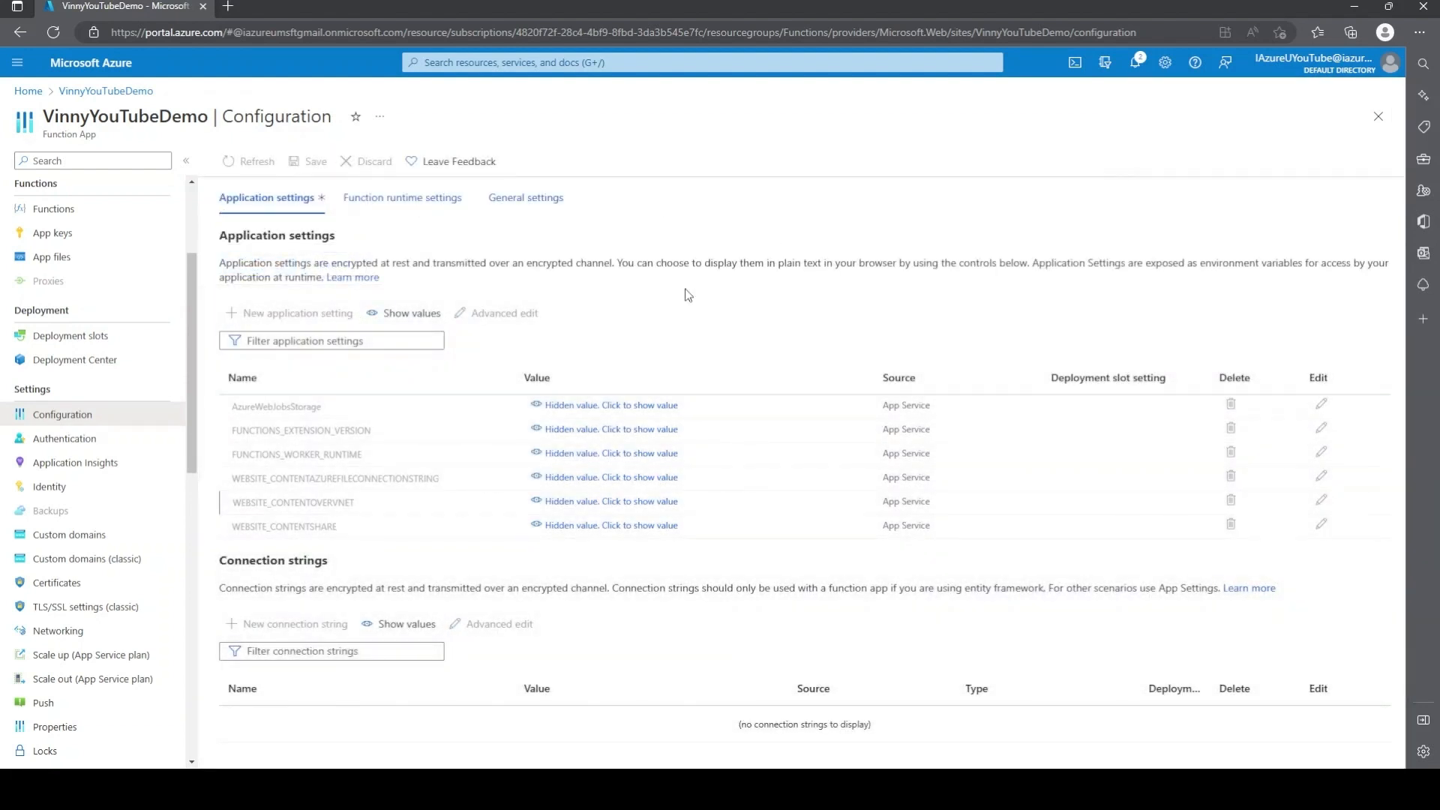
left_click(313, 162)
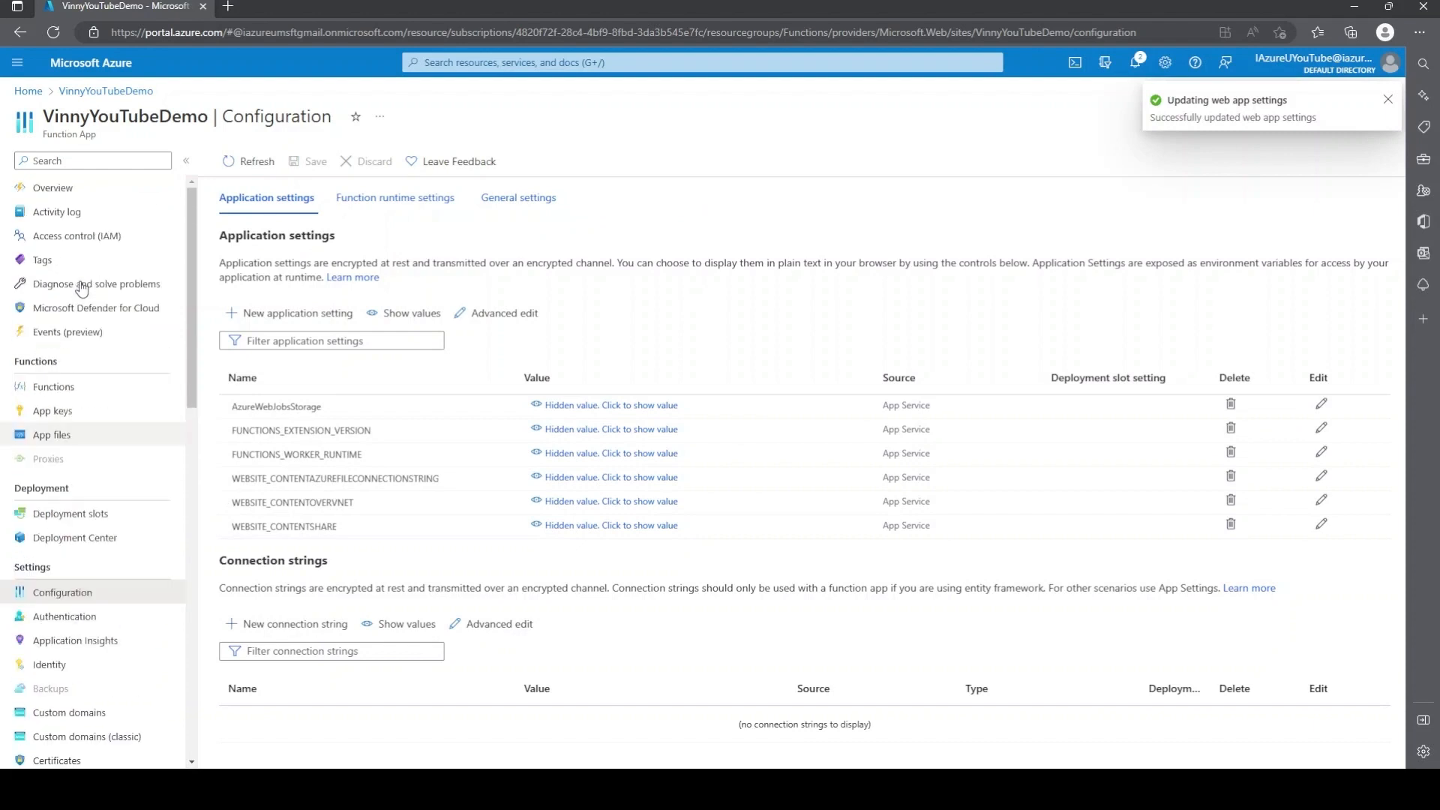
left_click(53, 188)
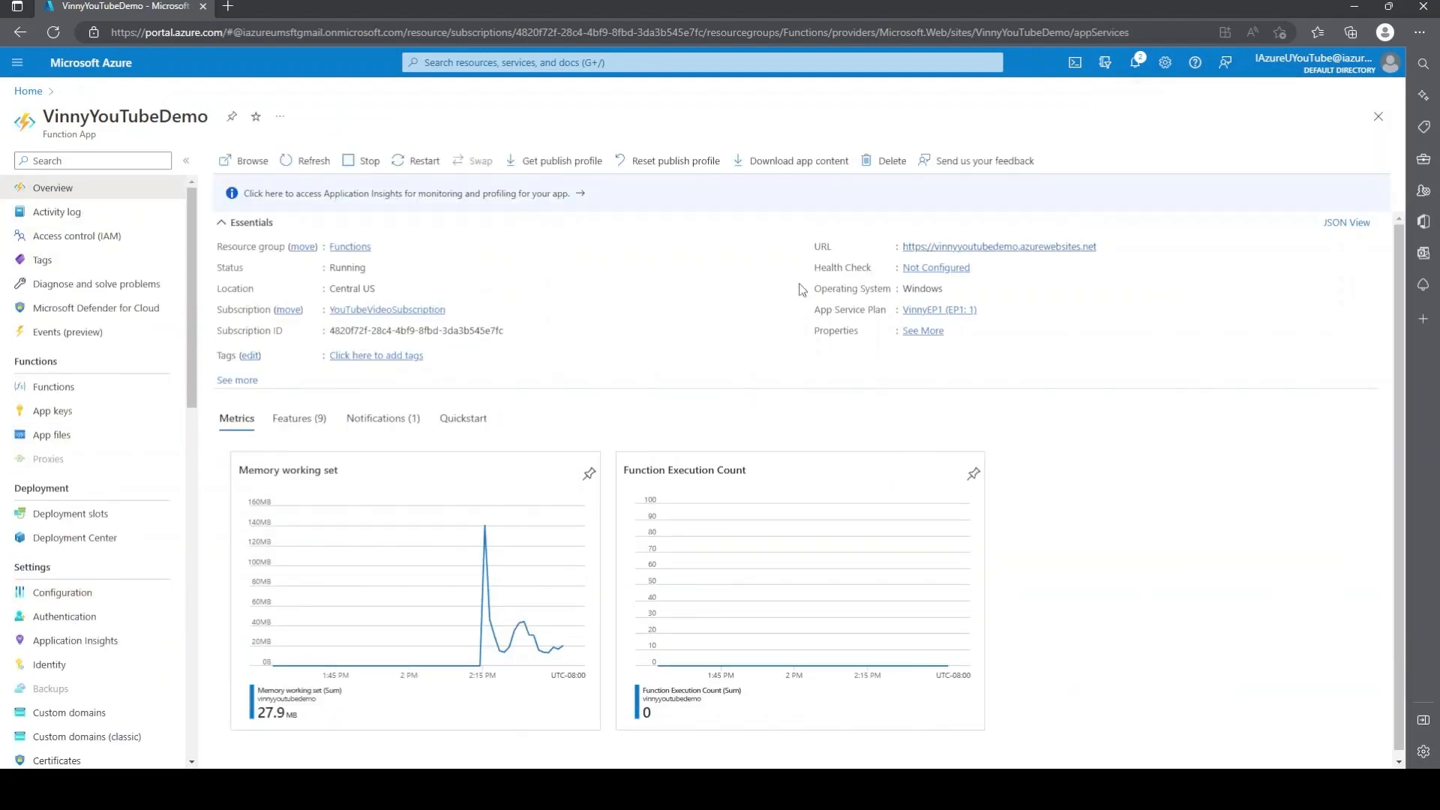
mouse_move(632, 386)
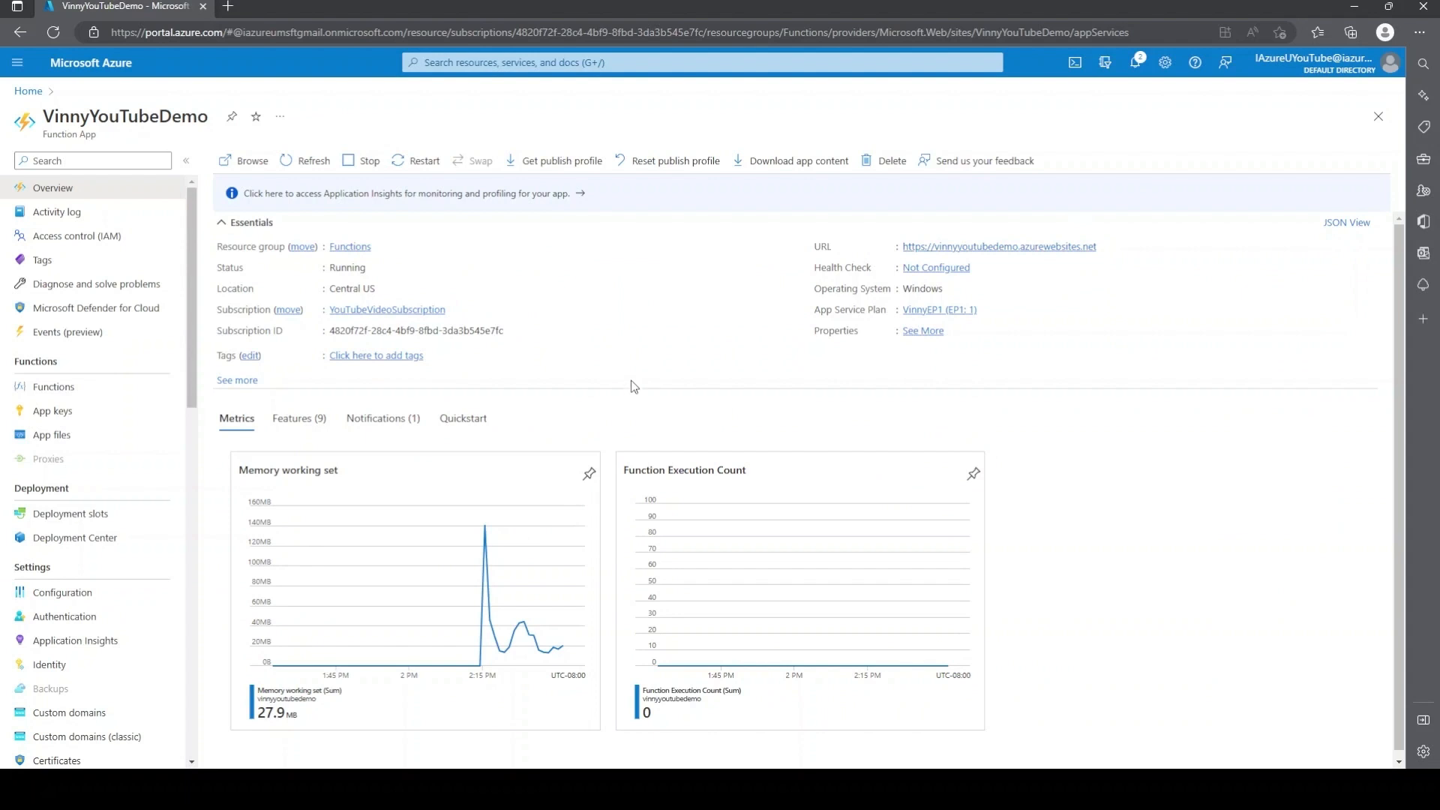
mouse_move(645, 390)
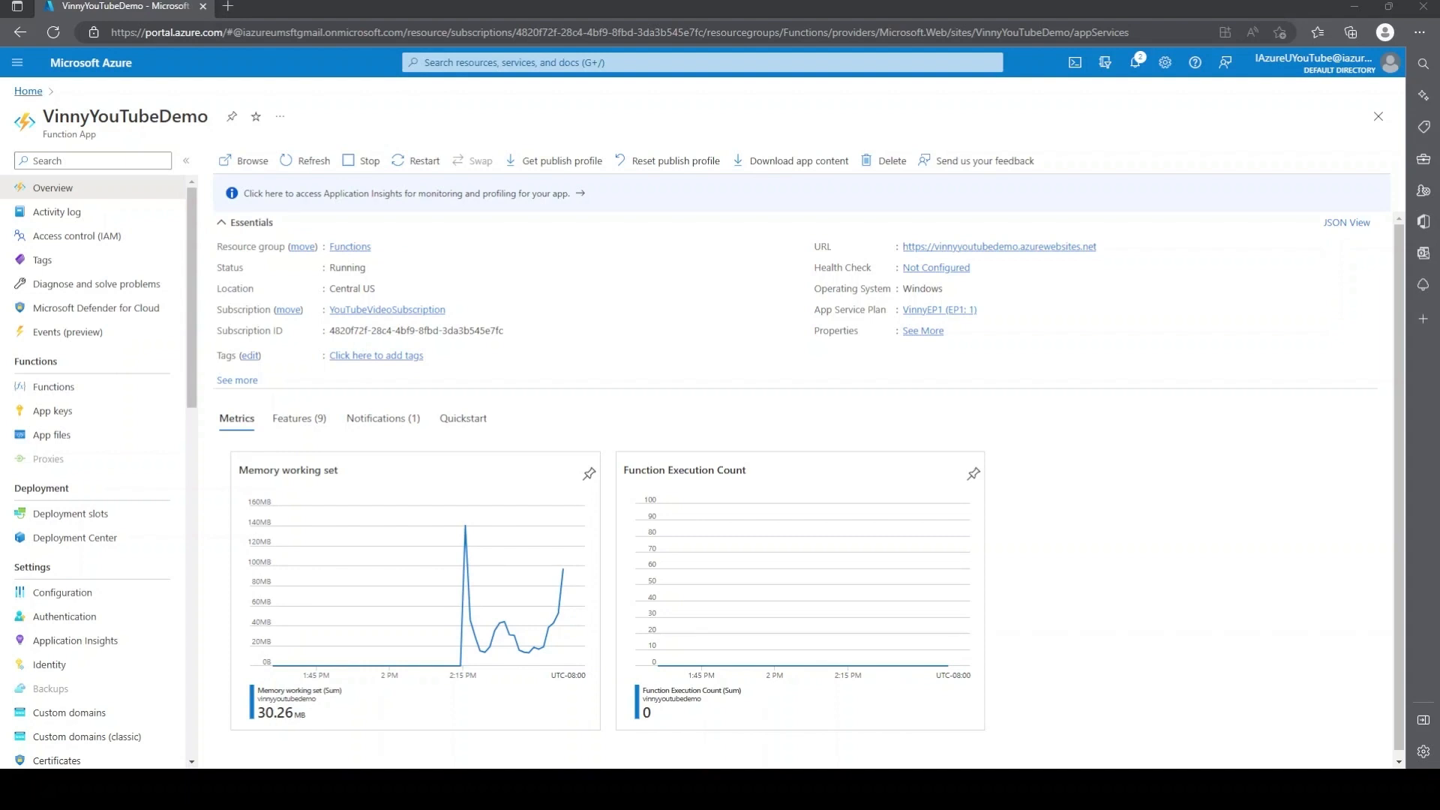
Step: Return to the portal home page after seeing the app is Running
left_click(27, 90)
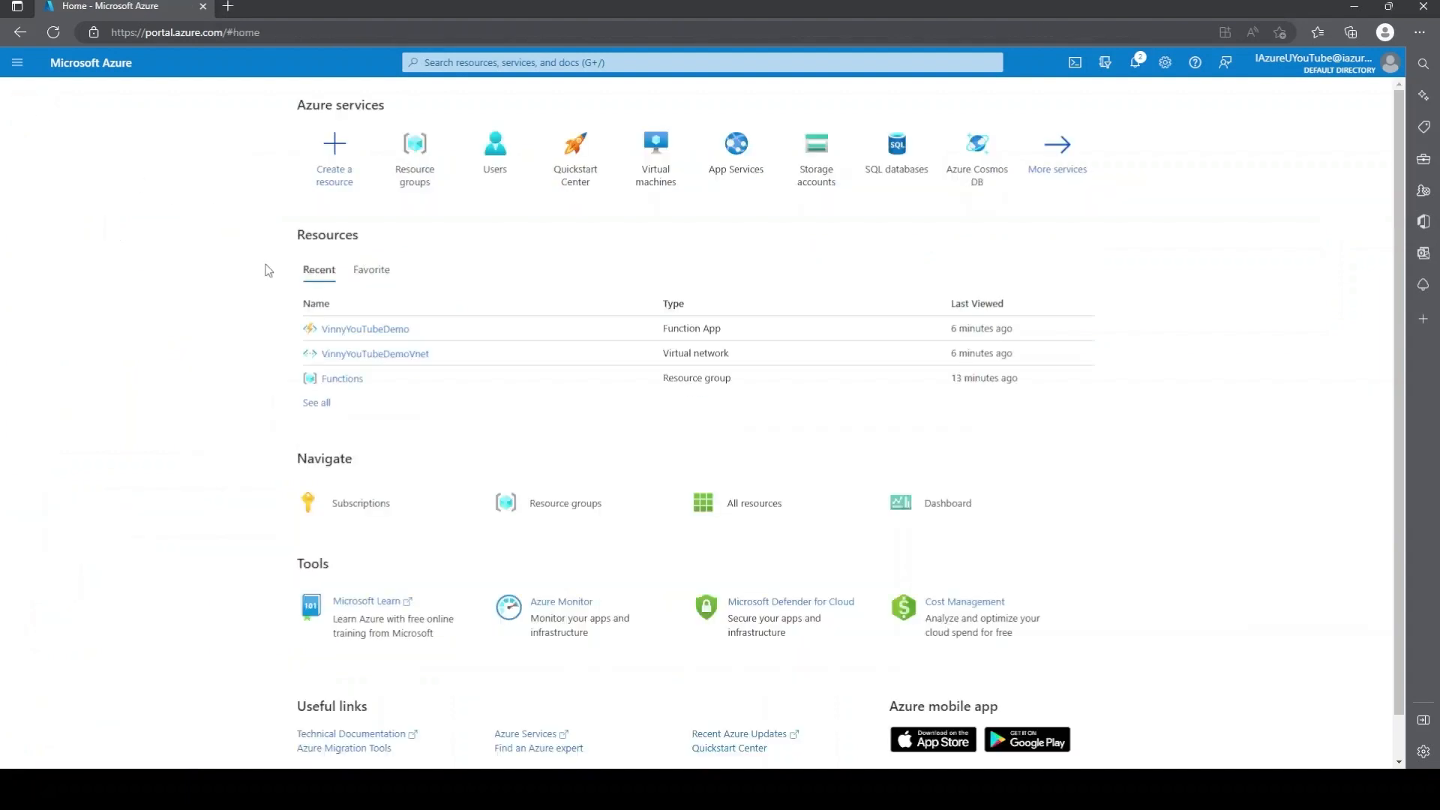
Step: Open the vinnyyoutubedemo storage account's Networking settings from the Functions resource group
left_click(341, 378)
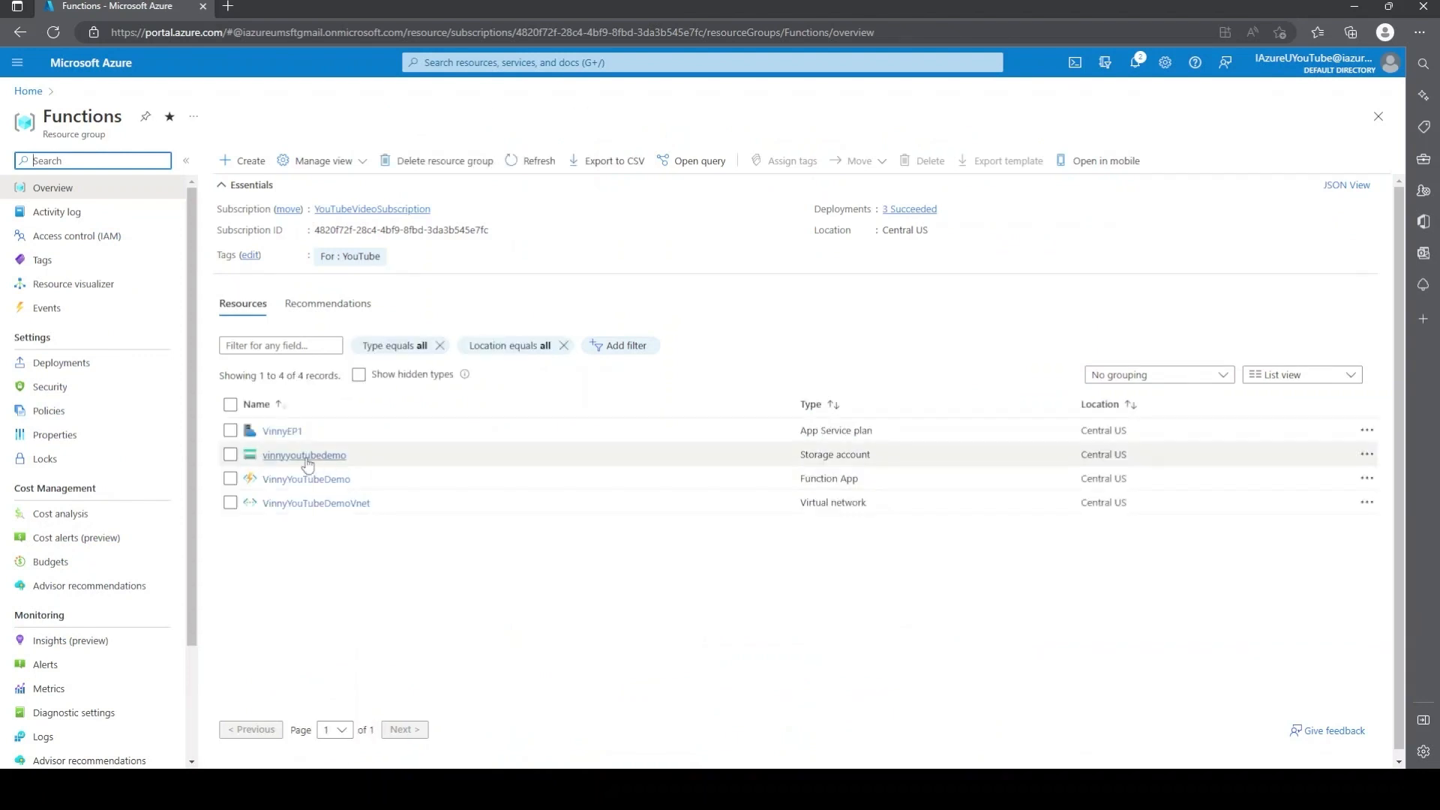
left_click(303, 454)
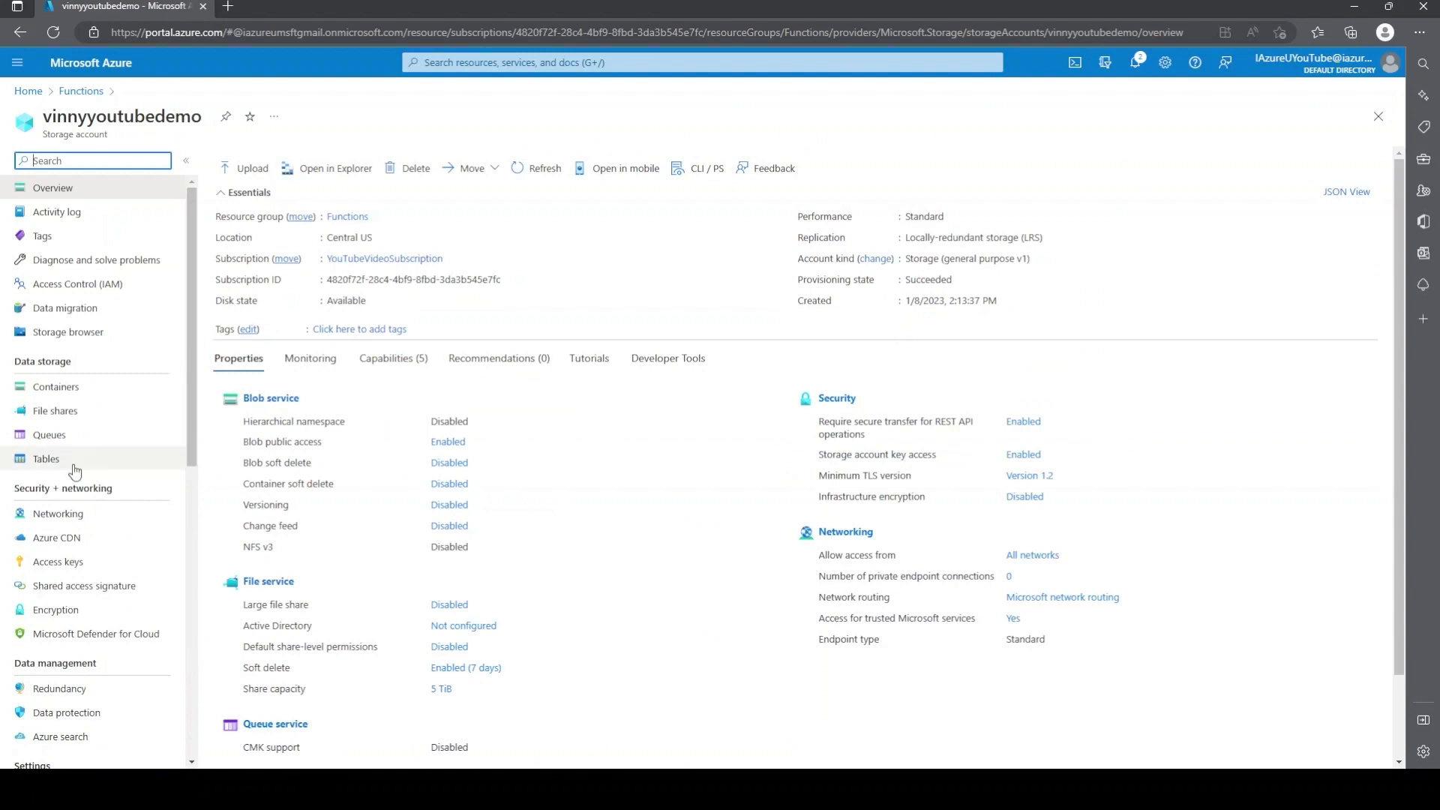
left_click(58, 513)
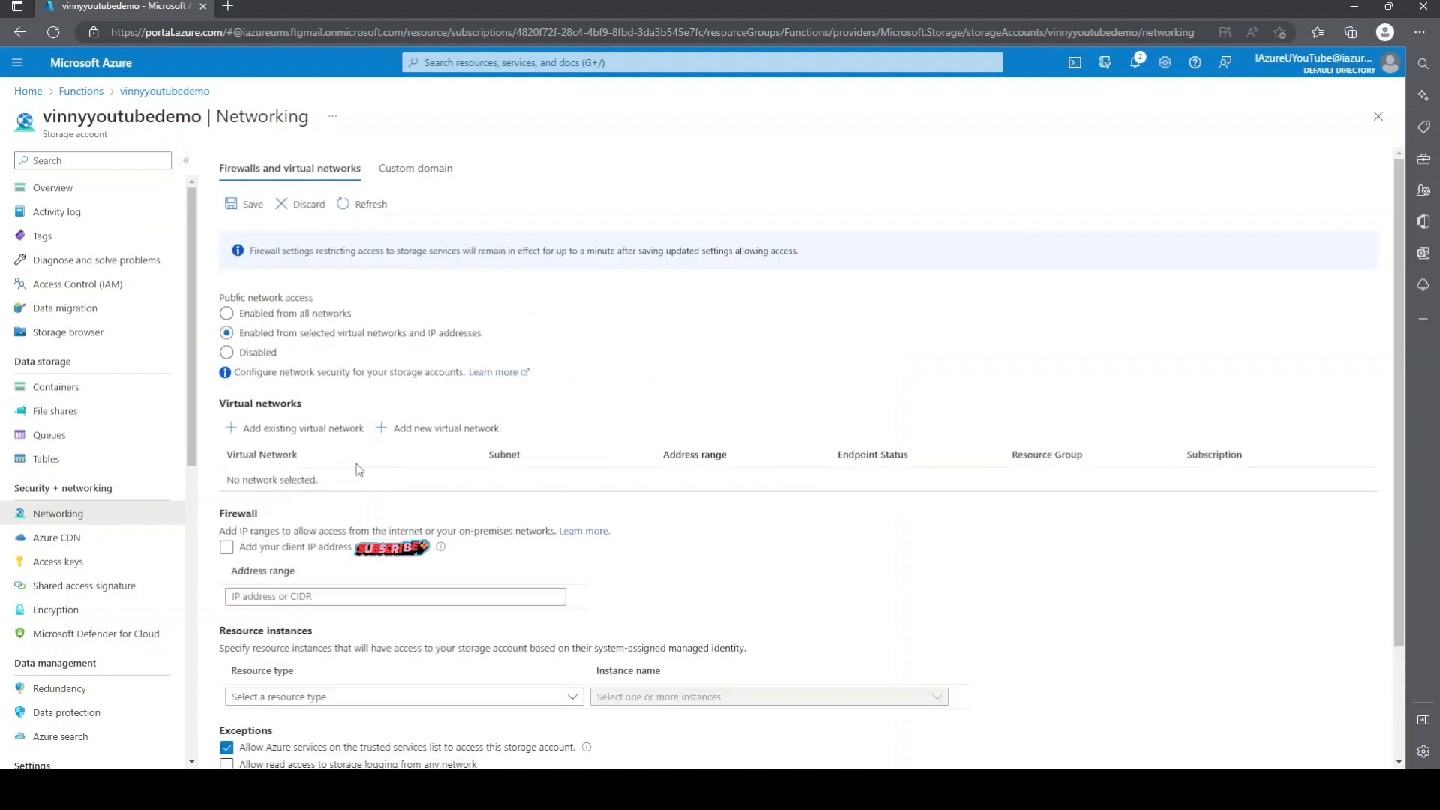
Step: Allow existing network VinnyYouTubeDemoVnet / FunctionAppVnetSubnet and save the firewall settings
left_click(301, 427)
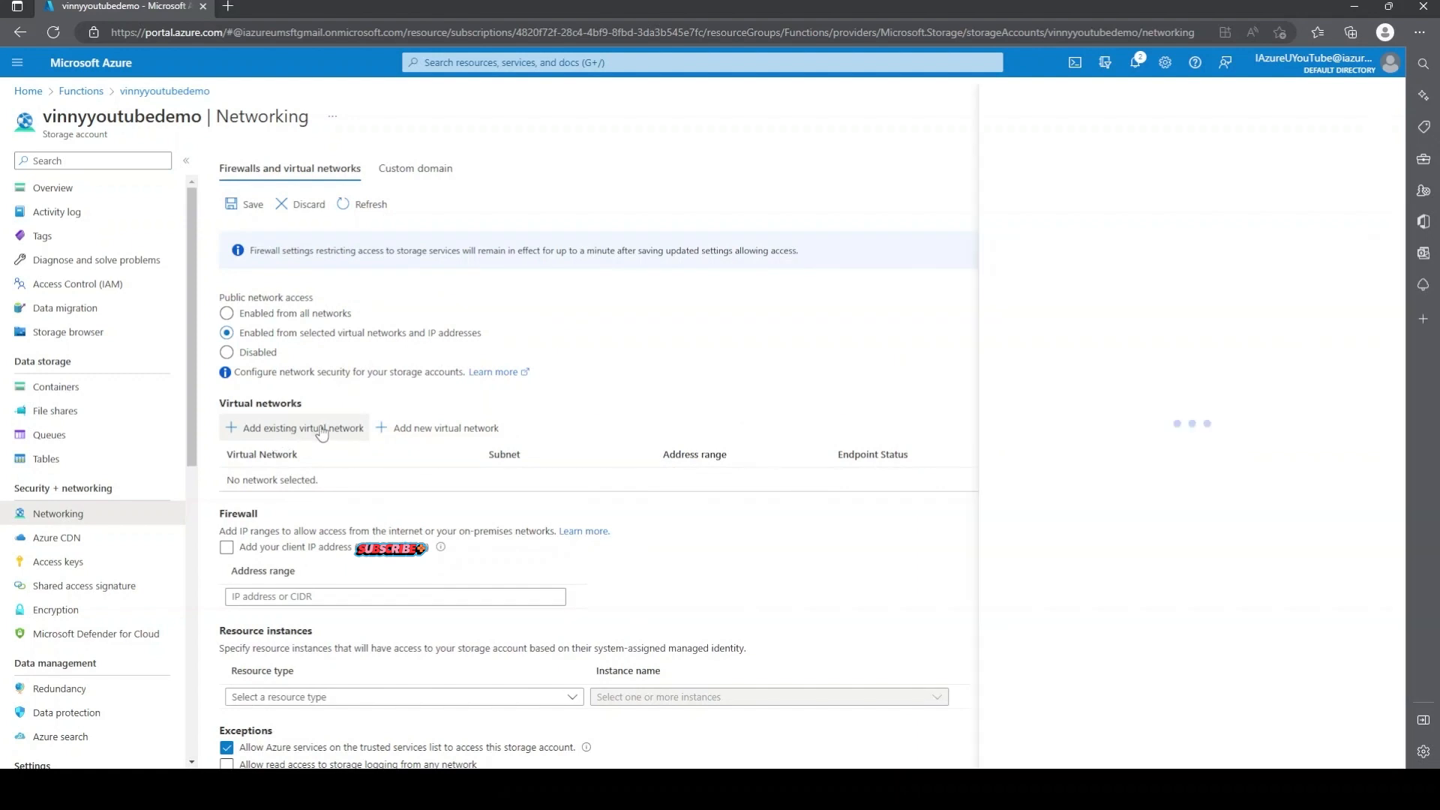
left_click(300, 428)
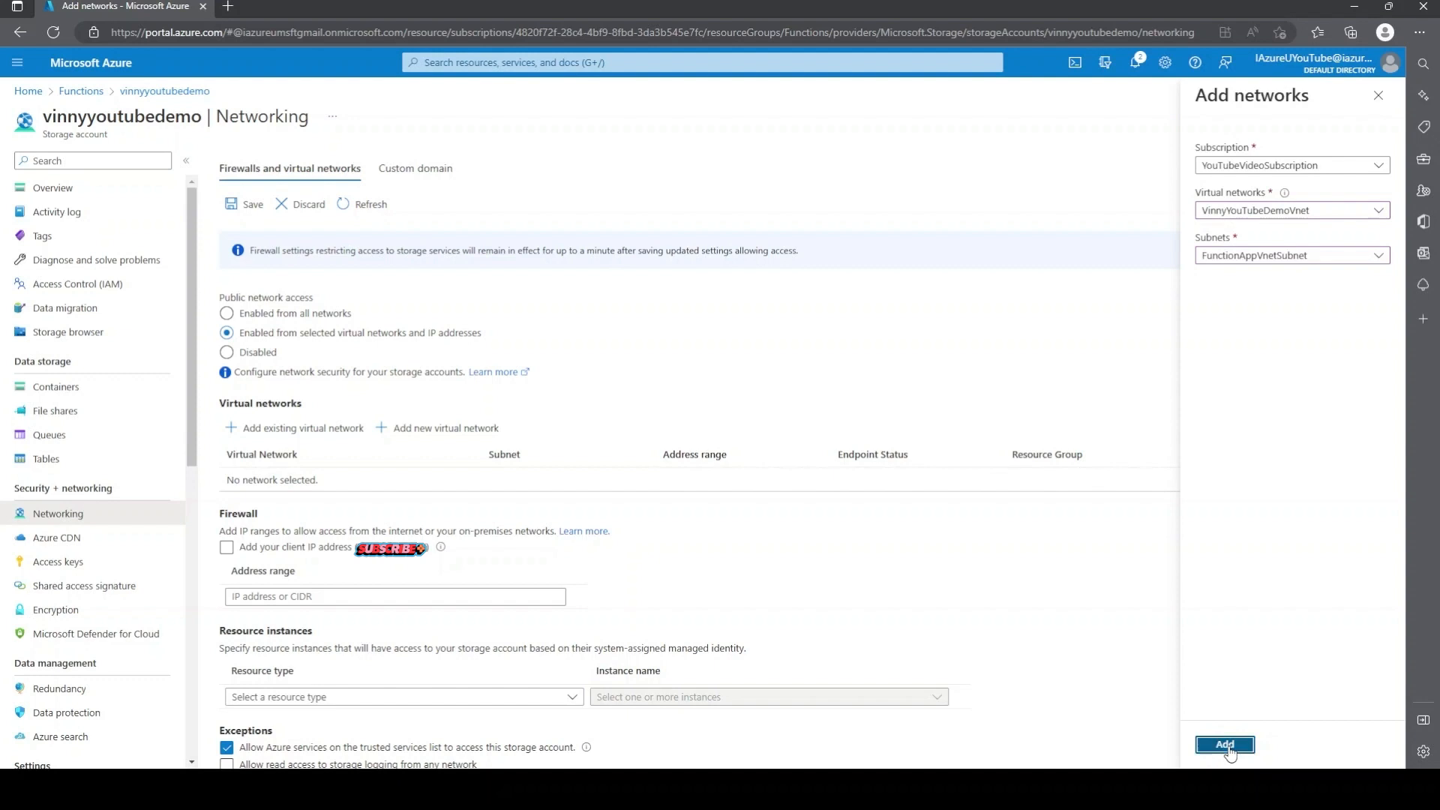
left_click(1224, 744)
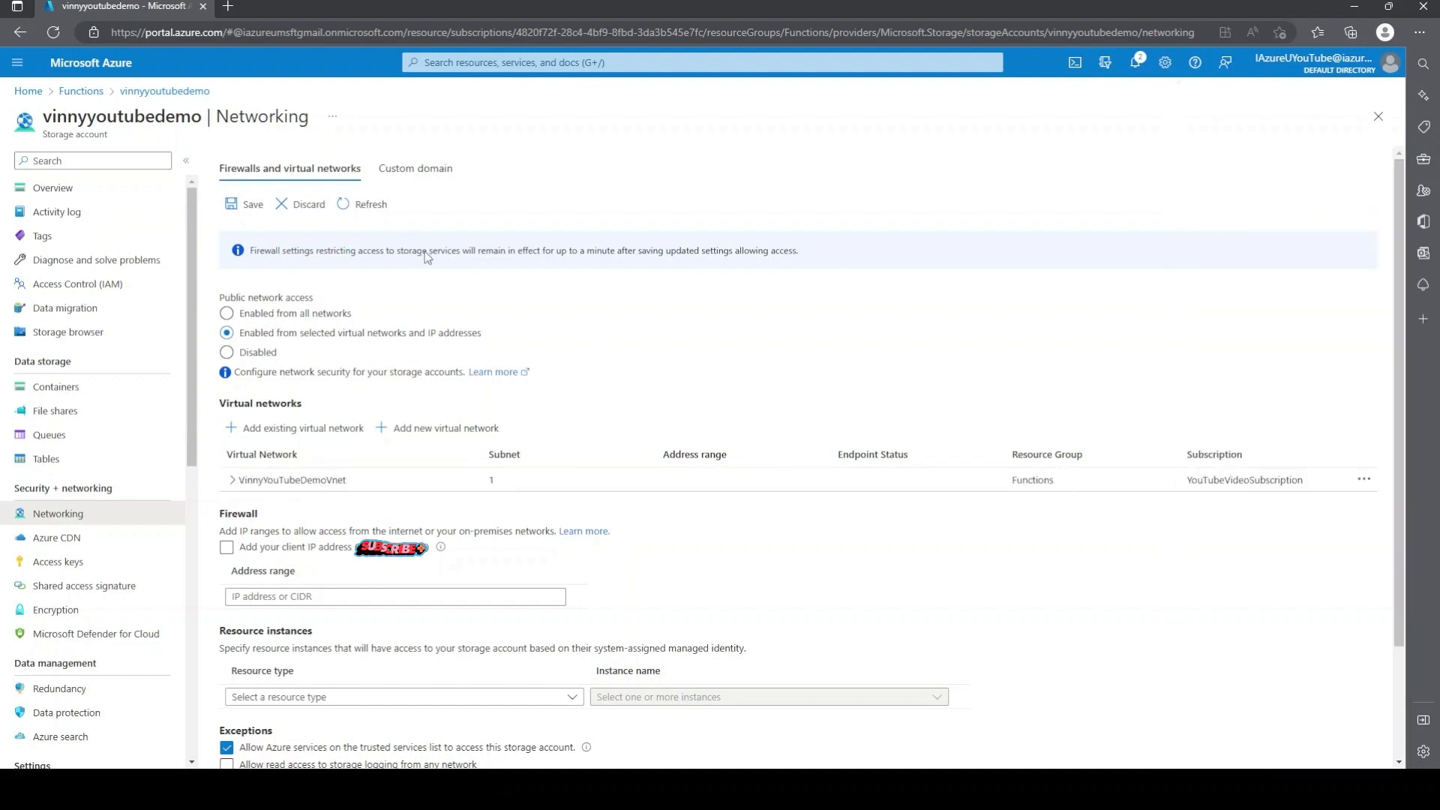
left_click(244, 204)
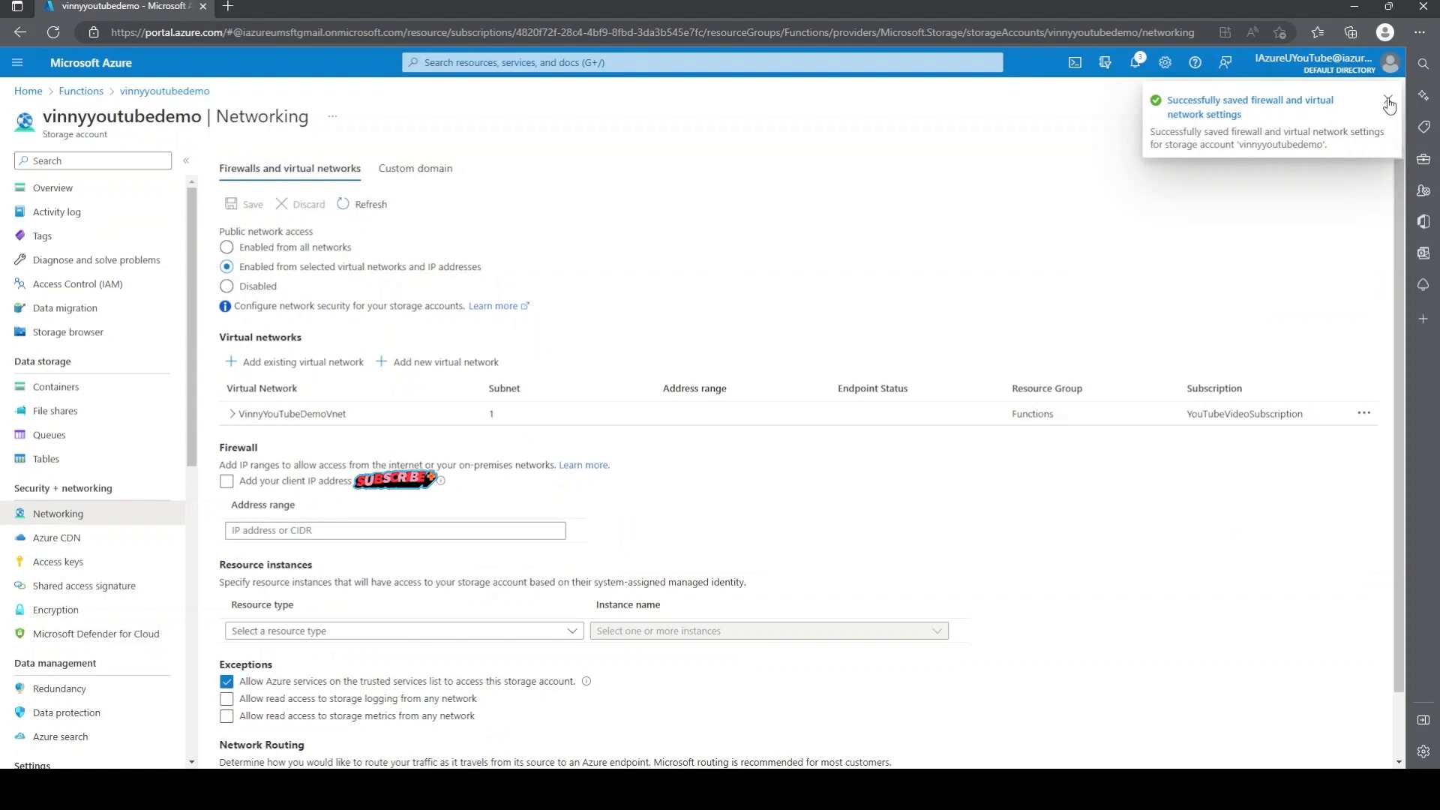
left_click(1388, 104)
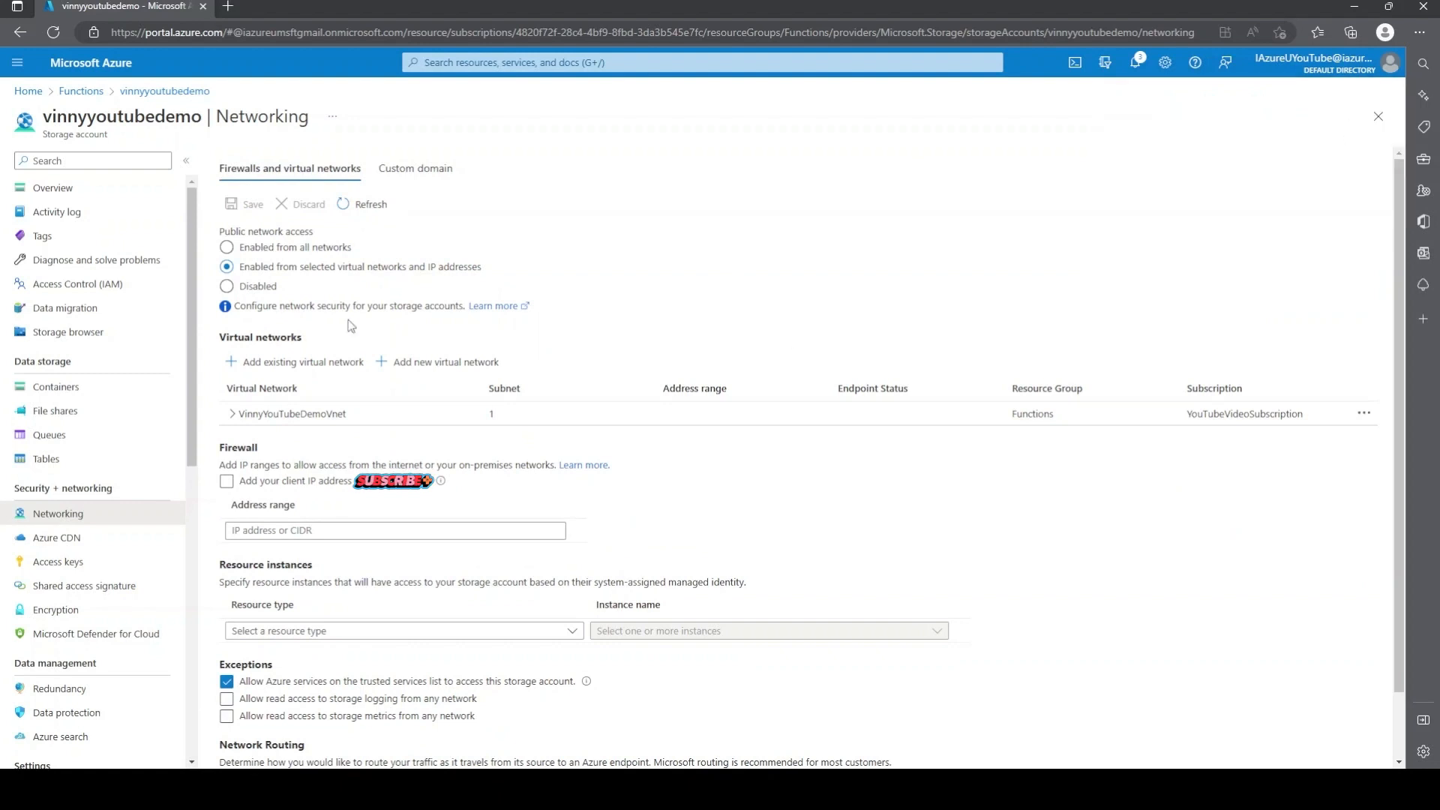
mouse_move(558, 229)
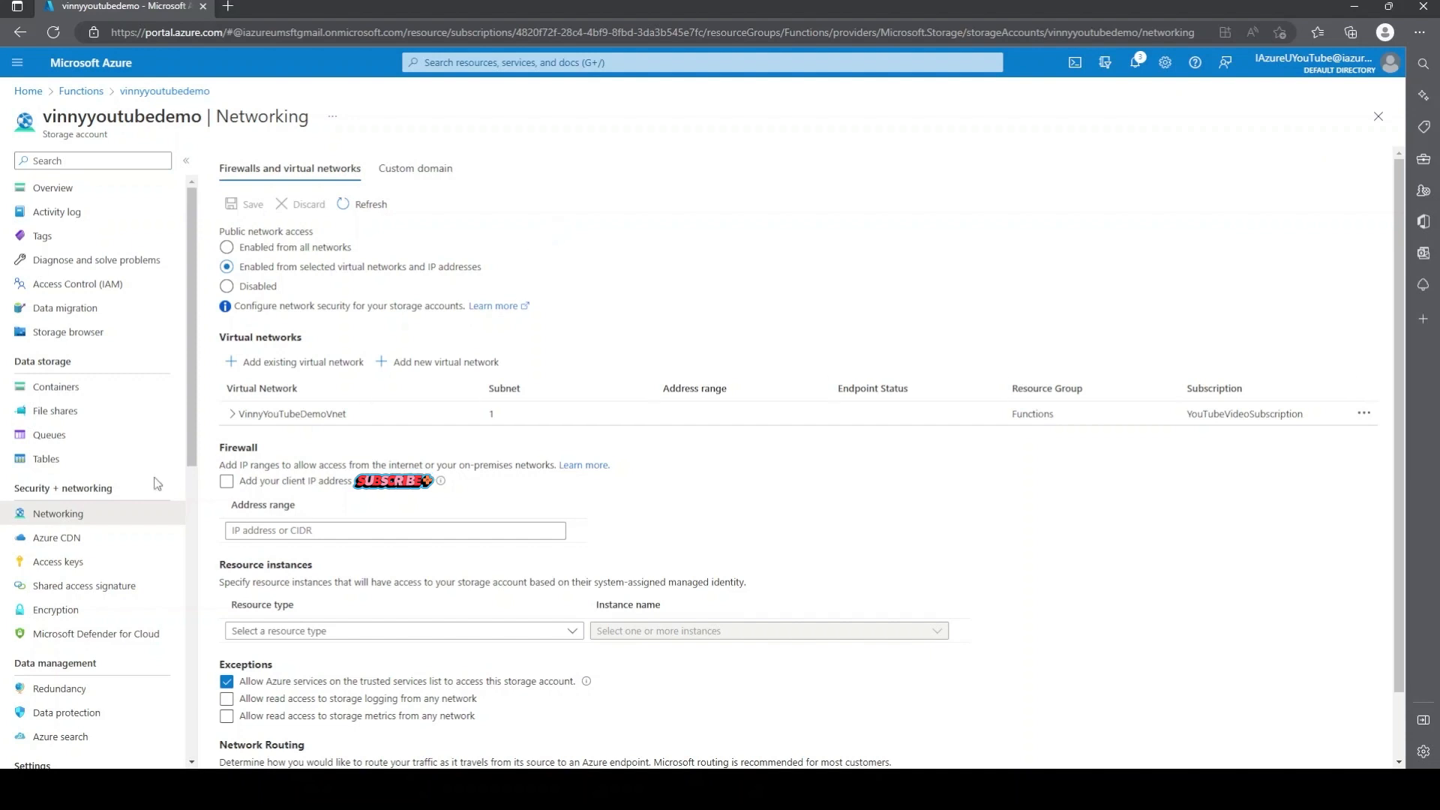
mouse_move(645, 243)
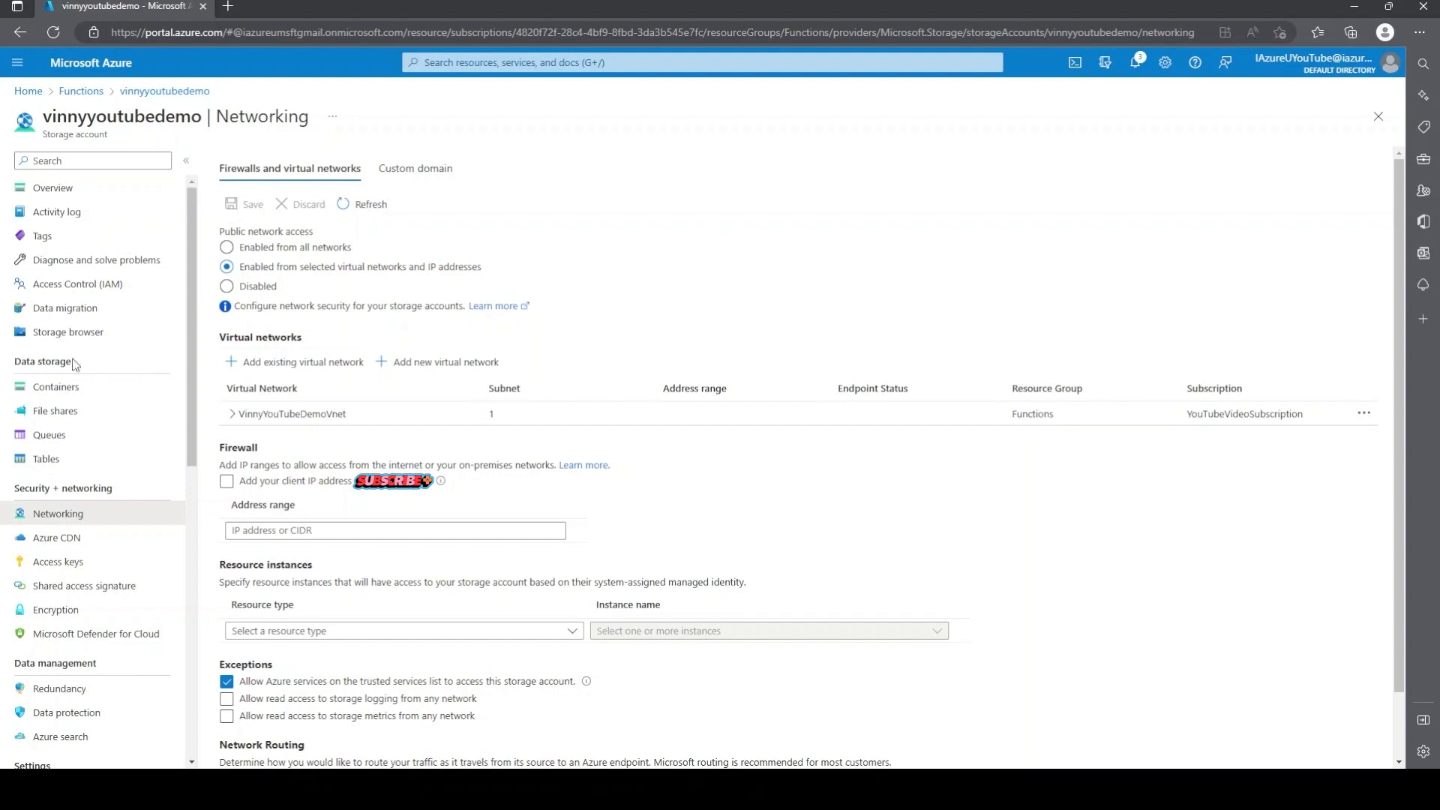
mouse_move(55, 387)
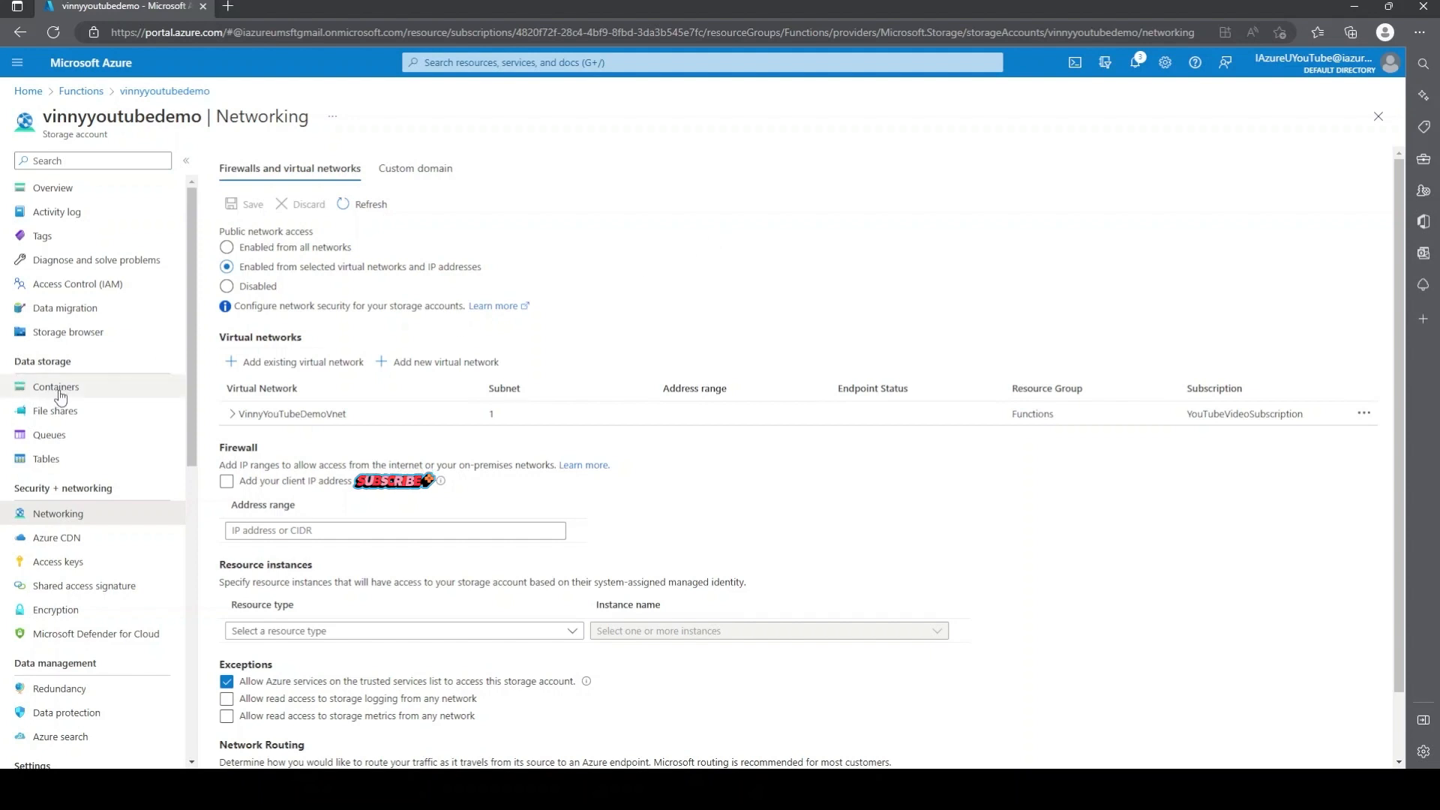
Step: Open the azure-webjobs-hosts container, see the not-authorized error, and go back to the storage account
left_click(55, 387)
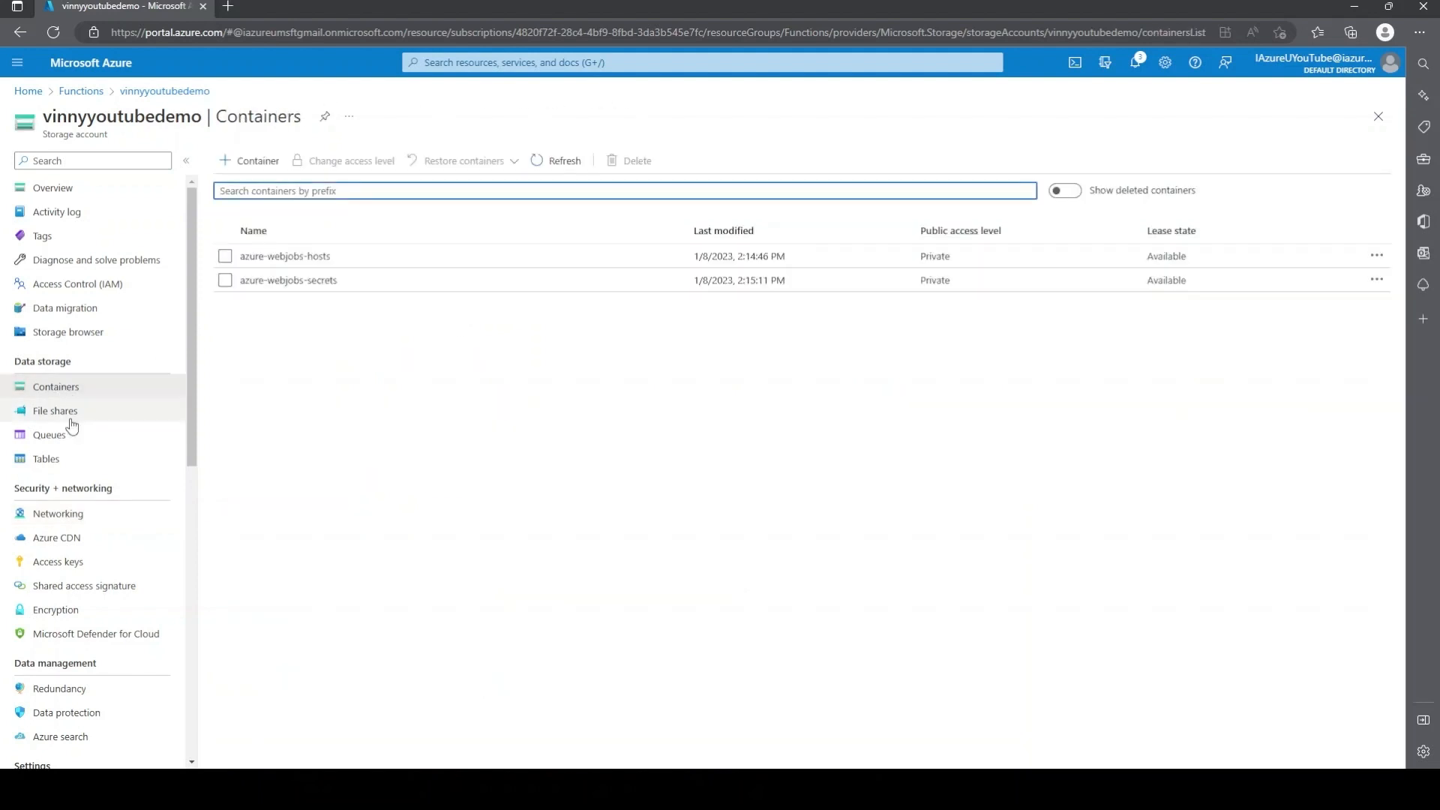
left_click(285, 255)
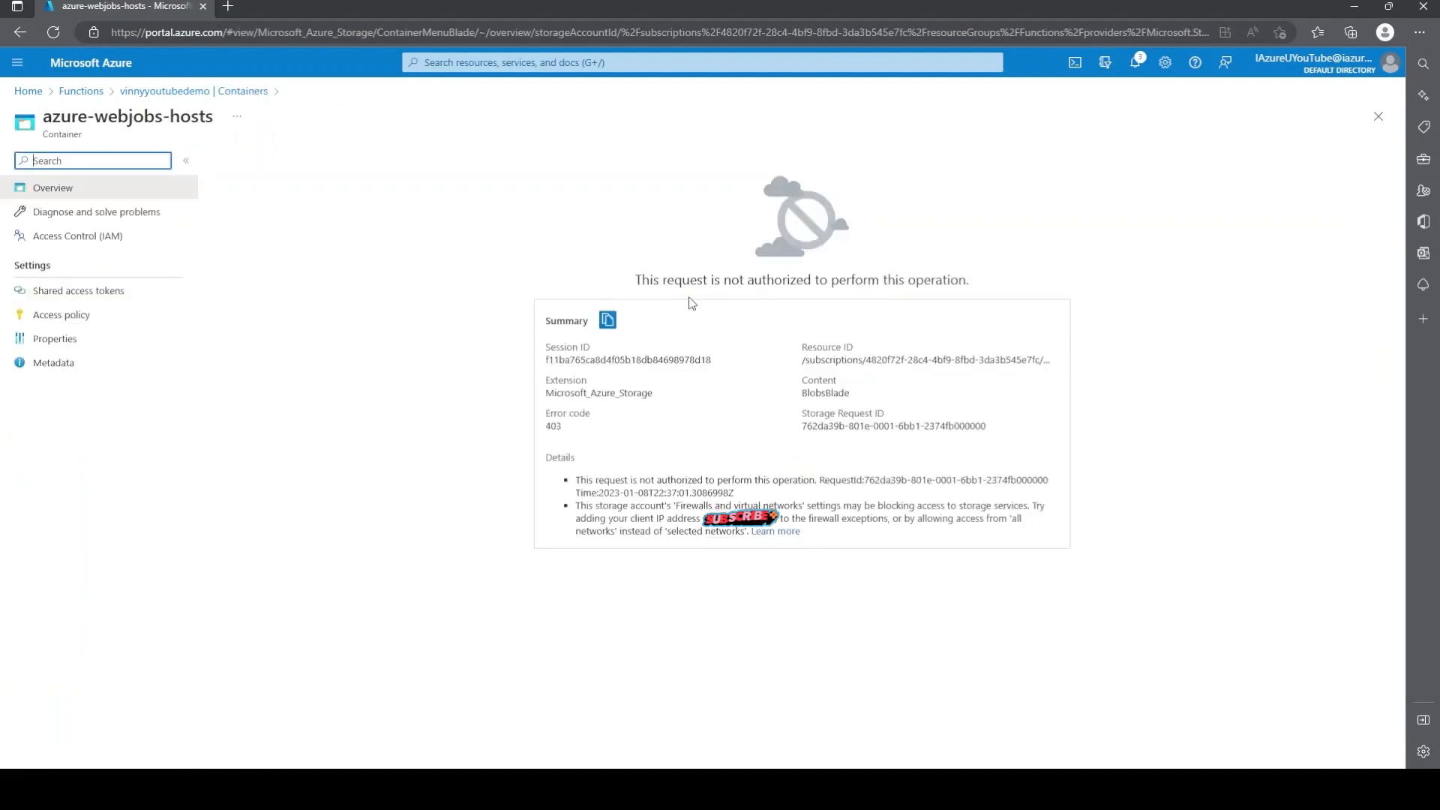
mouse_move(809, 295)
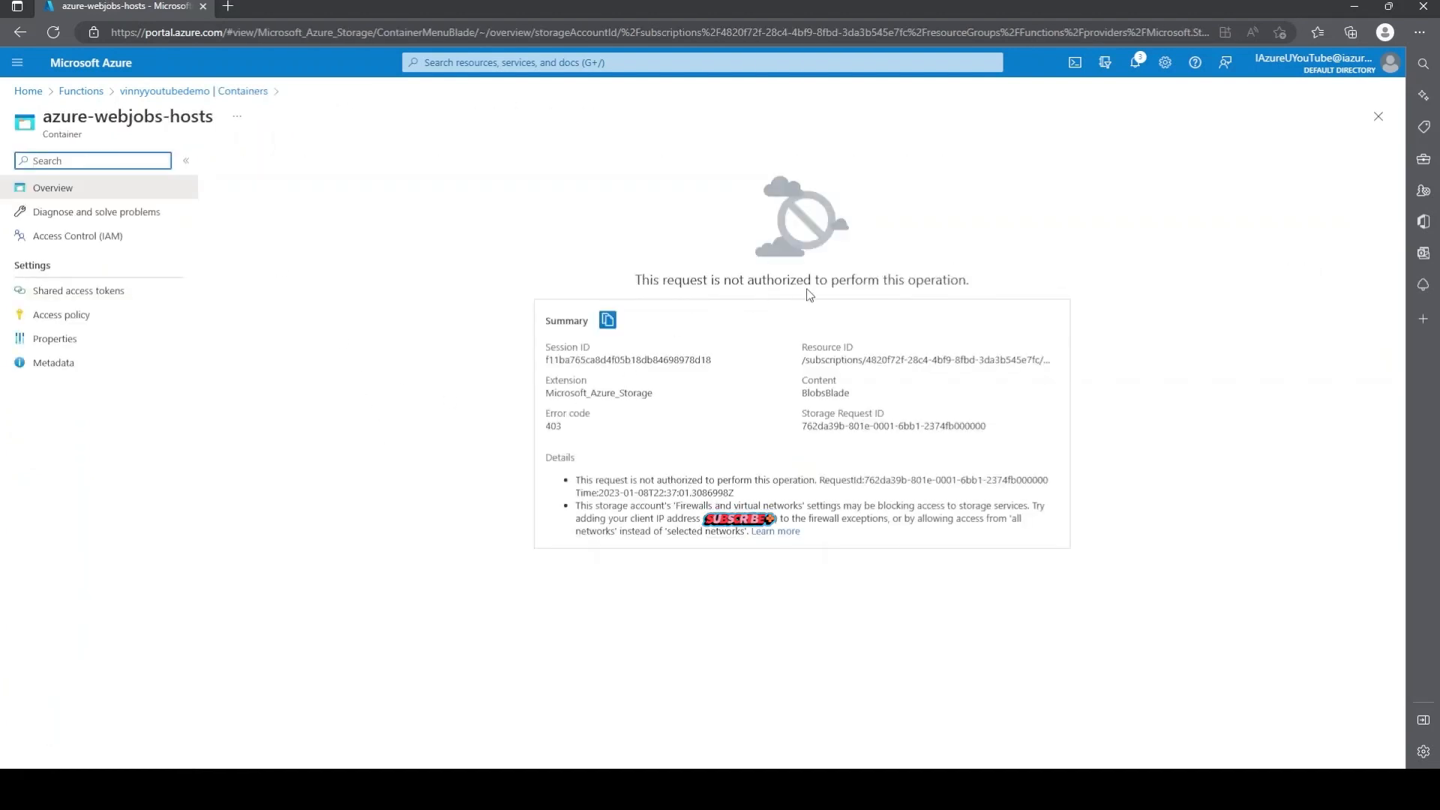
mouse_move(203, 103)
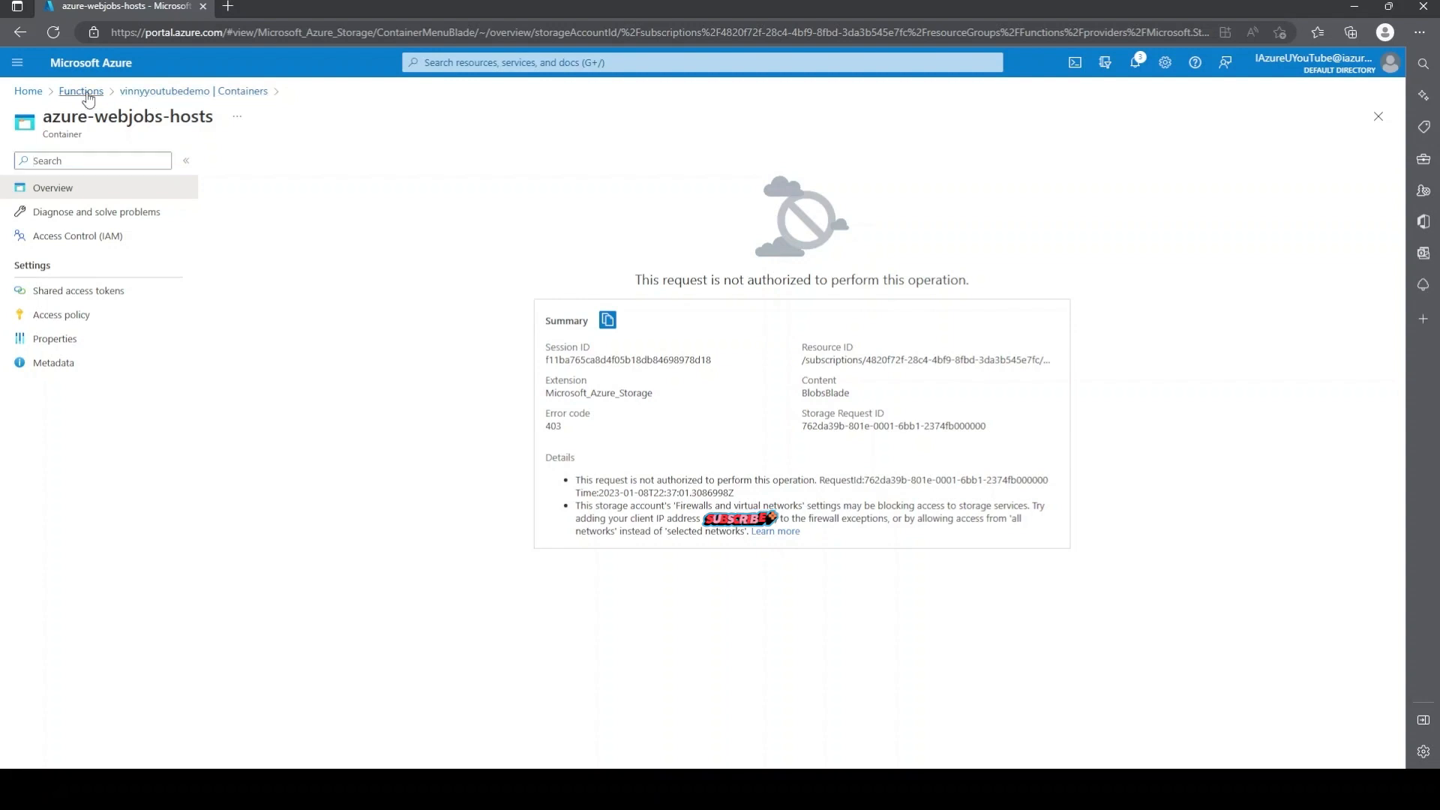
left_click(163, 90)
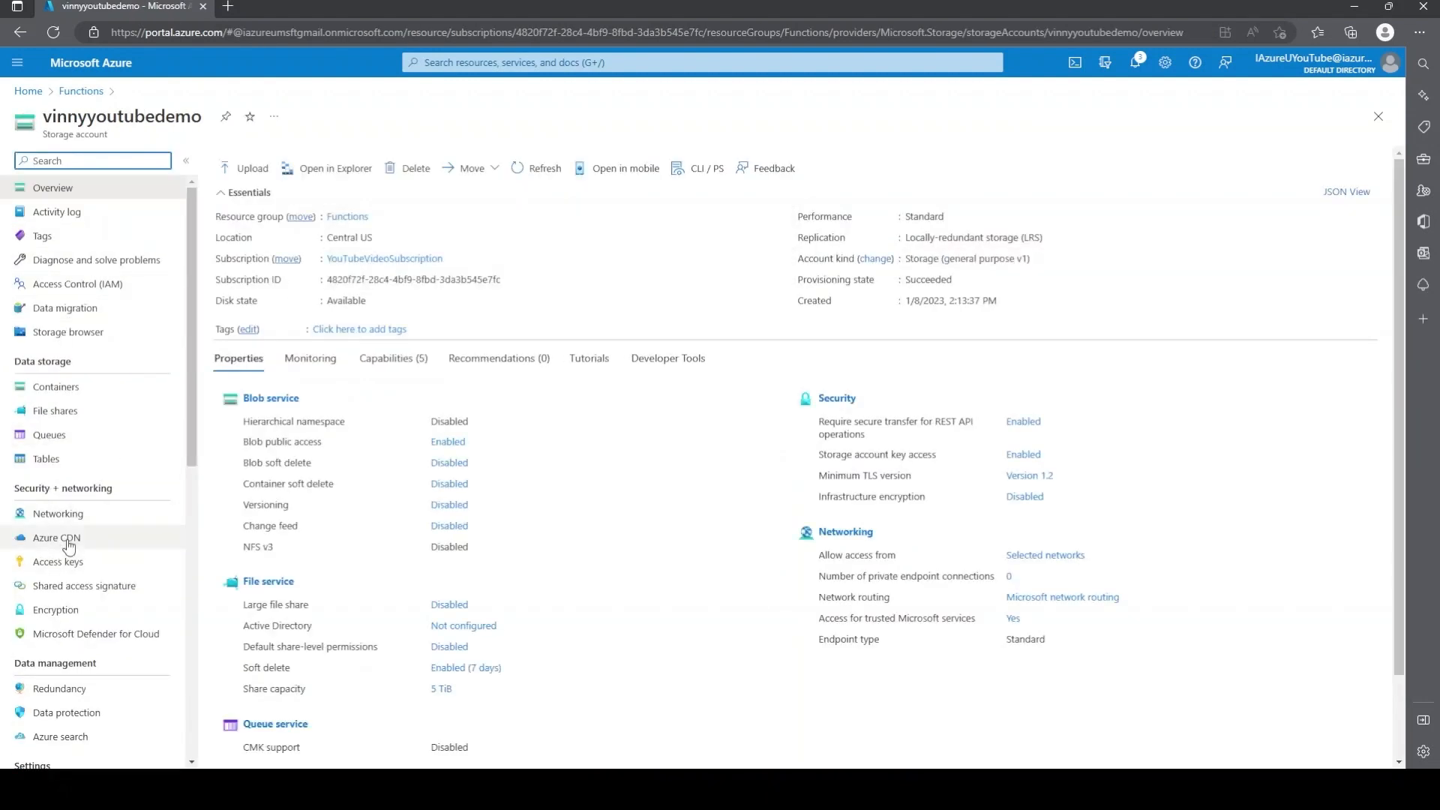
Step: Add the client IP address to the storage firewall and save the networking settings
left_click(58, 513)
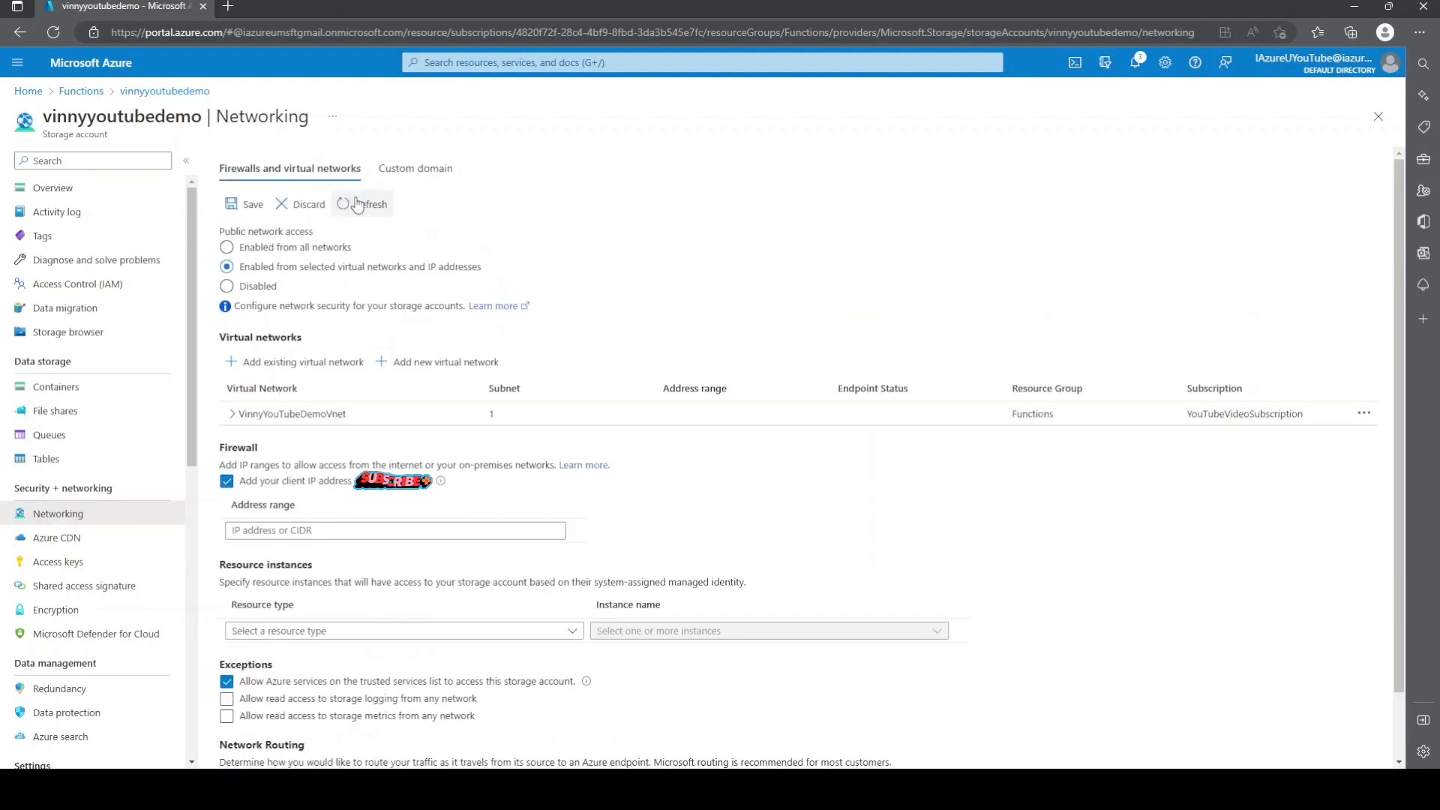
left_click(246, 204)
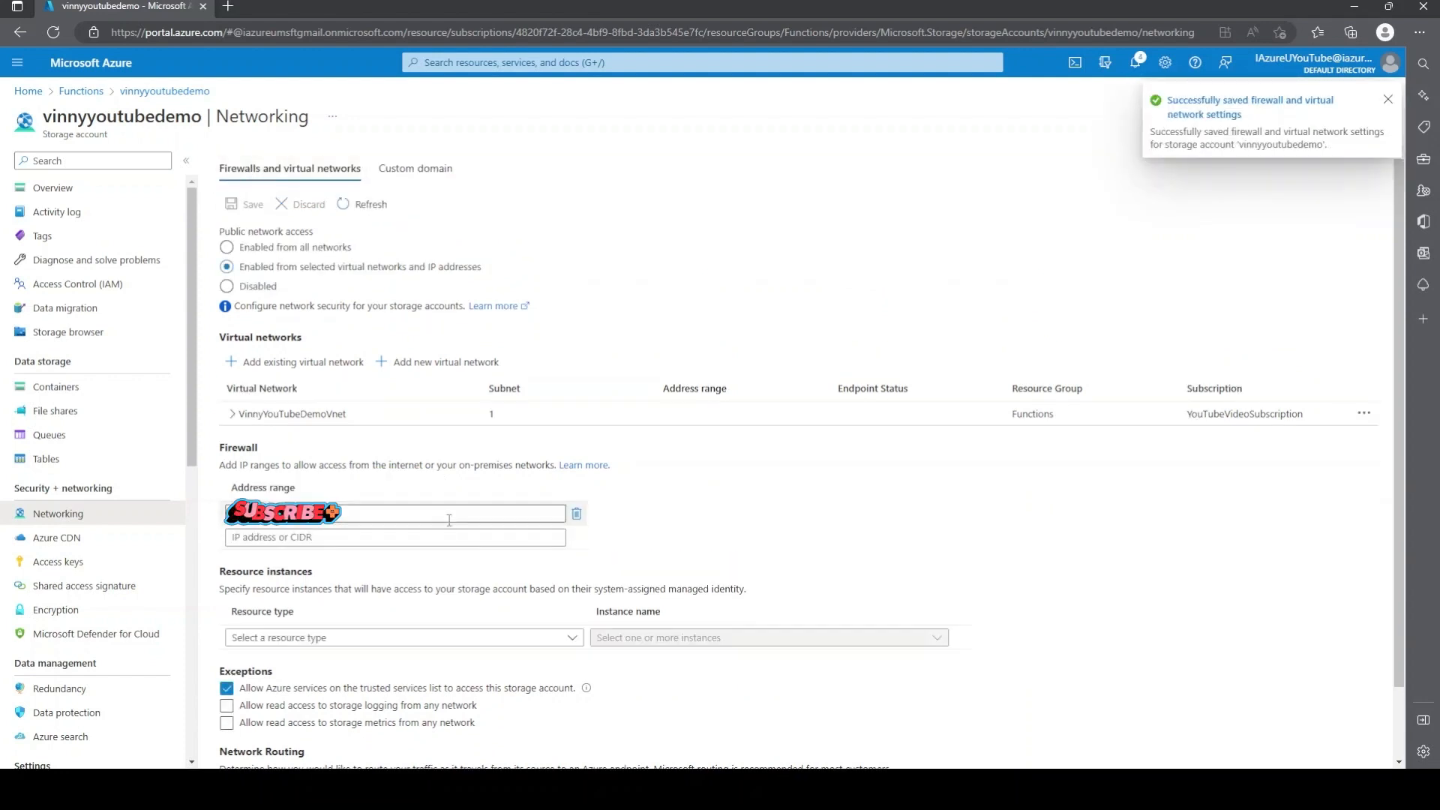
left_click(1387, 99)
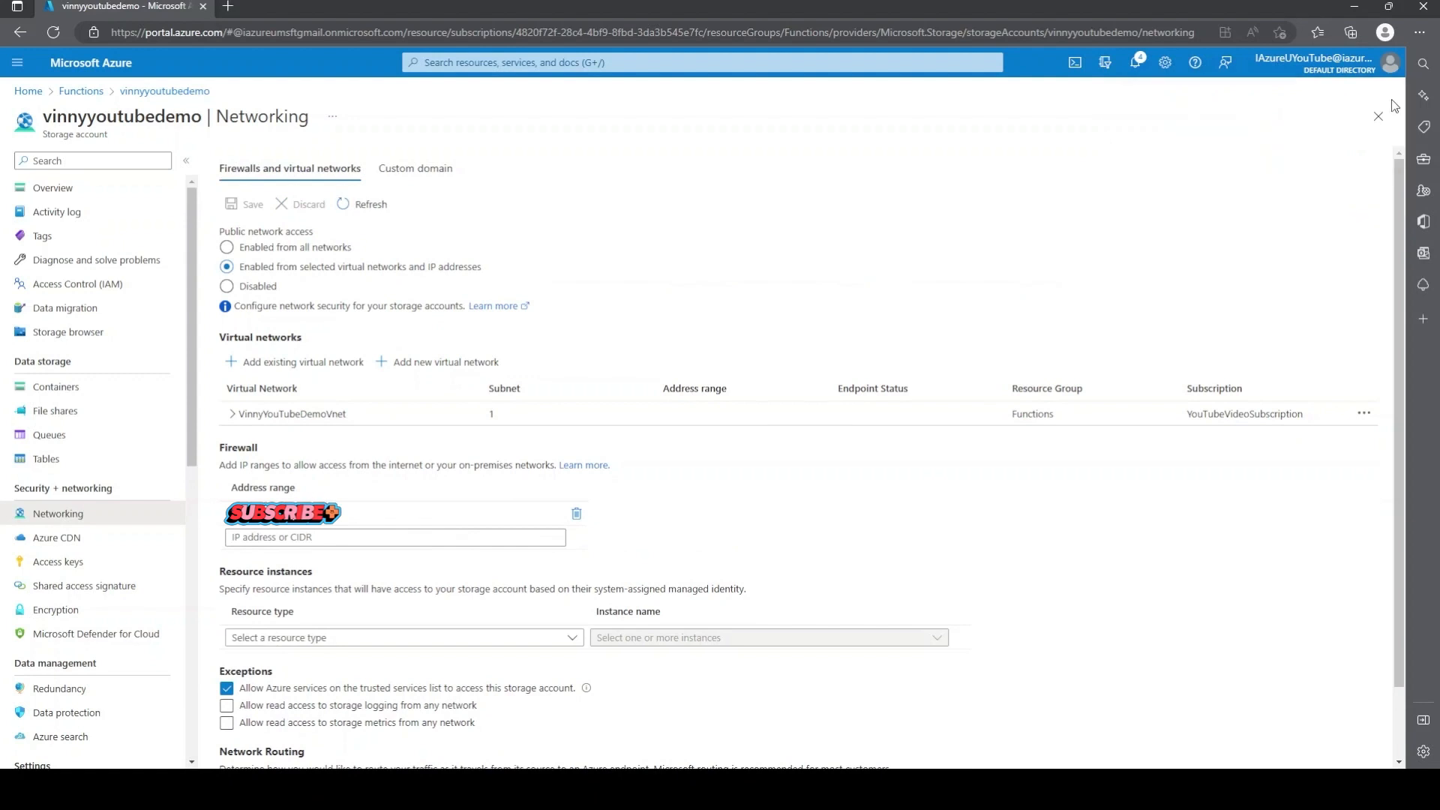
mouse_move(81, 387)
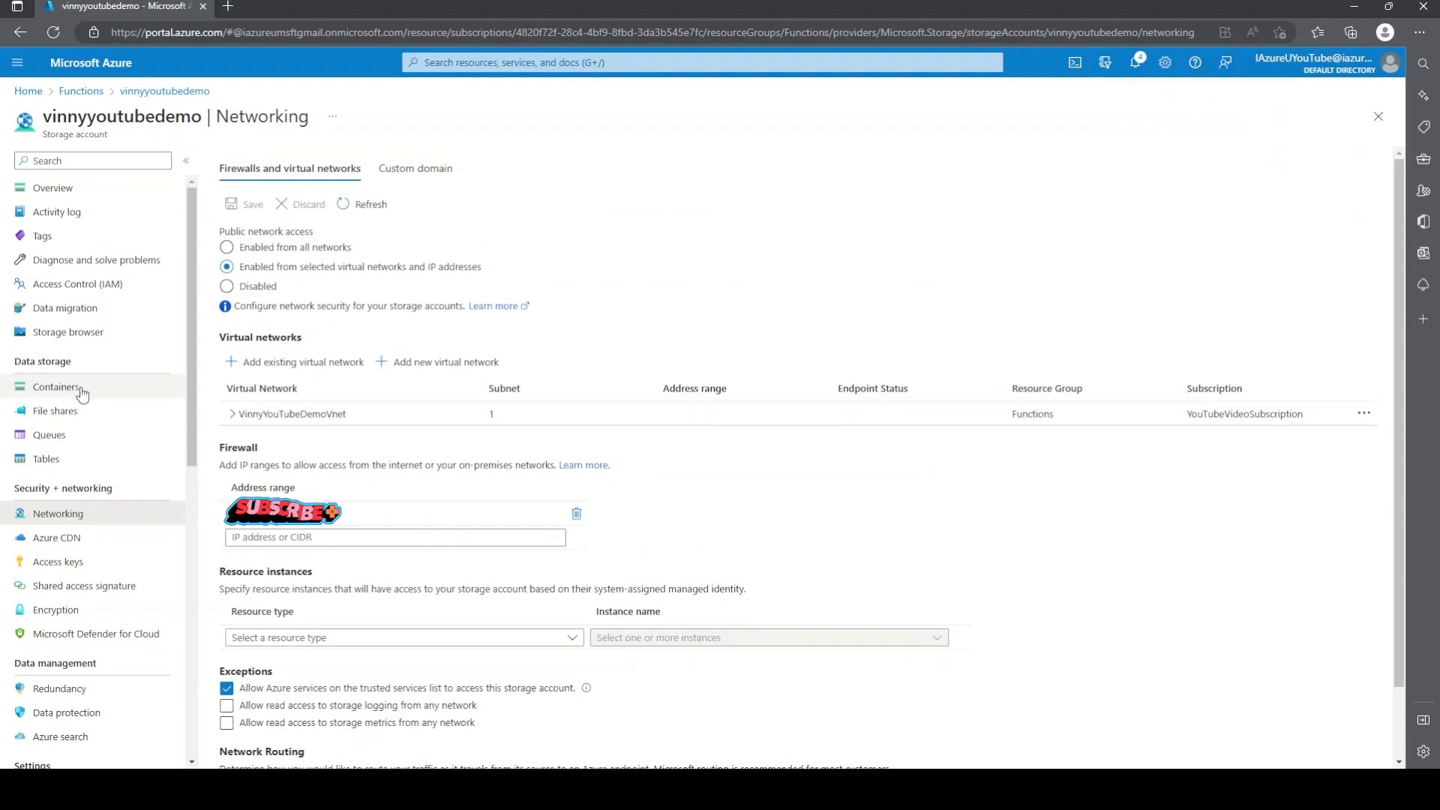
Step: Browse into the azure-webjobs-hosts container's locks folder, now accessible
left_click(56, 387)
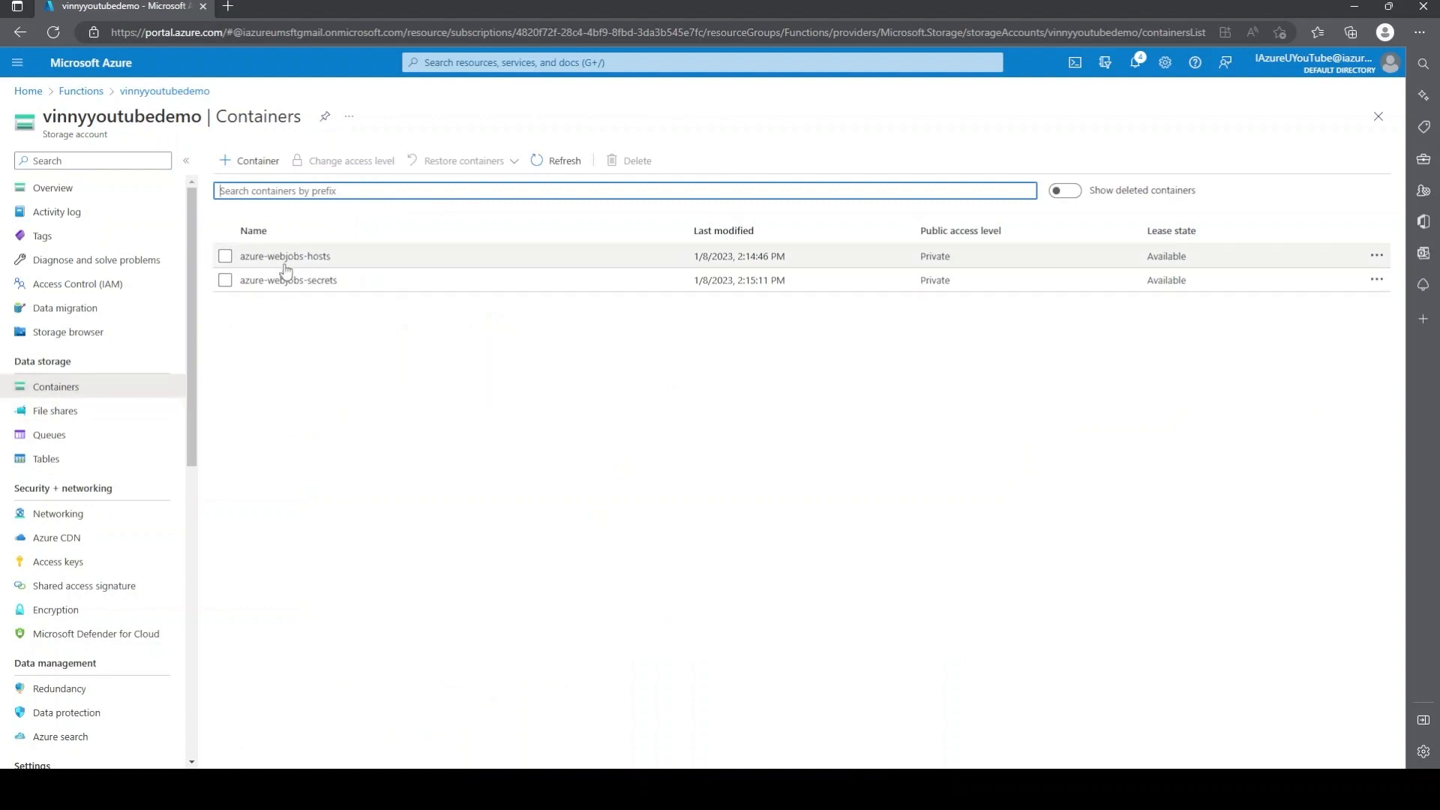
left_click(285, 255)
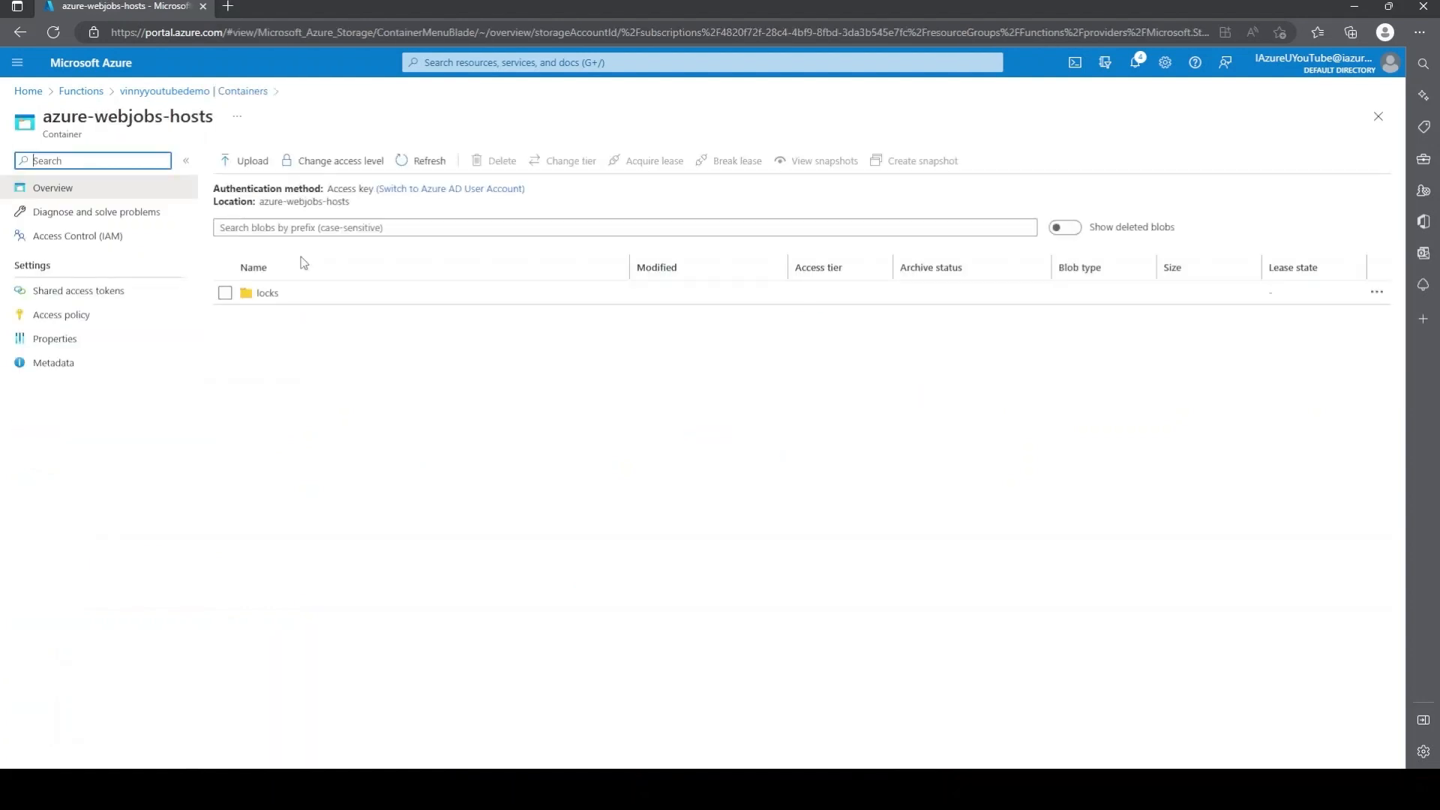
left_click(267, 293)
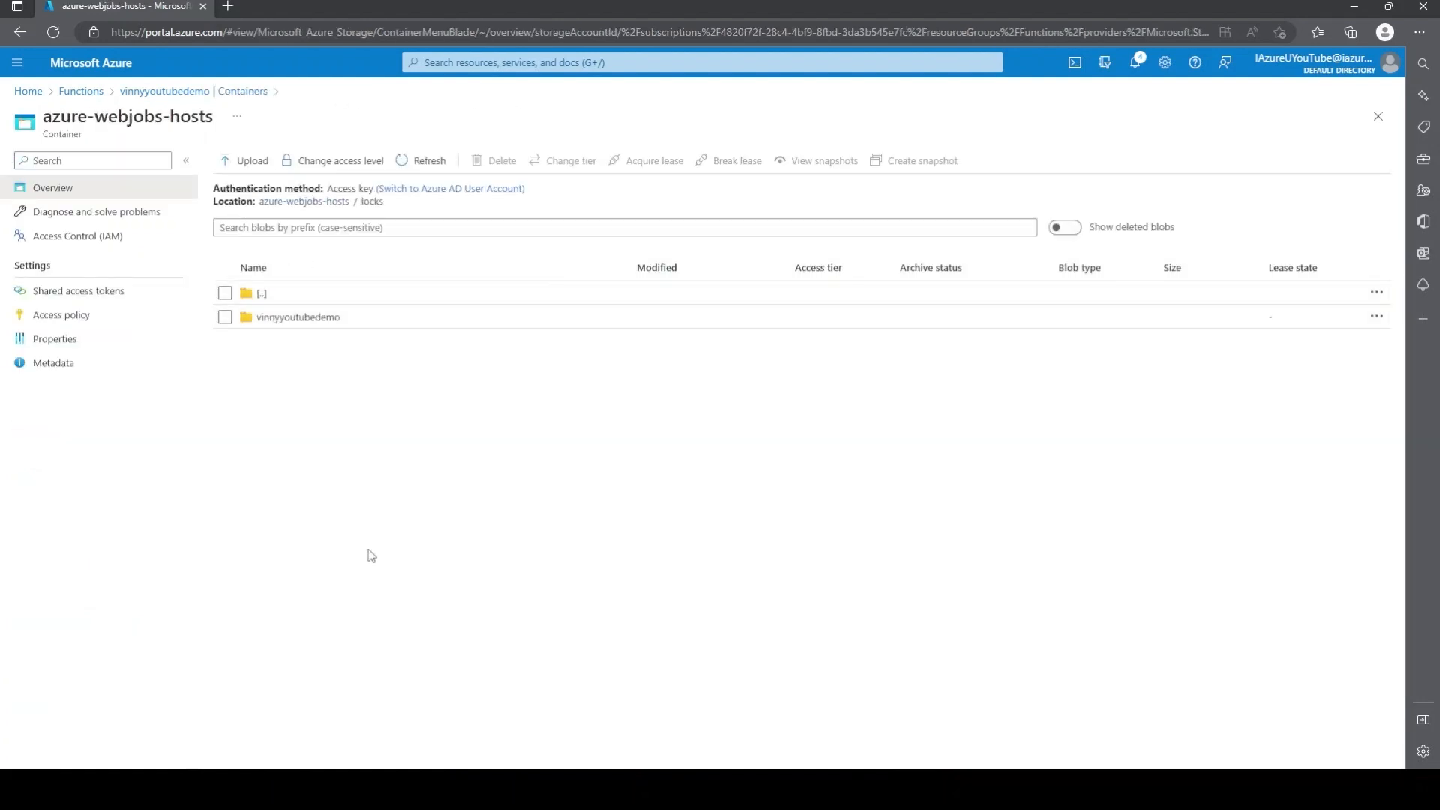
mouse_move(81, 91)
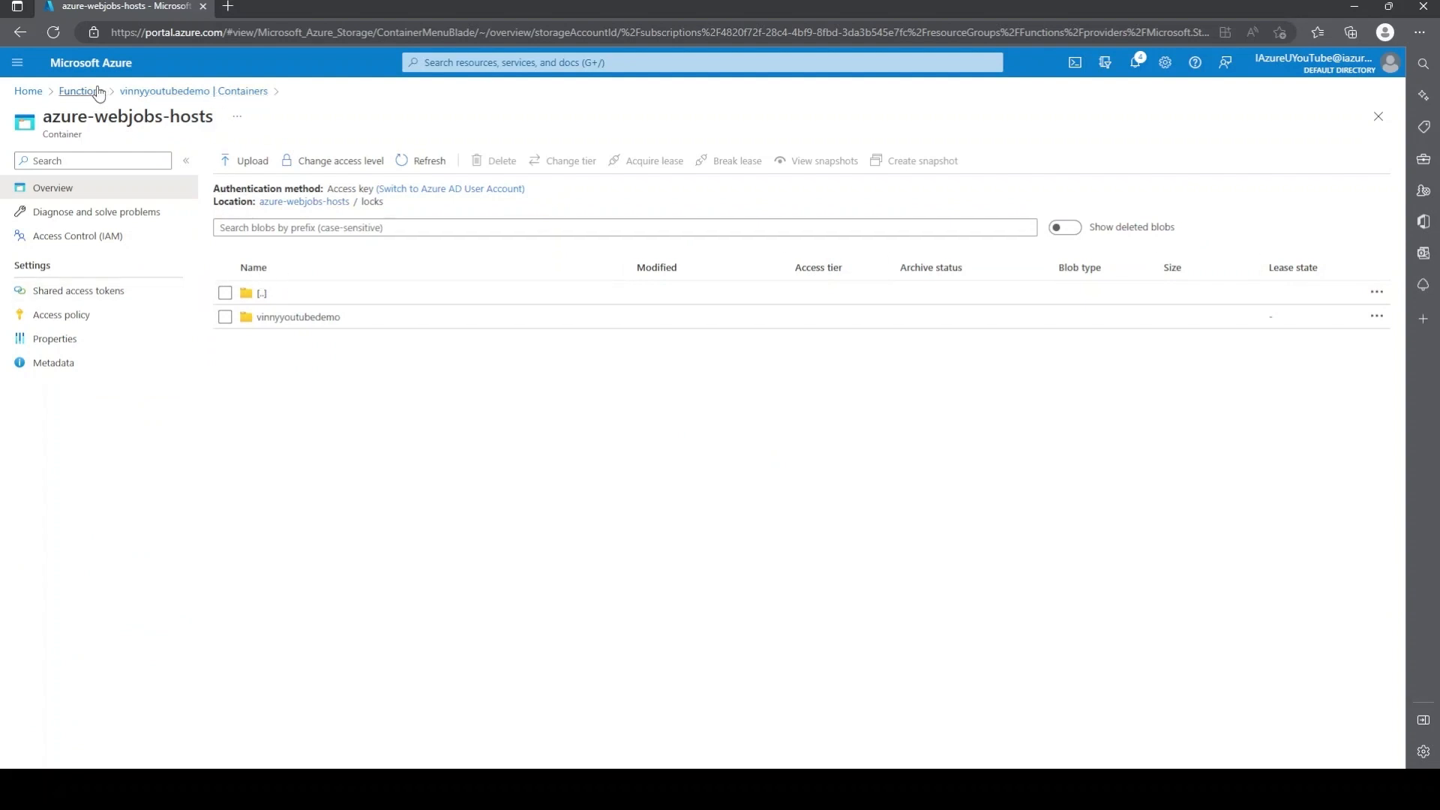
mouse_move(83, 96)
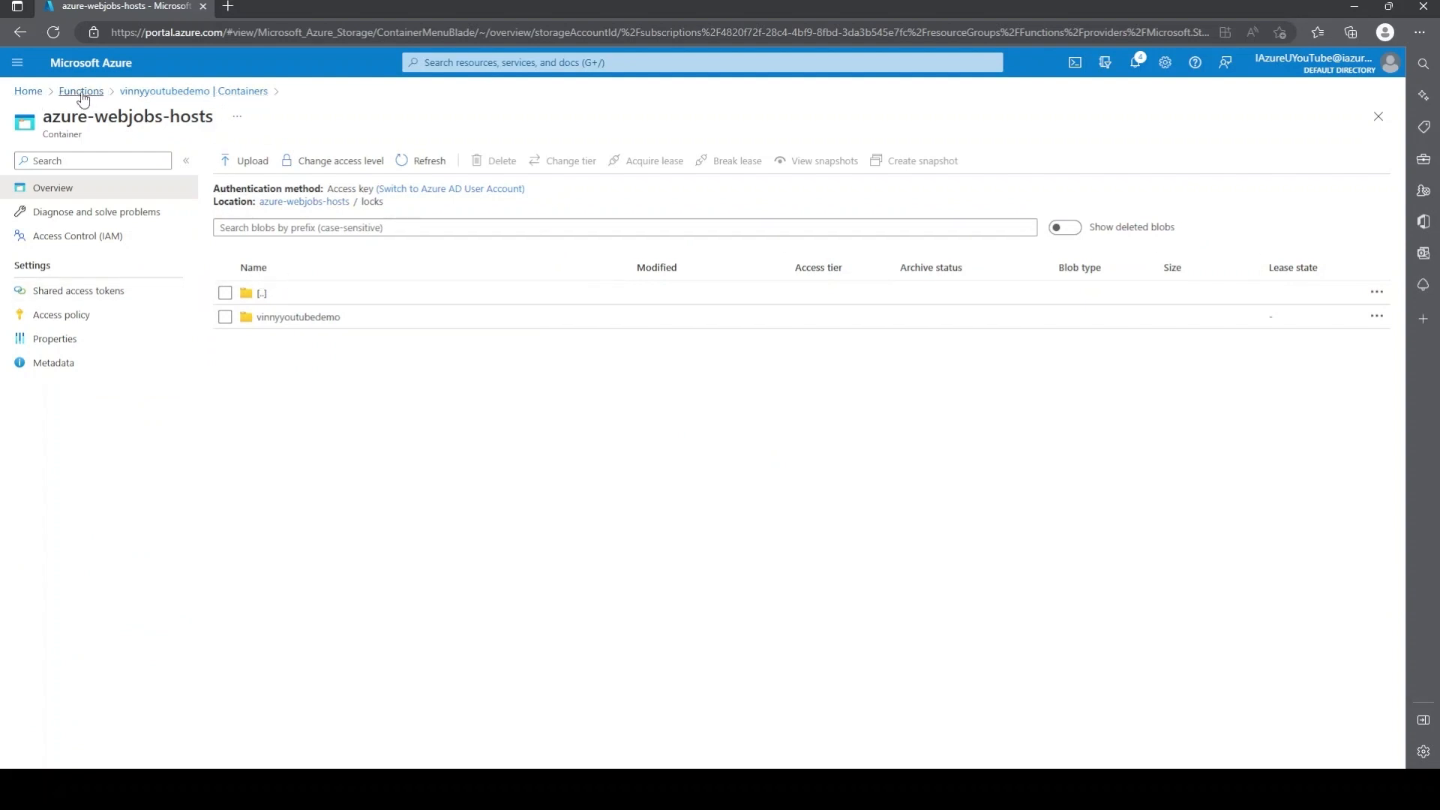
Step: Open VinnyYouTubeDemo from home, view its running site page, and close that tab
left_click(27, 92)
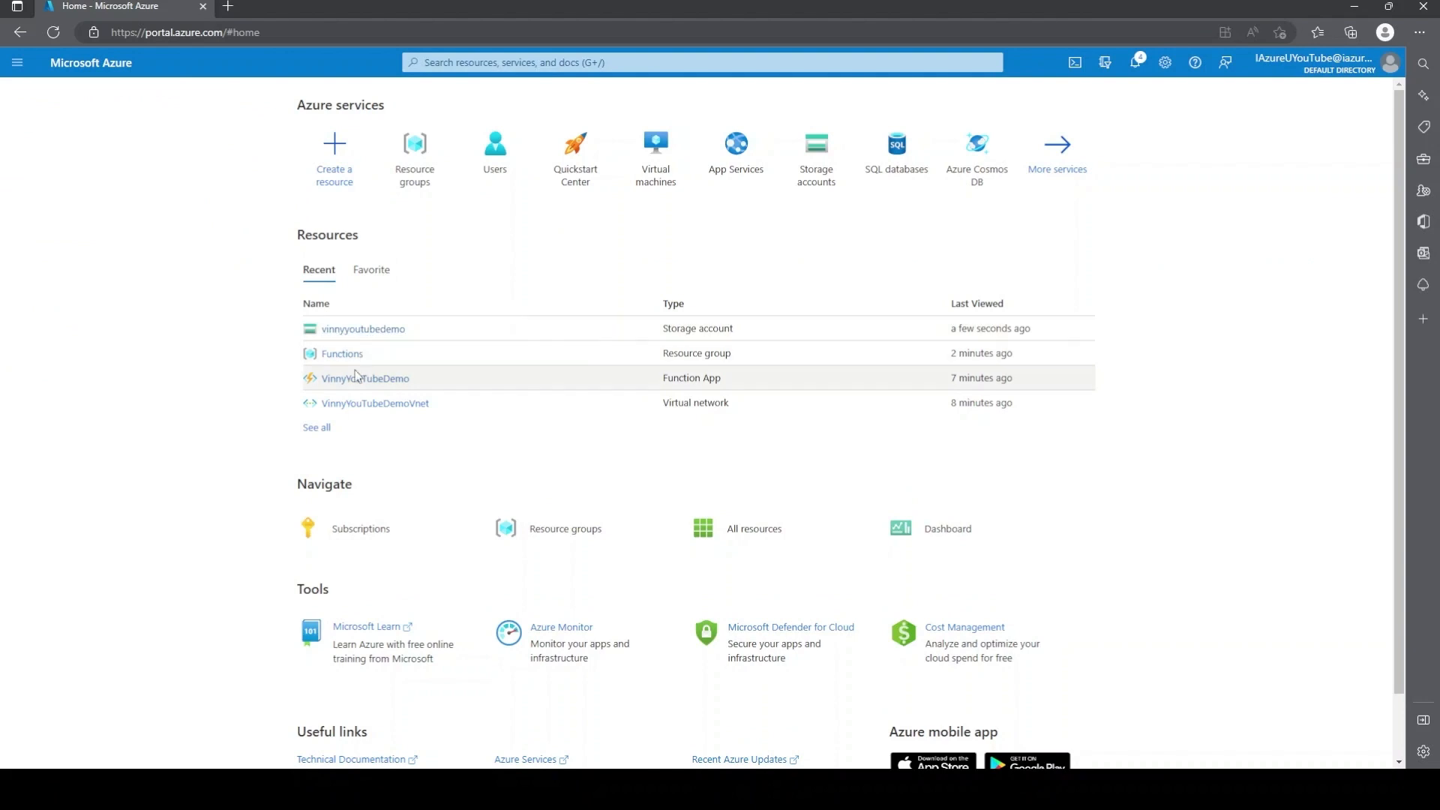
left_click(366, 378)
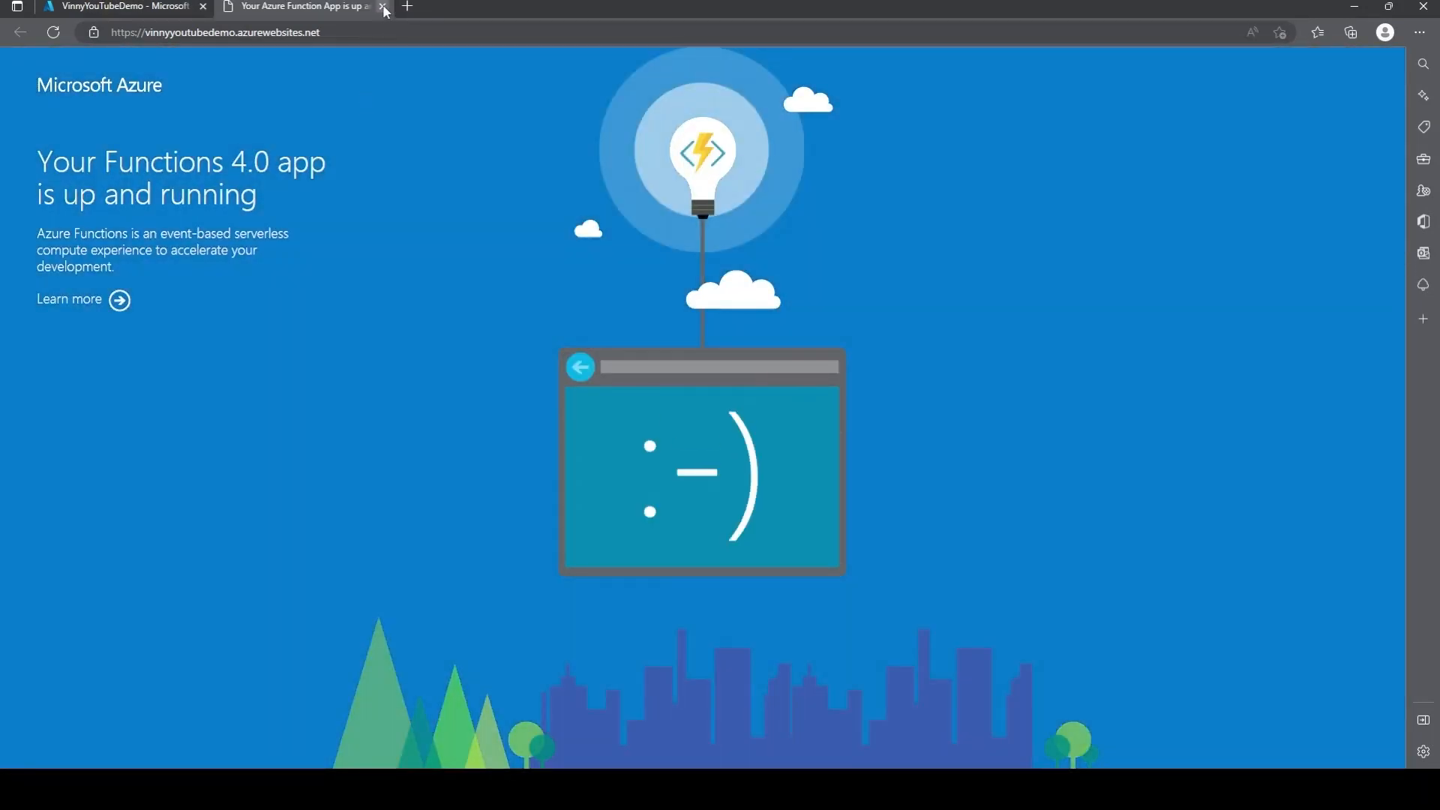
left_click(383, 6)
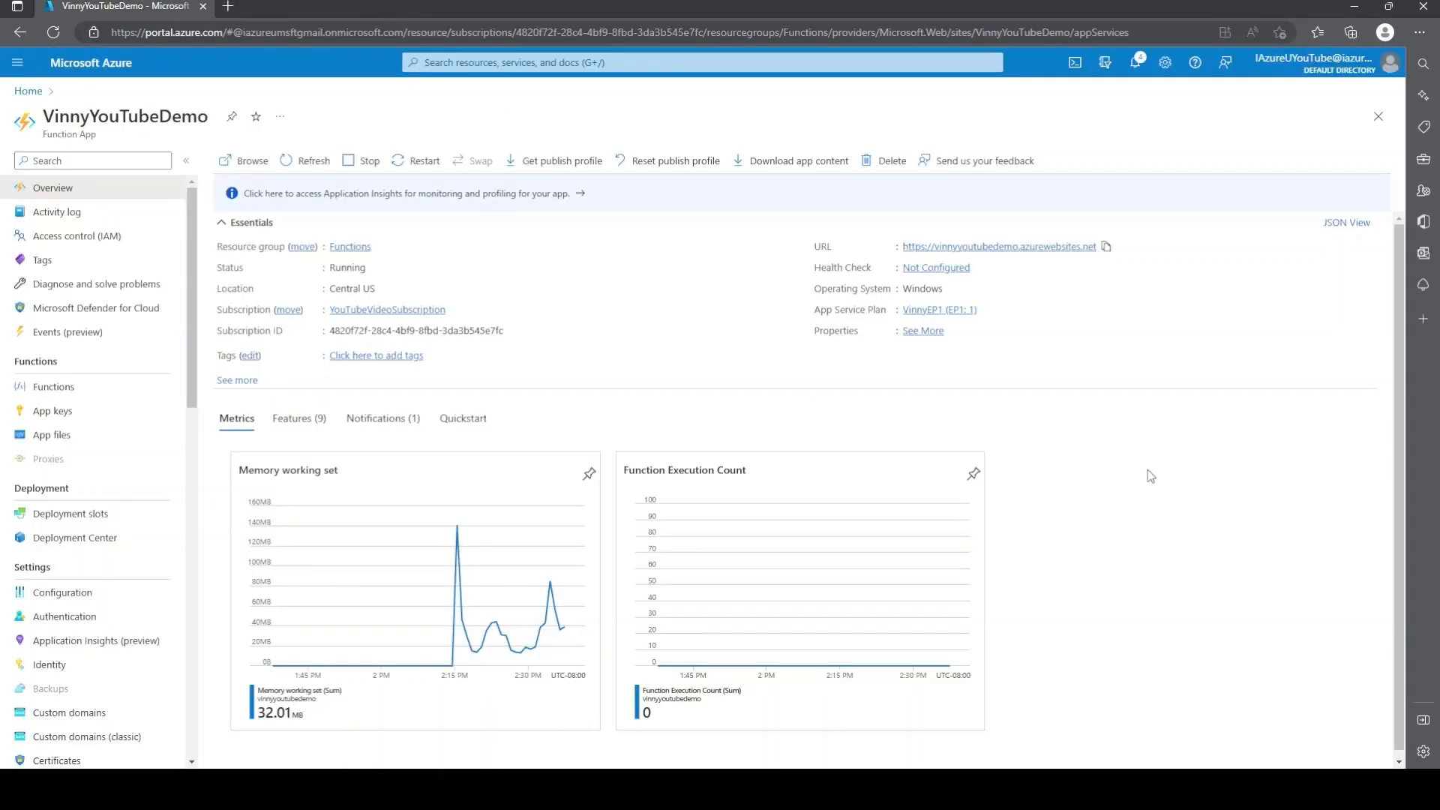
mouse_move(387, 299)
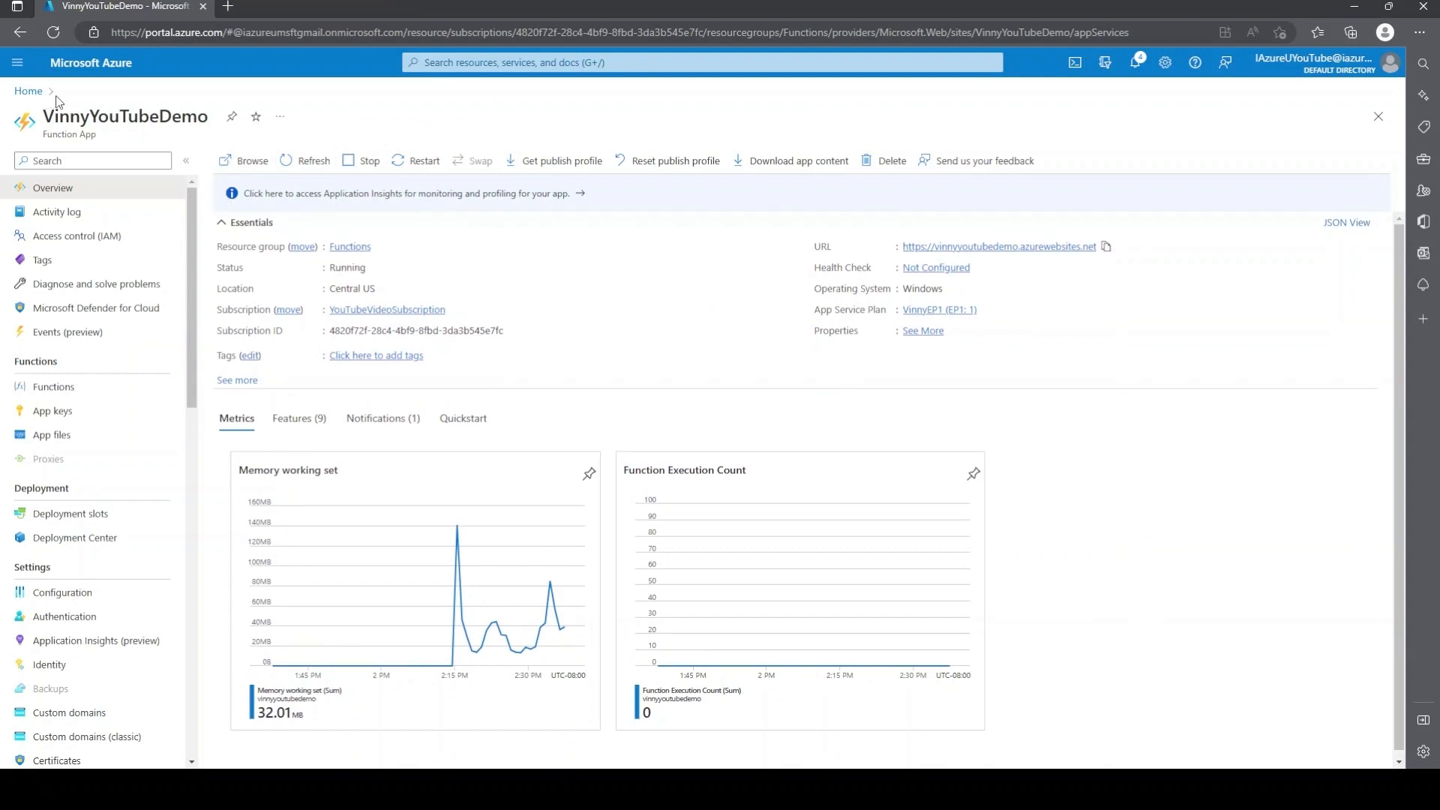
mouse_move(702, 120)
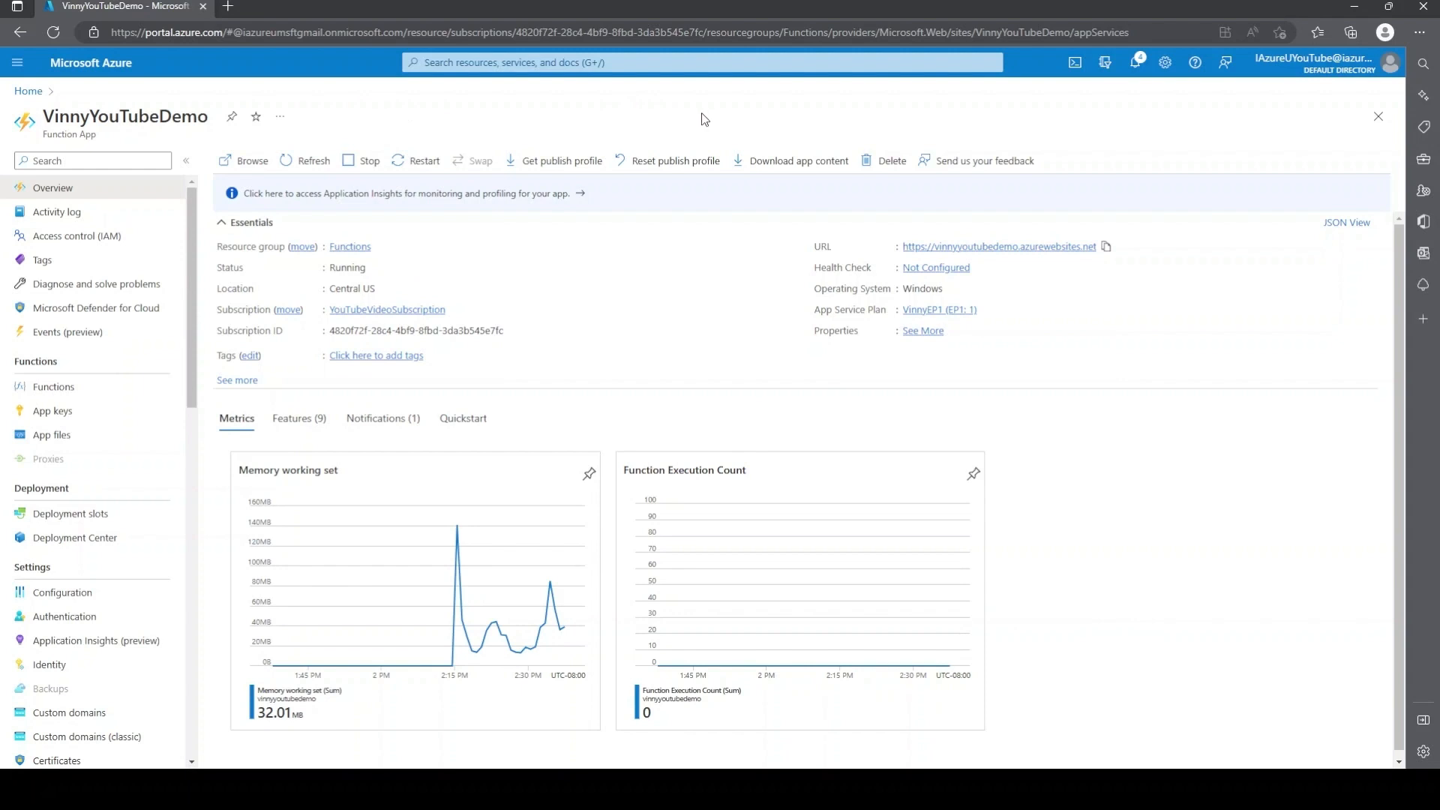
mouse_move(759, 108)
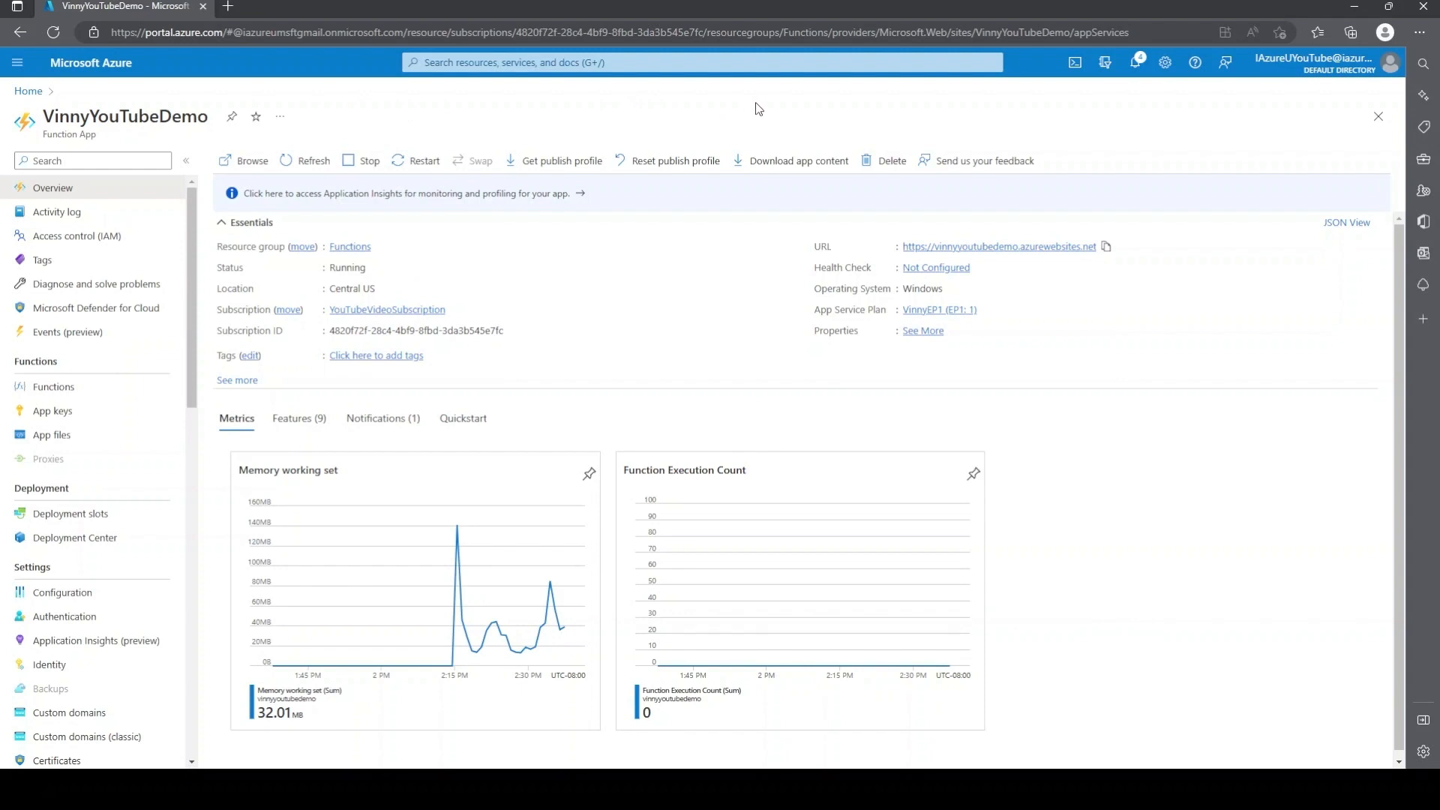